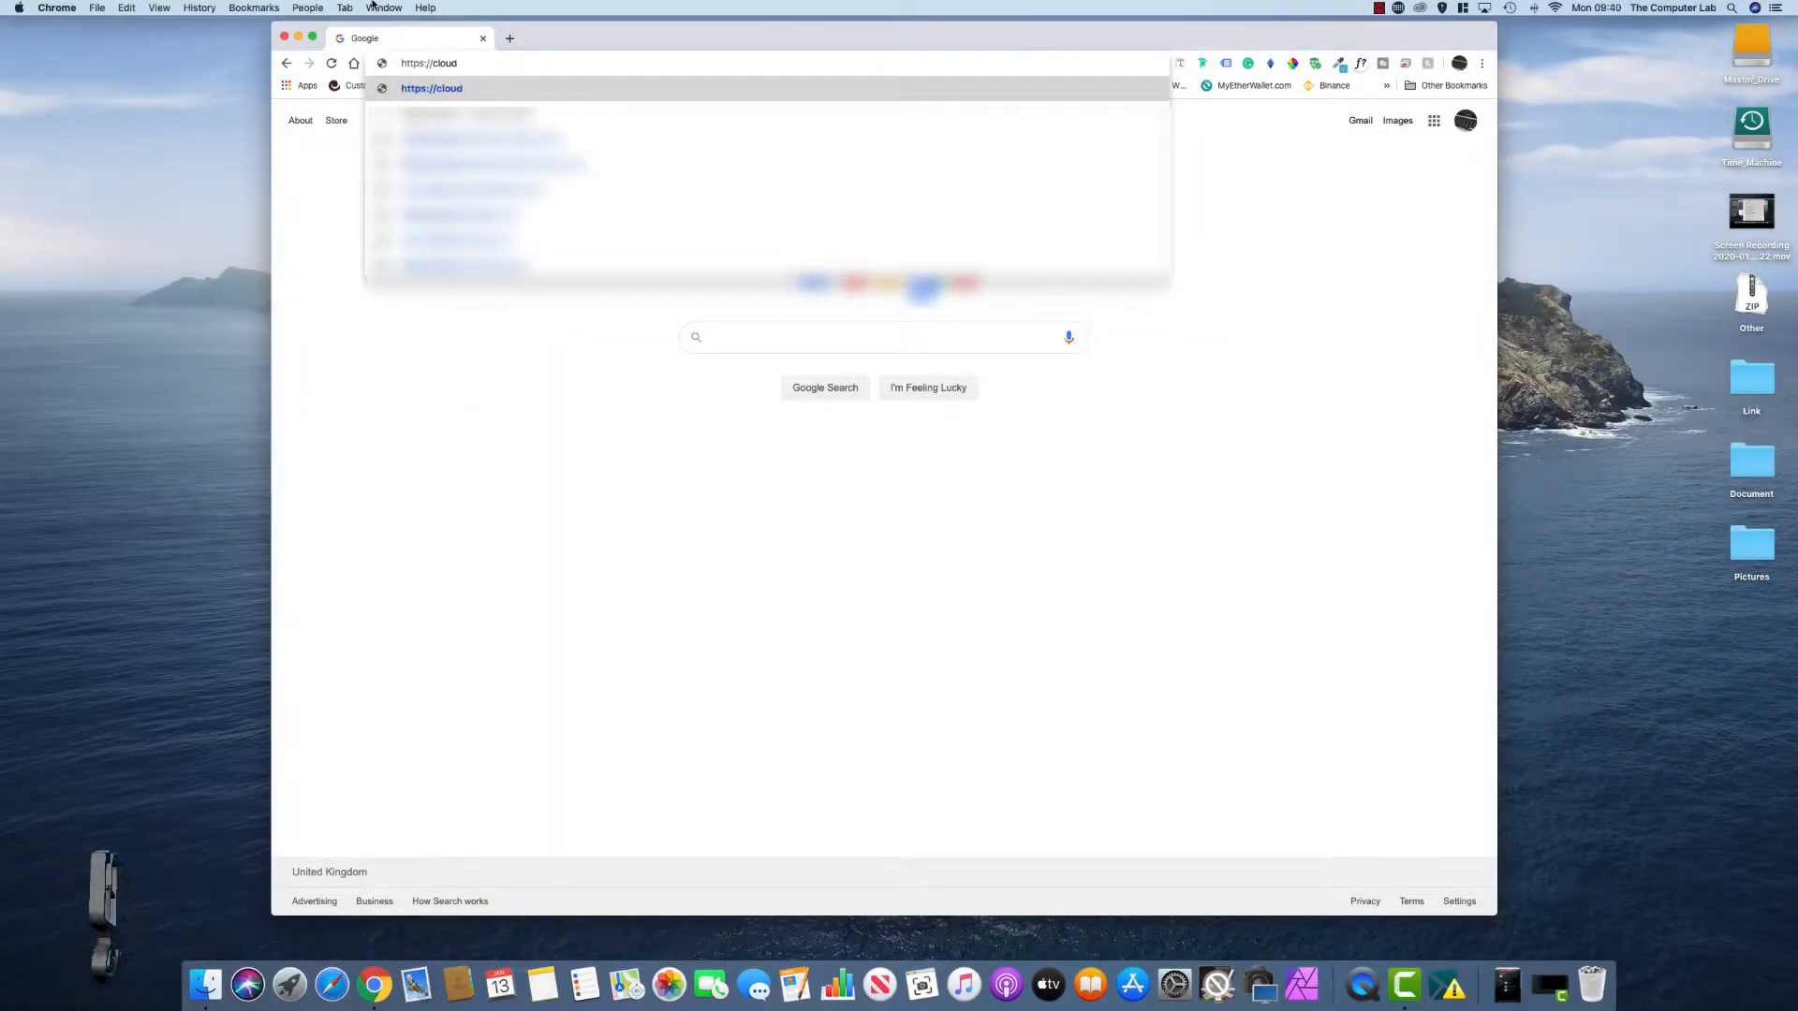
- Go to cloud.engenius.ai and start the SIGN UP registration for a new account
text(.engenius.ai)
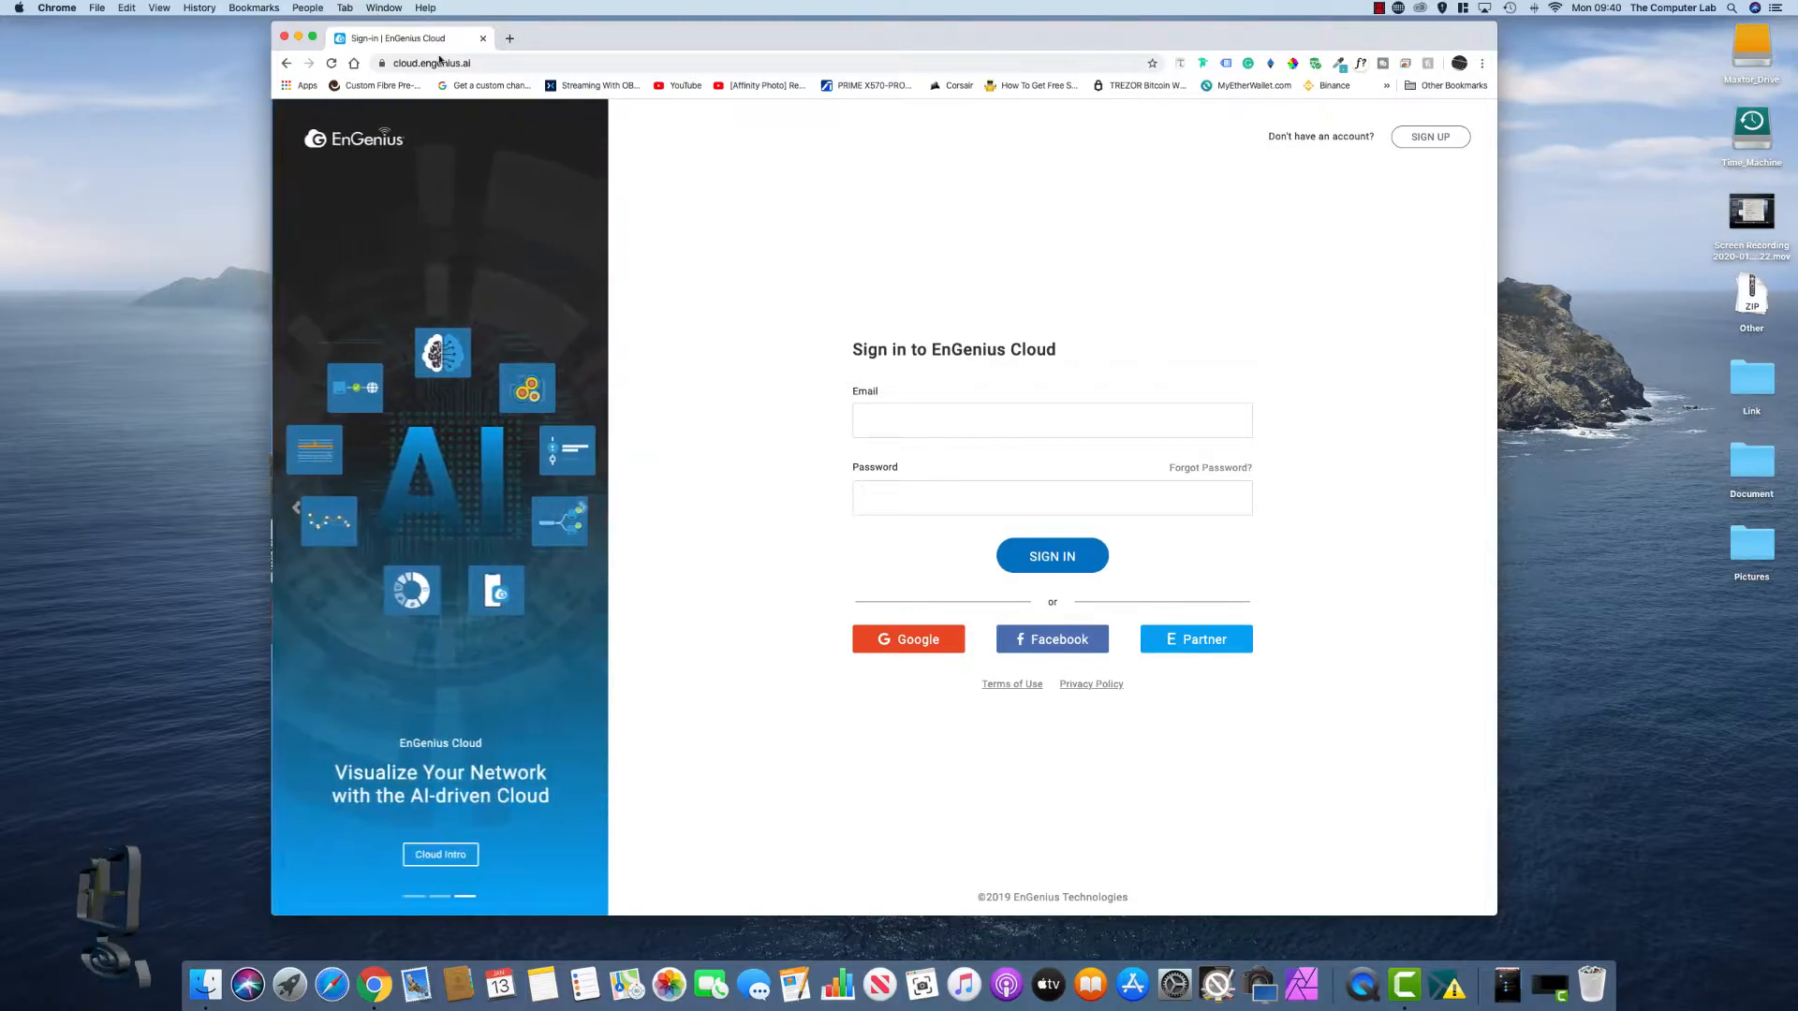
click(1428, 136)
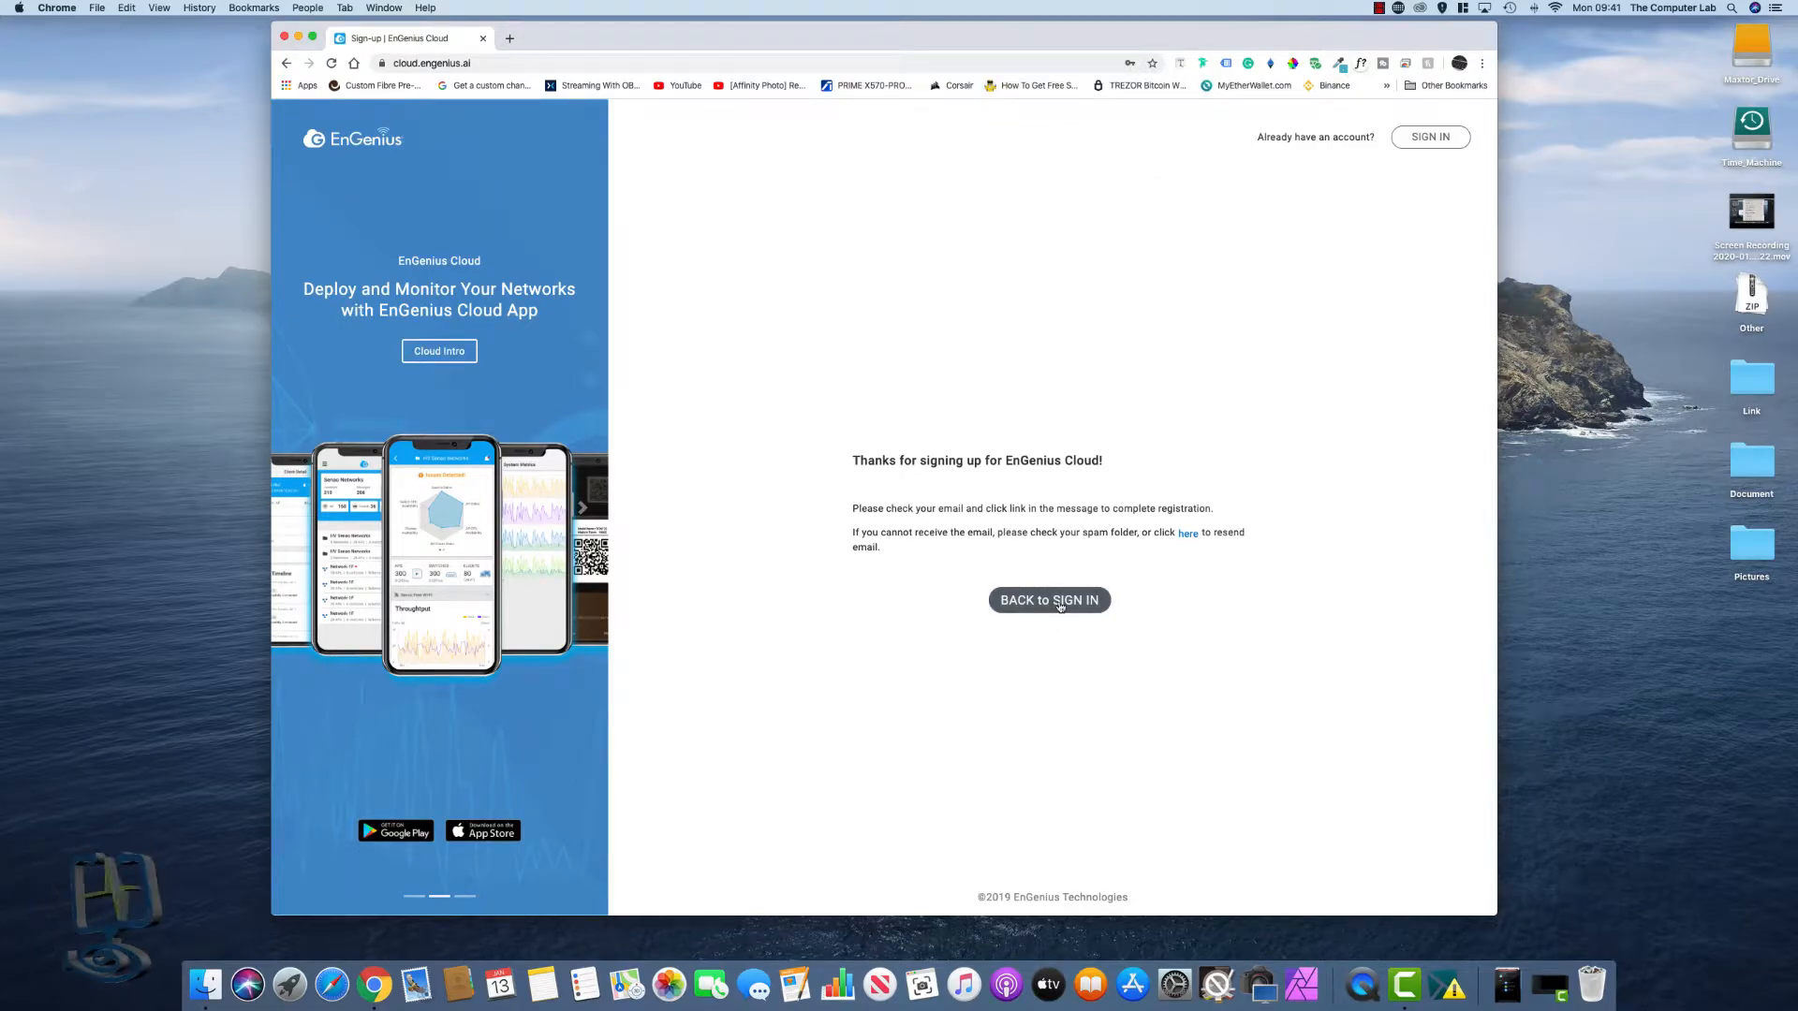
- Return to sign-in and submit the credentials, retrying after the email confirmation until the Inventory opens
click(1048, 600)
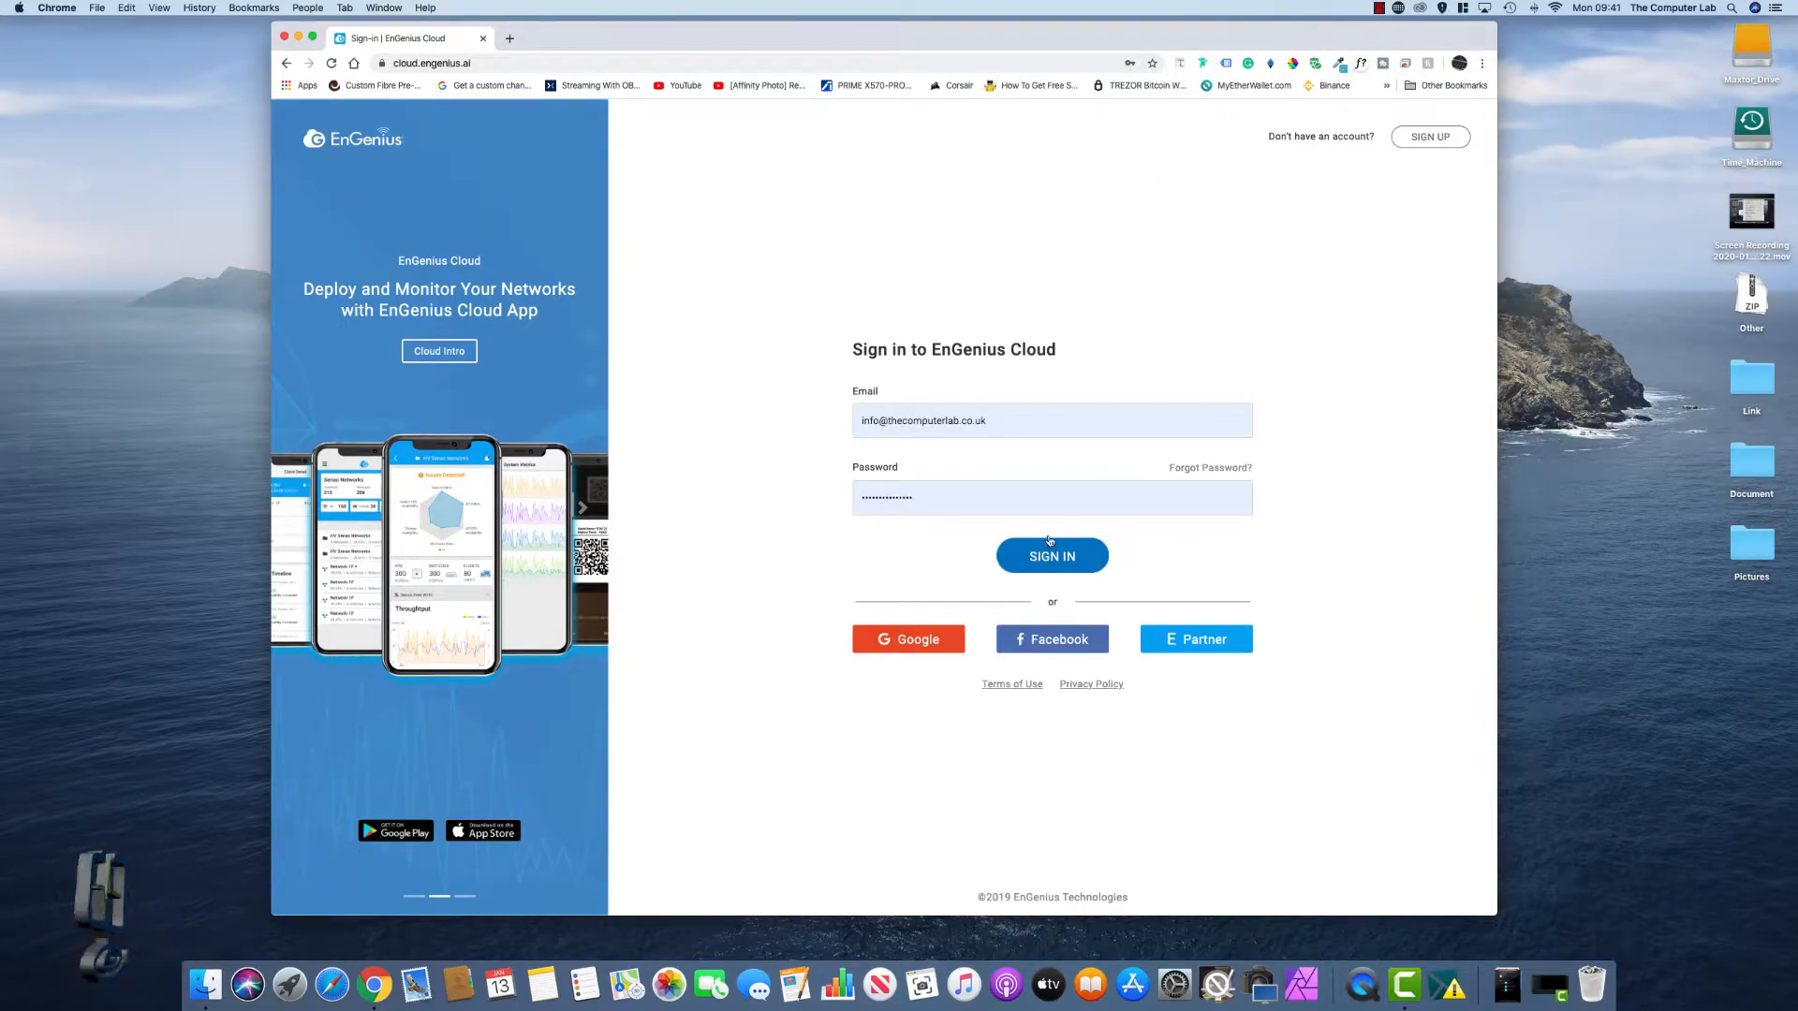
click(1051, 556)
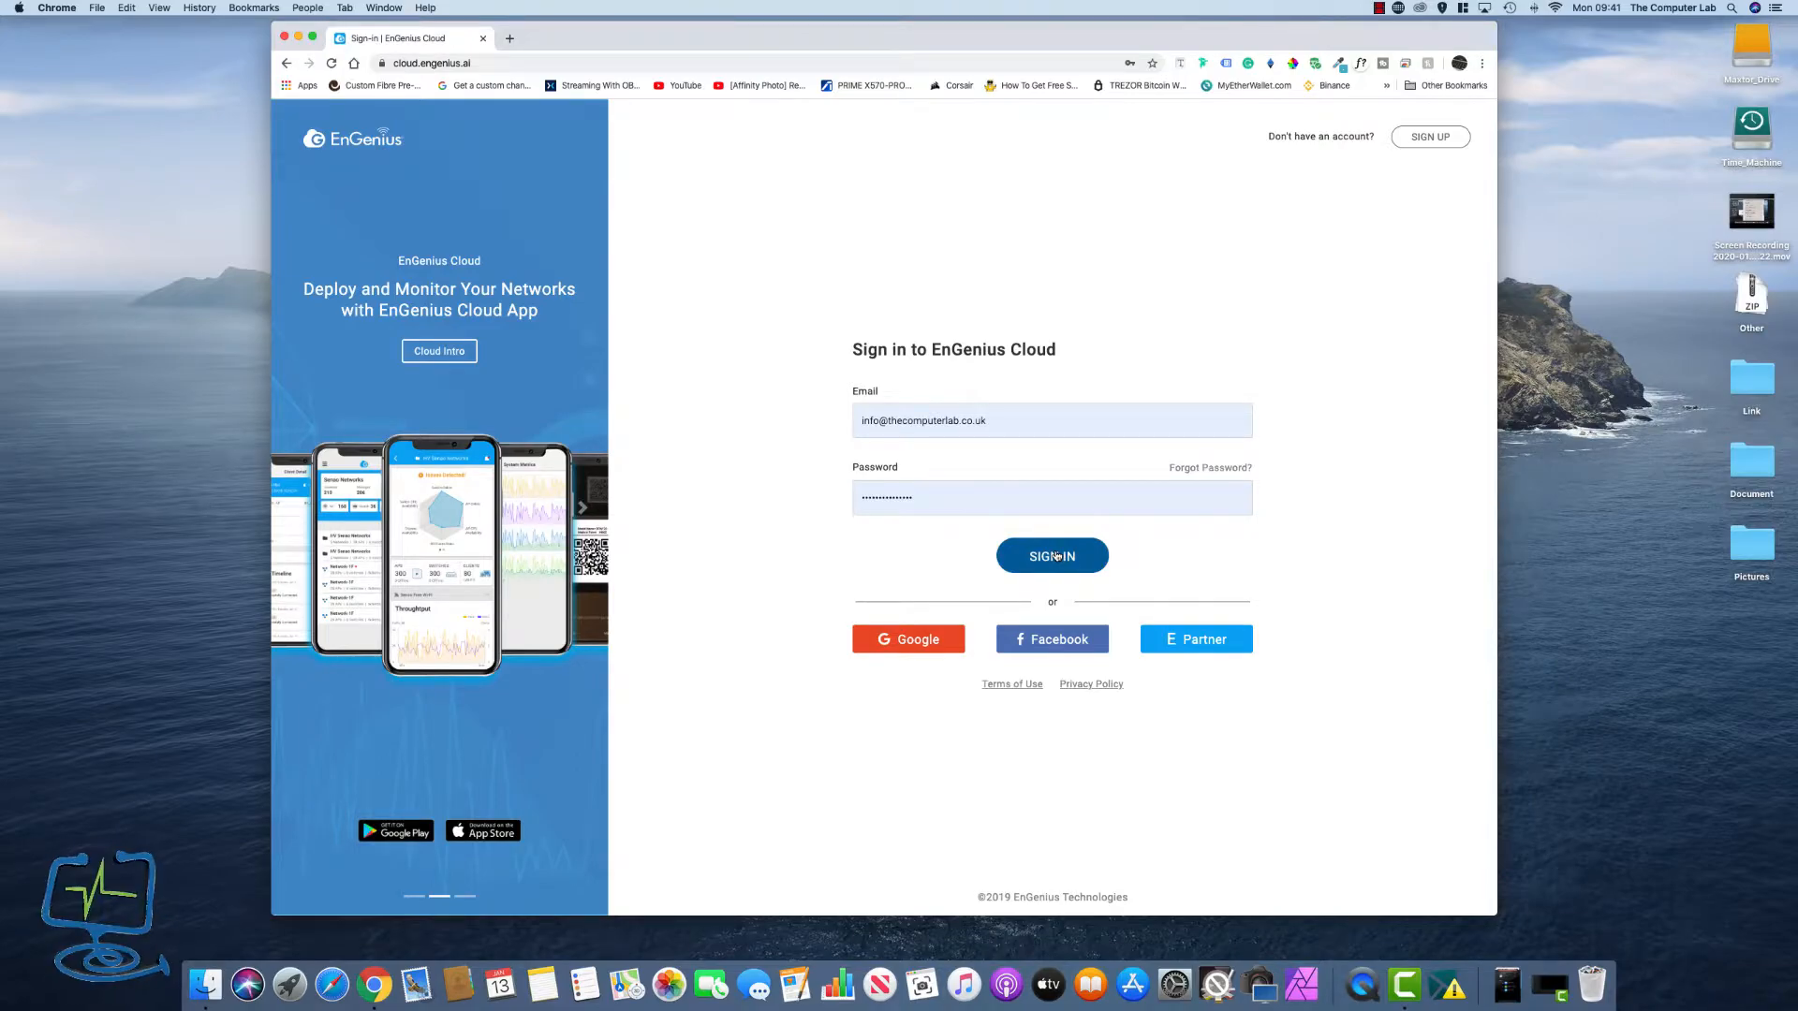
click(1051, 556)
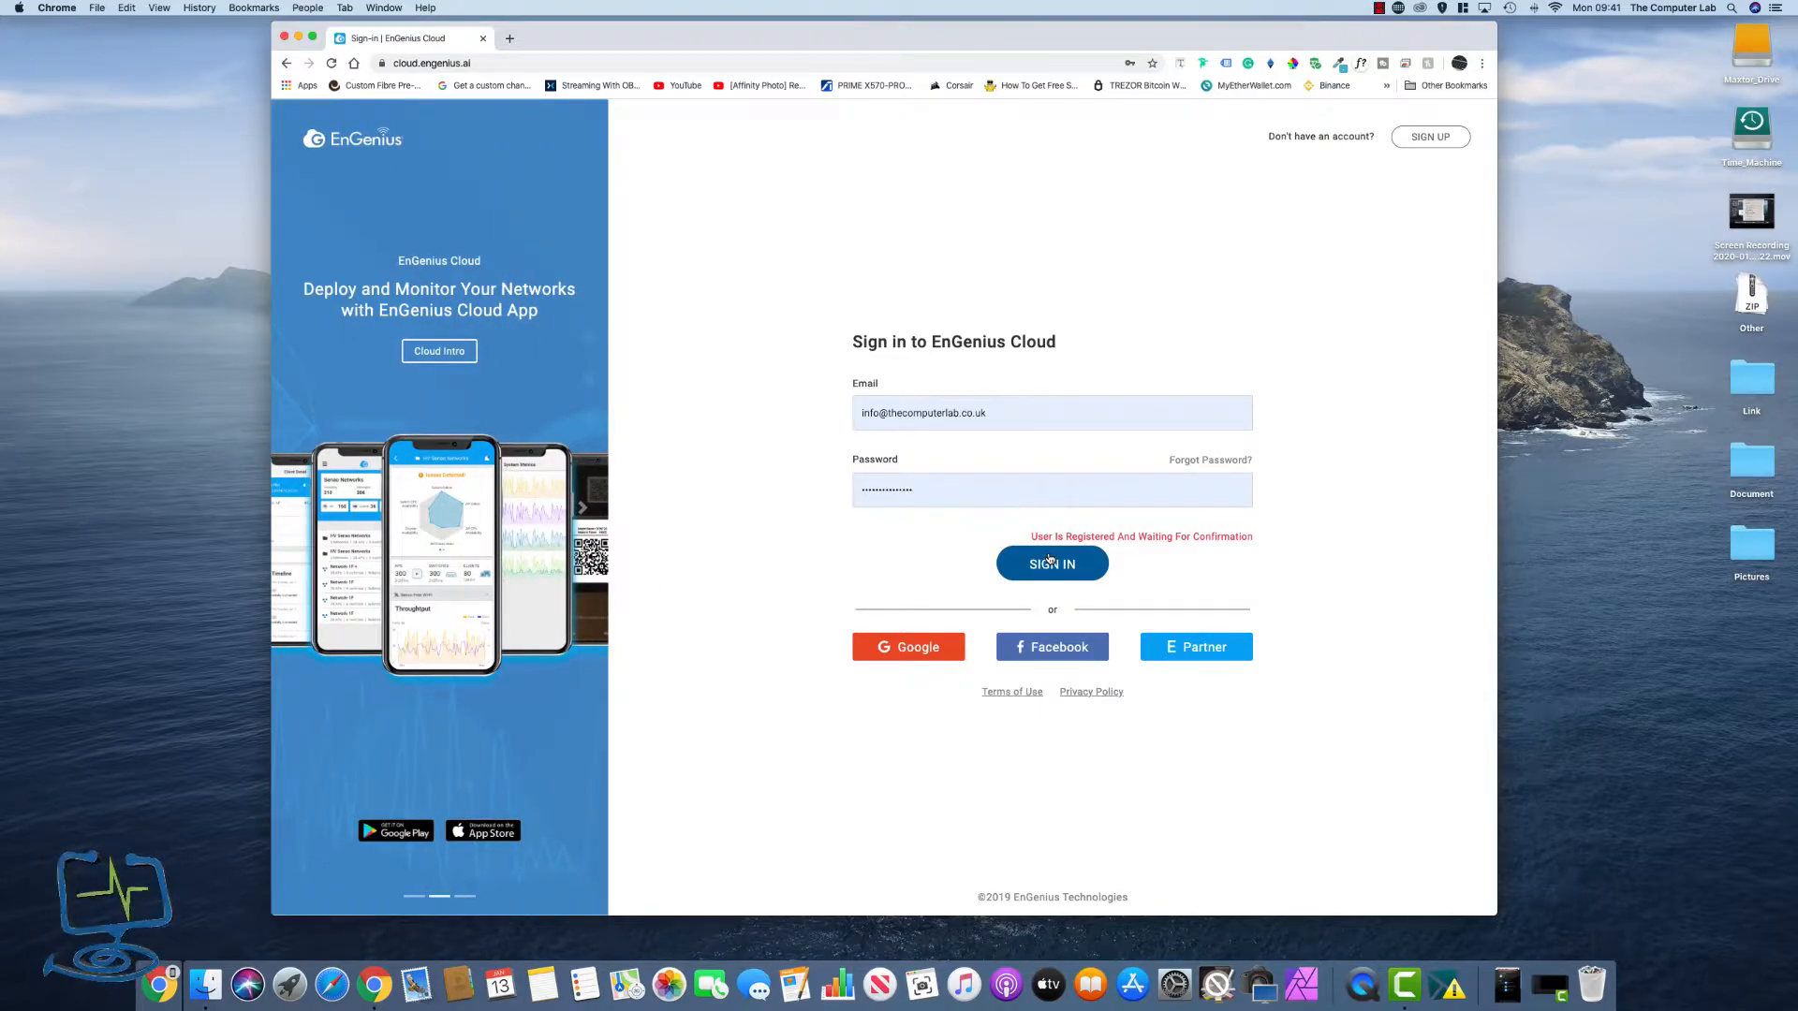
click(1050, 564)
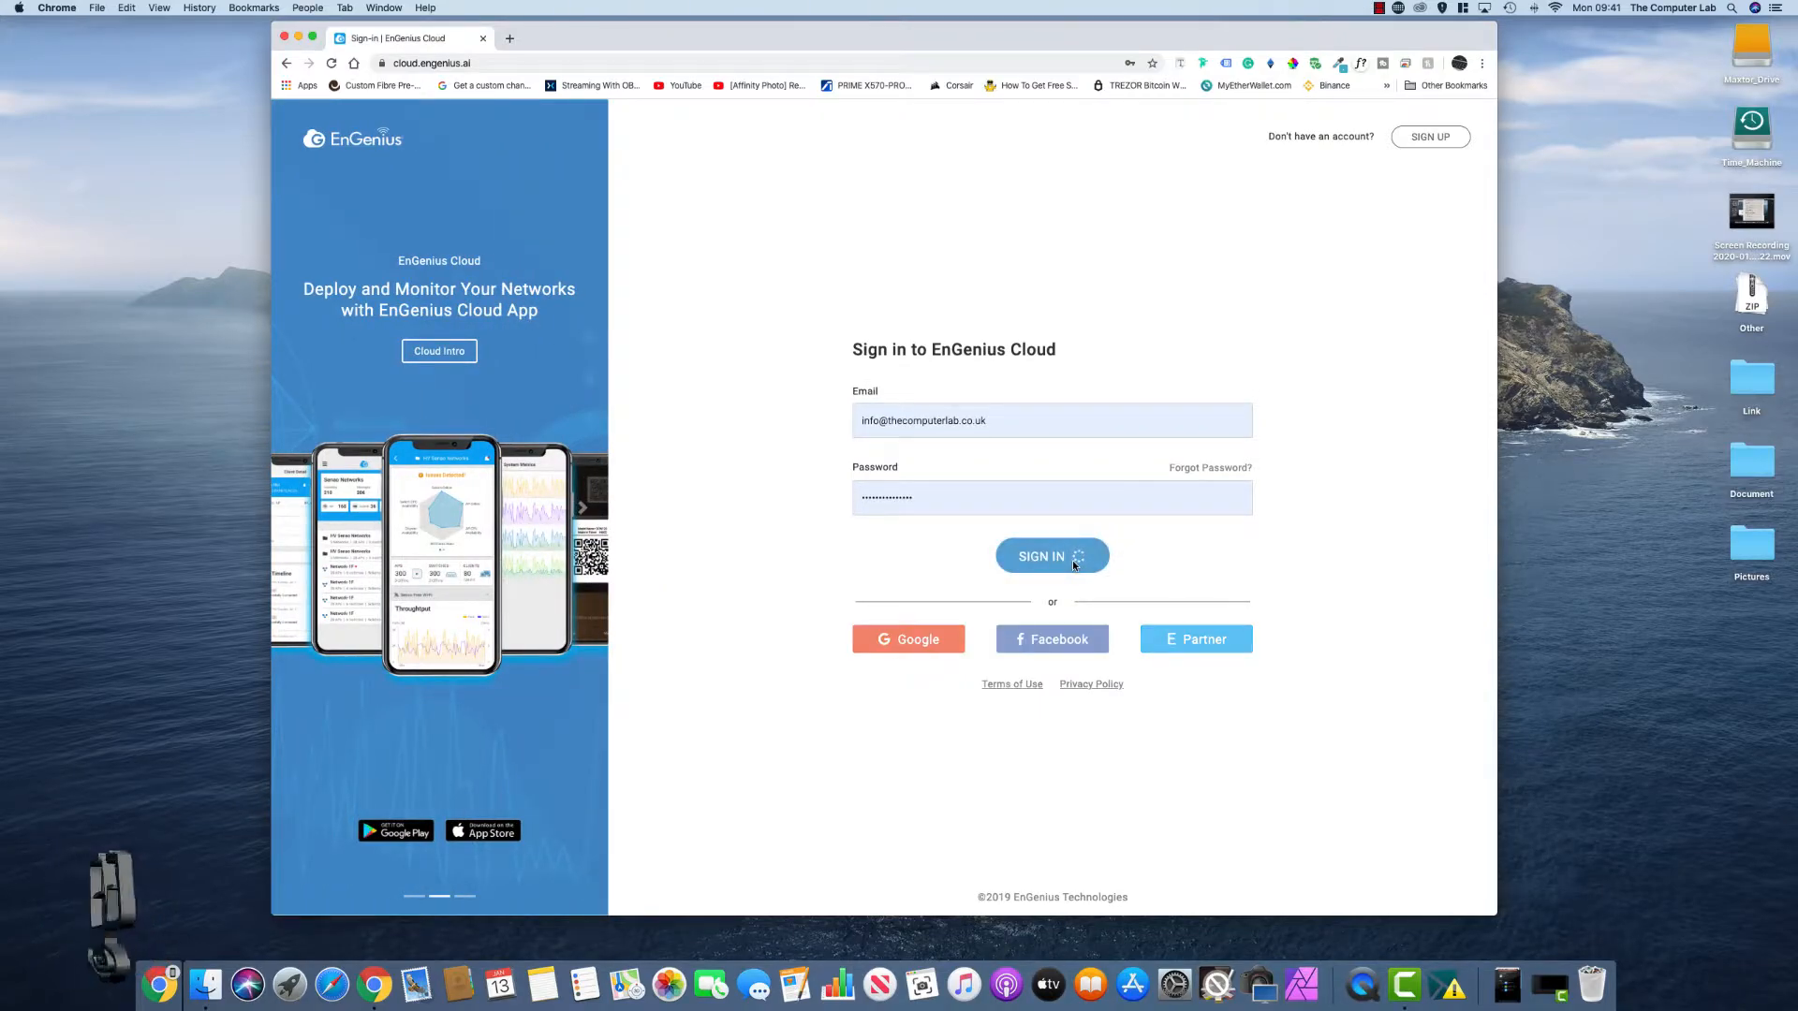
click(1050, 557)
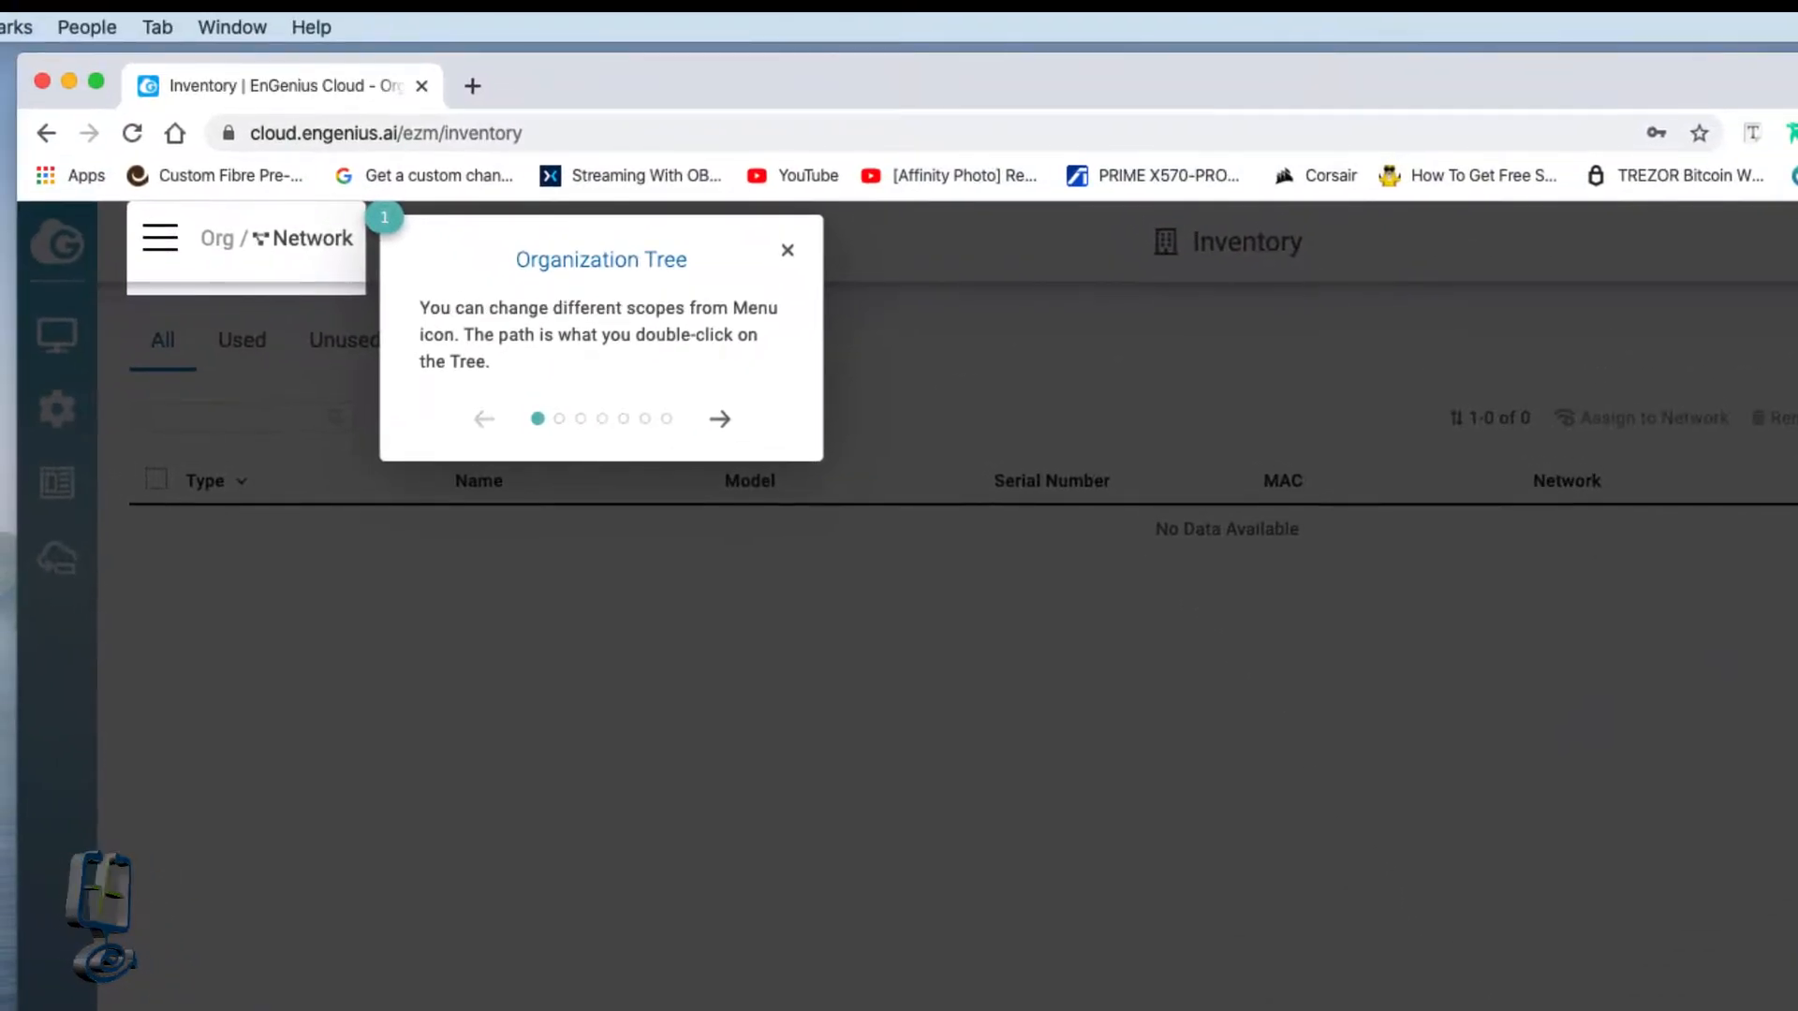
mouse_move(1064, 854)
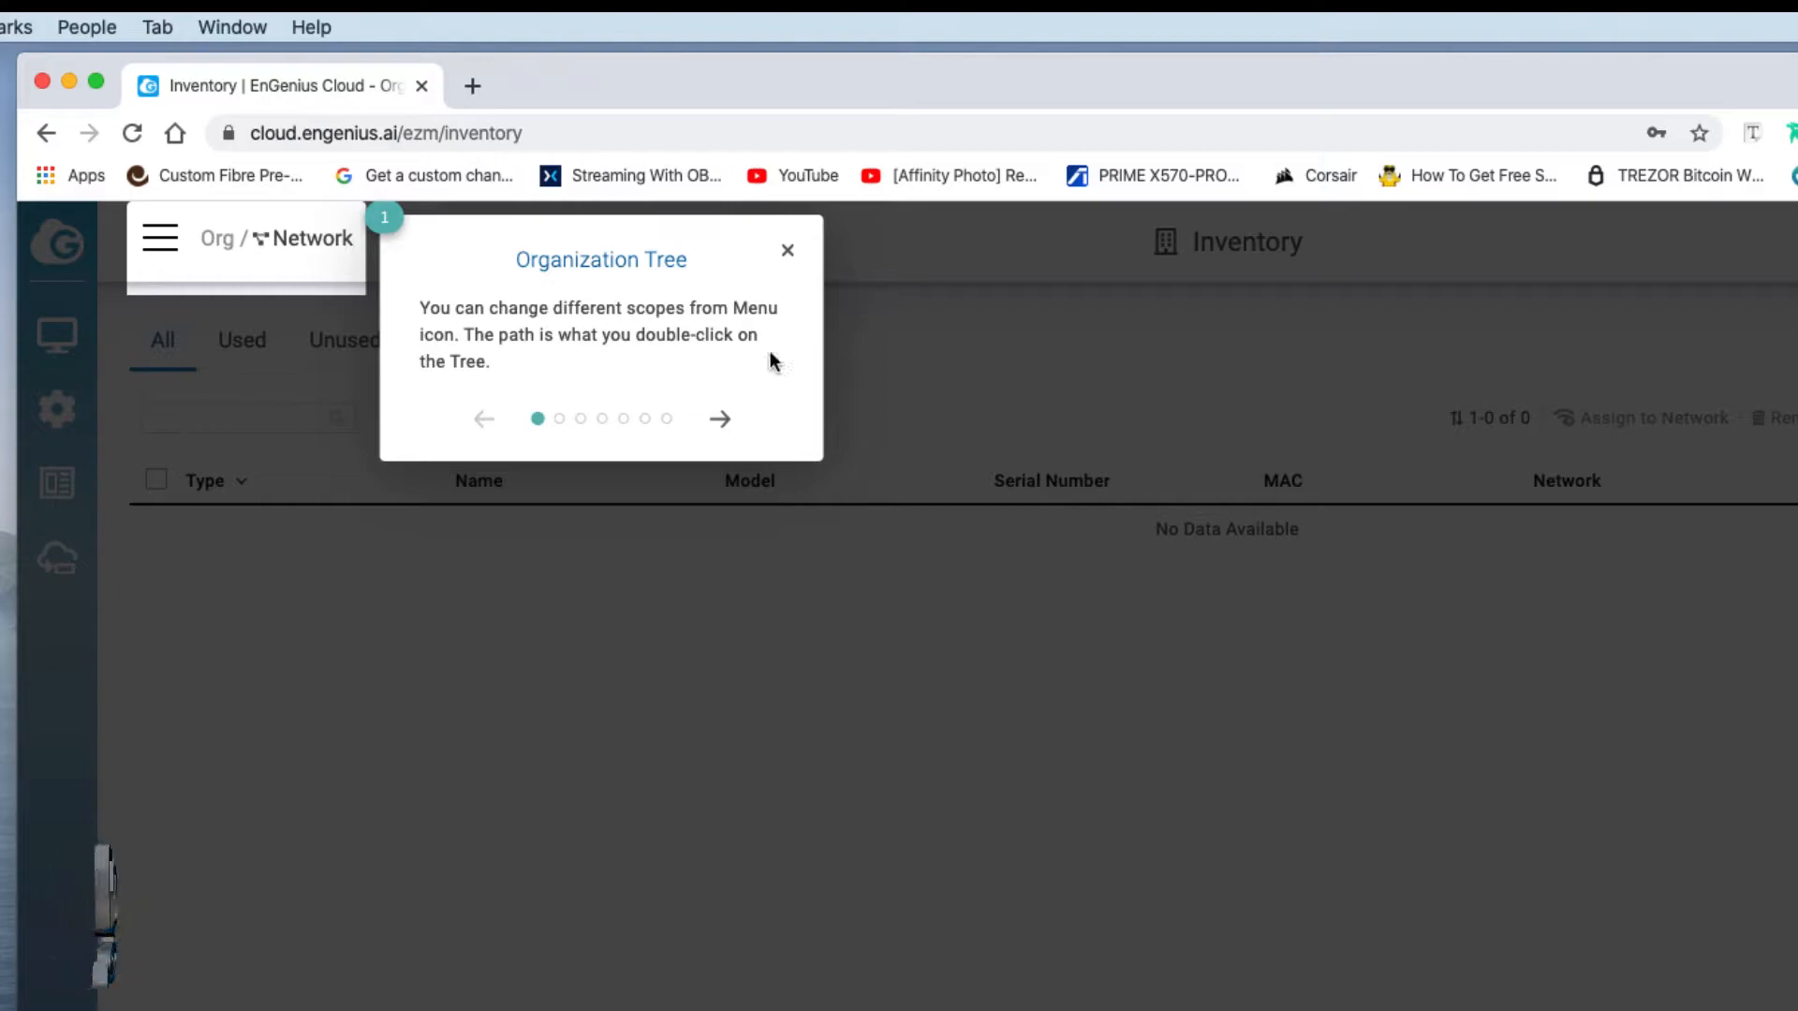
mouse_move(568, 367)
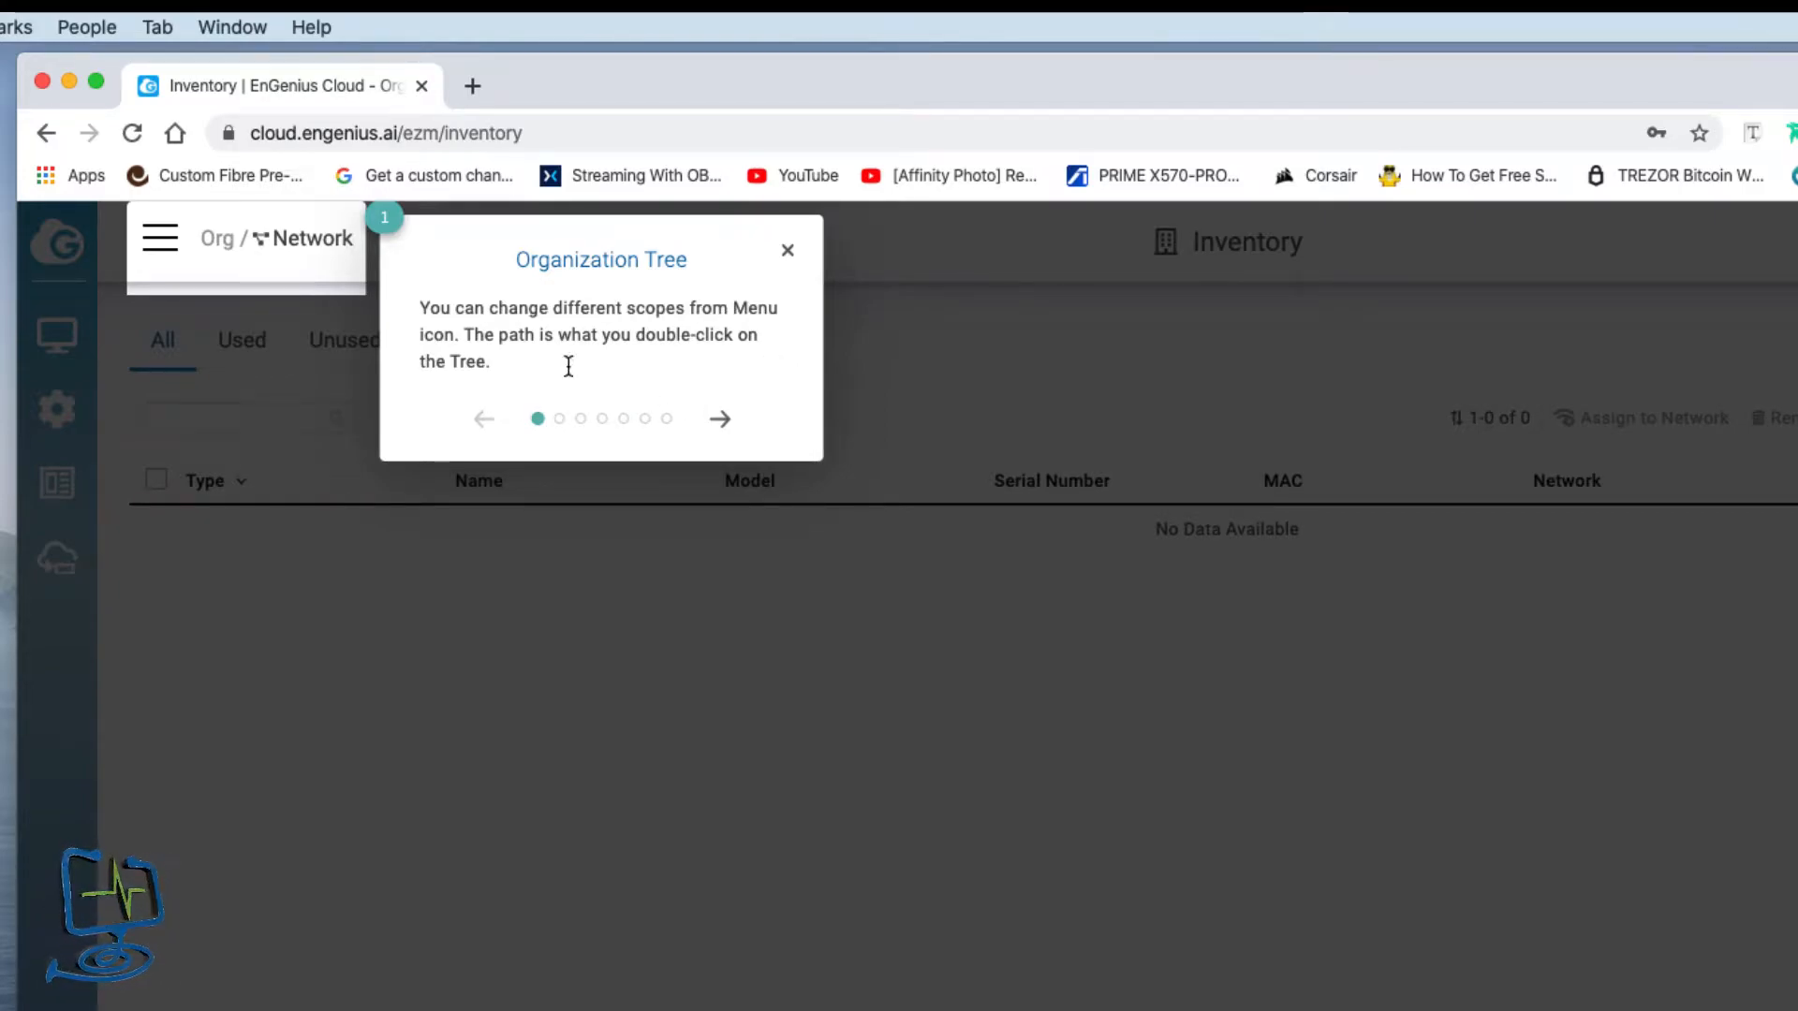
mouse_move(698, 387)
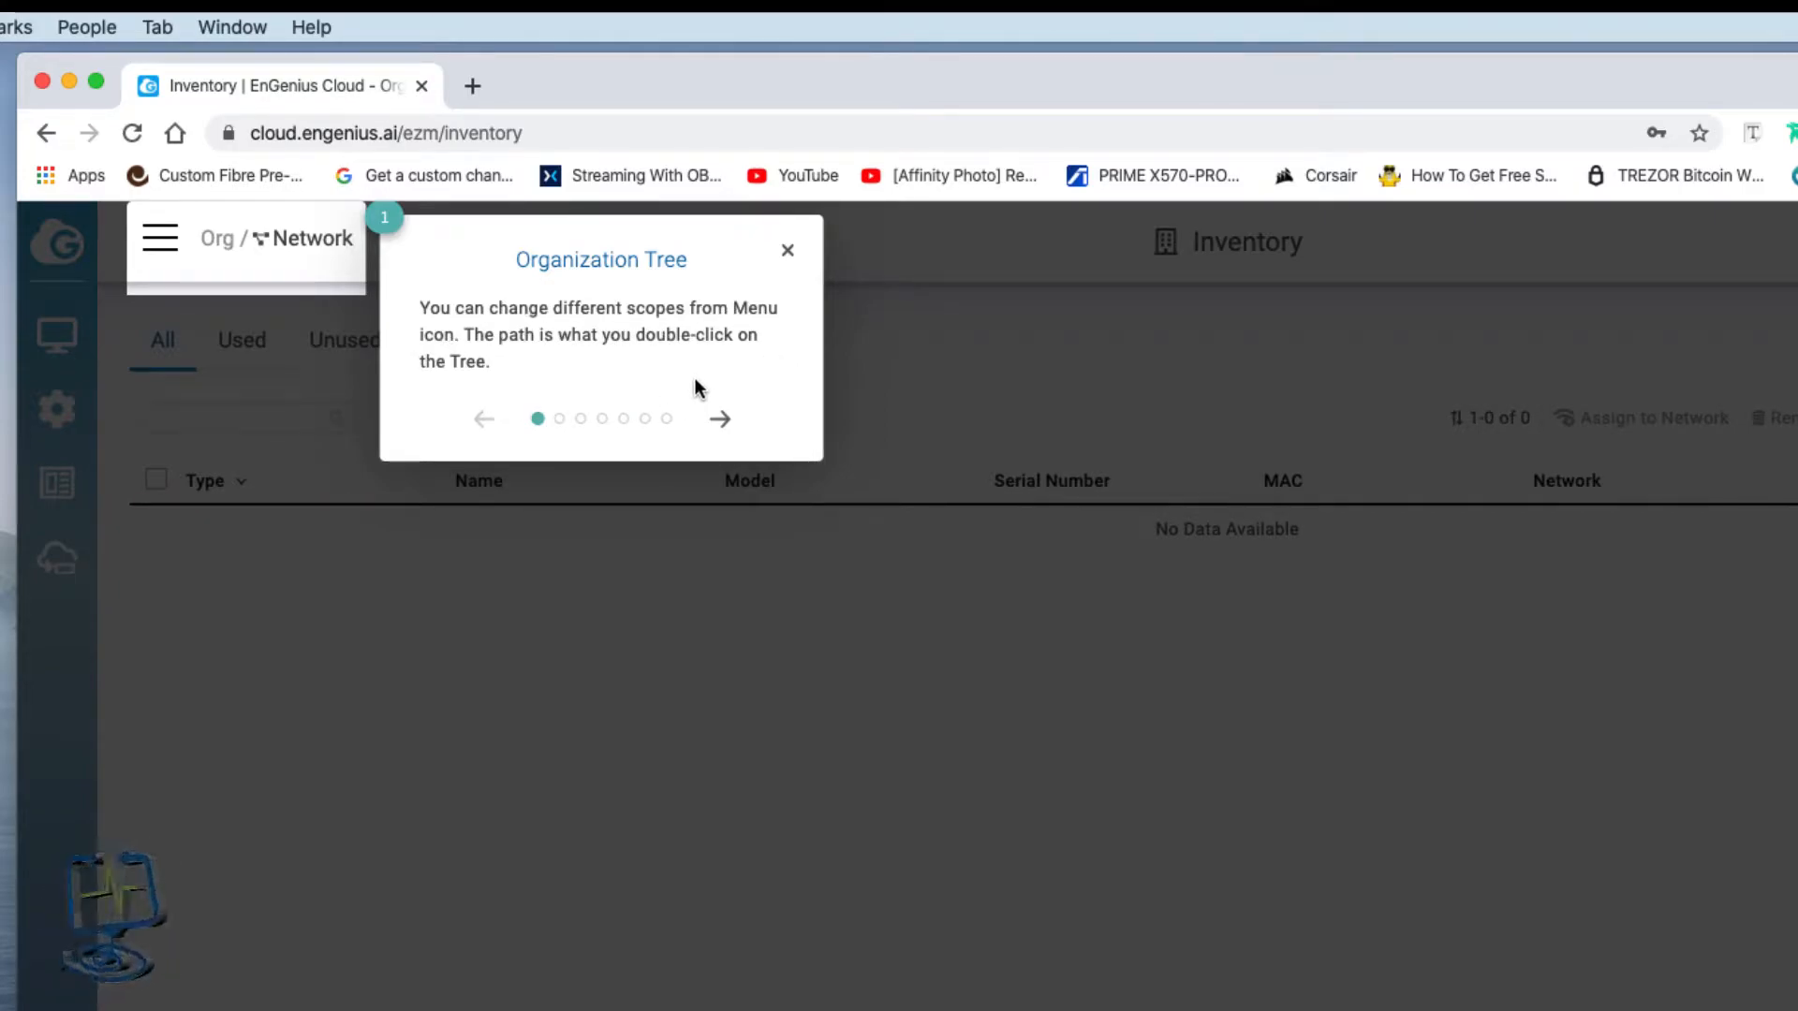
- Advance through the Manage, Configure, Analyze, EnSky and Team Members tour tips to the final step
click(719, 417)
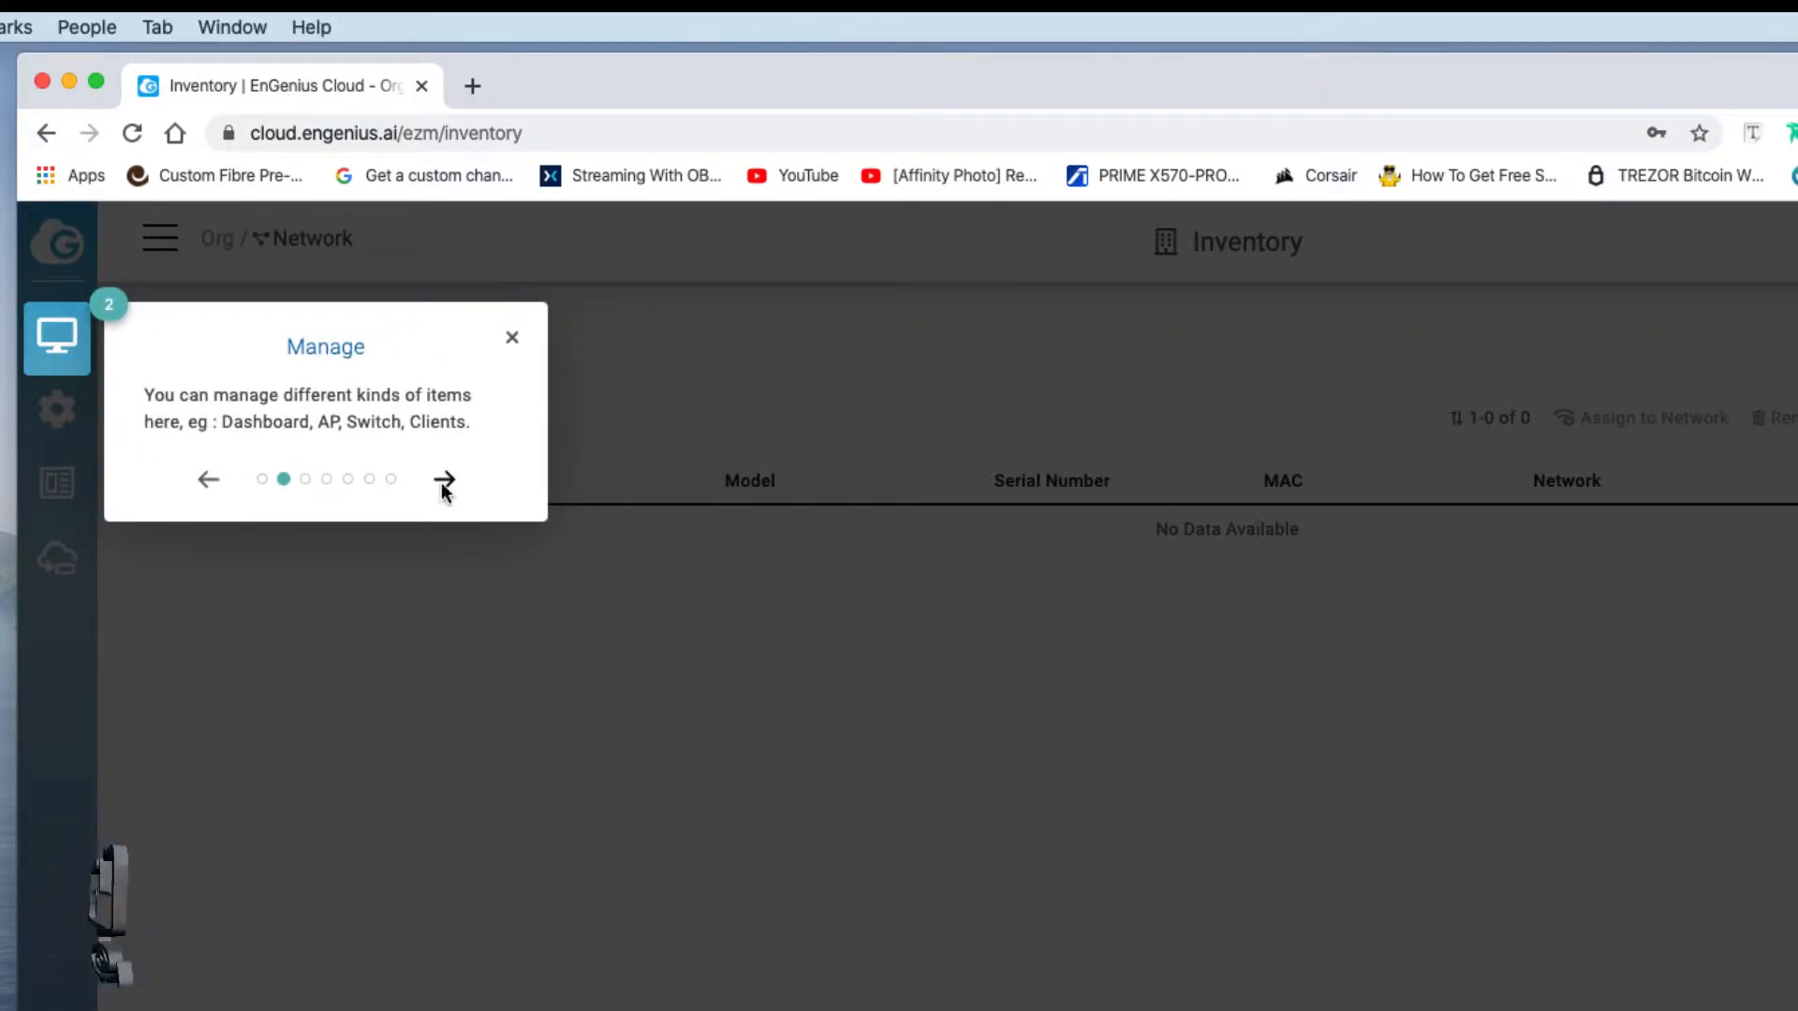
click(444, 480)
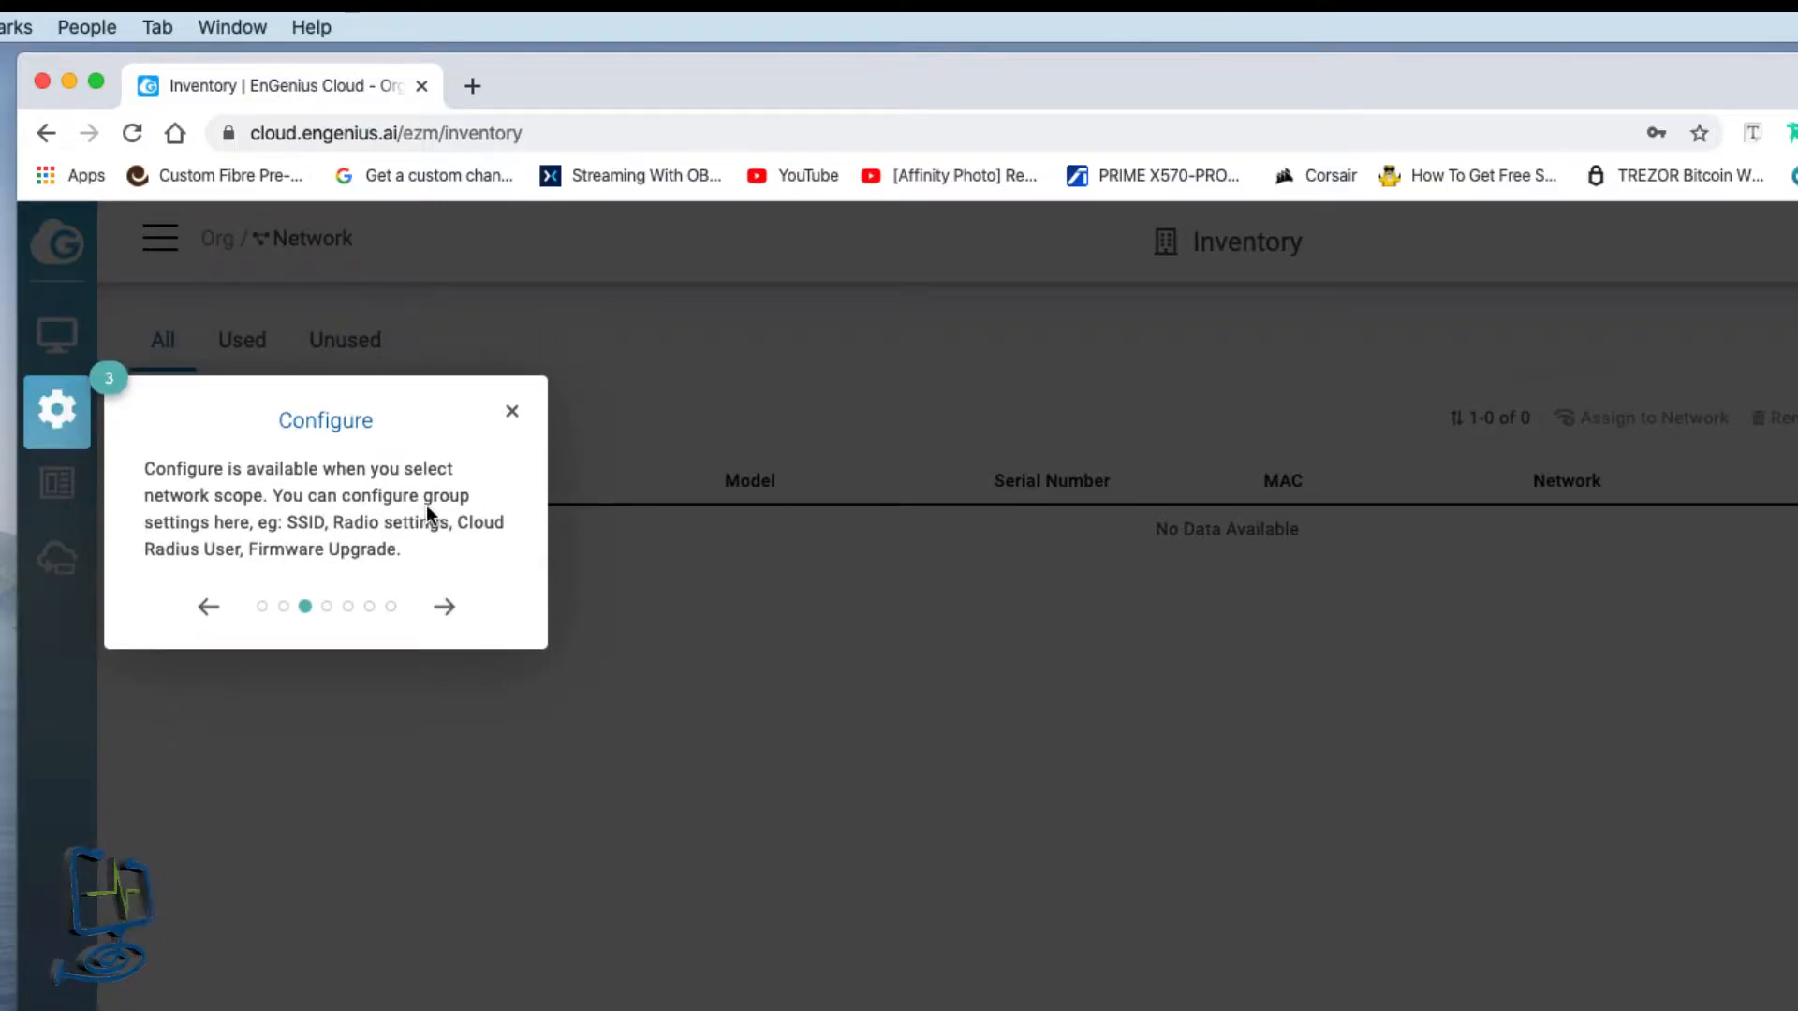
mouse_move(457, 558)
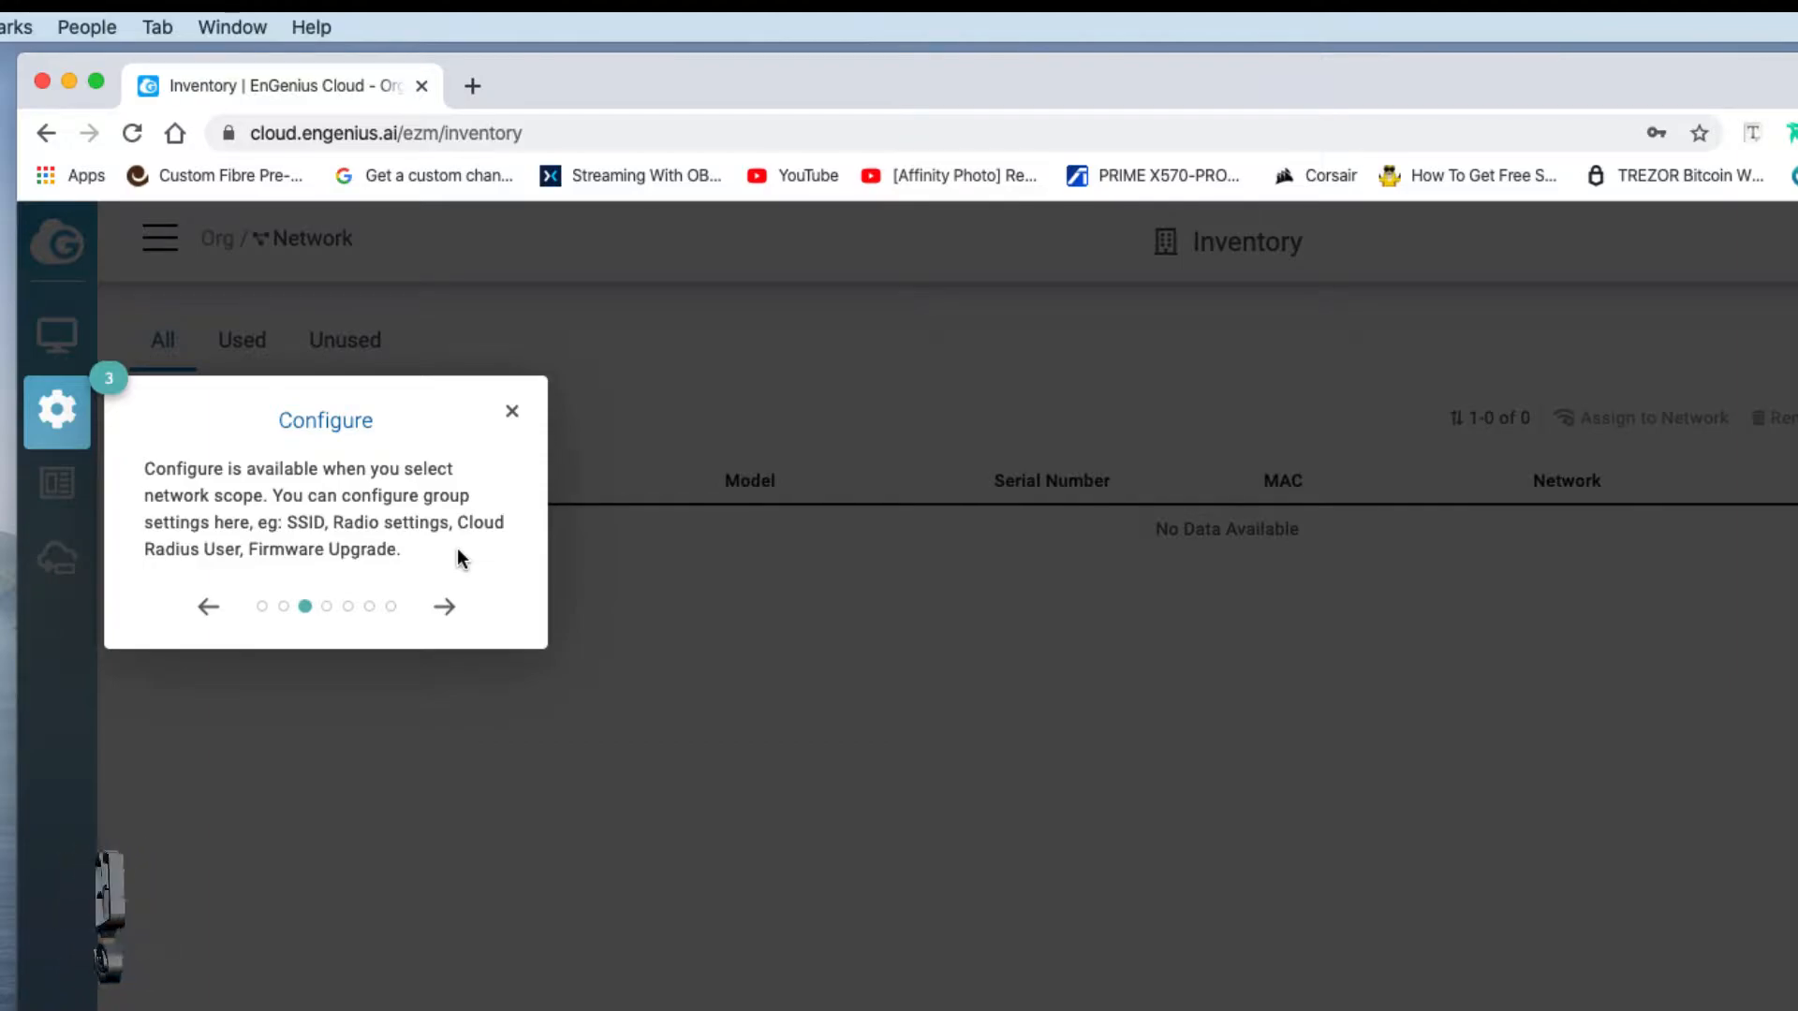
click(444, 607)
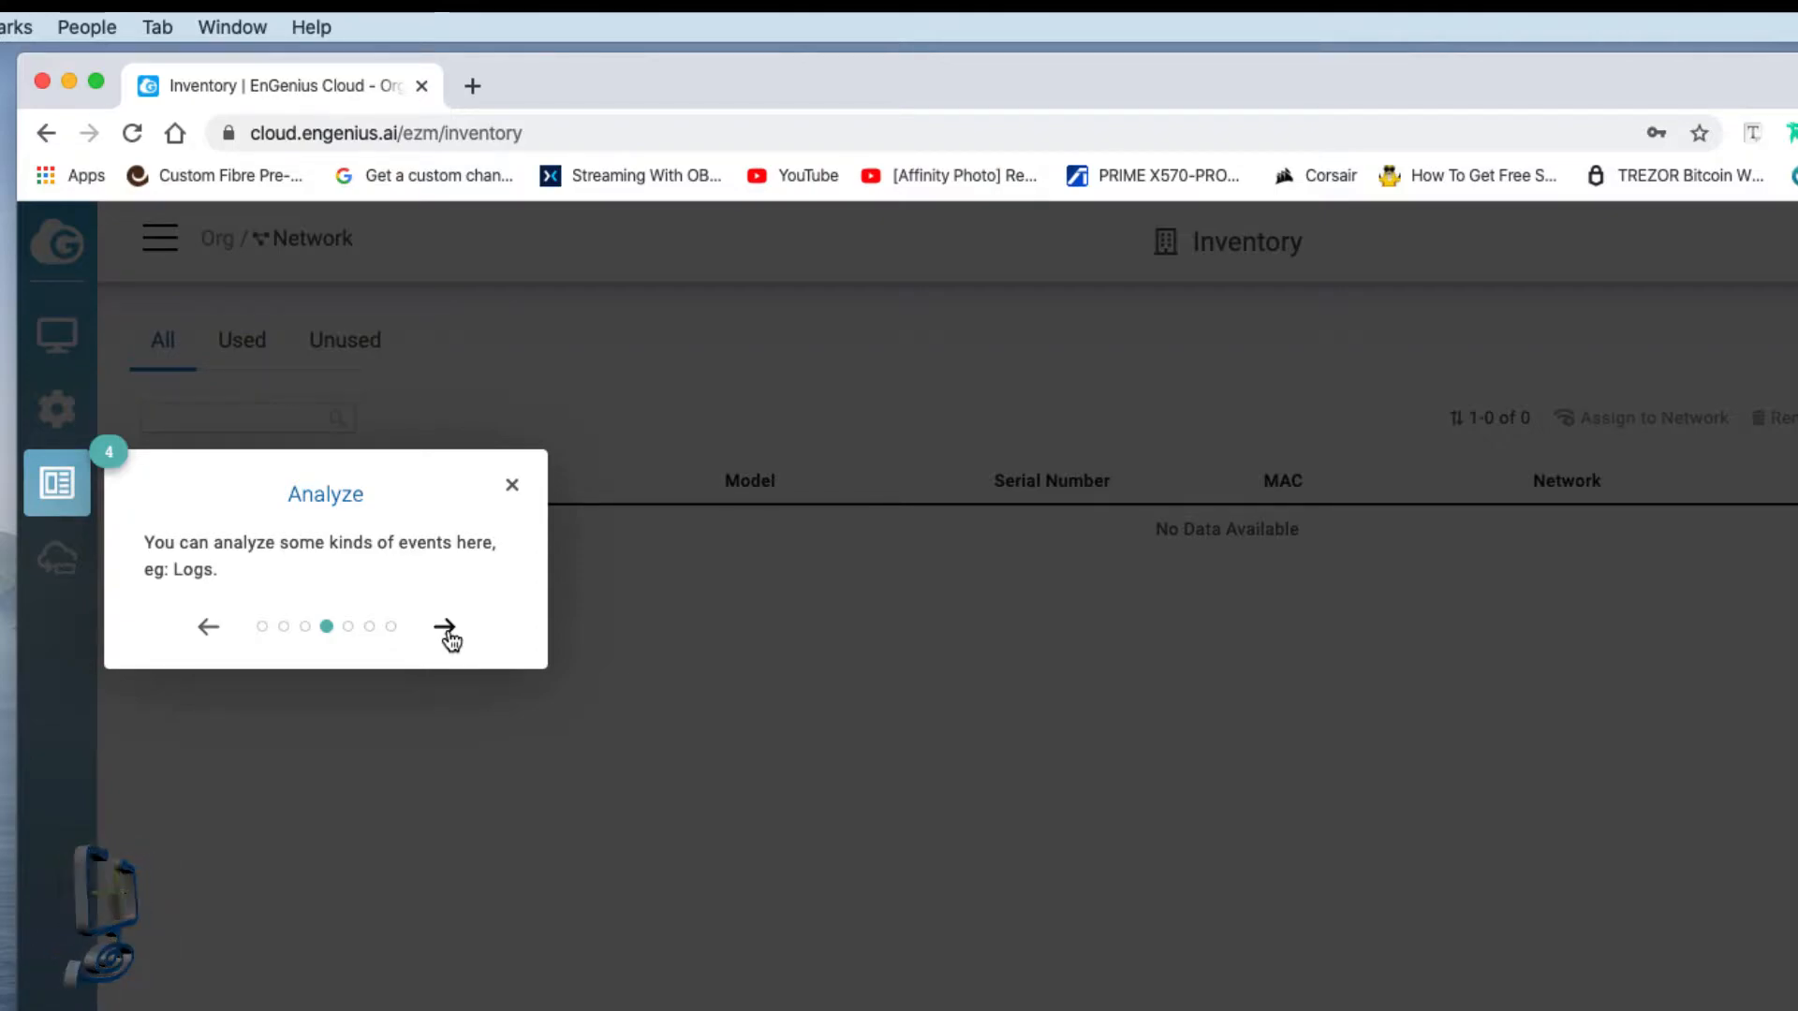
click(446, 627)
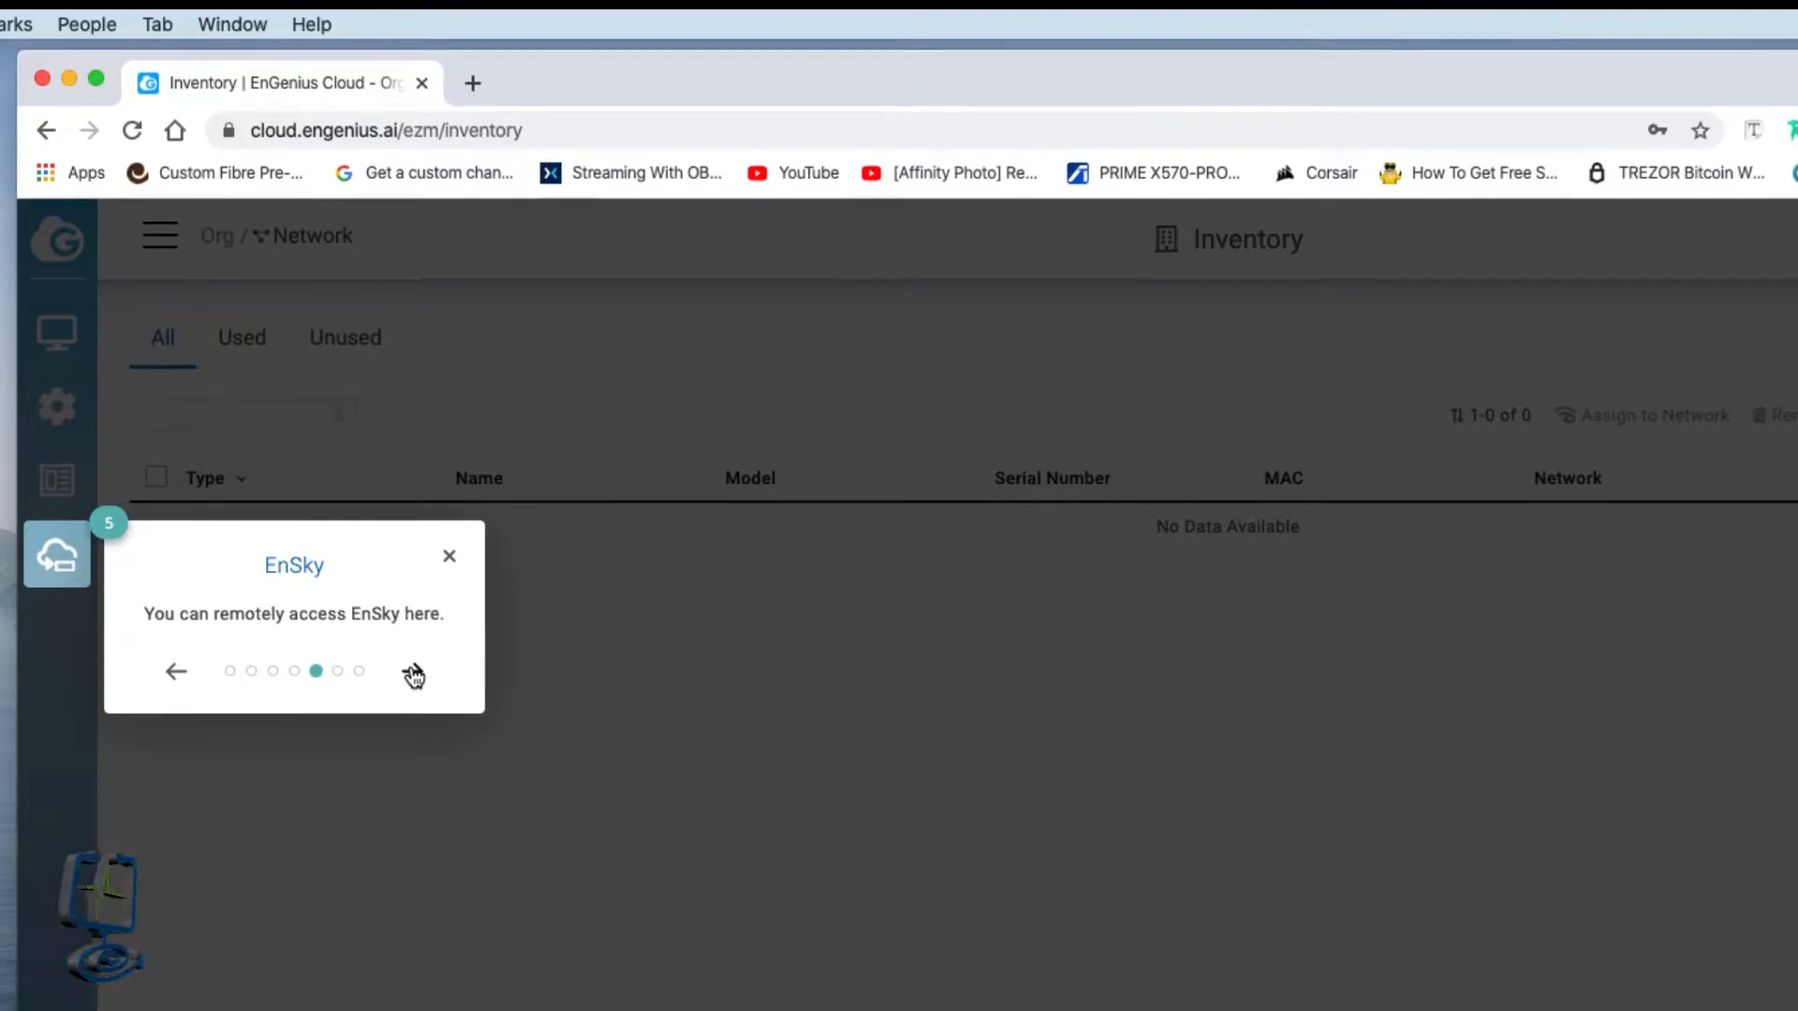
click(412, 670)
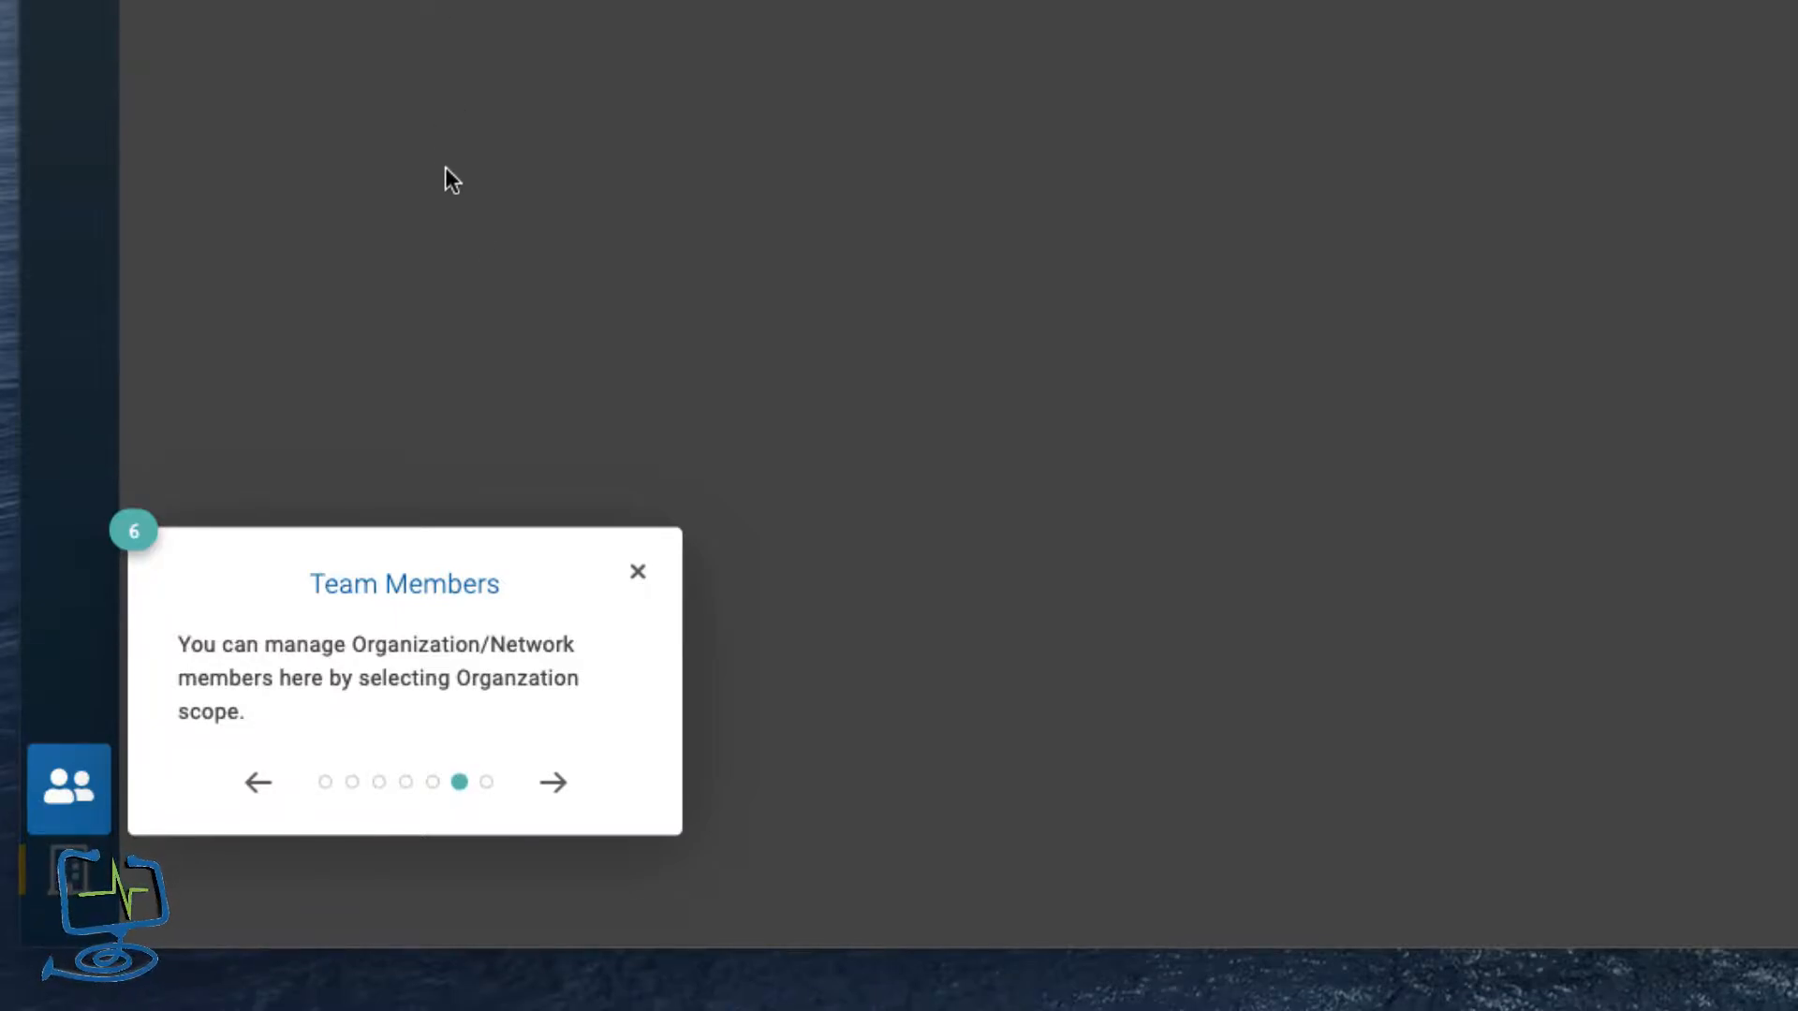
mouse_move(644, 828)
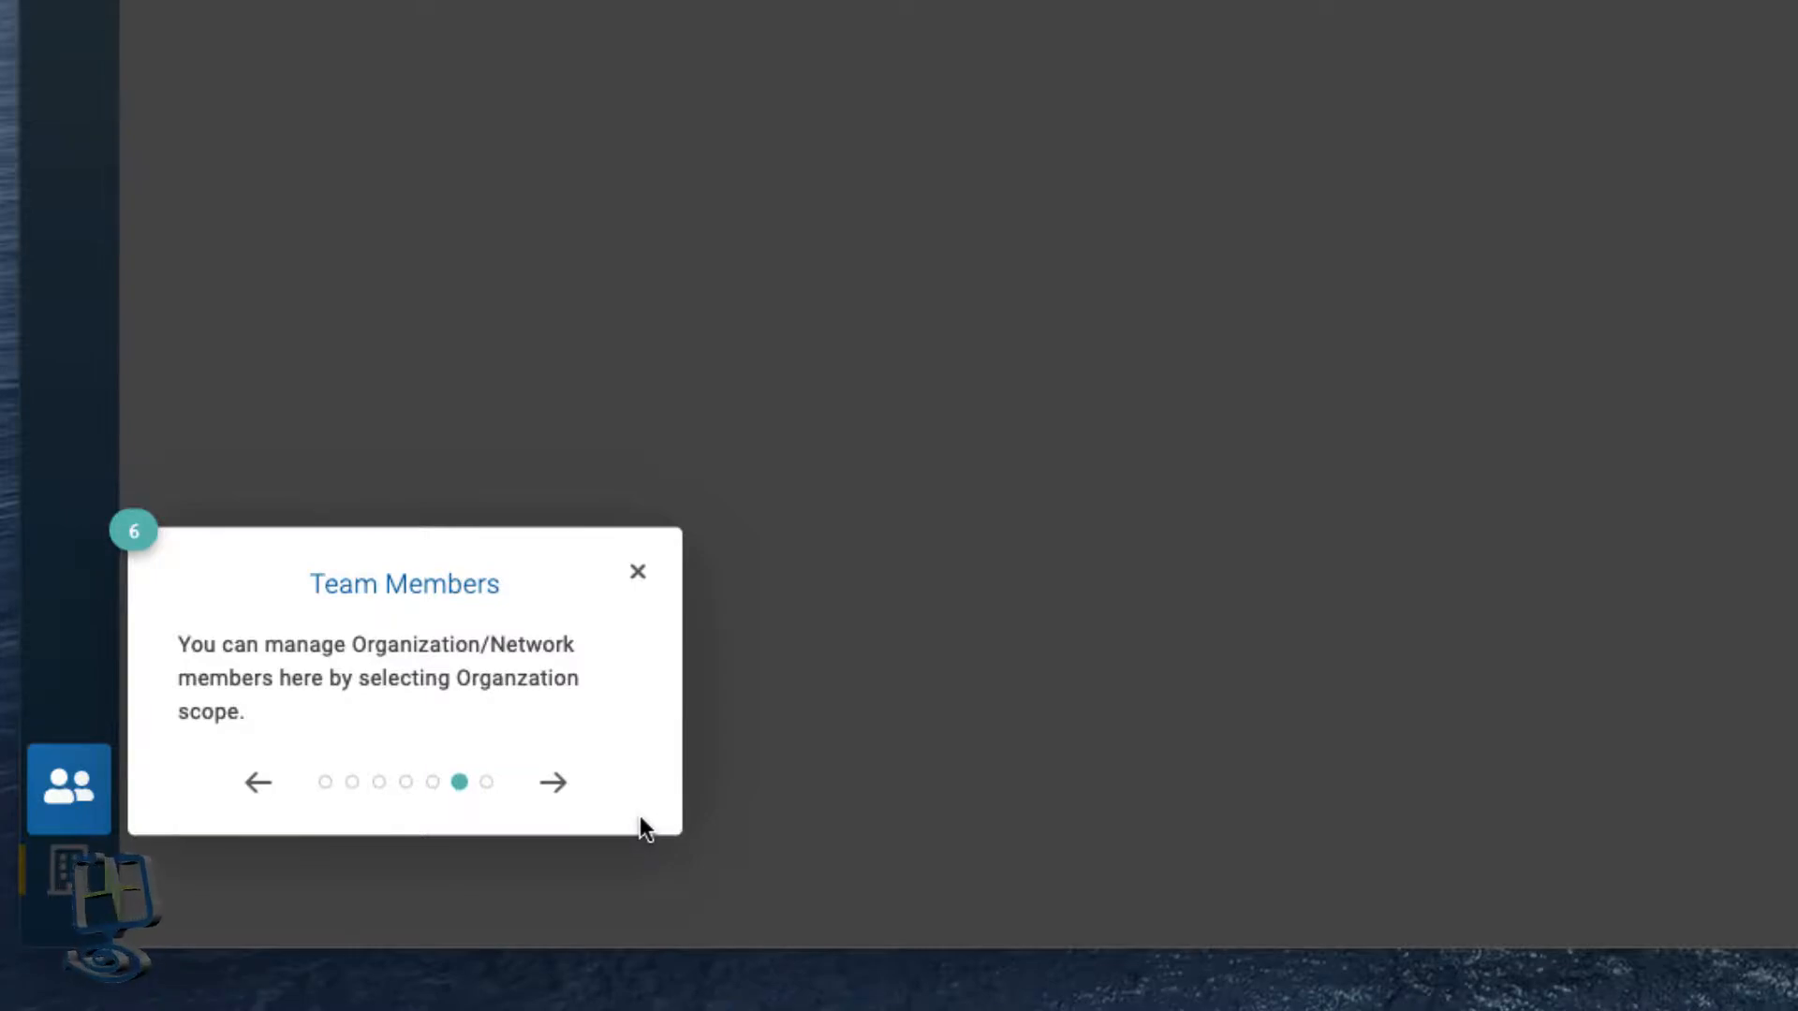
mouse_move(434, 856)
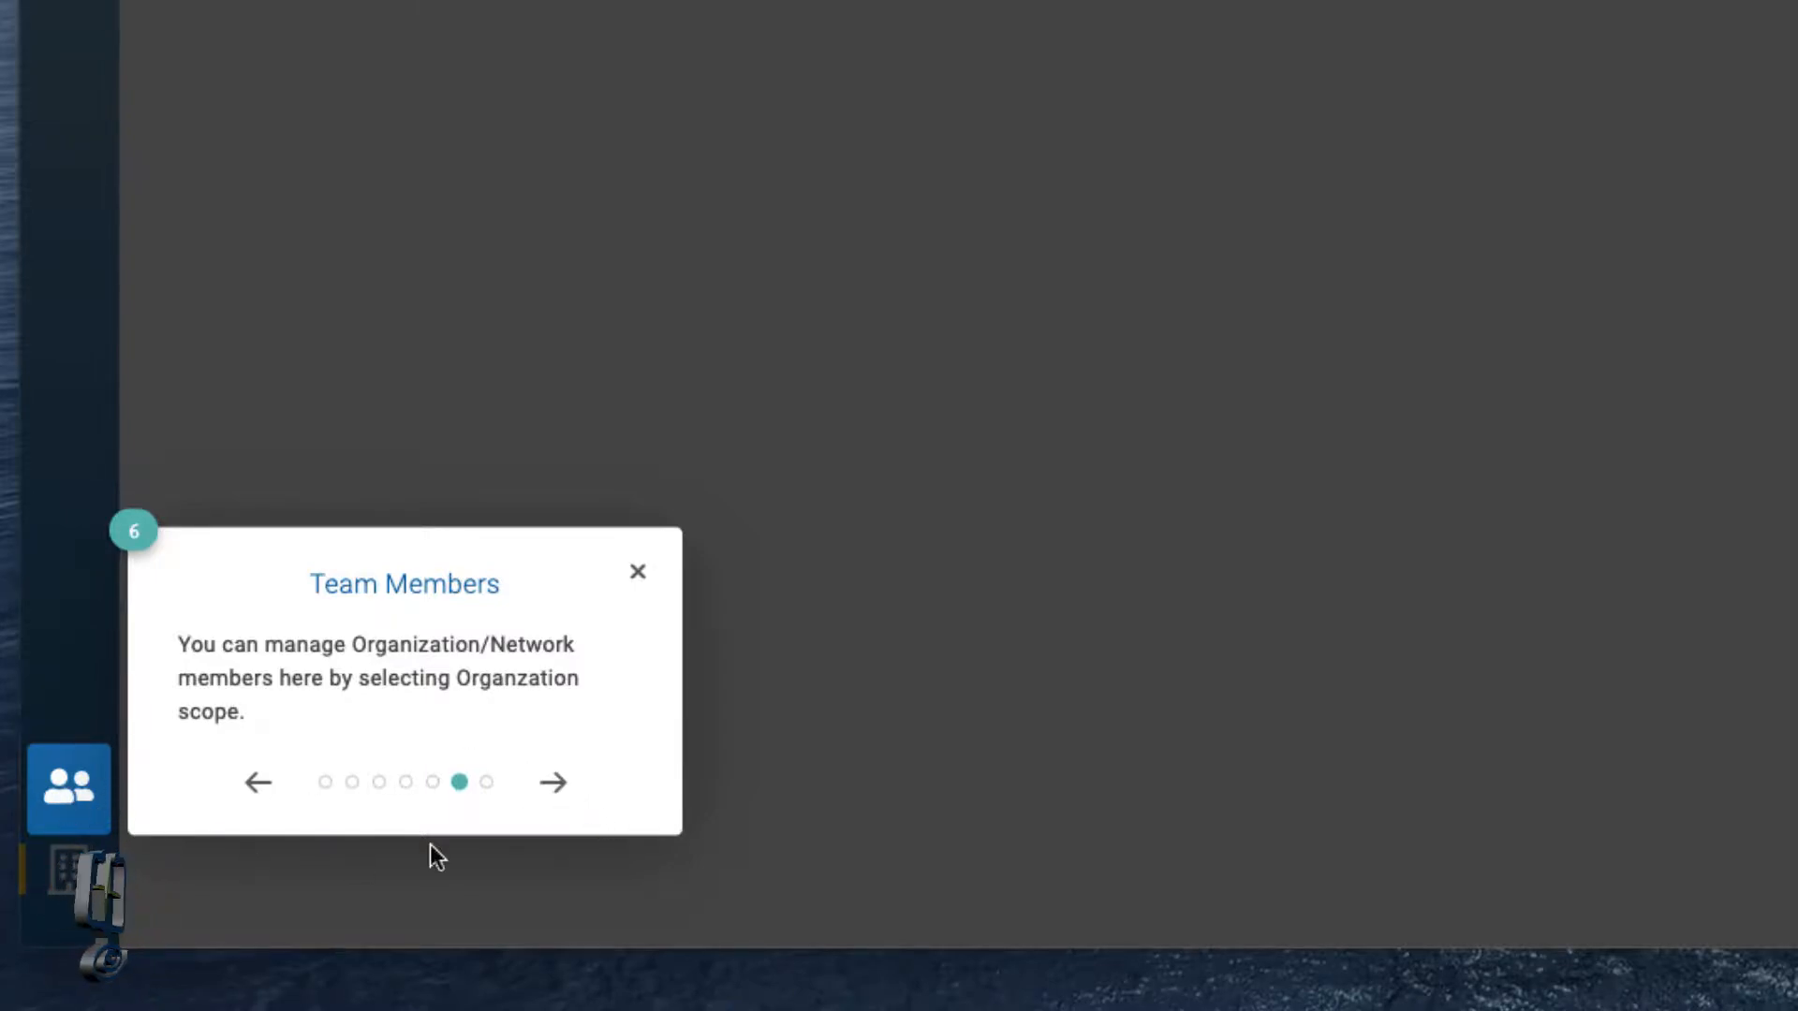
click(552, 783)
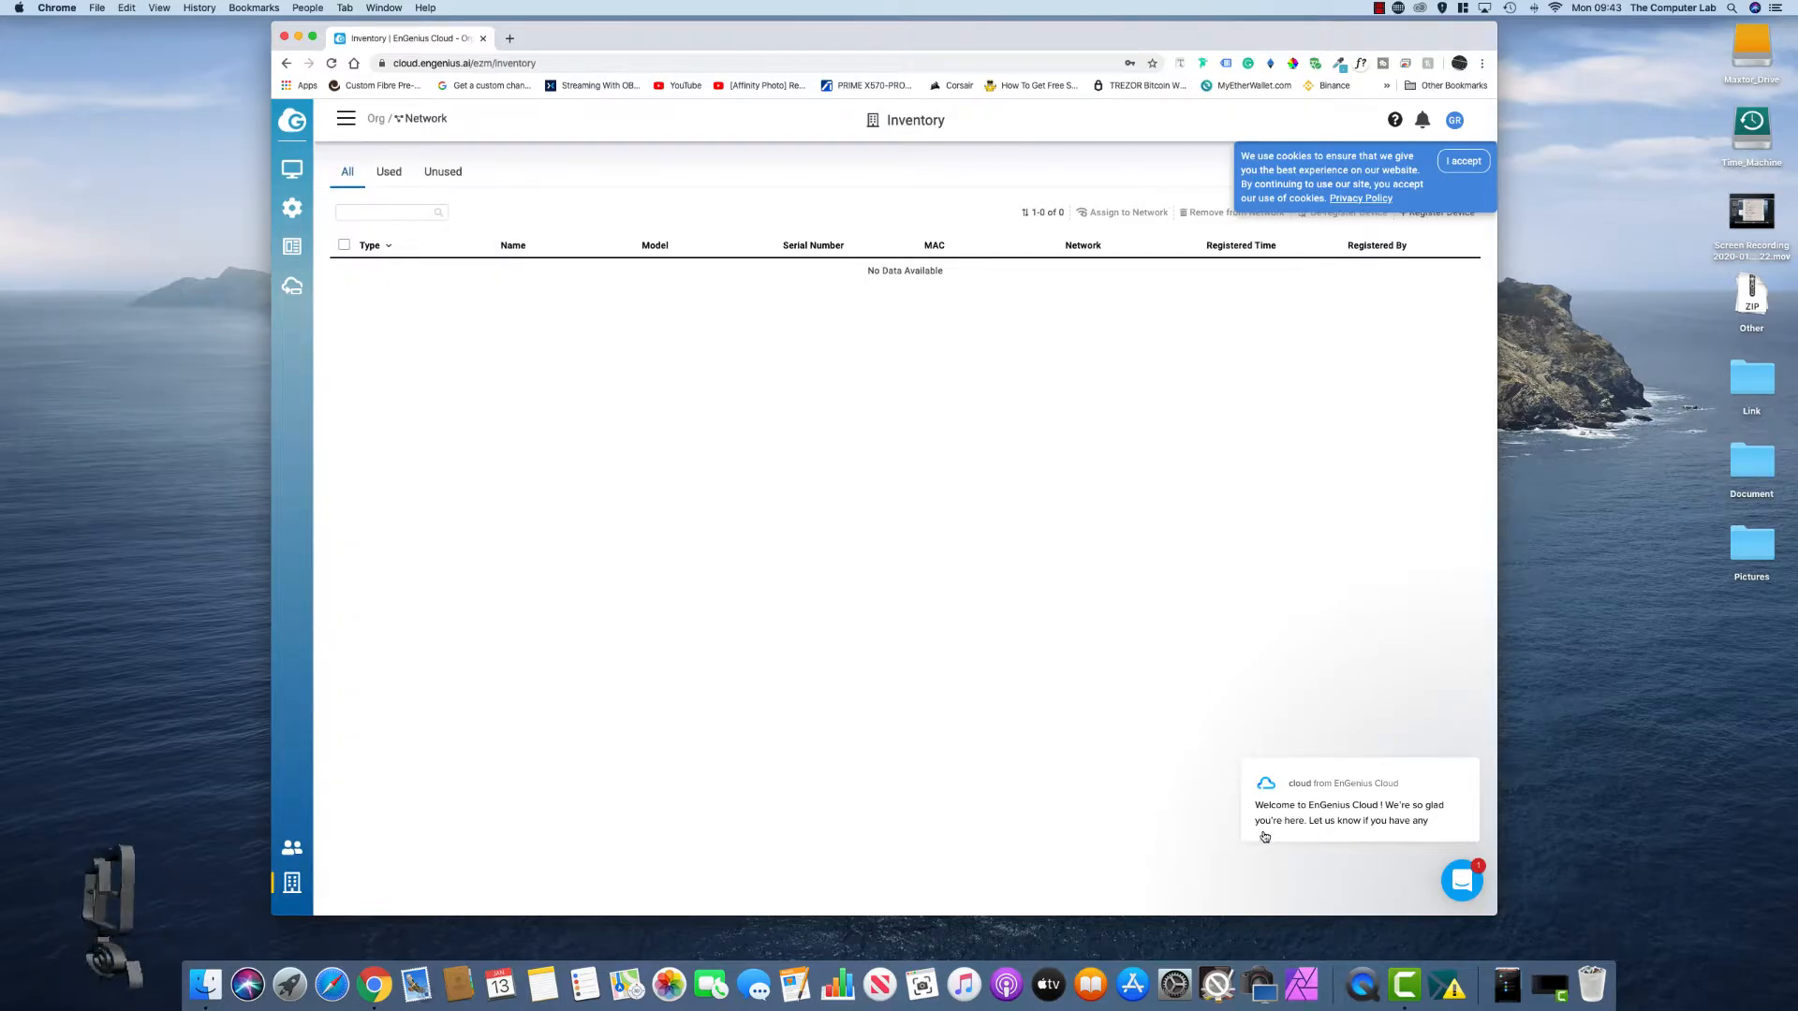
- Accept the cookie notice and browse the Configure and Manage sidebar menus
click(1462, 161)
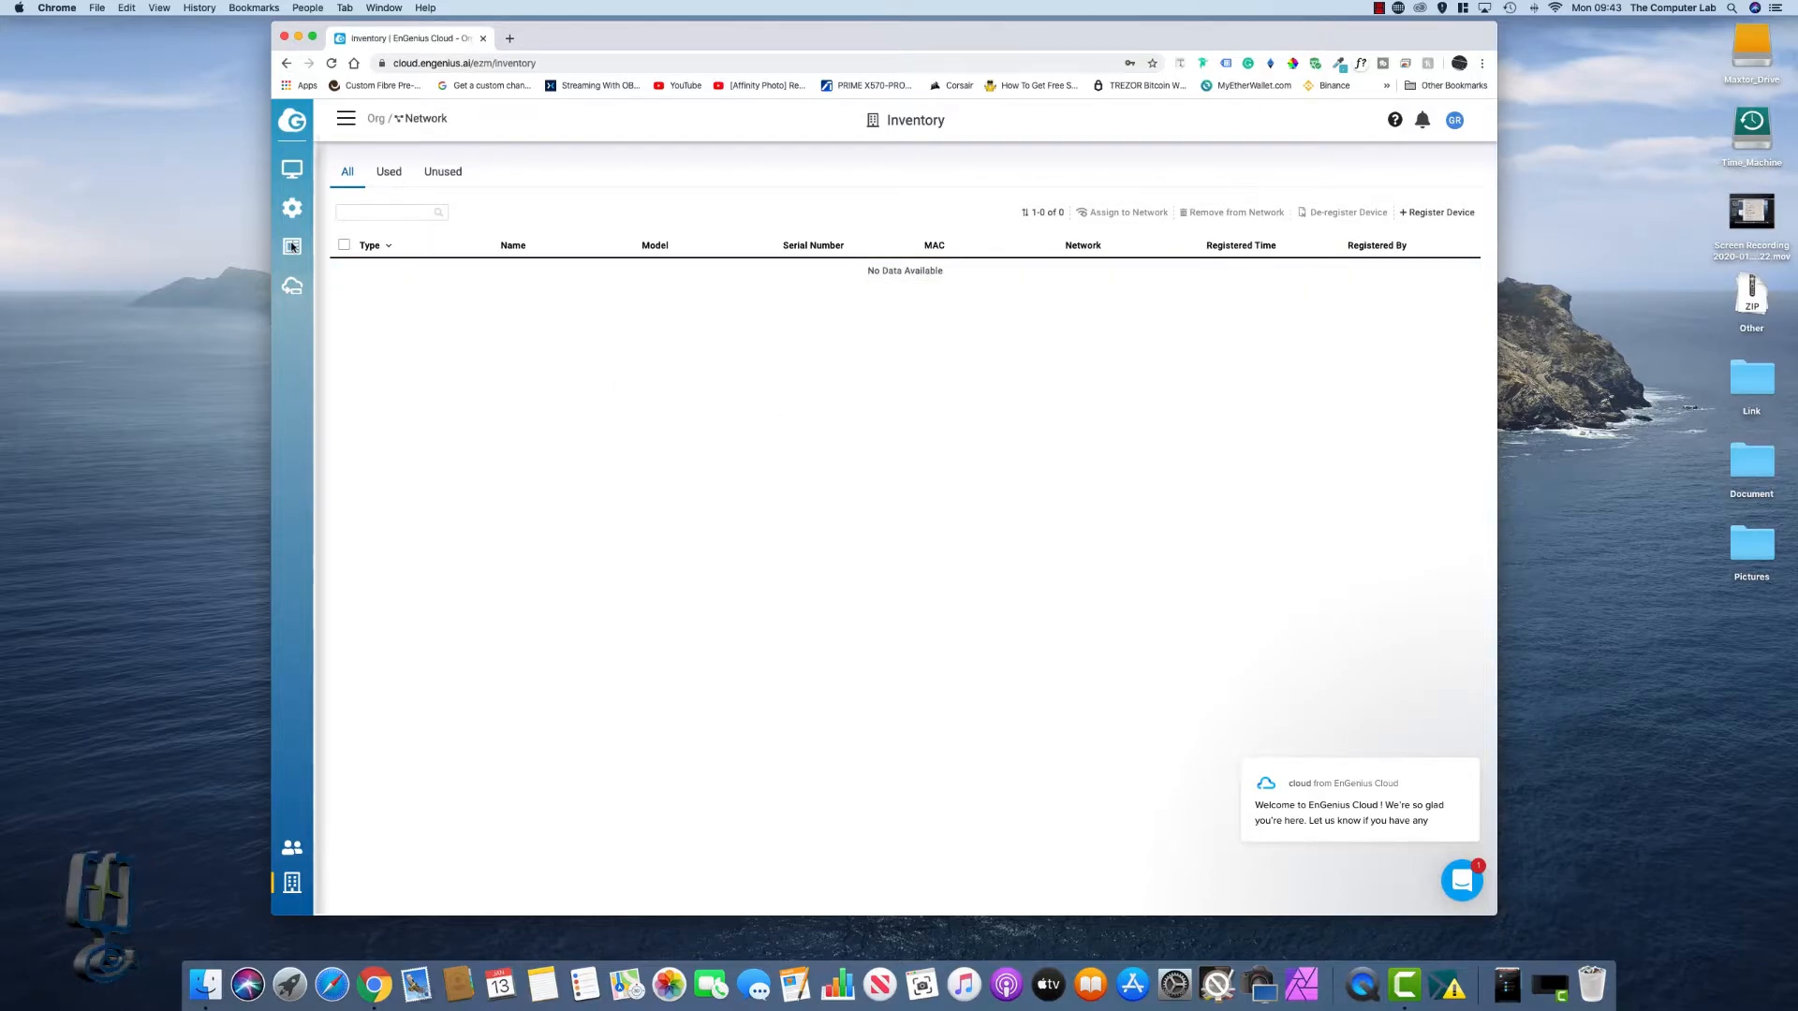
click(292, 208)
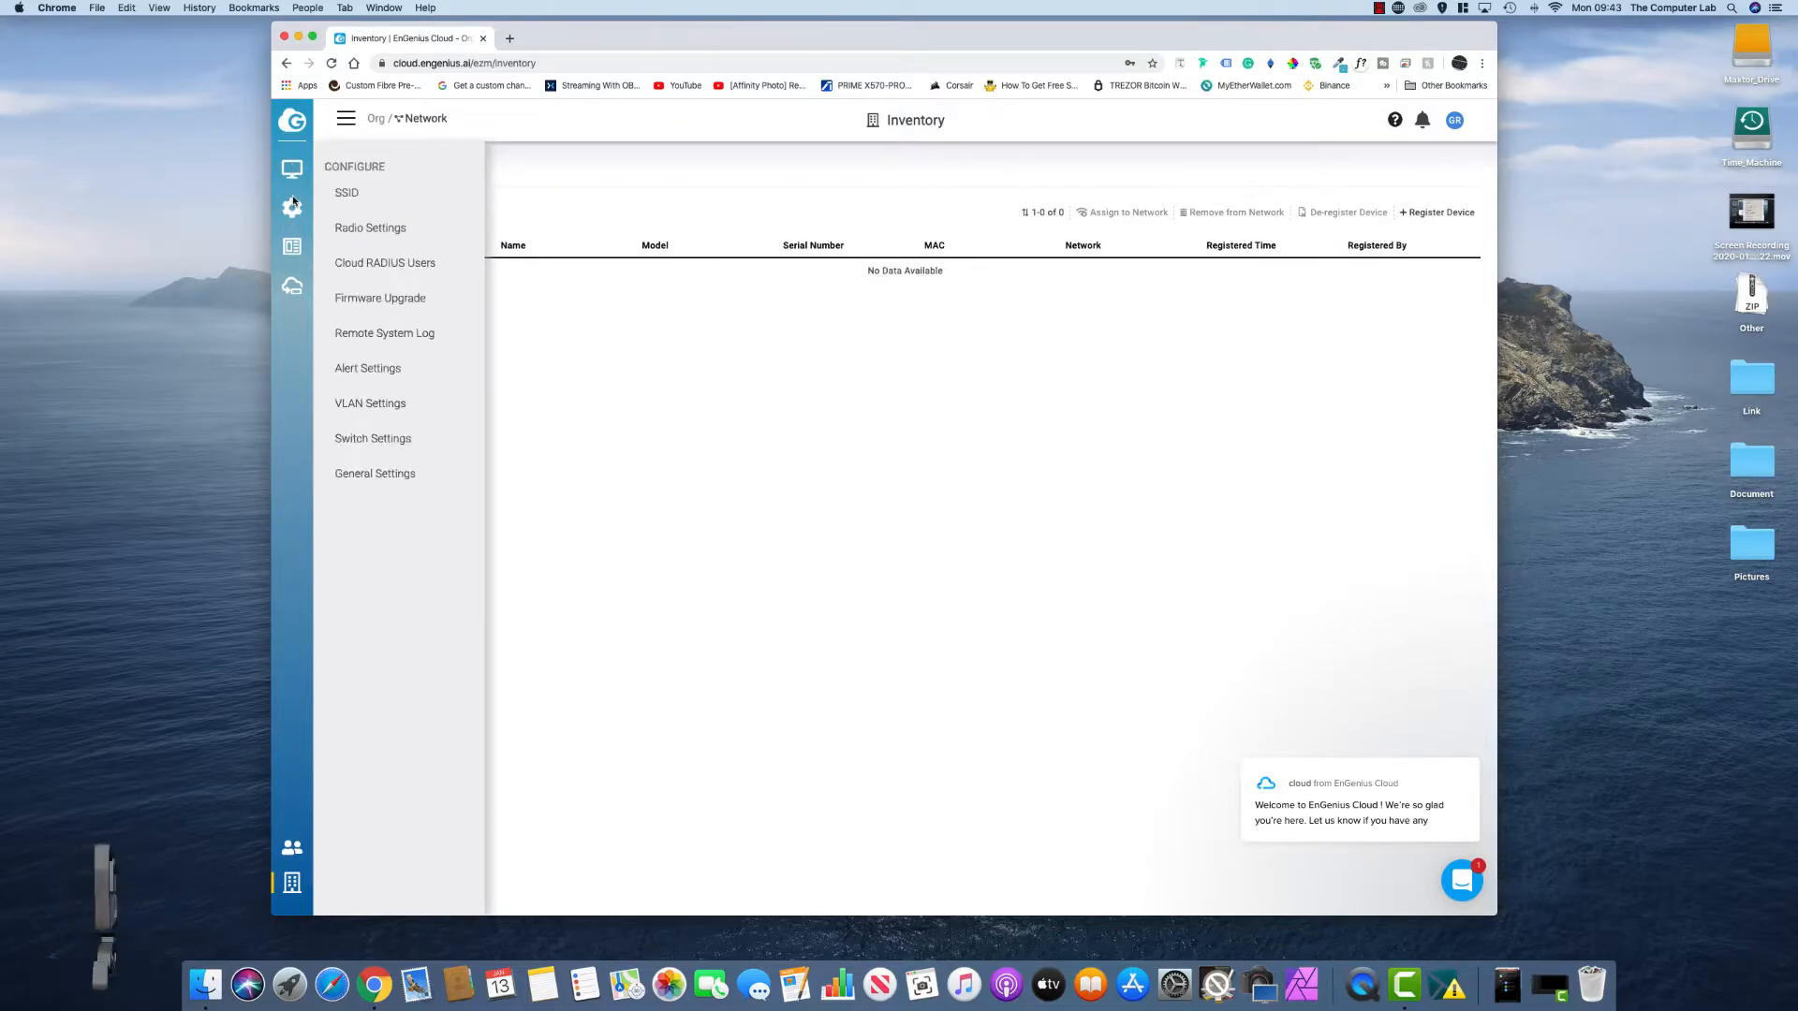
click(292, 169)
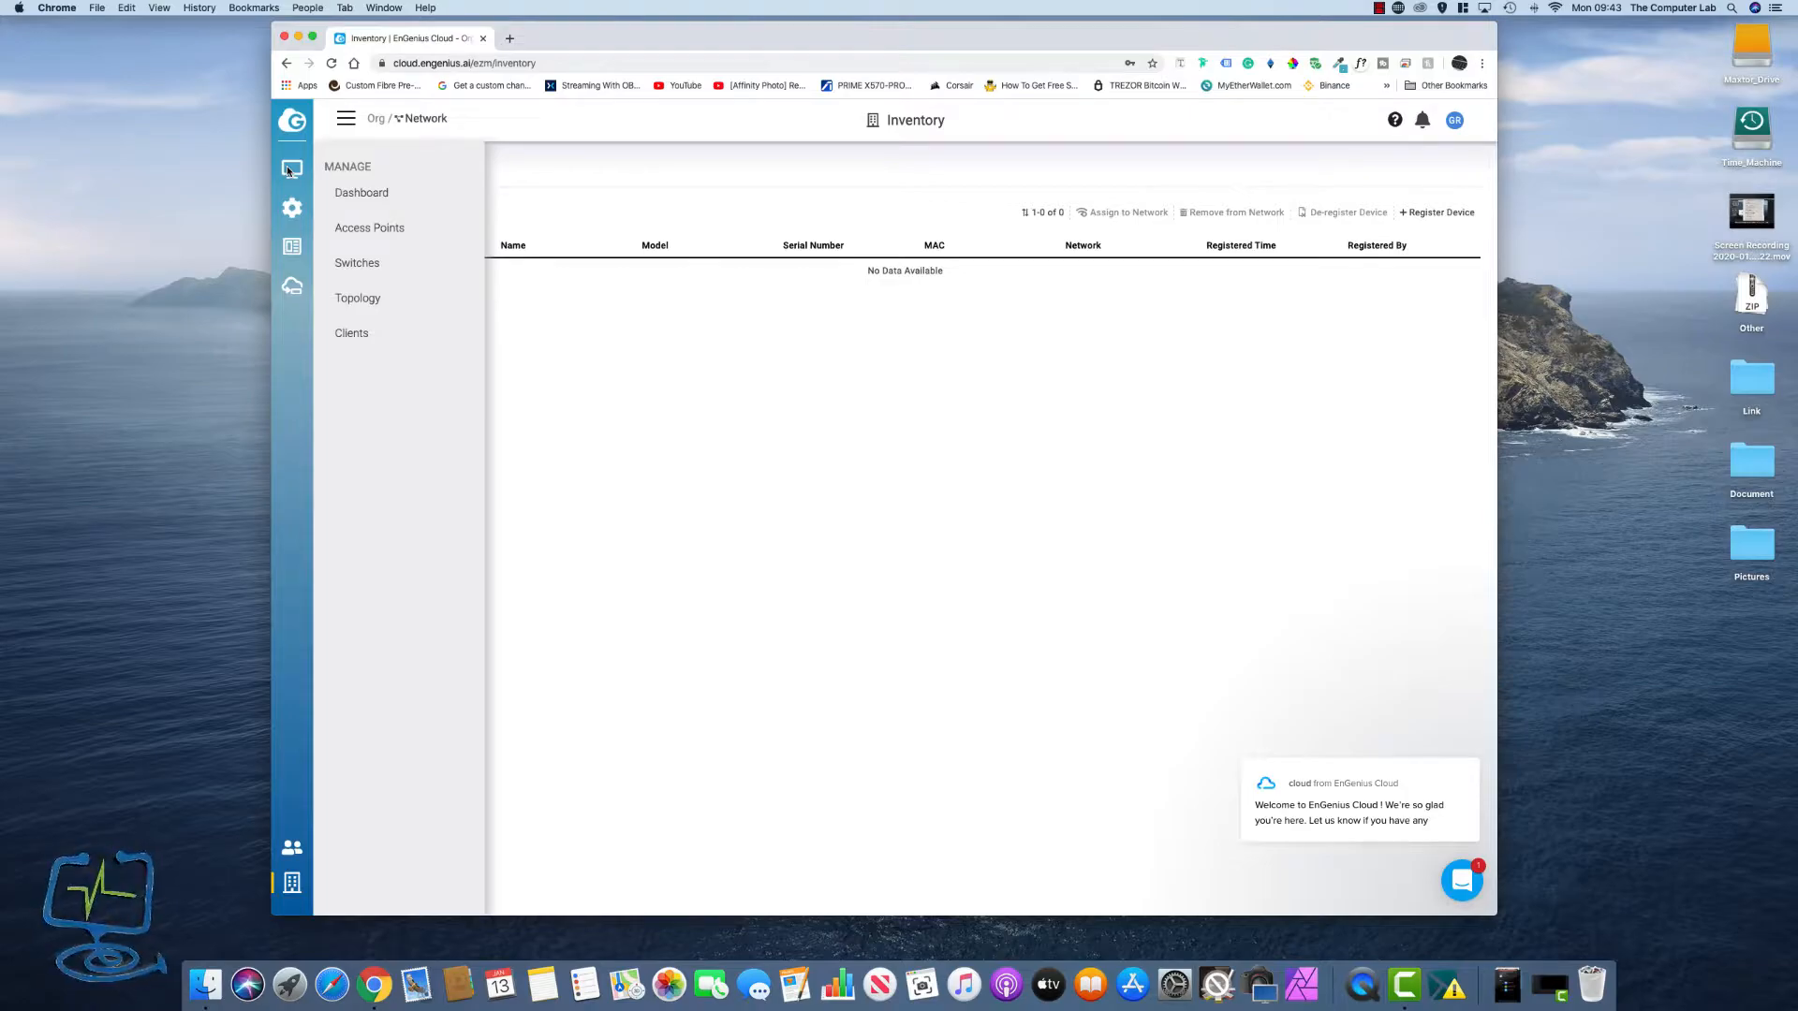
click(292, 168)
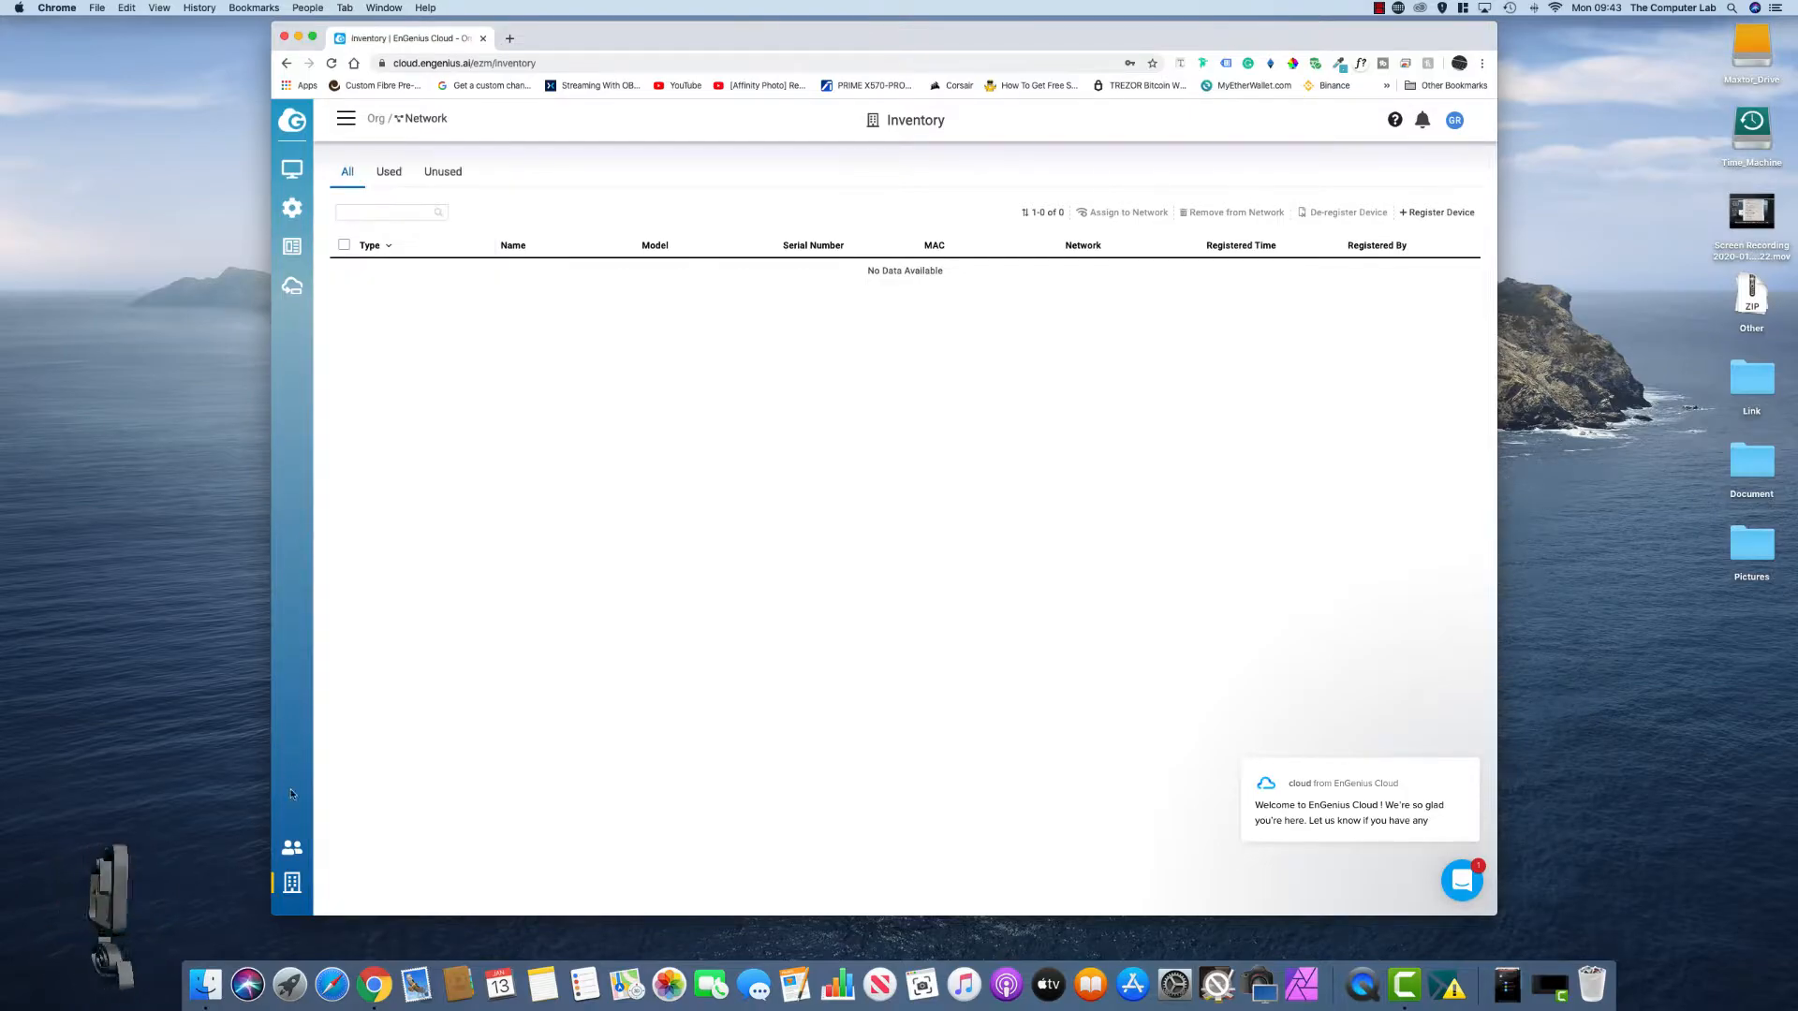
- Browse the Organization menu, then show the network Dashboard under Manage
click(292, 882)
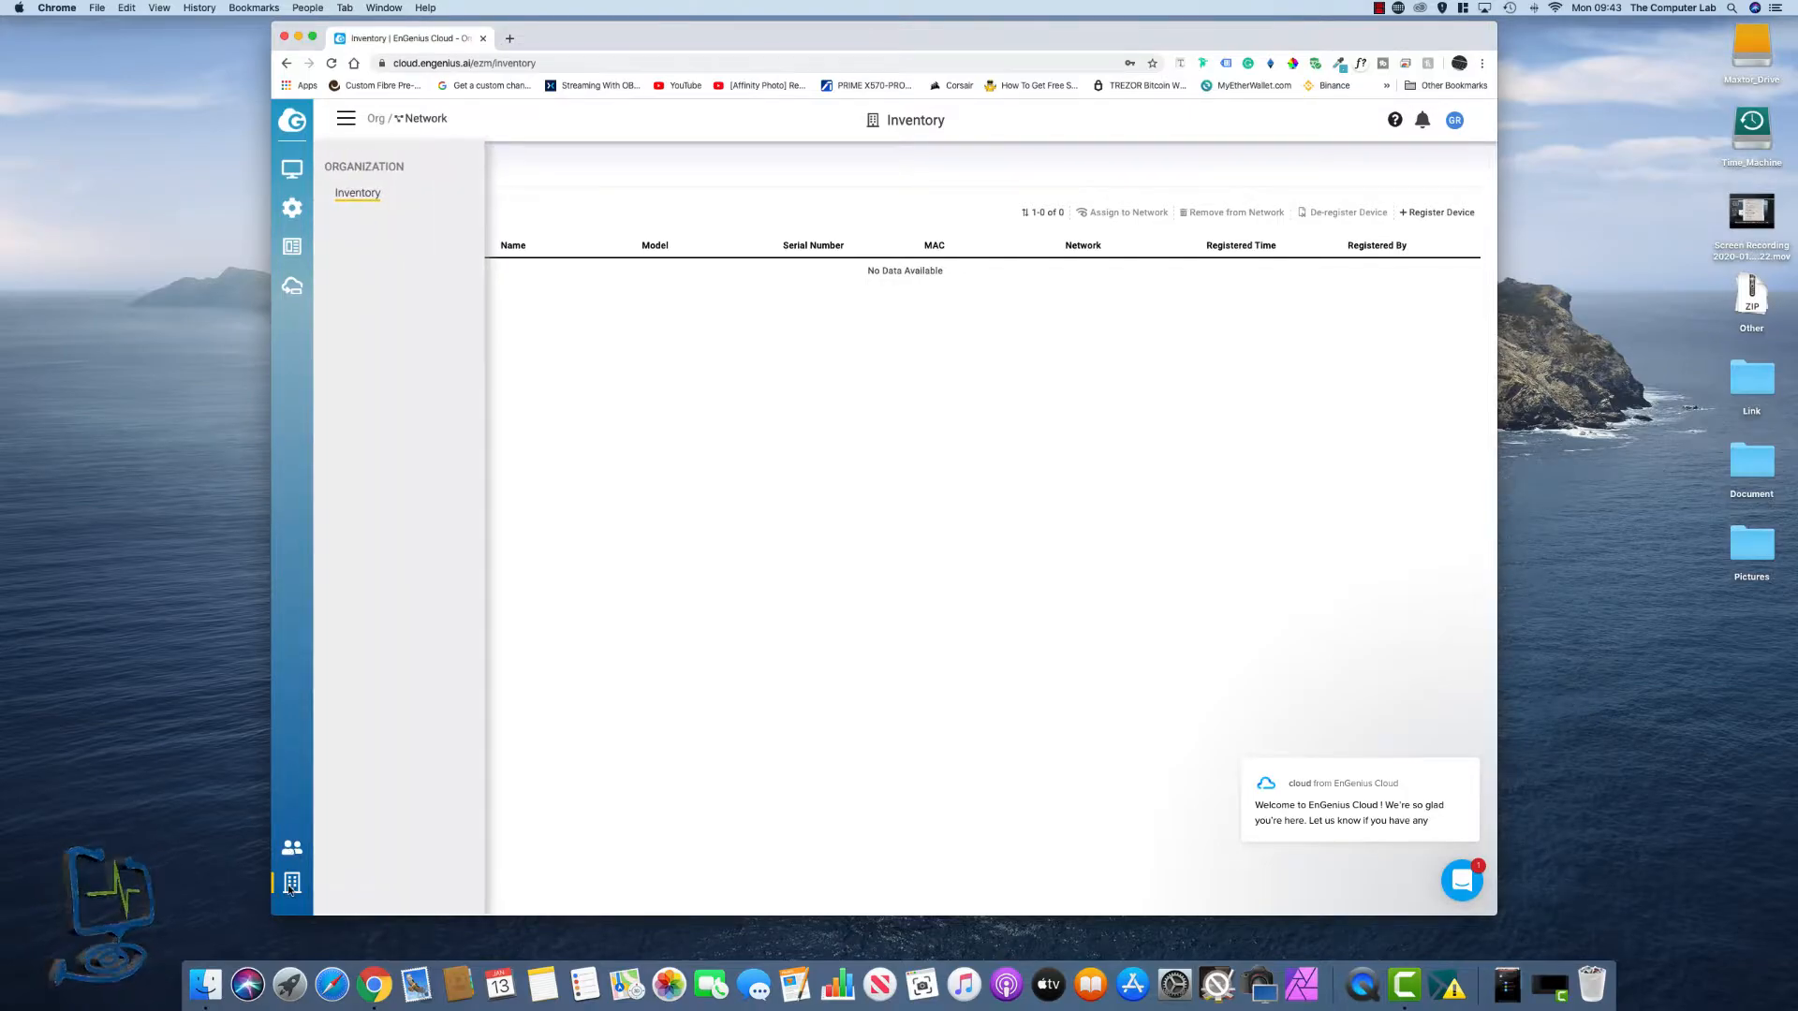
click(292, 287)
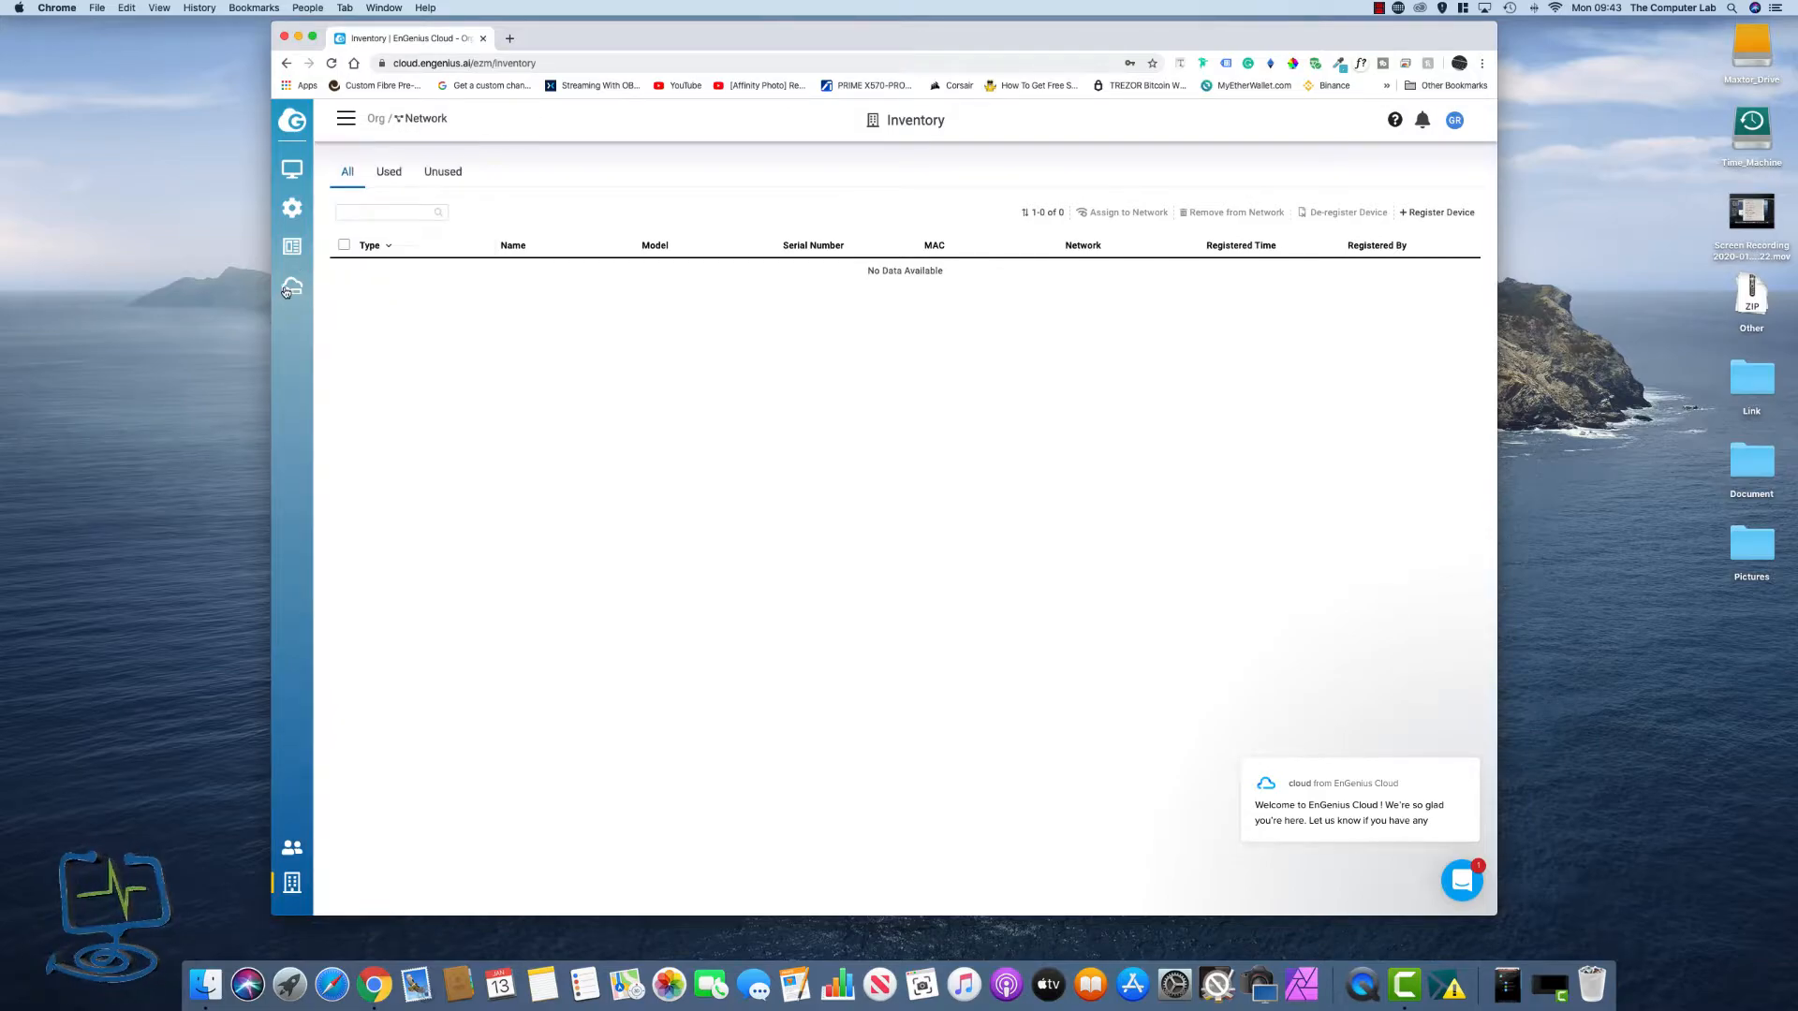
click(292, 167)
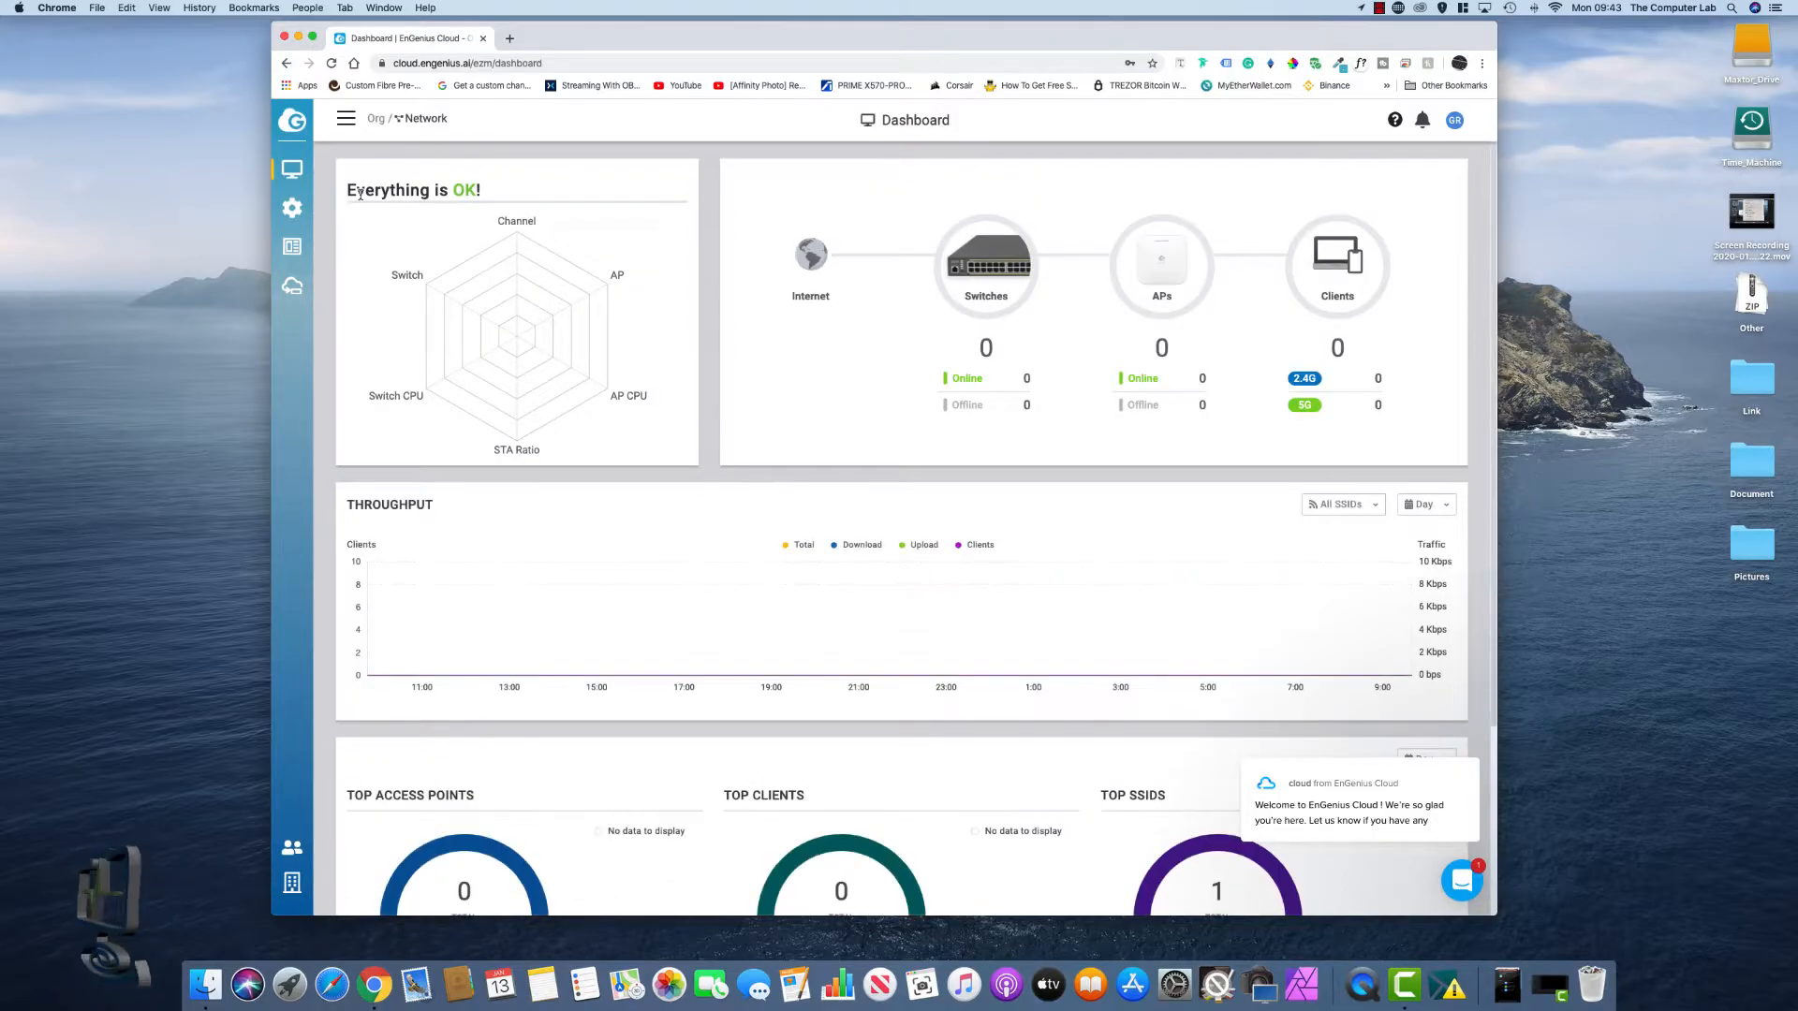
- Select the Network under Org in the organization tree and return to its Dashboard
scroll(down, 3)
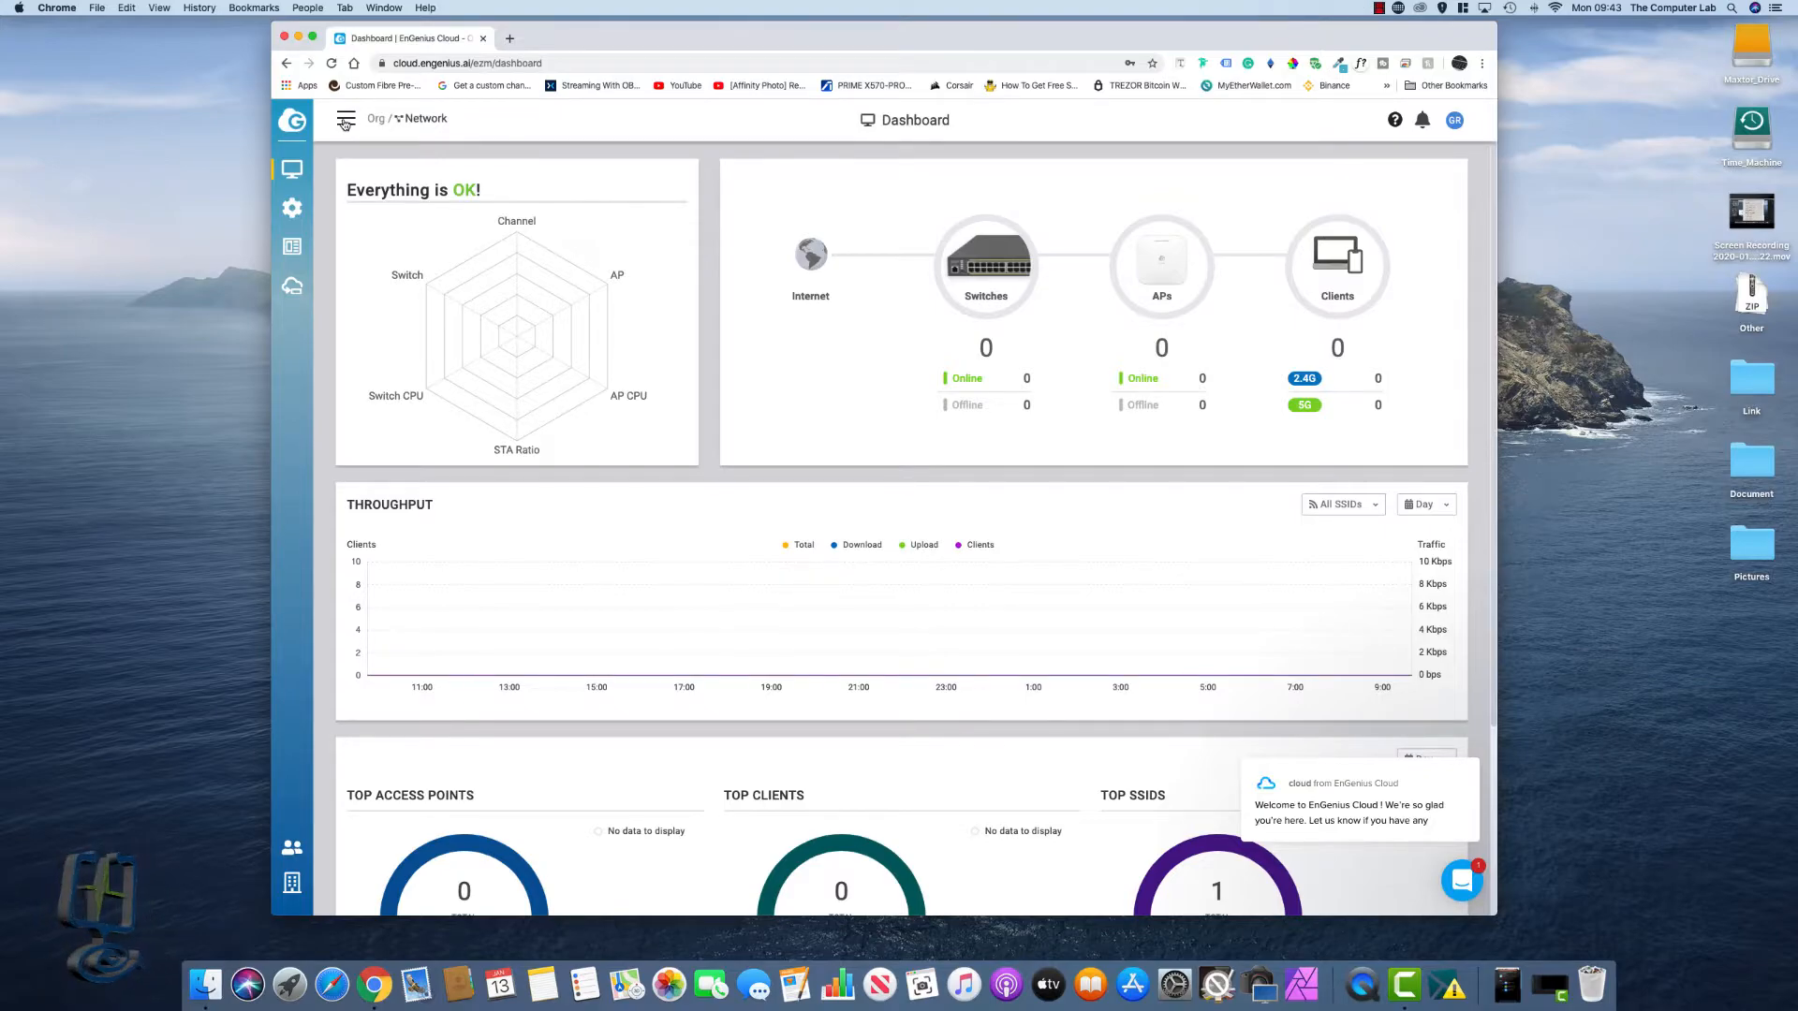
click(346, 119)
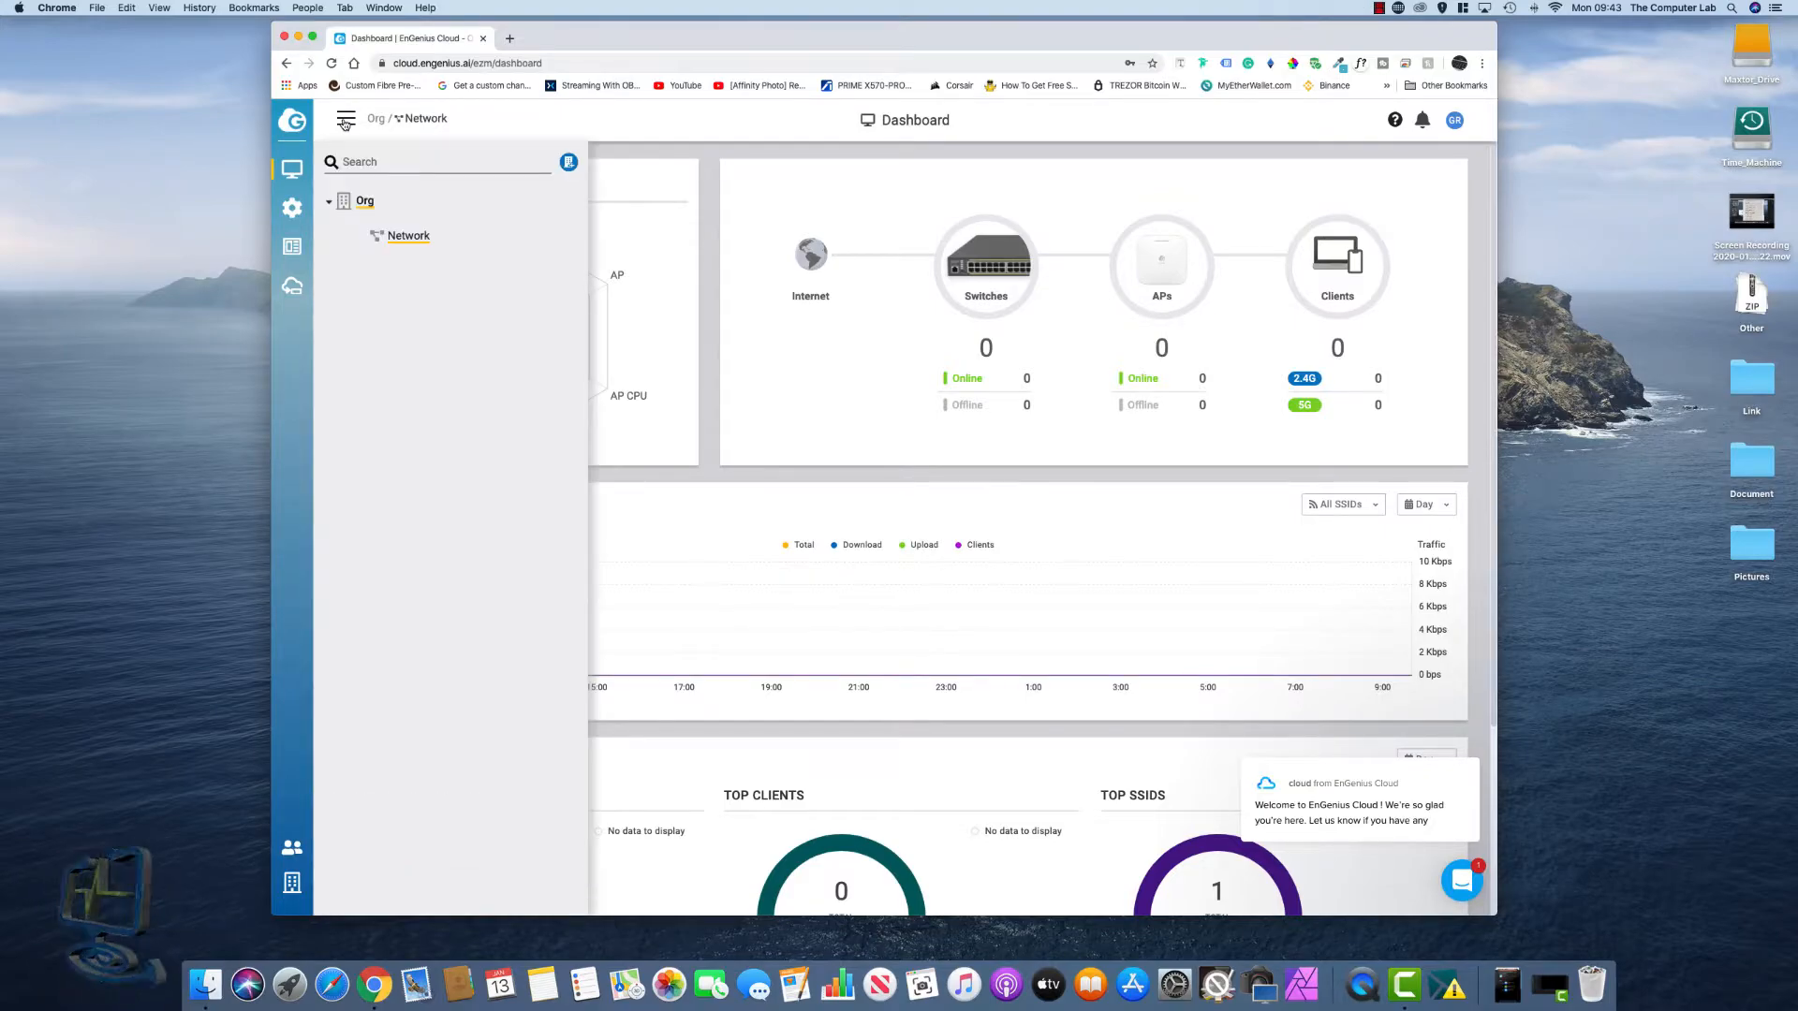
mouse_move(408, 236)
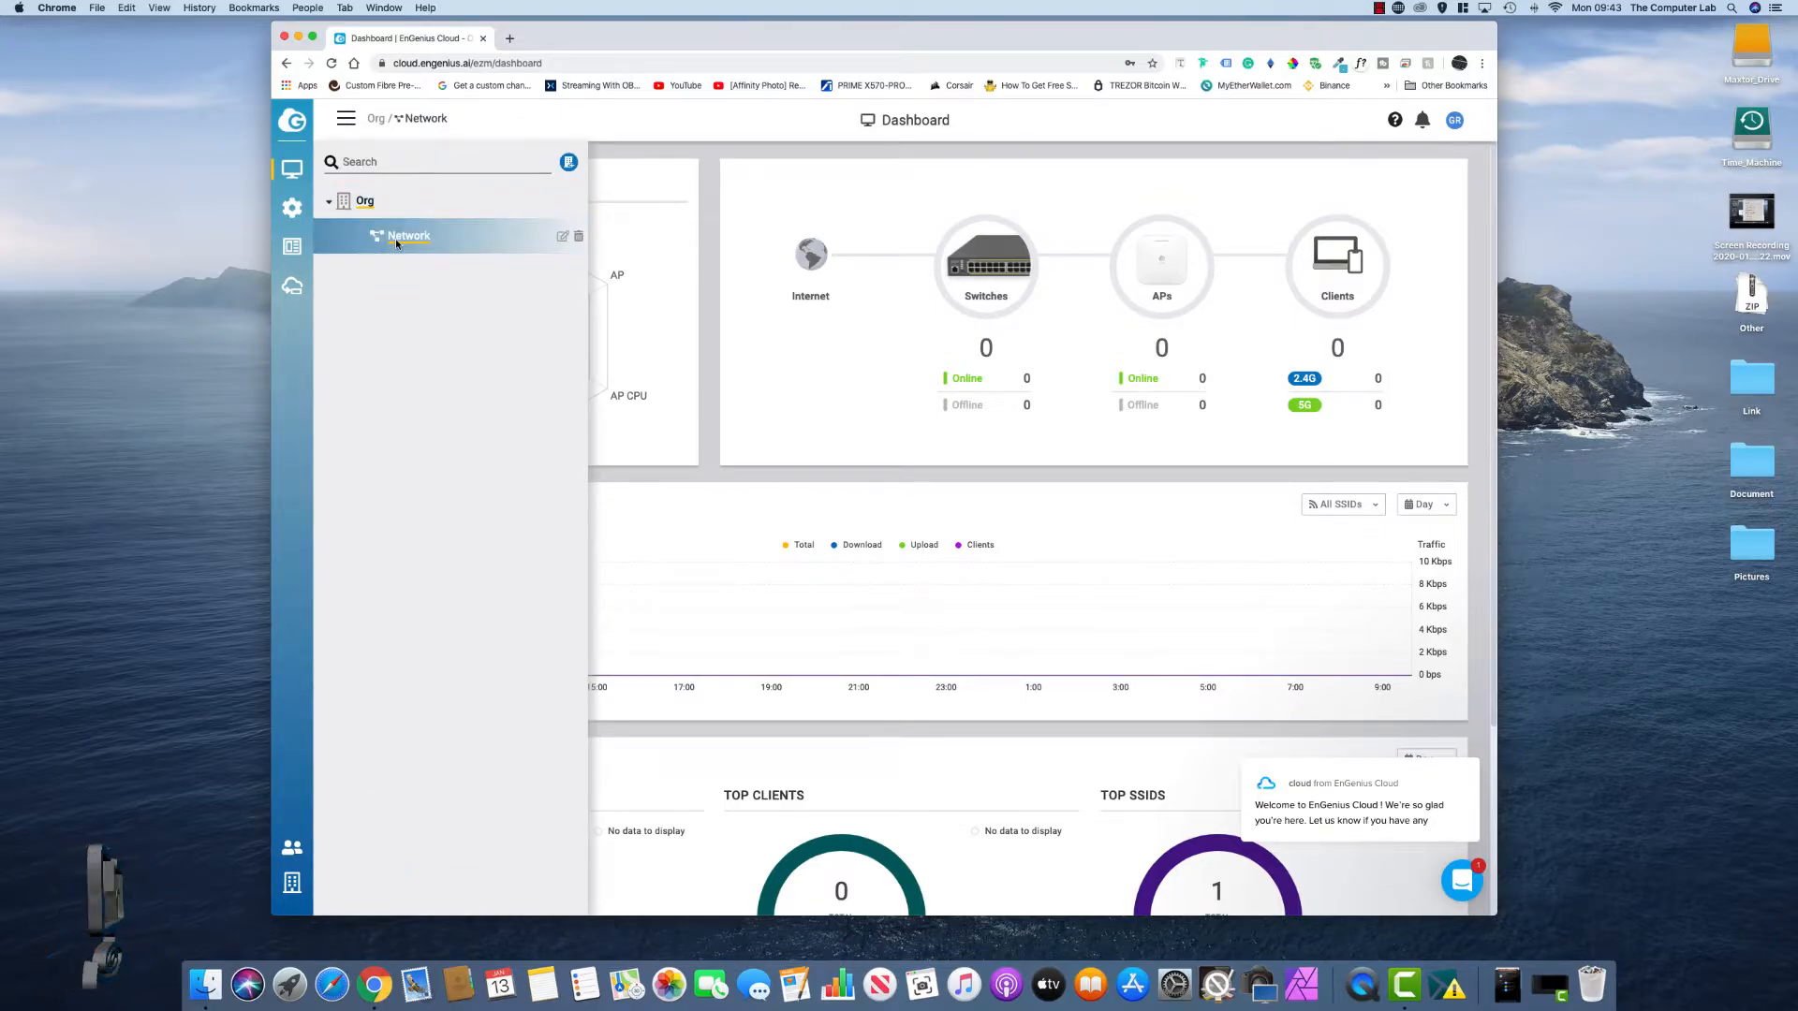
click(346, 120)
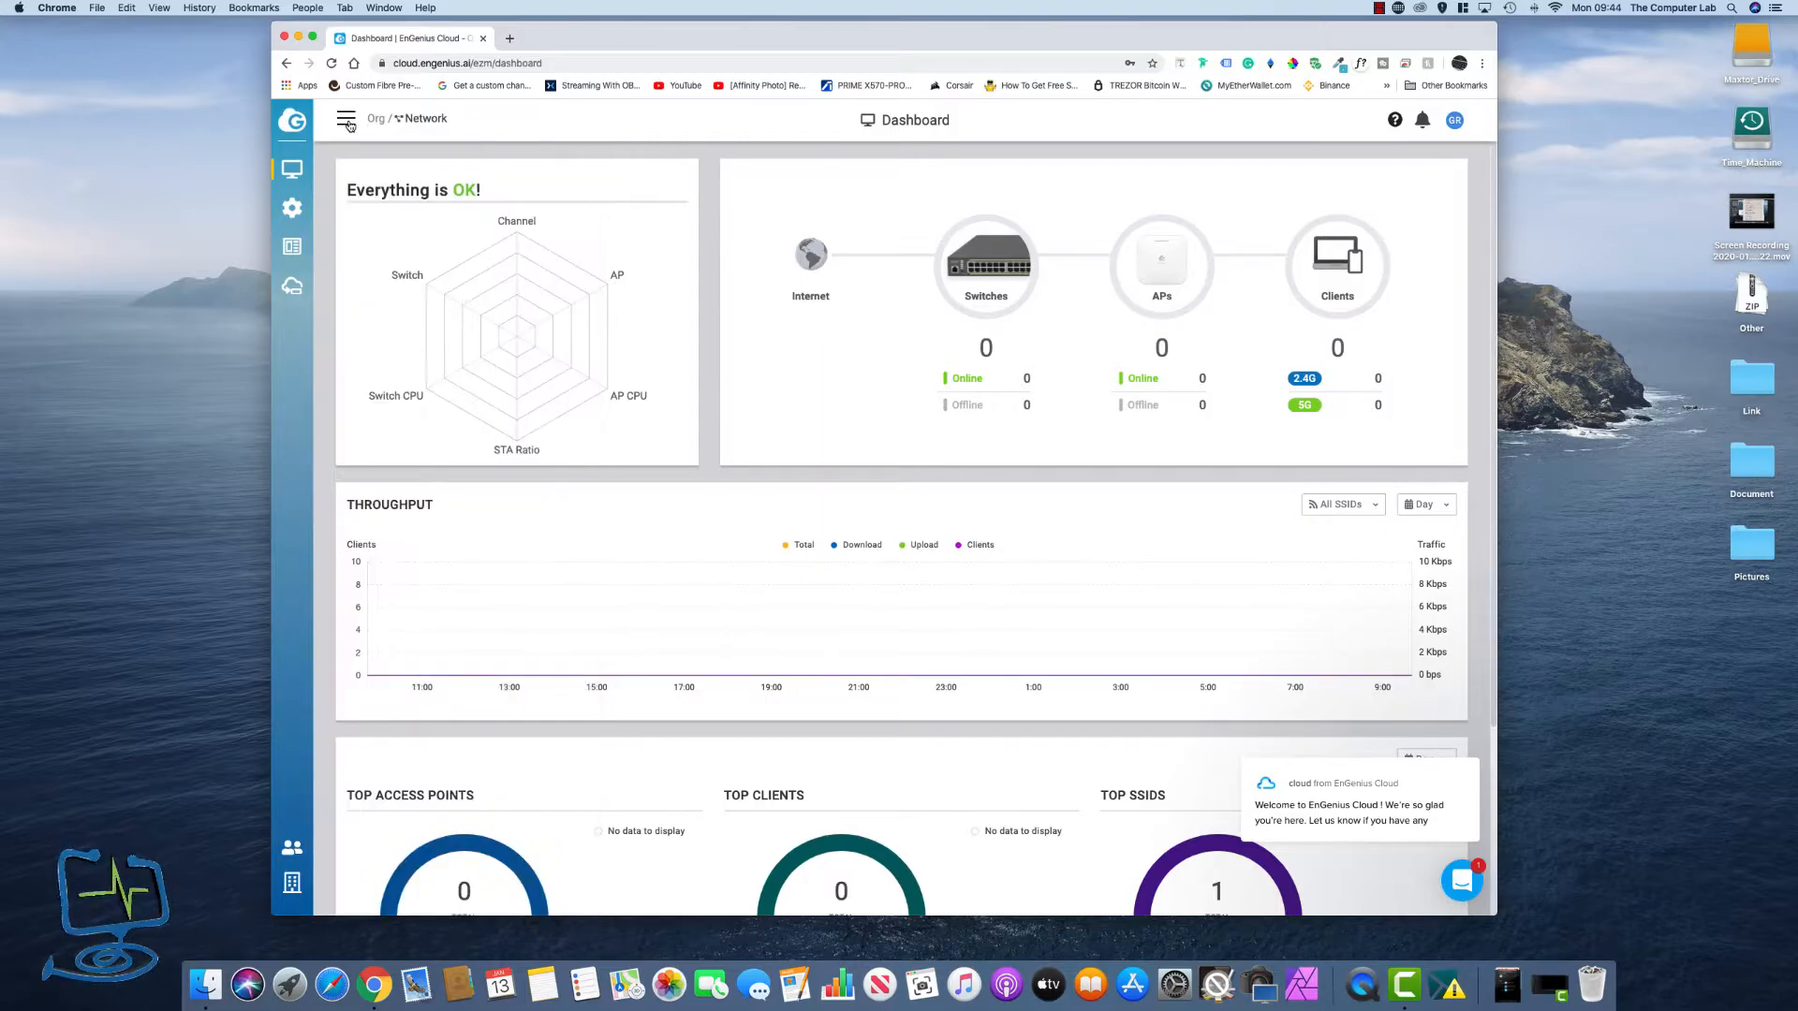
click(292, 208)
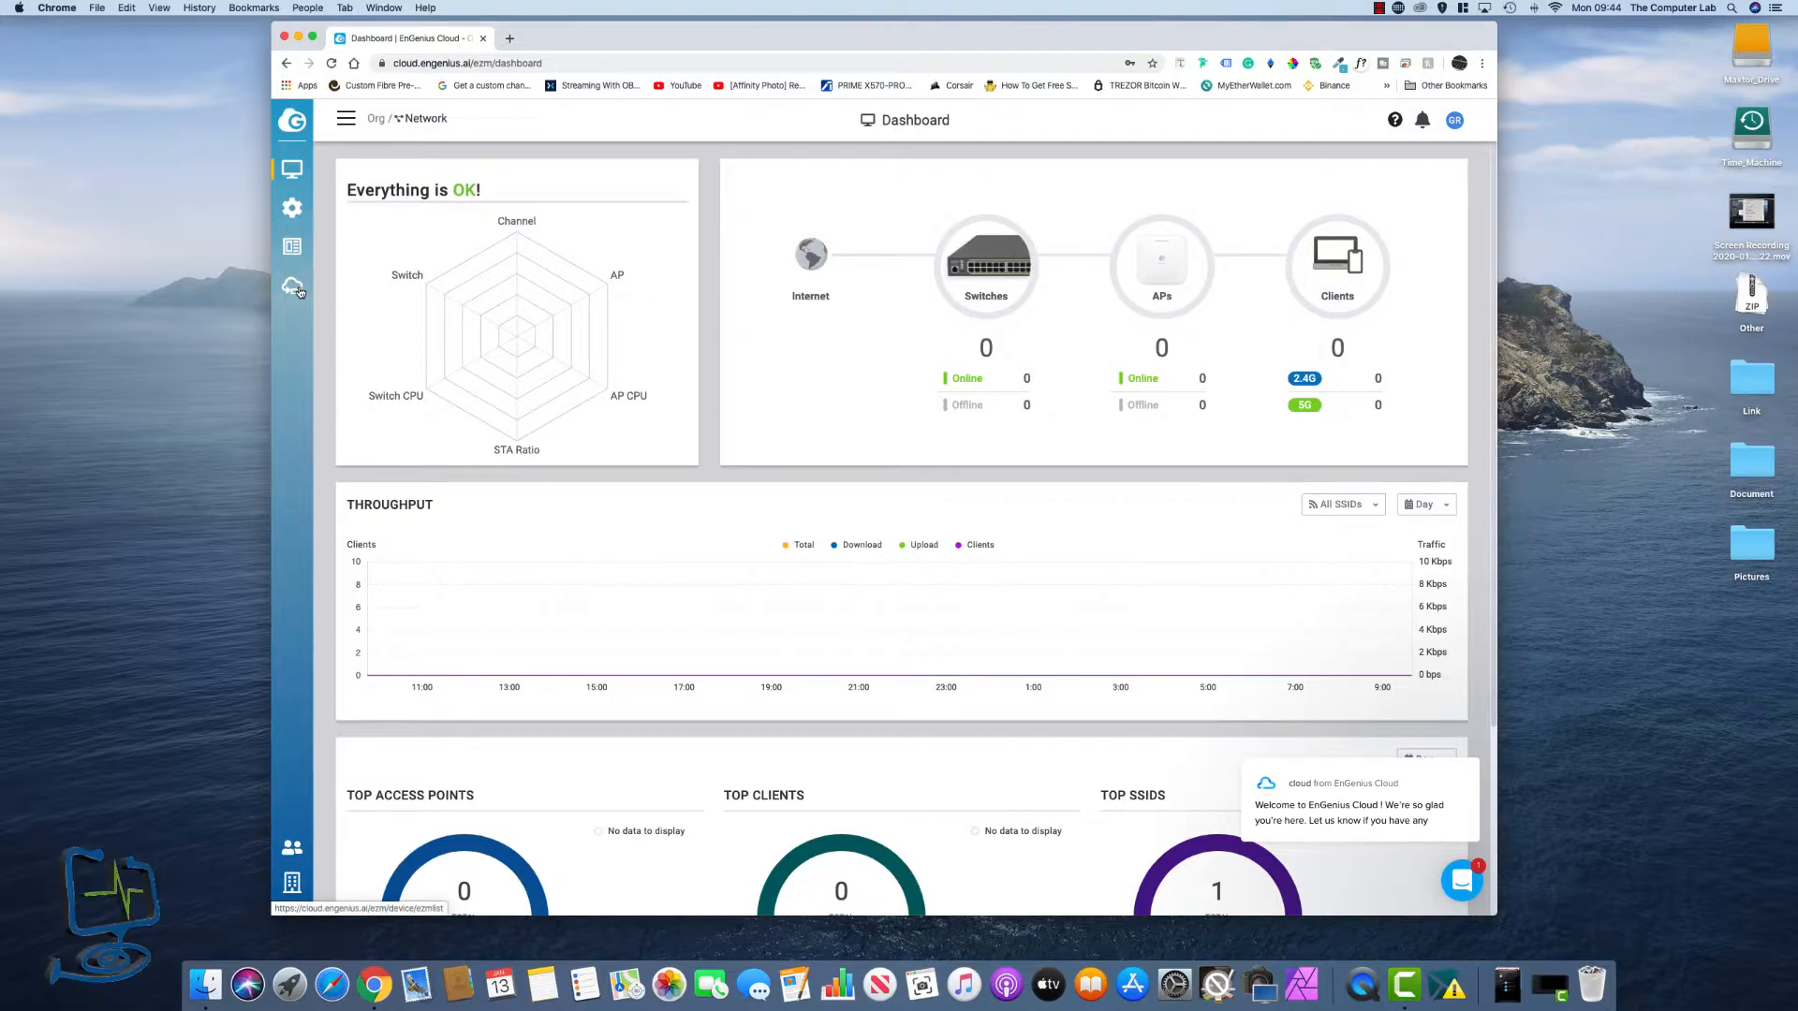
- View the empty EnSky device list and cancel the empty Add from Inventory picker
click(292, 286)
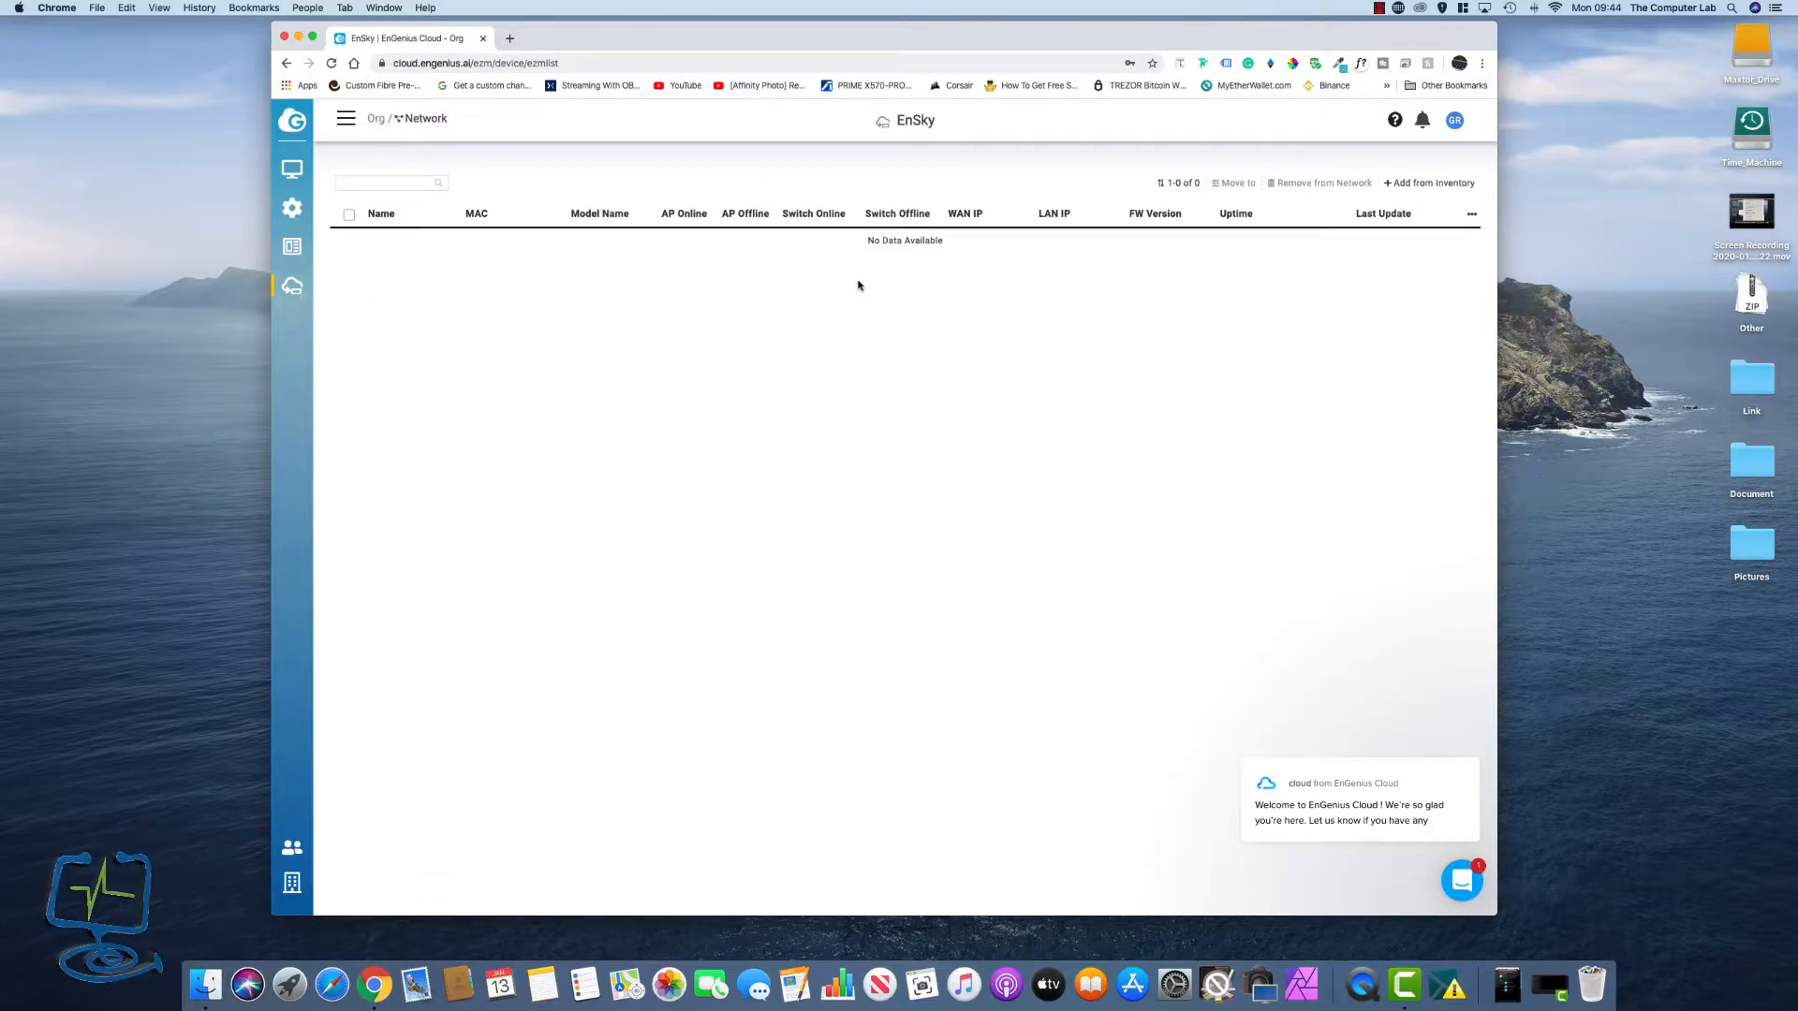
mouse_move(1380, 296)
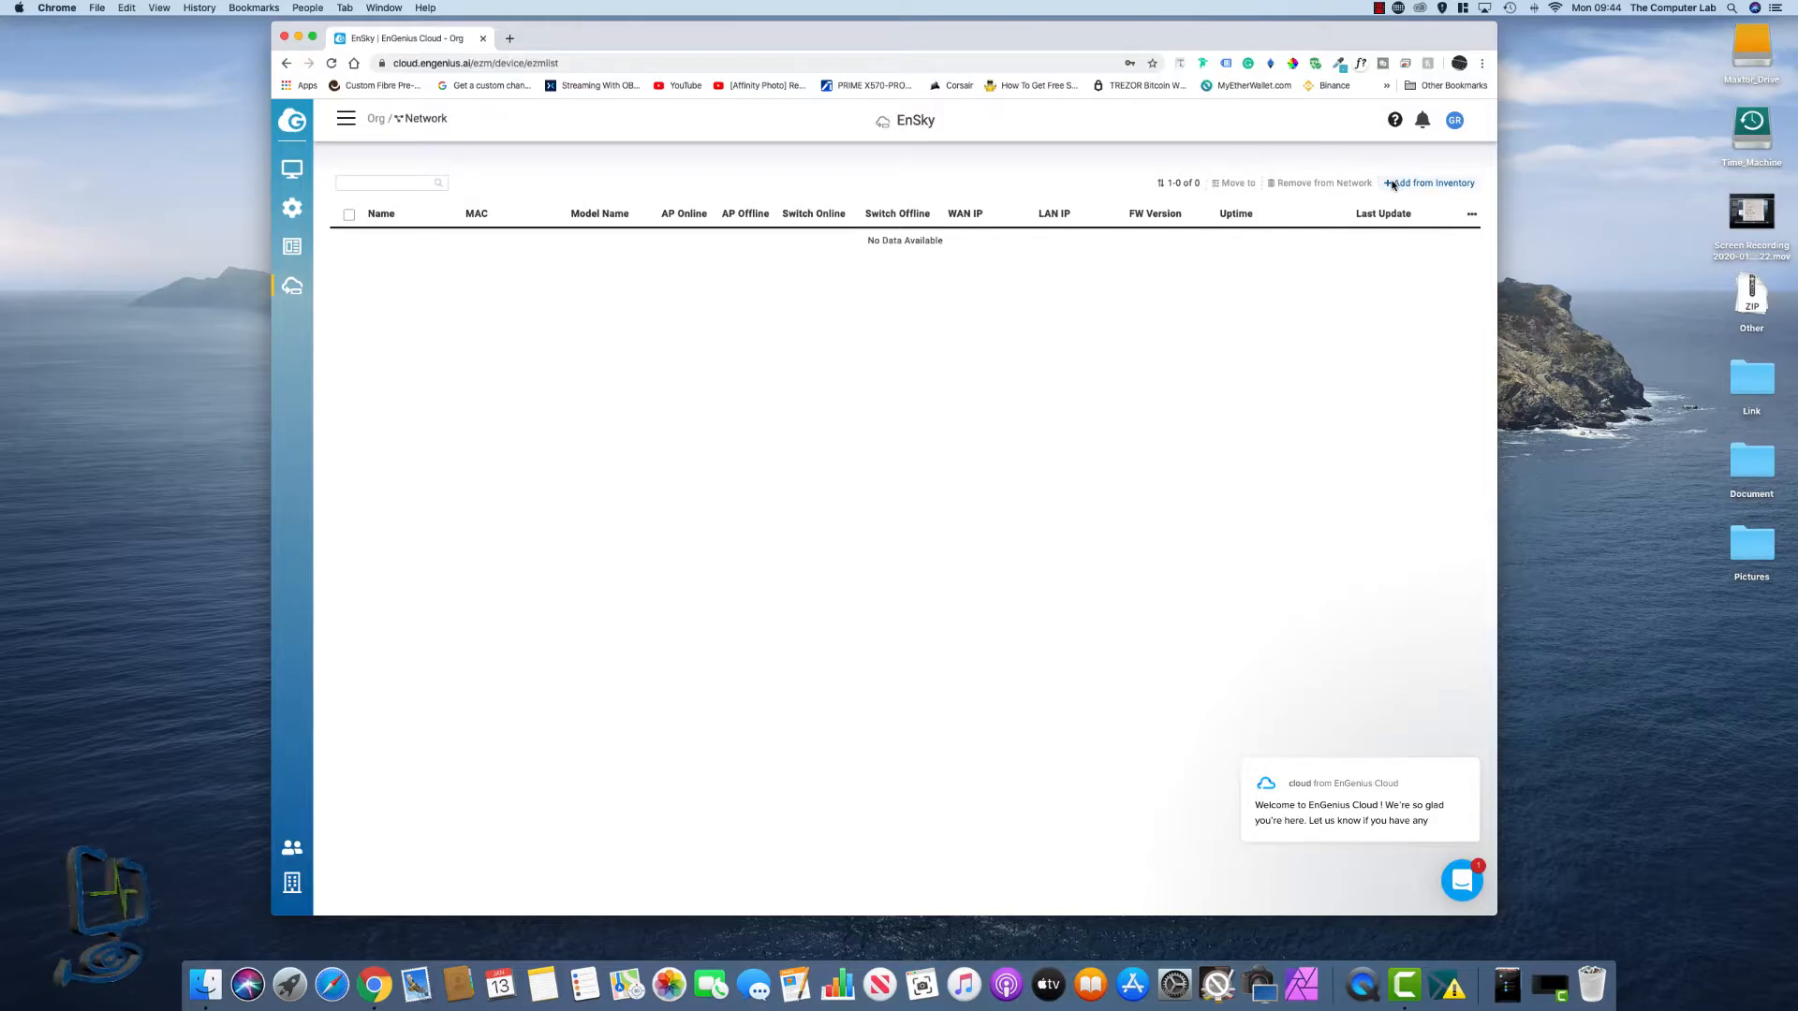
click(1428, 182)
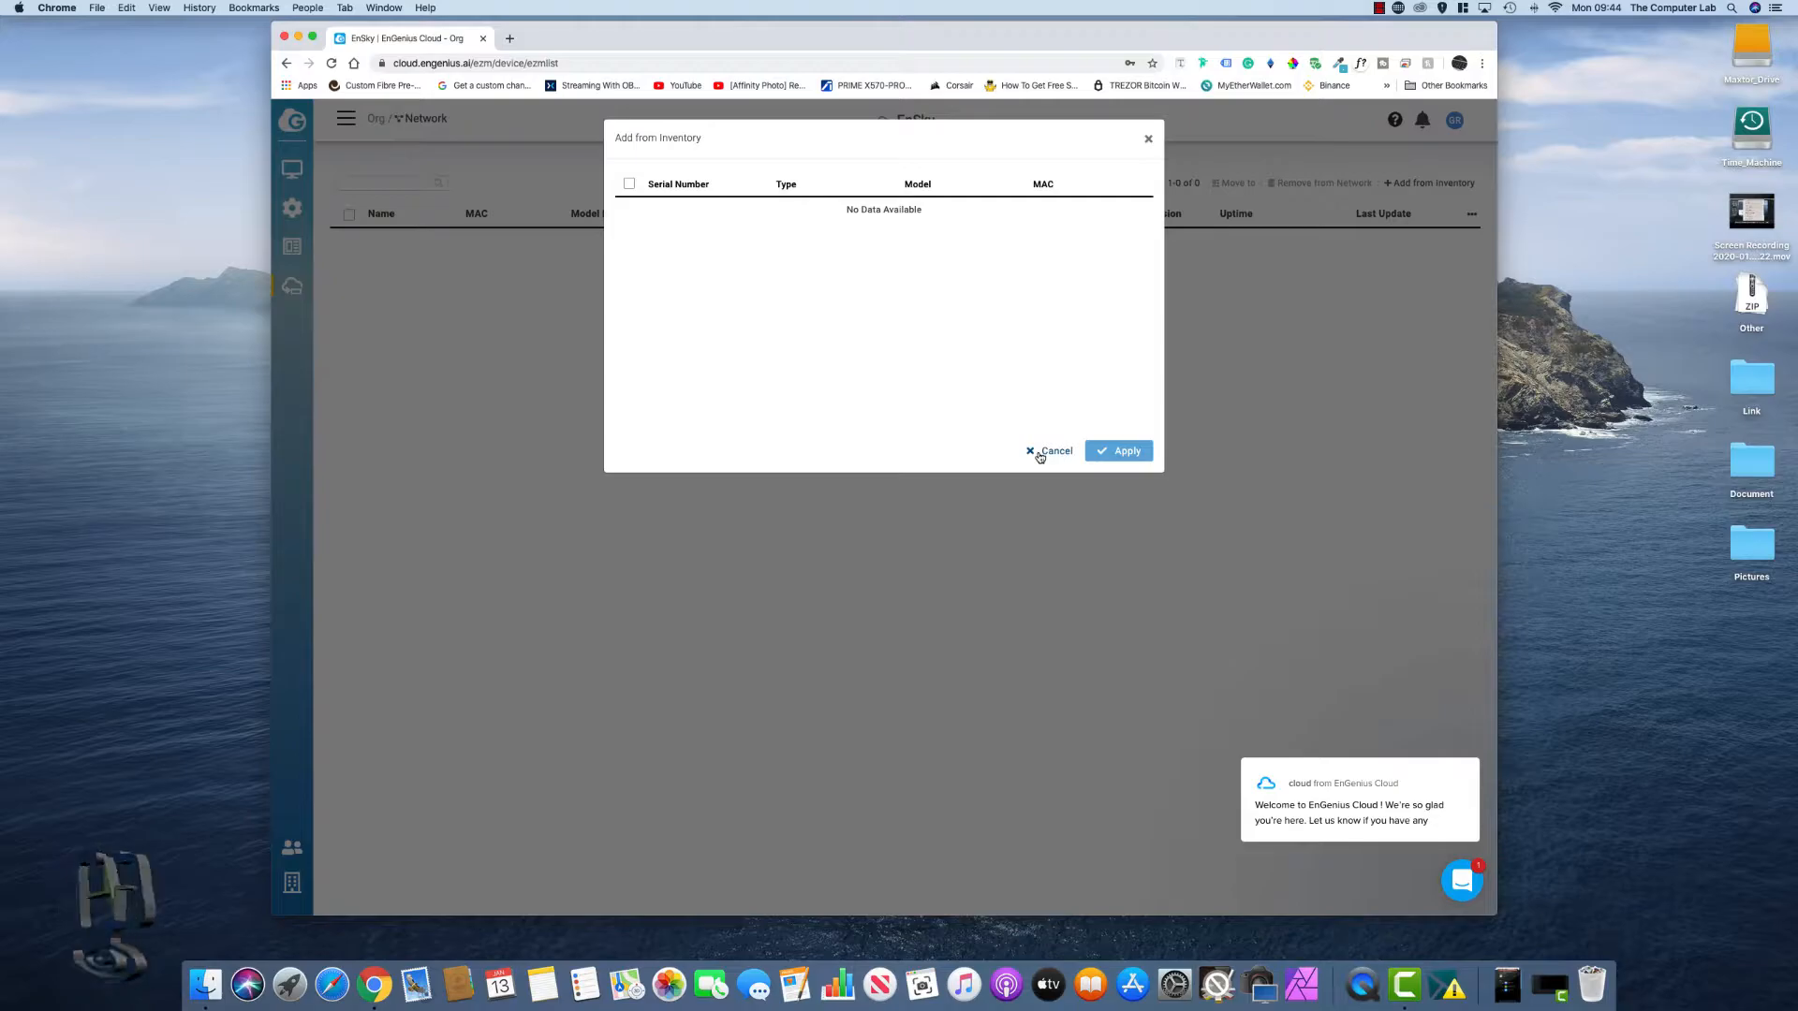
click(1050, 451)
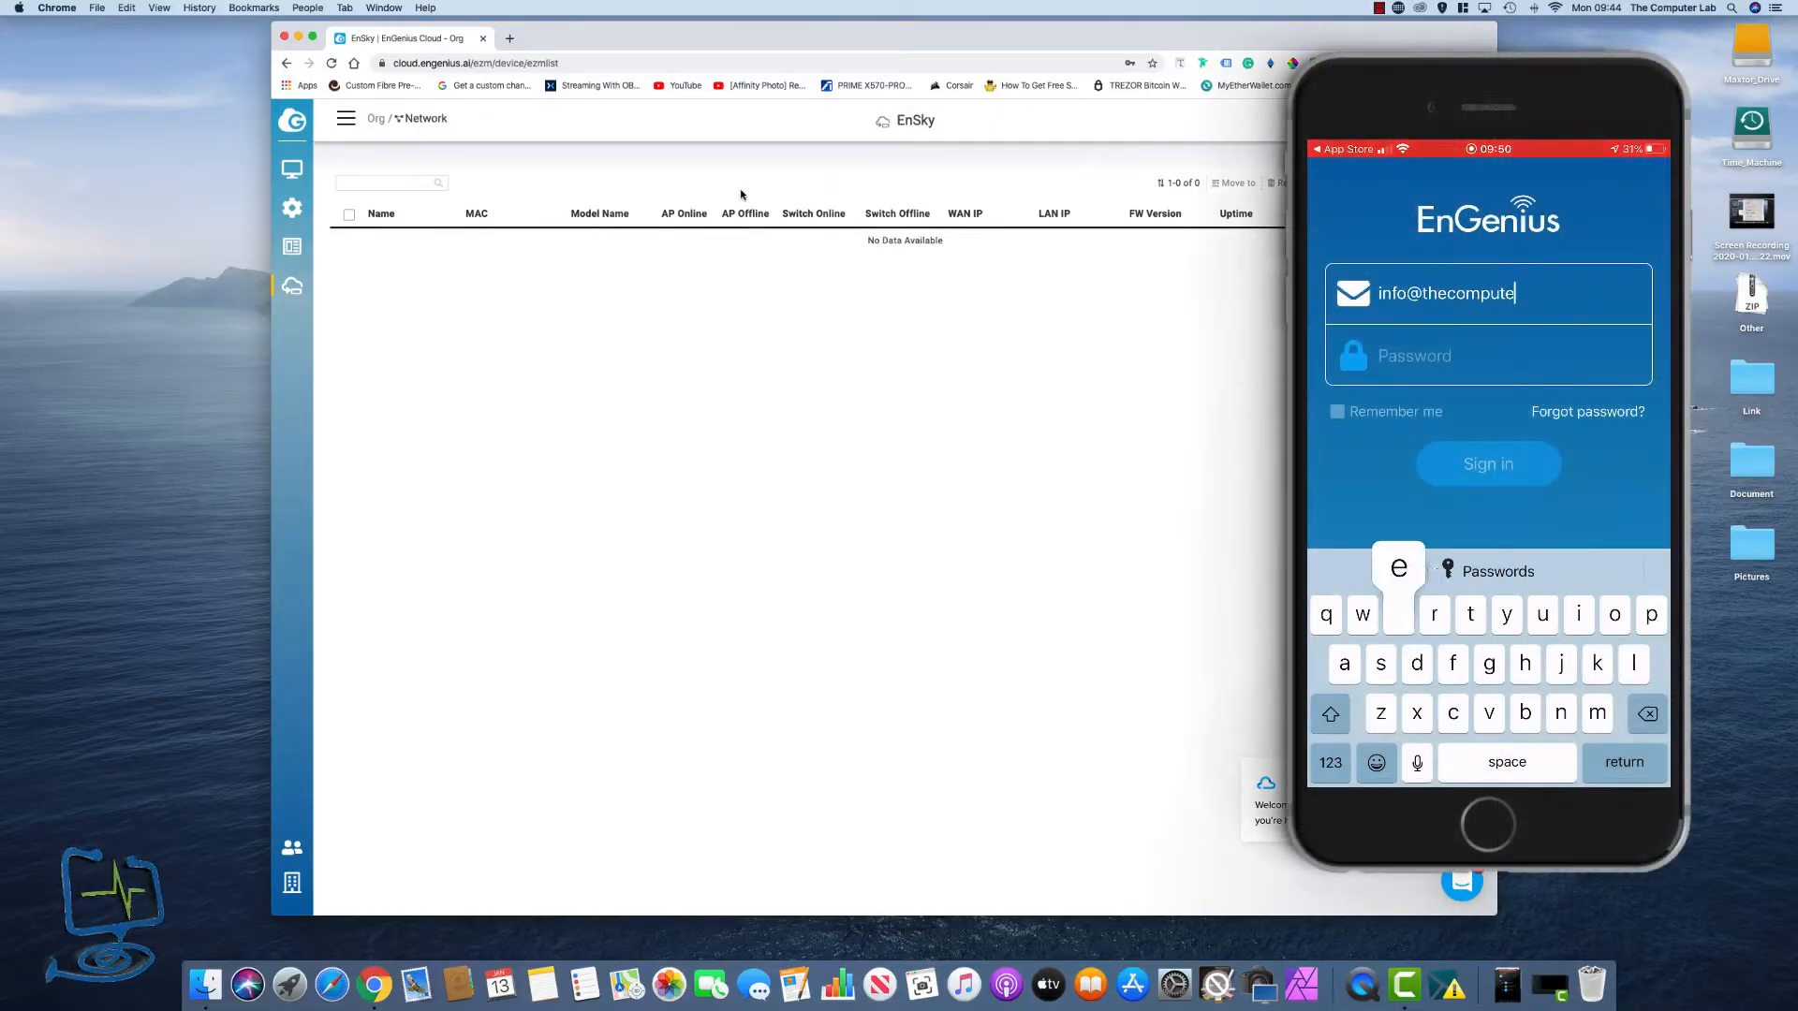
- Sign in to the phone app with the rlab.co.uk email to reach the Org overview
text(rlab.co.uk)
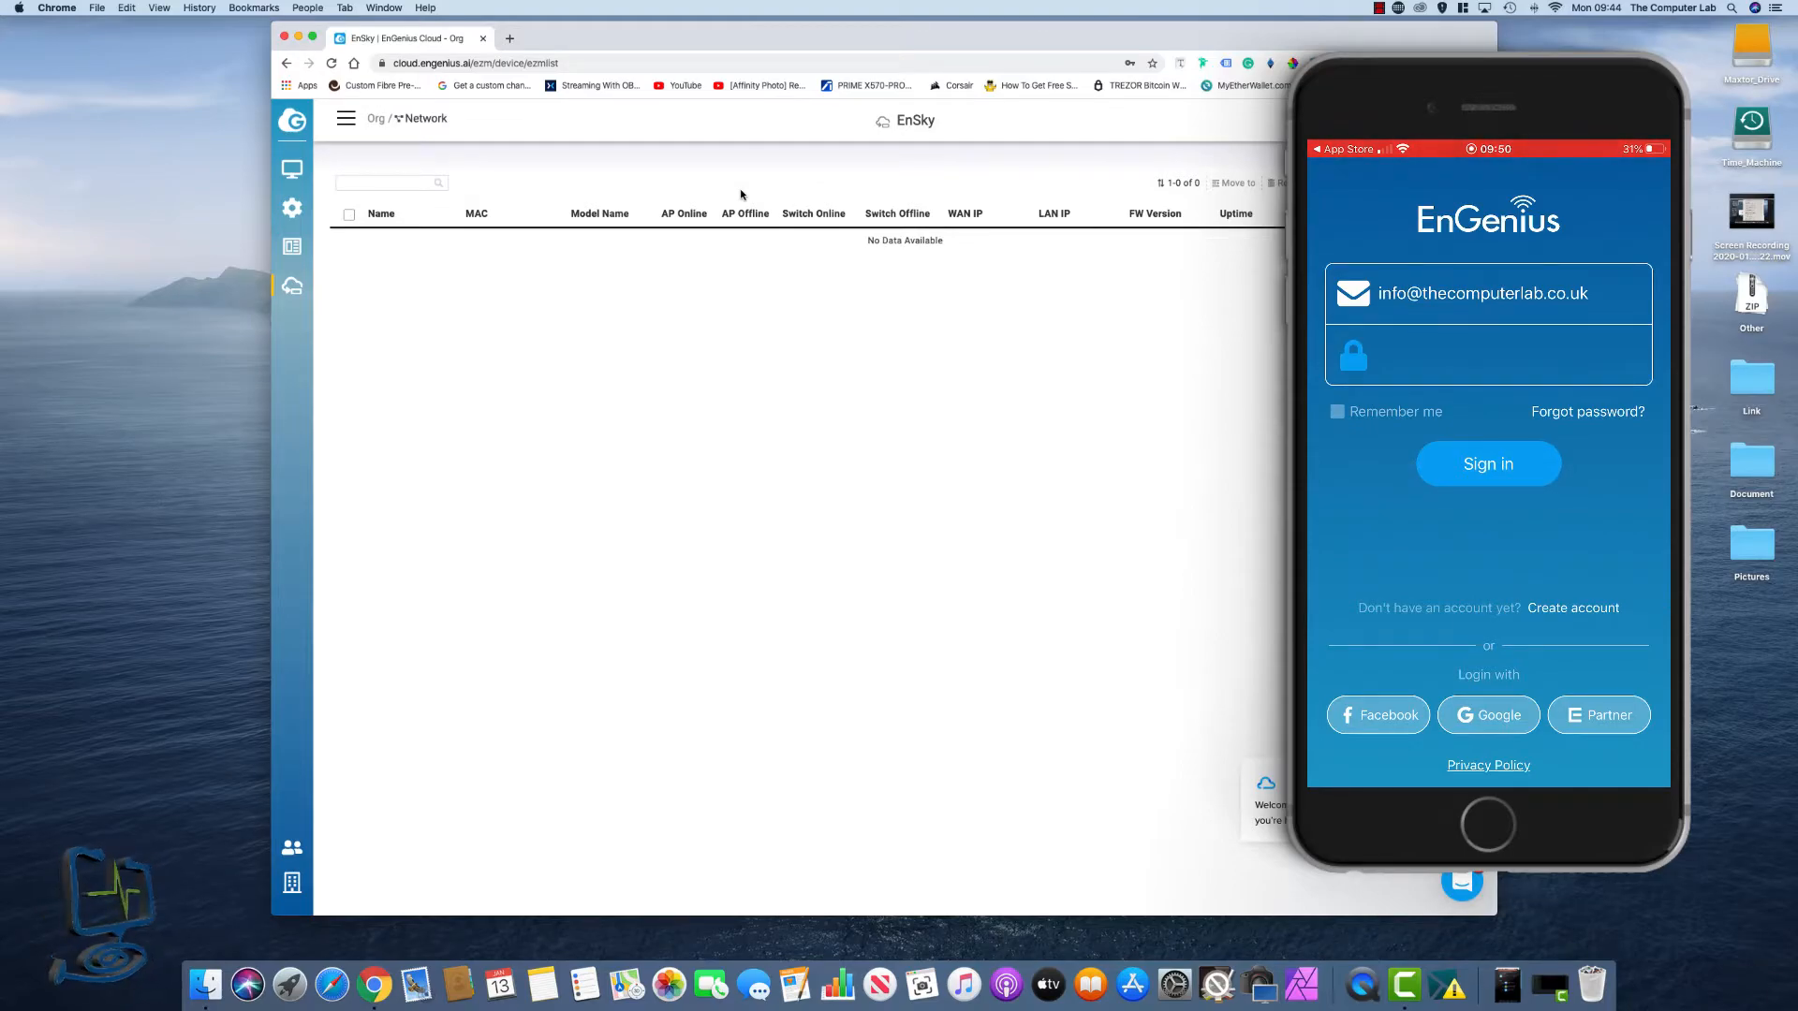
click(1486, 462)
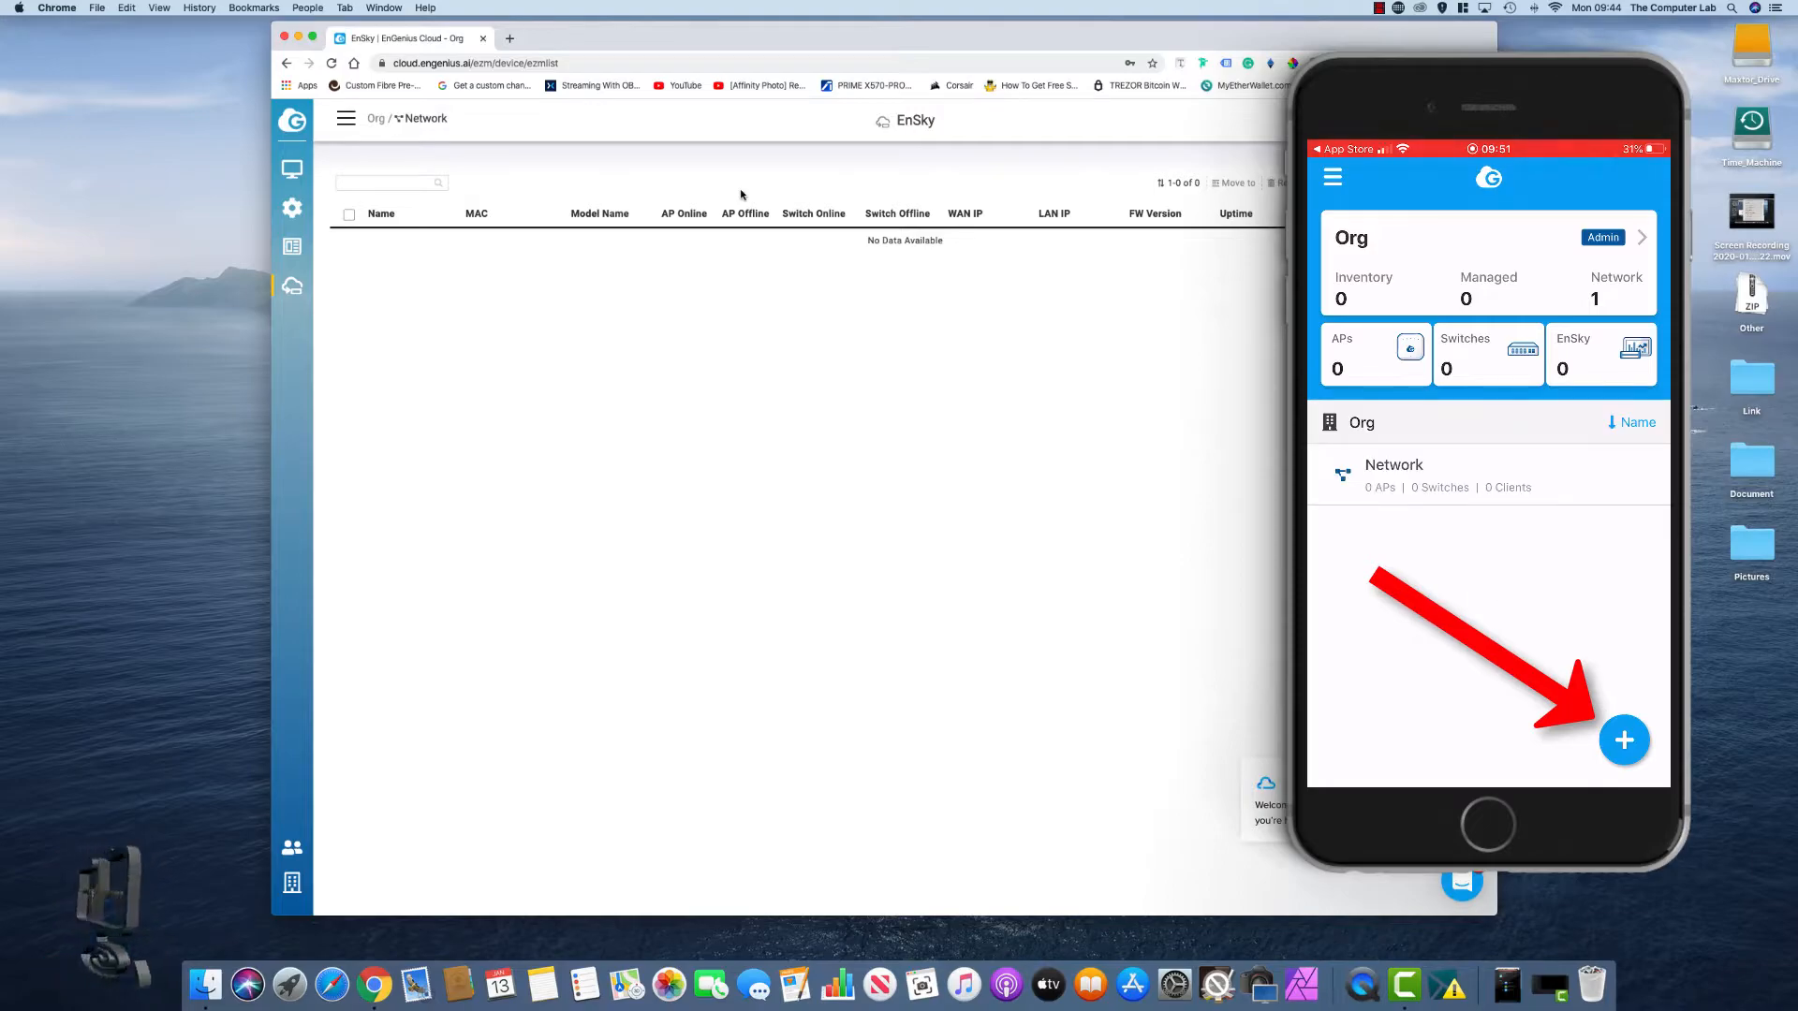
- Add a device with camera access, prefix 'test skykey', and register the scanned SkyKey I
click(1623, 740)
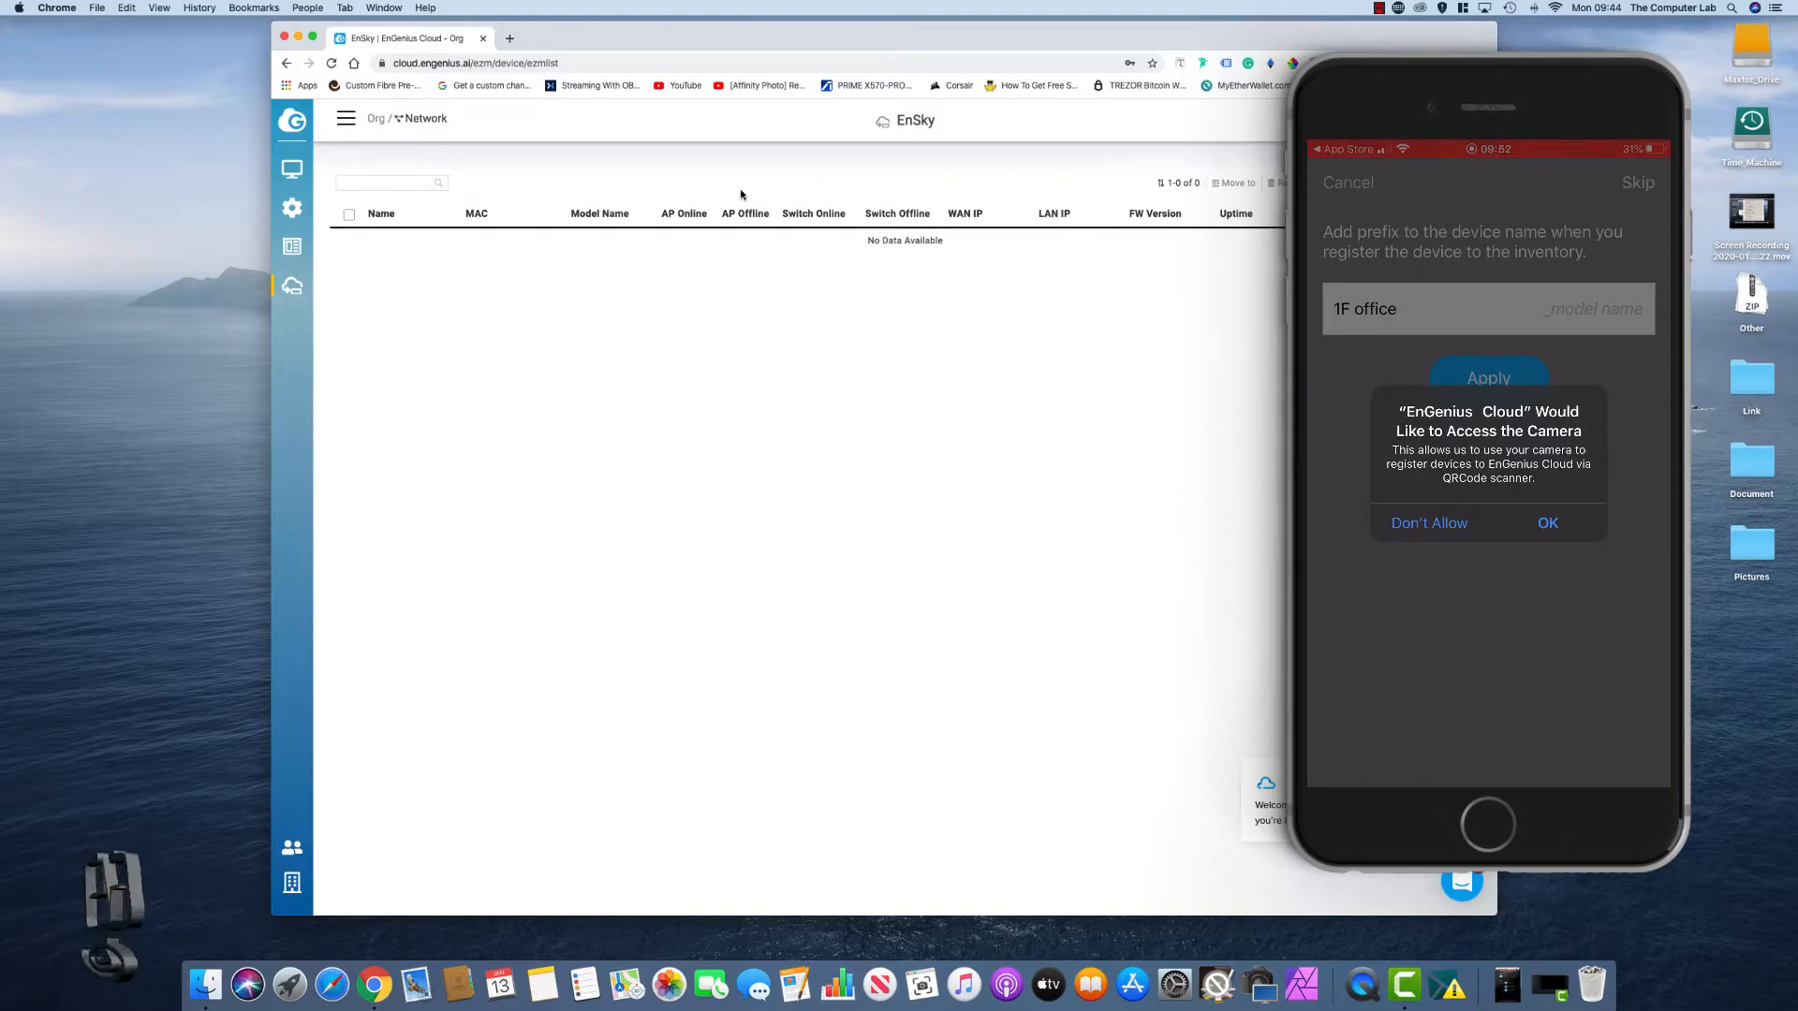
click(1548, 523)
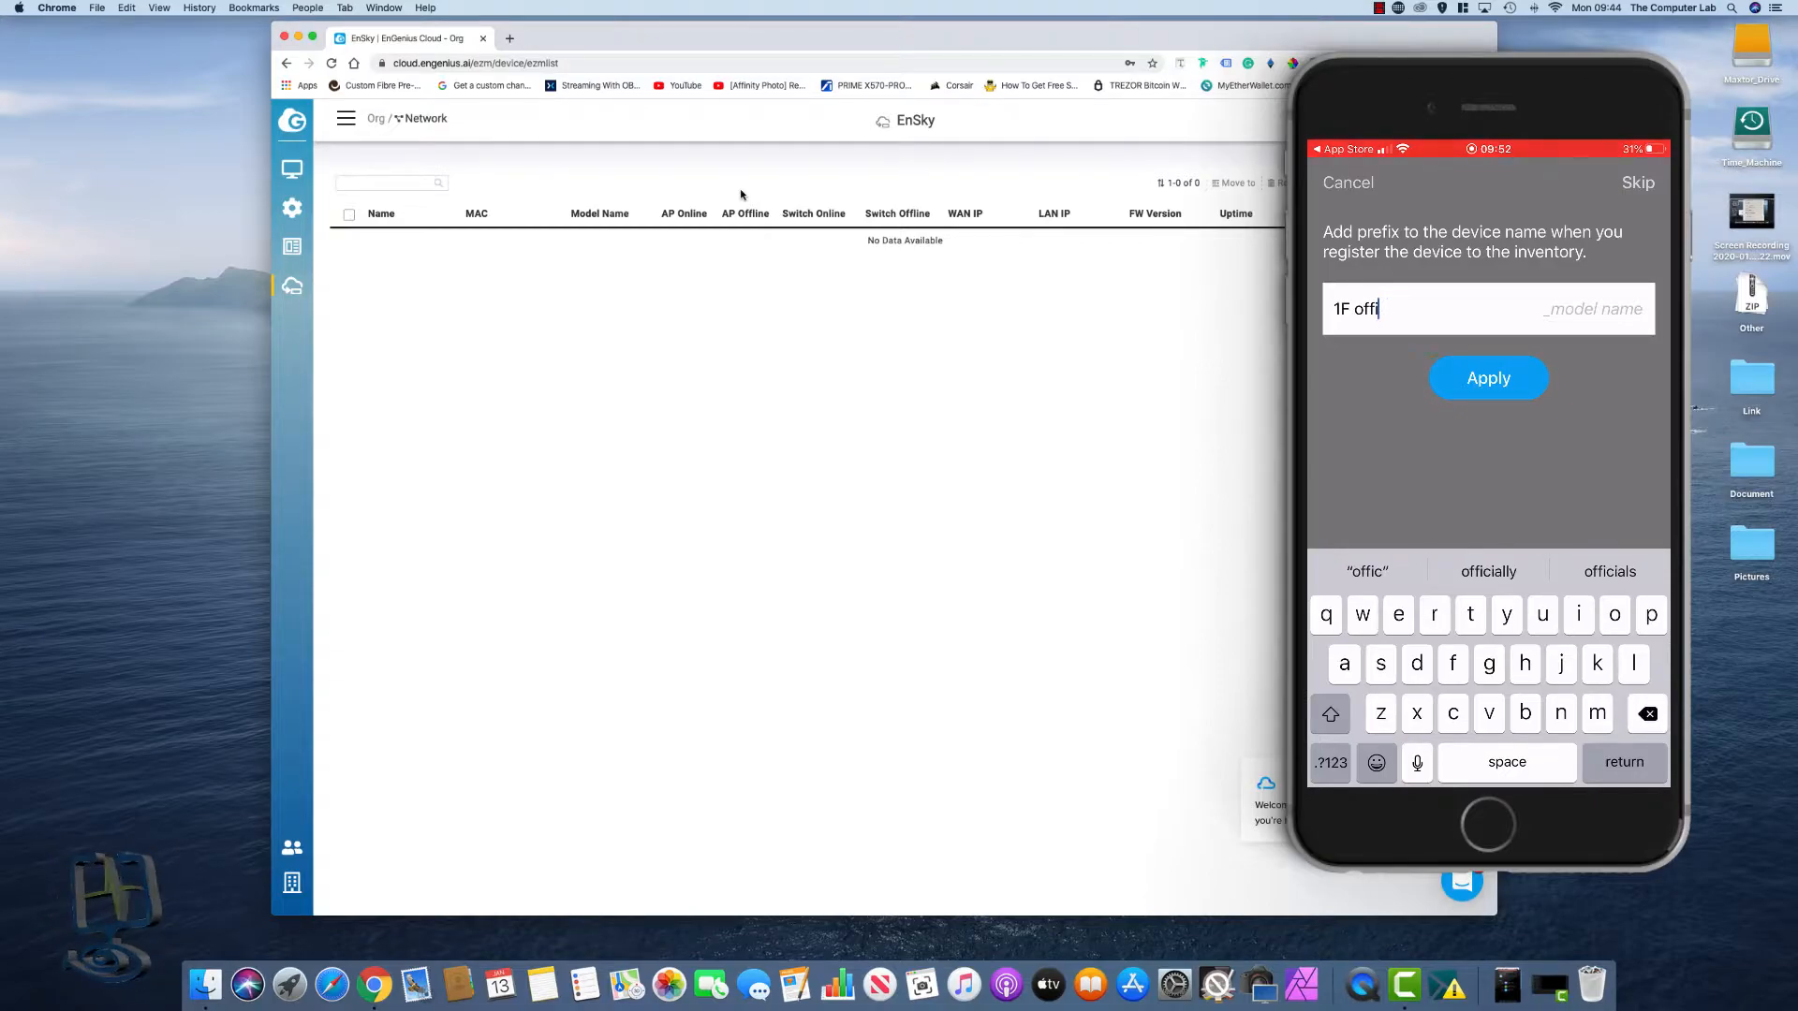
text(test)
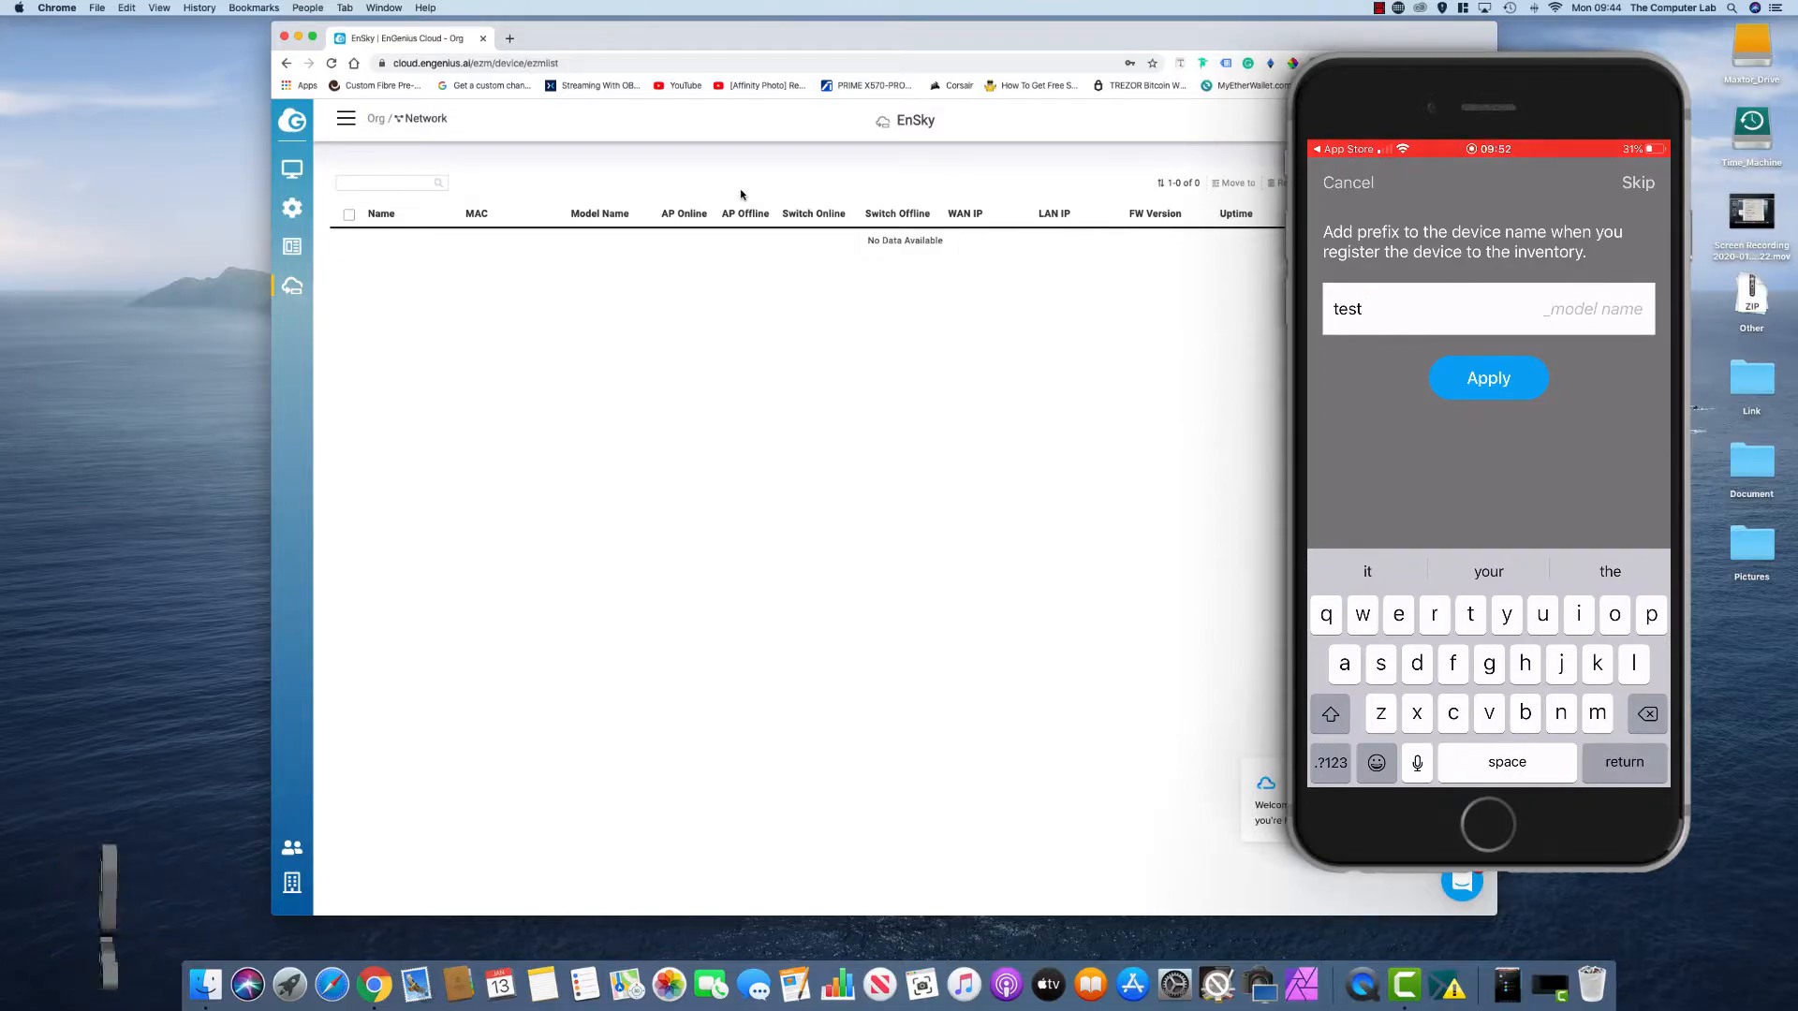
text(s)
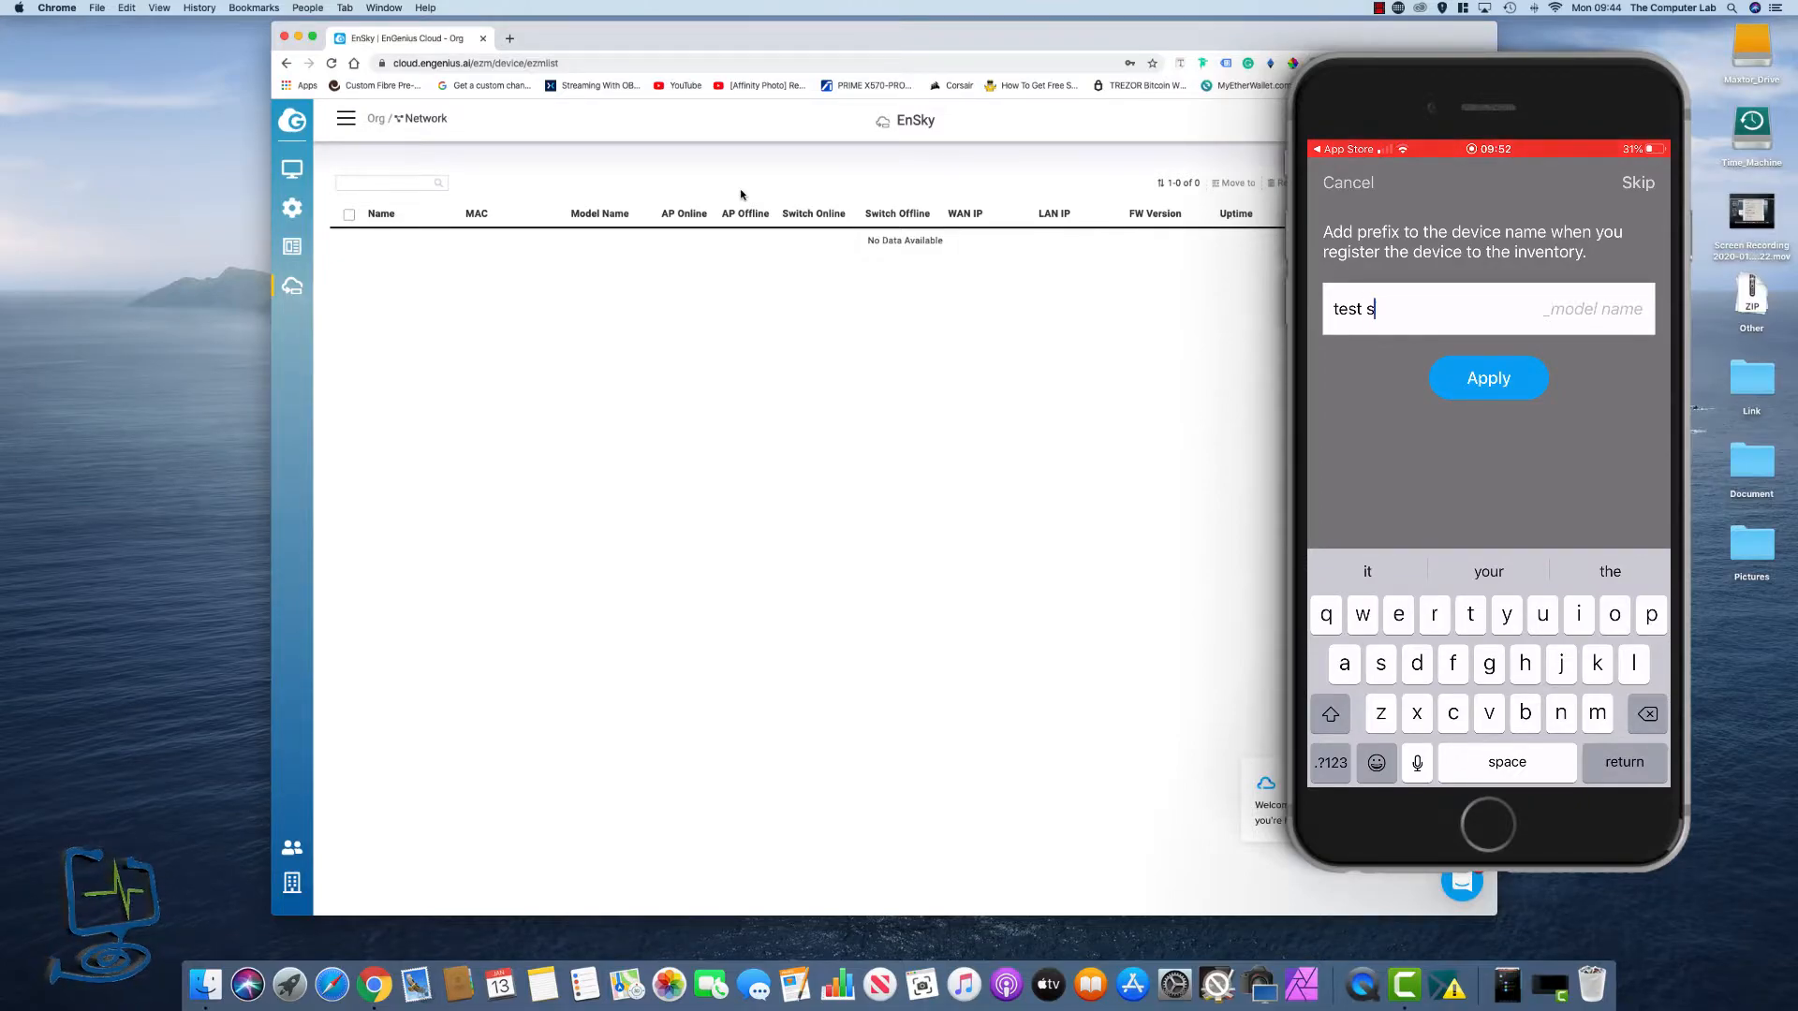
text(kykey)
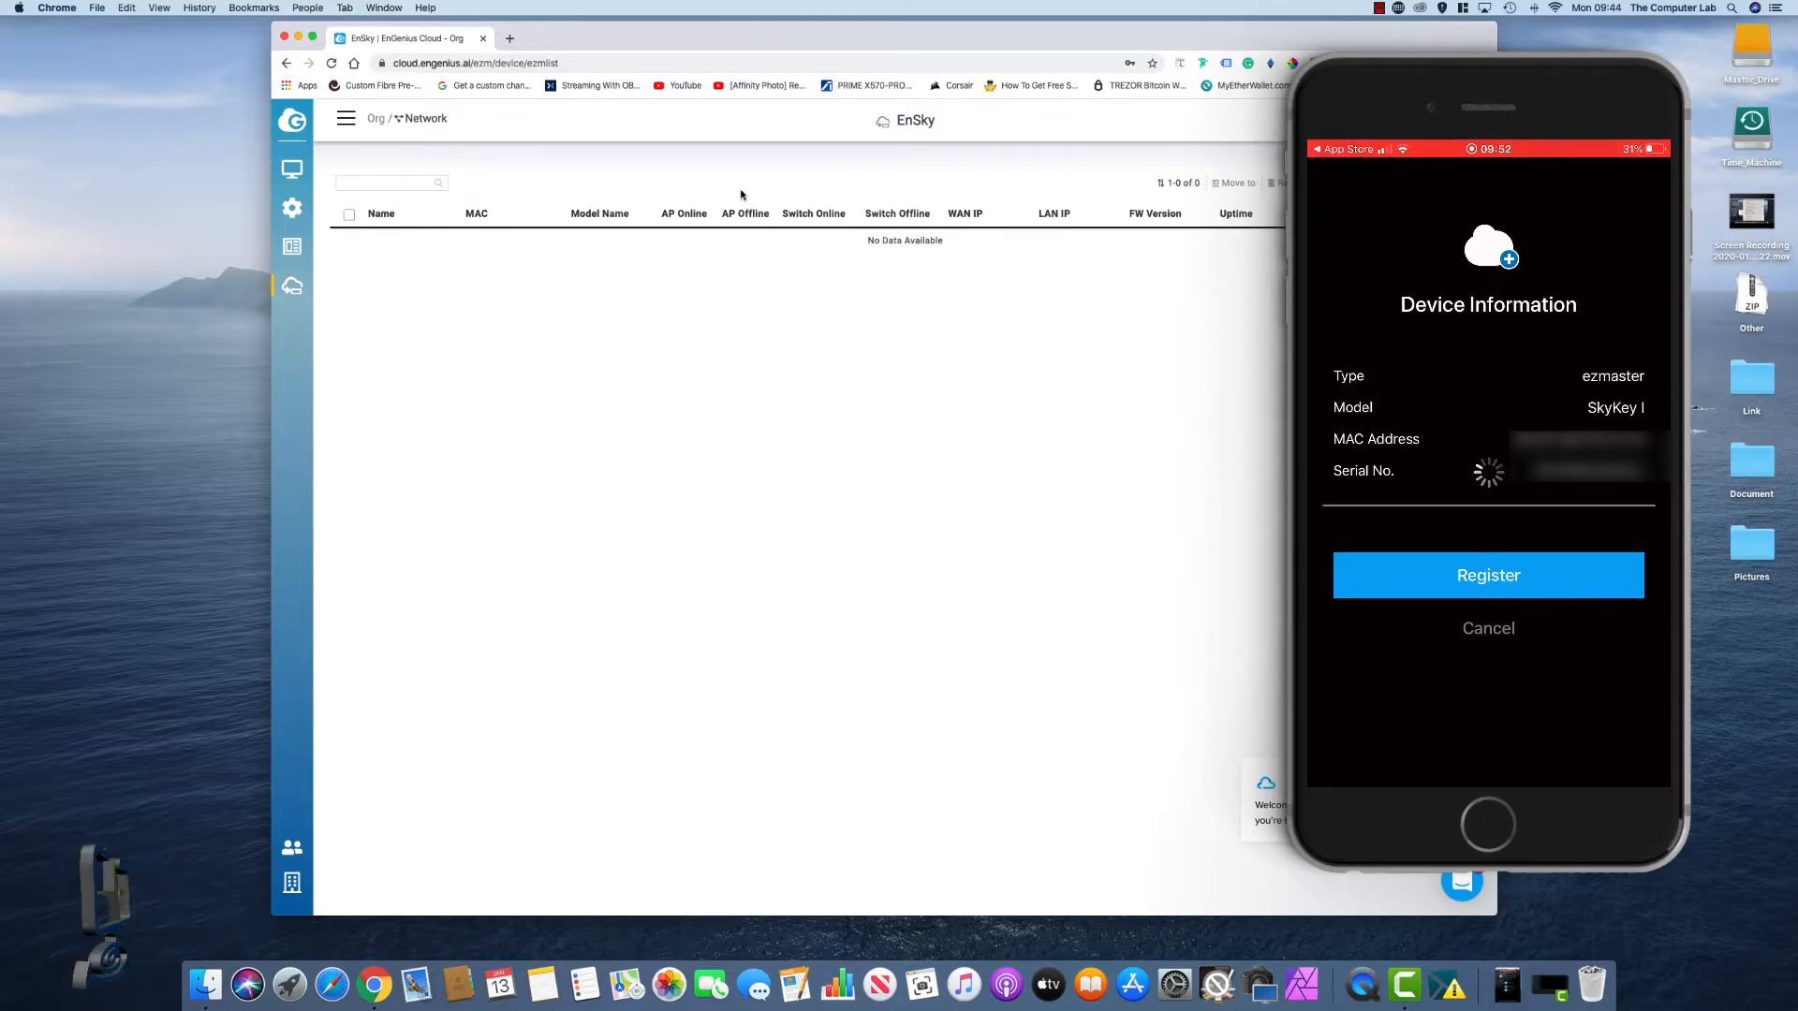
click(1487, 575)
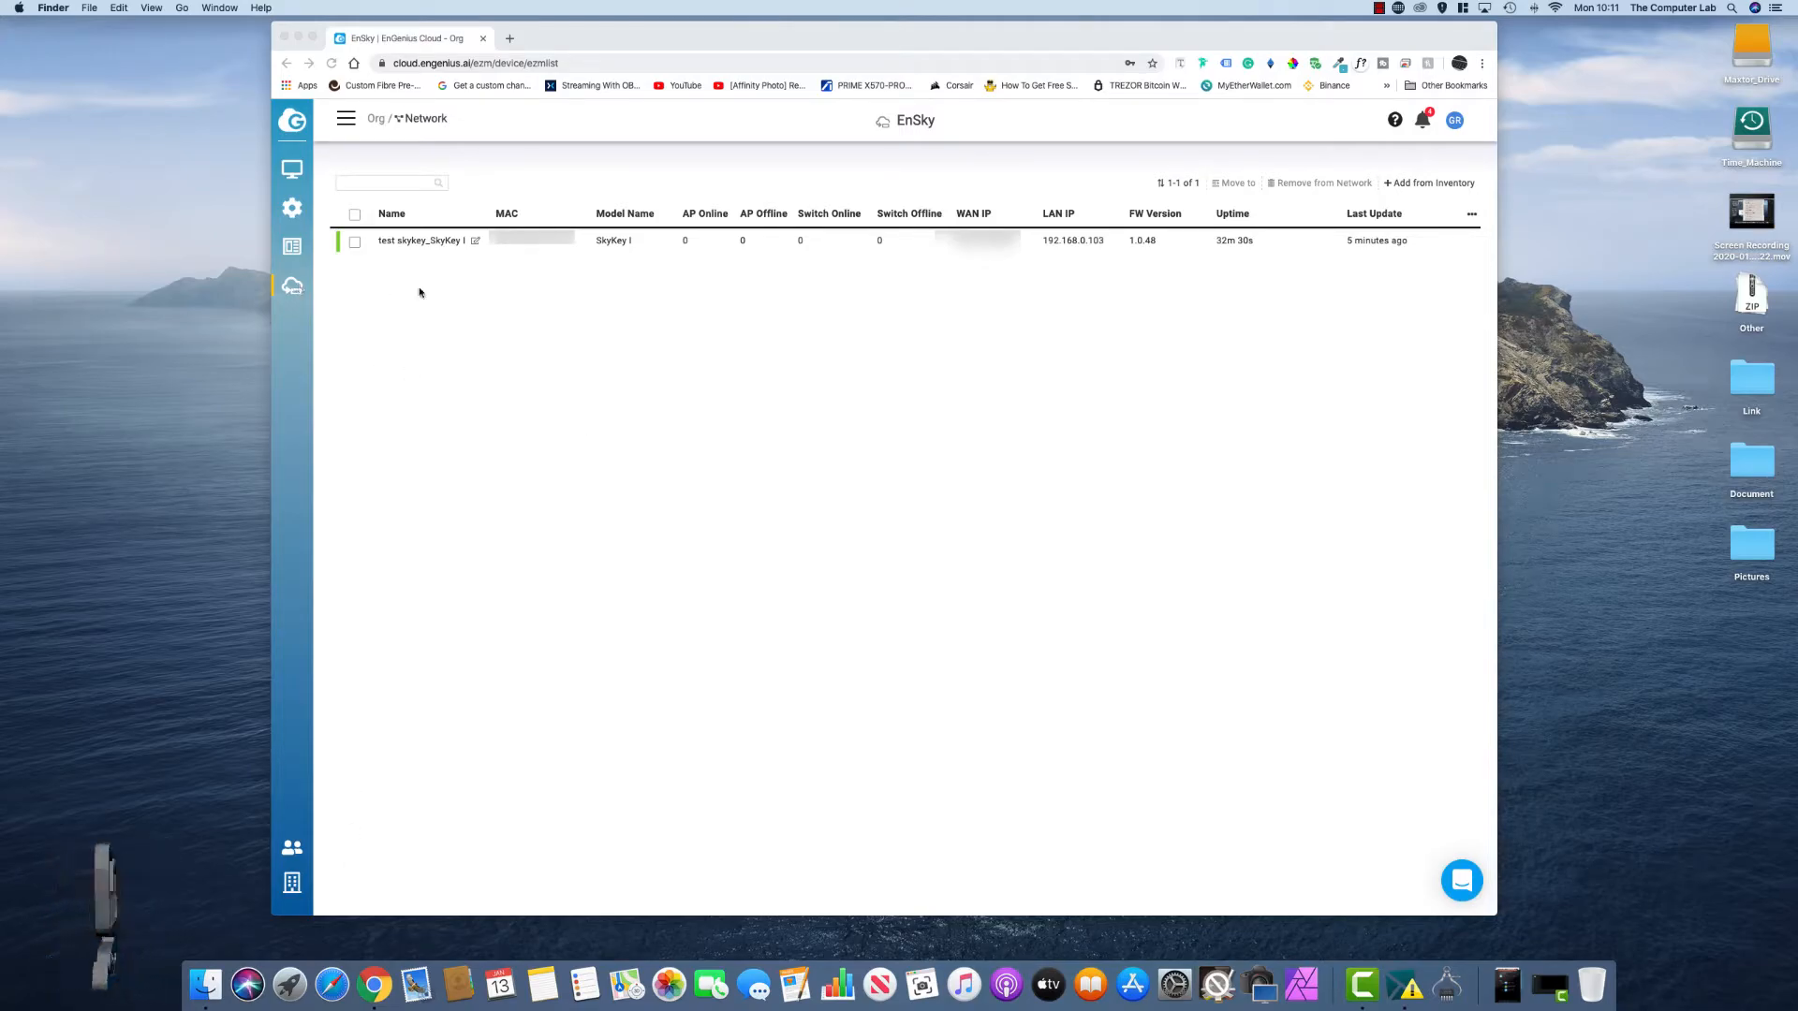
mouse_move(508, 239)
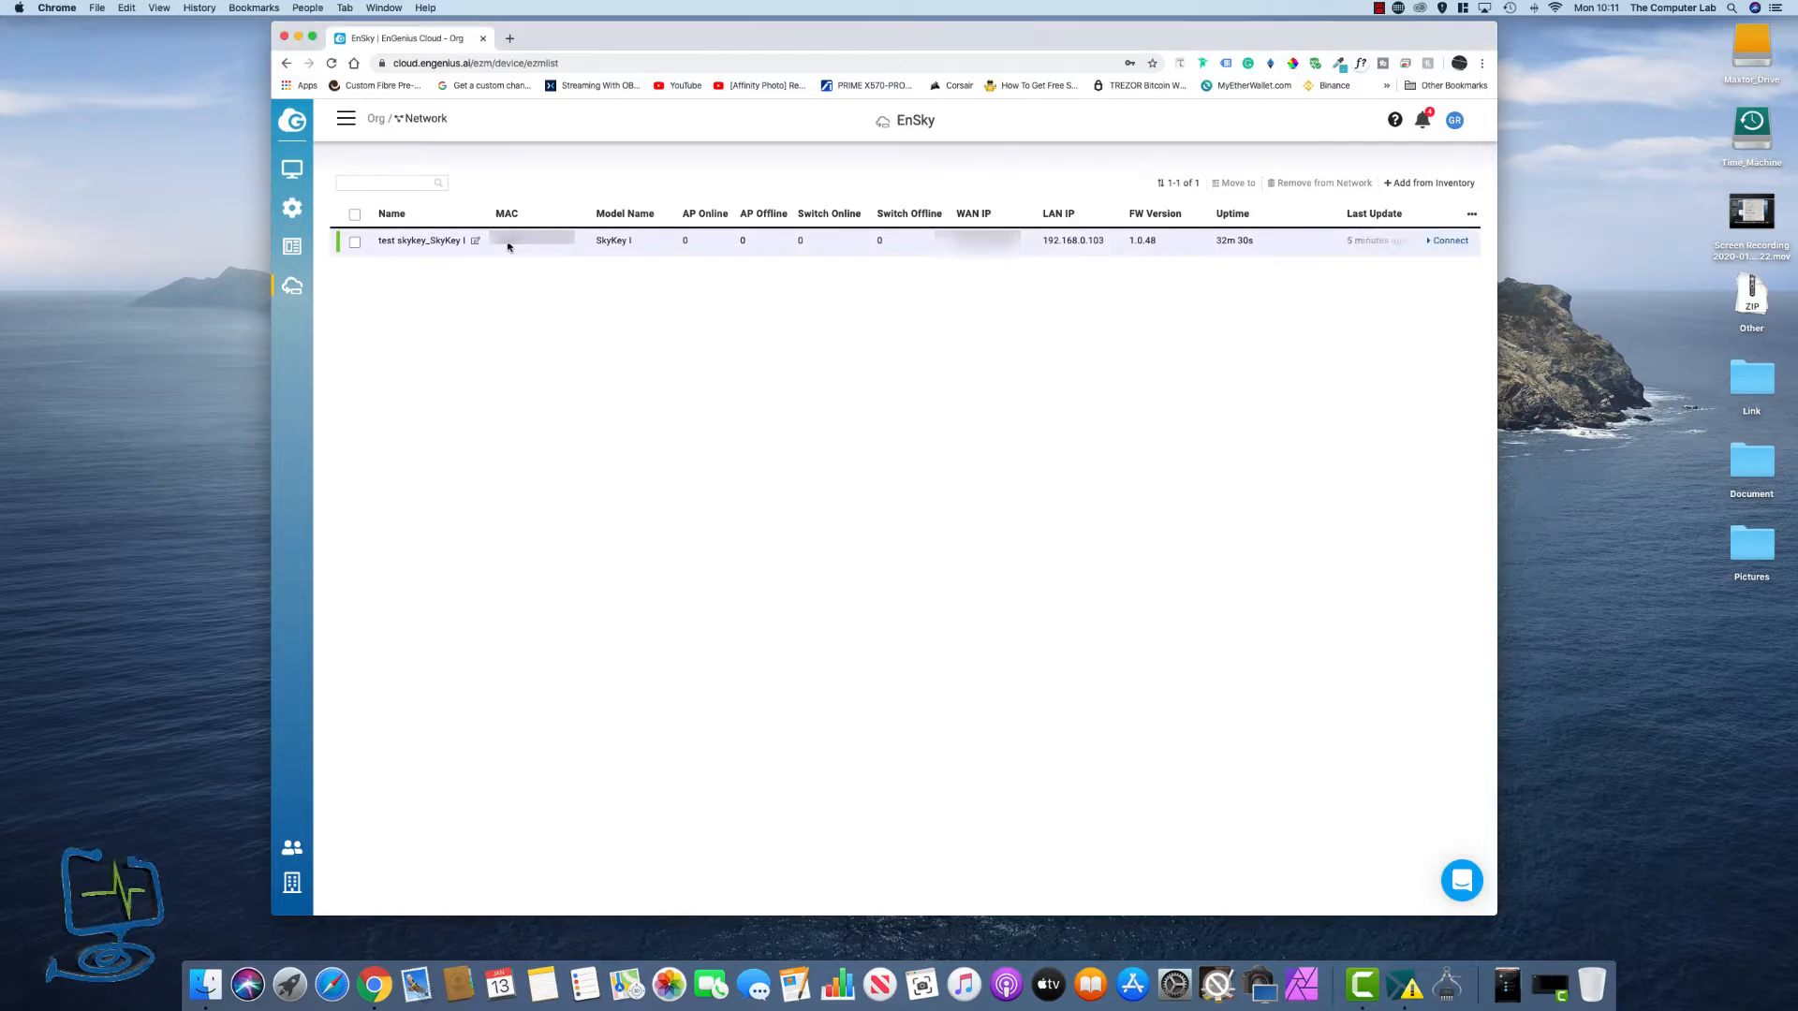
mouse_move(1074, 253)
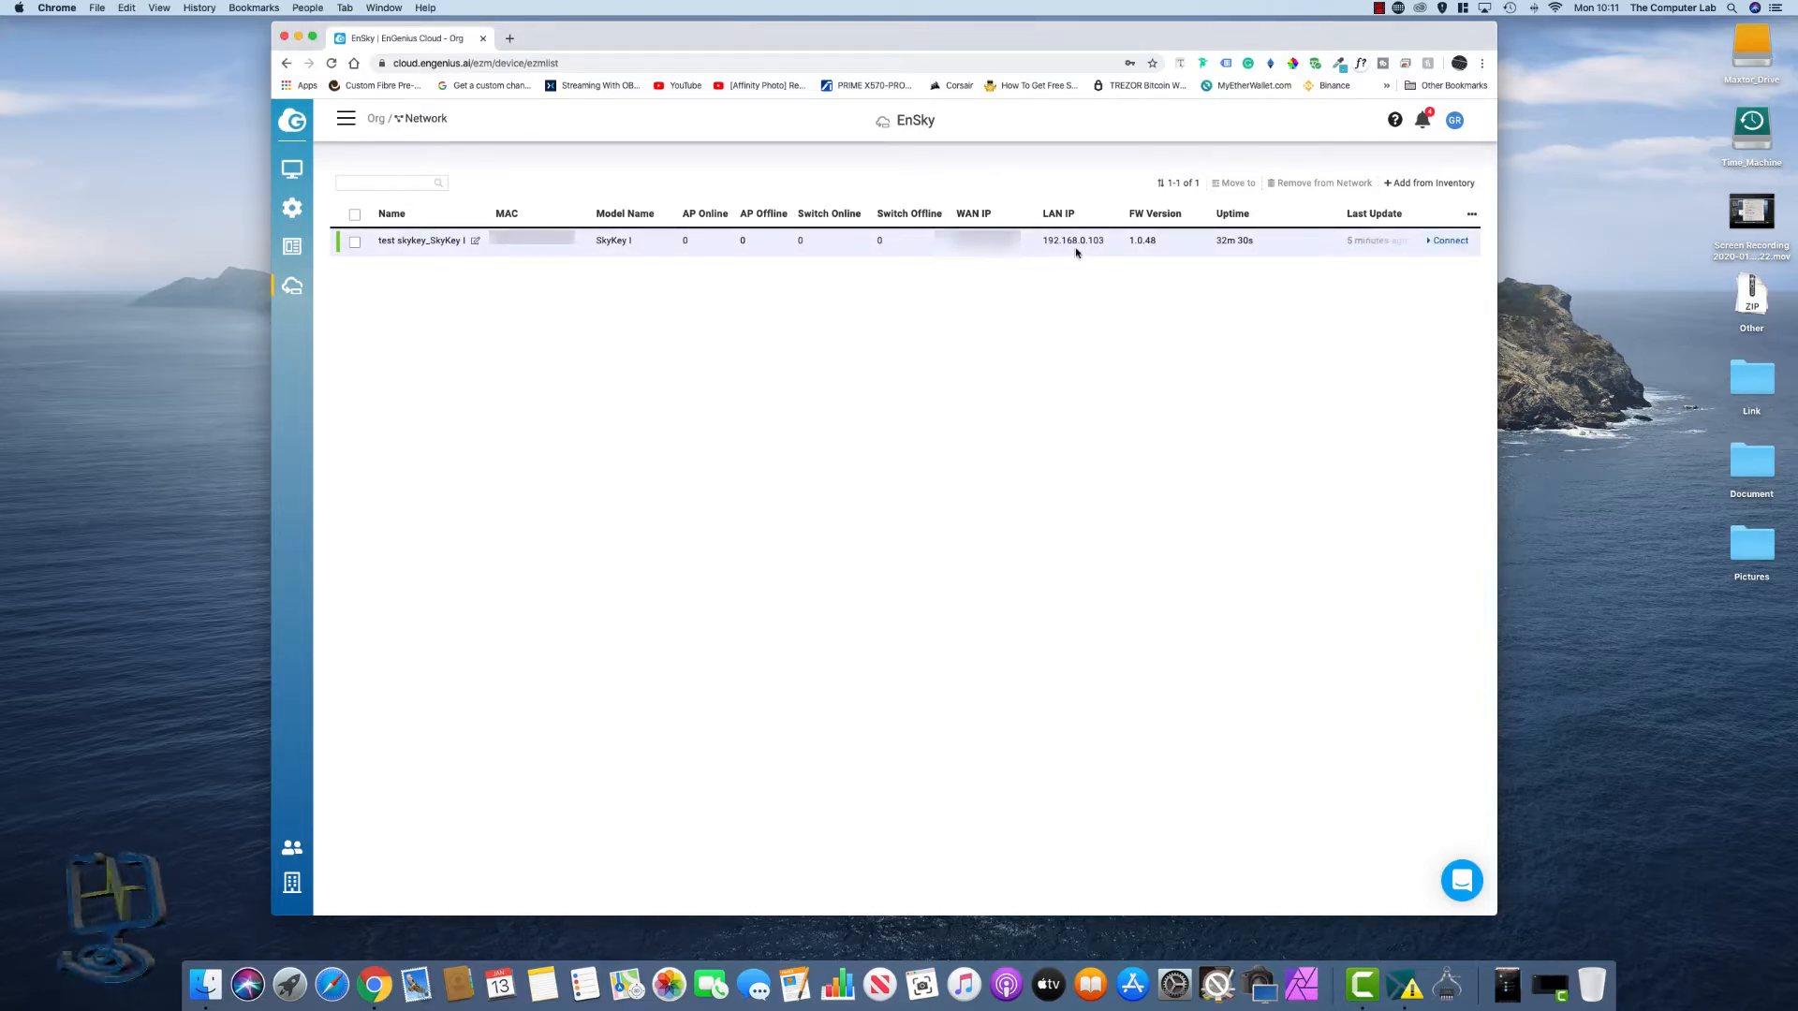
mouse_move(1102, 252)
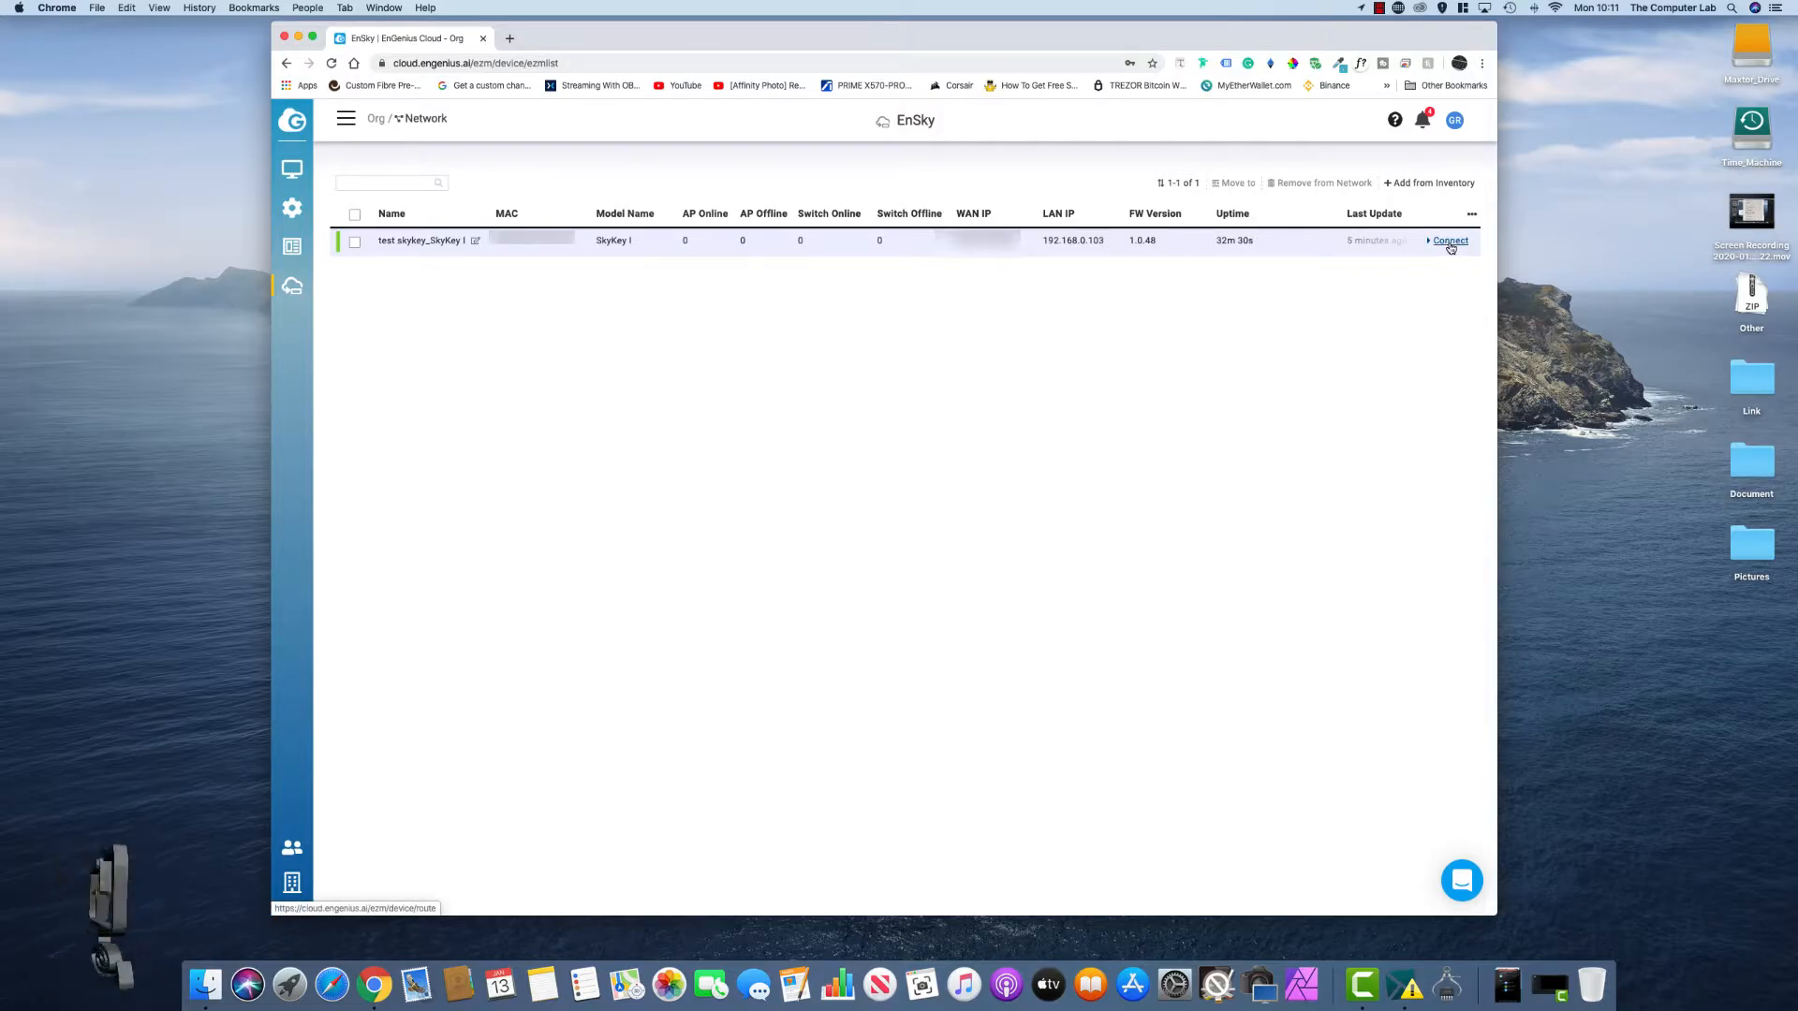
- Connect remotely to the SkyKey's ezMaster console from its device row
click(1449, 240)
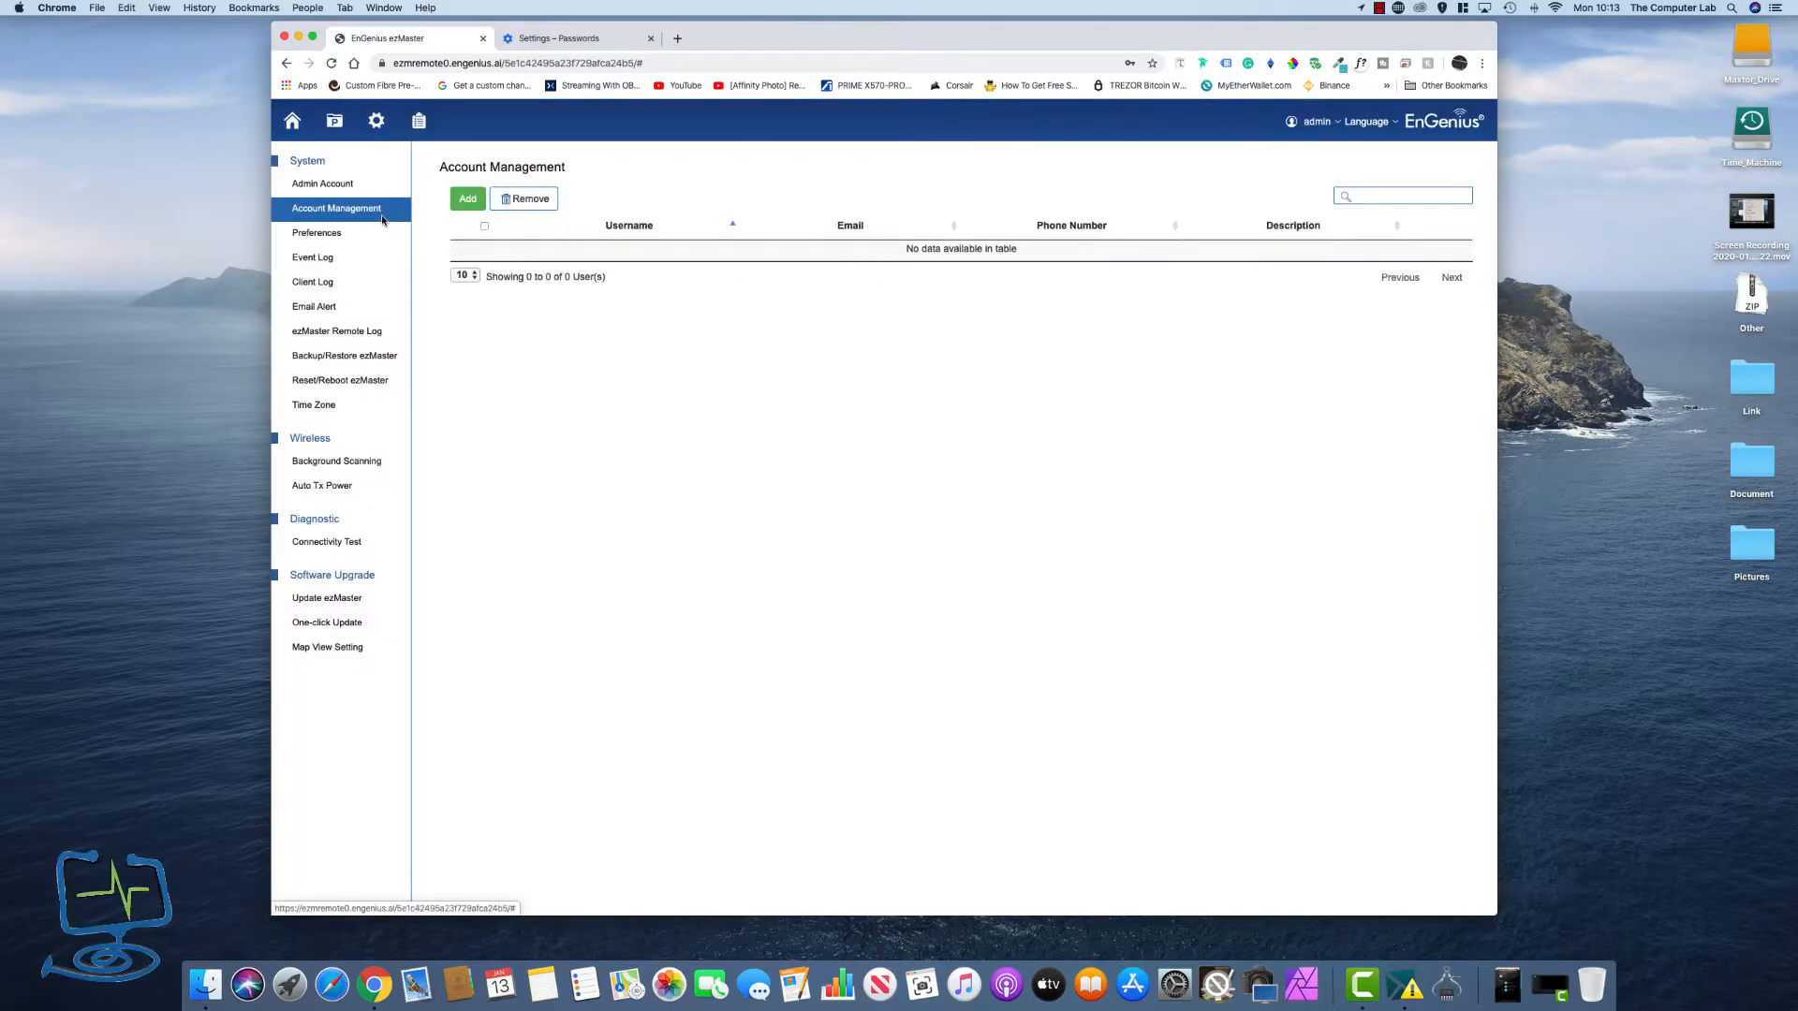
mouse_move(394, 335)
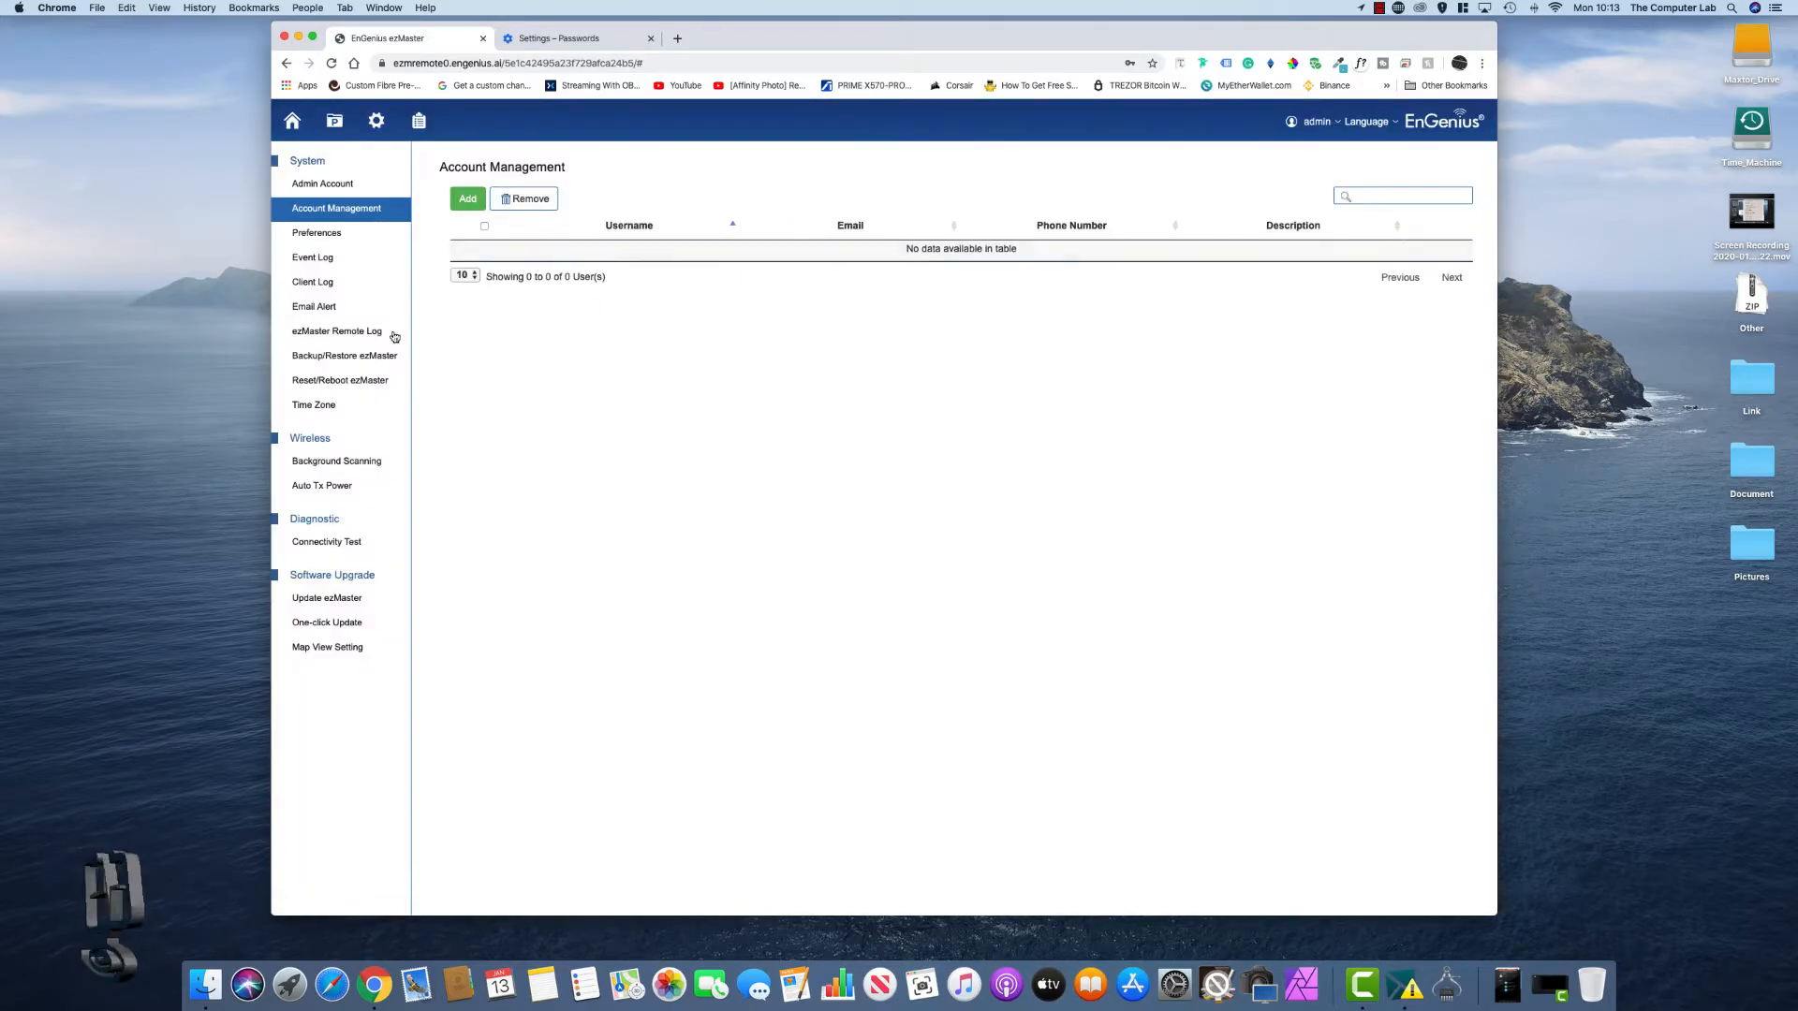
mouse_move(325, 597)
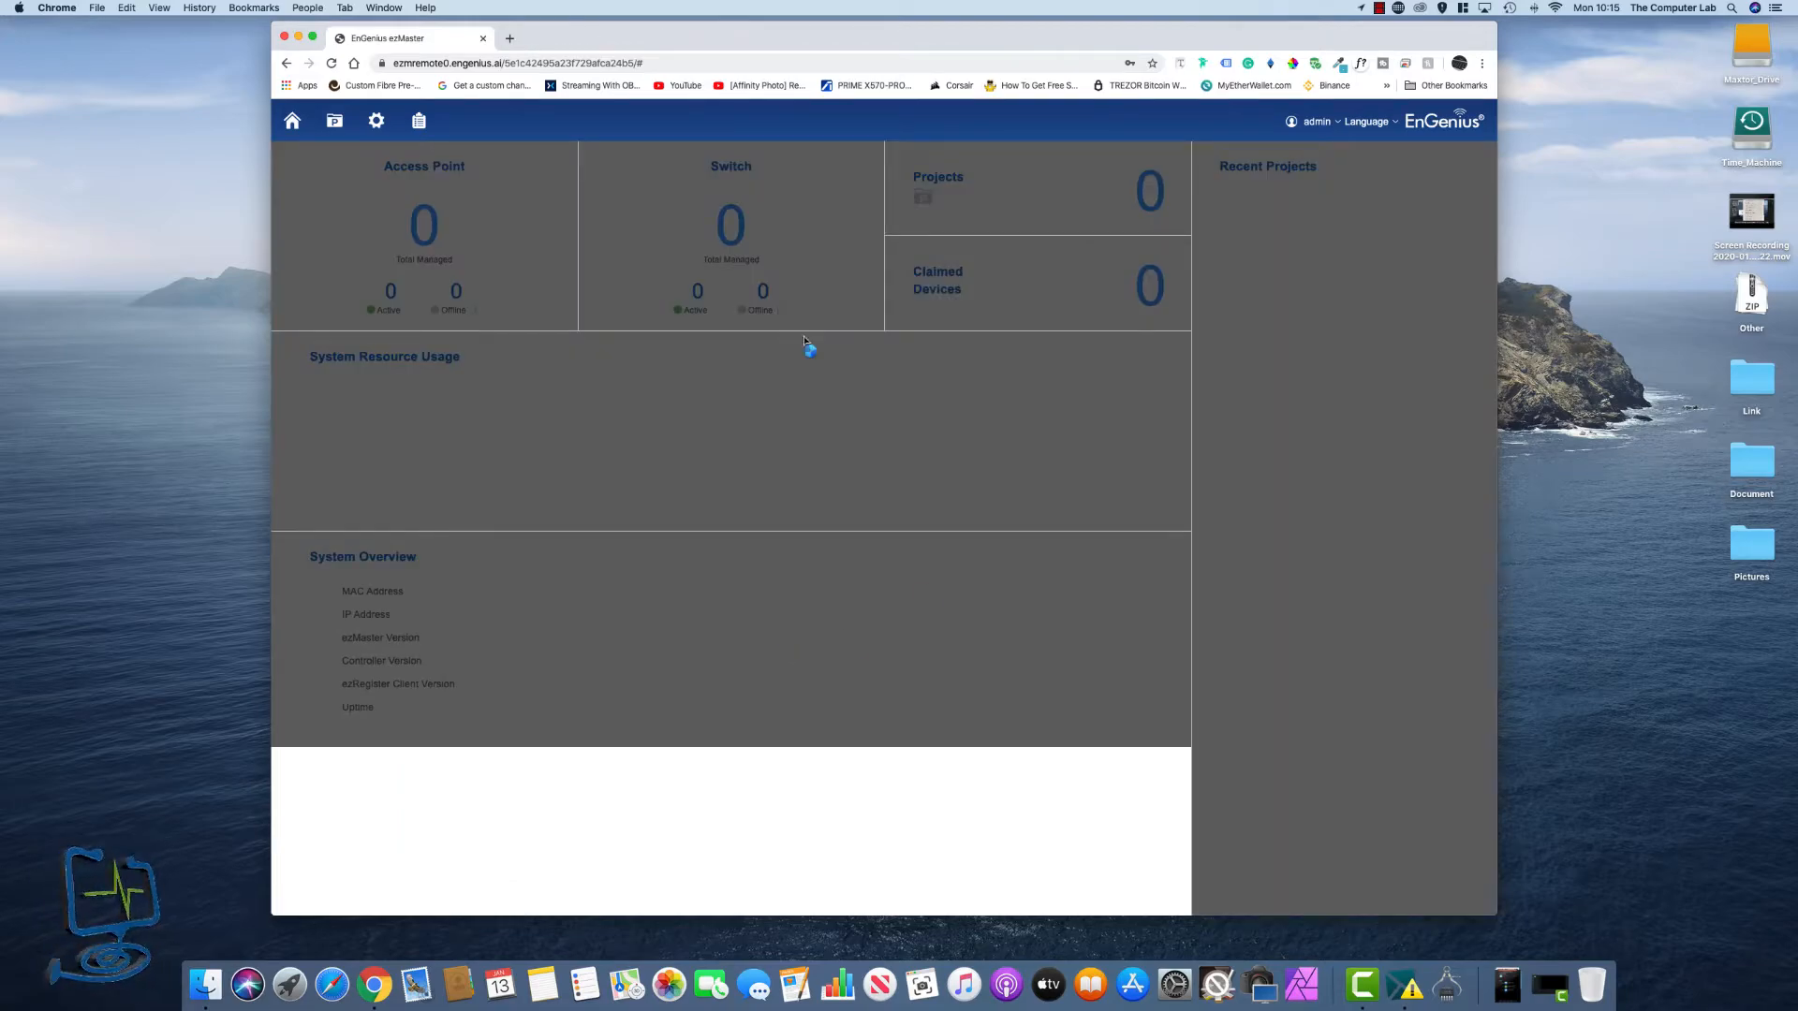
- Sign in to cloud.engenius.ai in a second tab, then return to the ezMaster tab
click(676, 38)
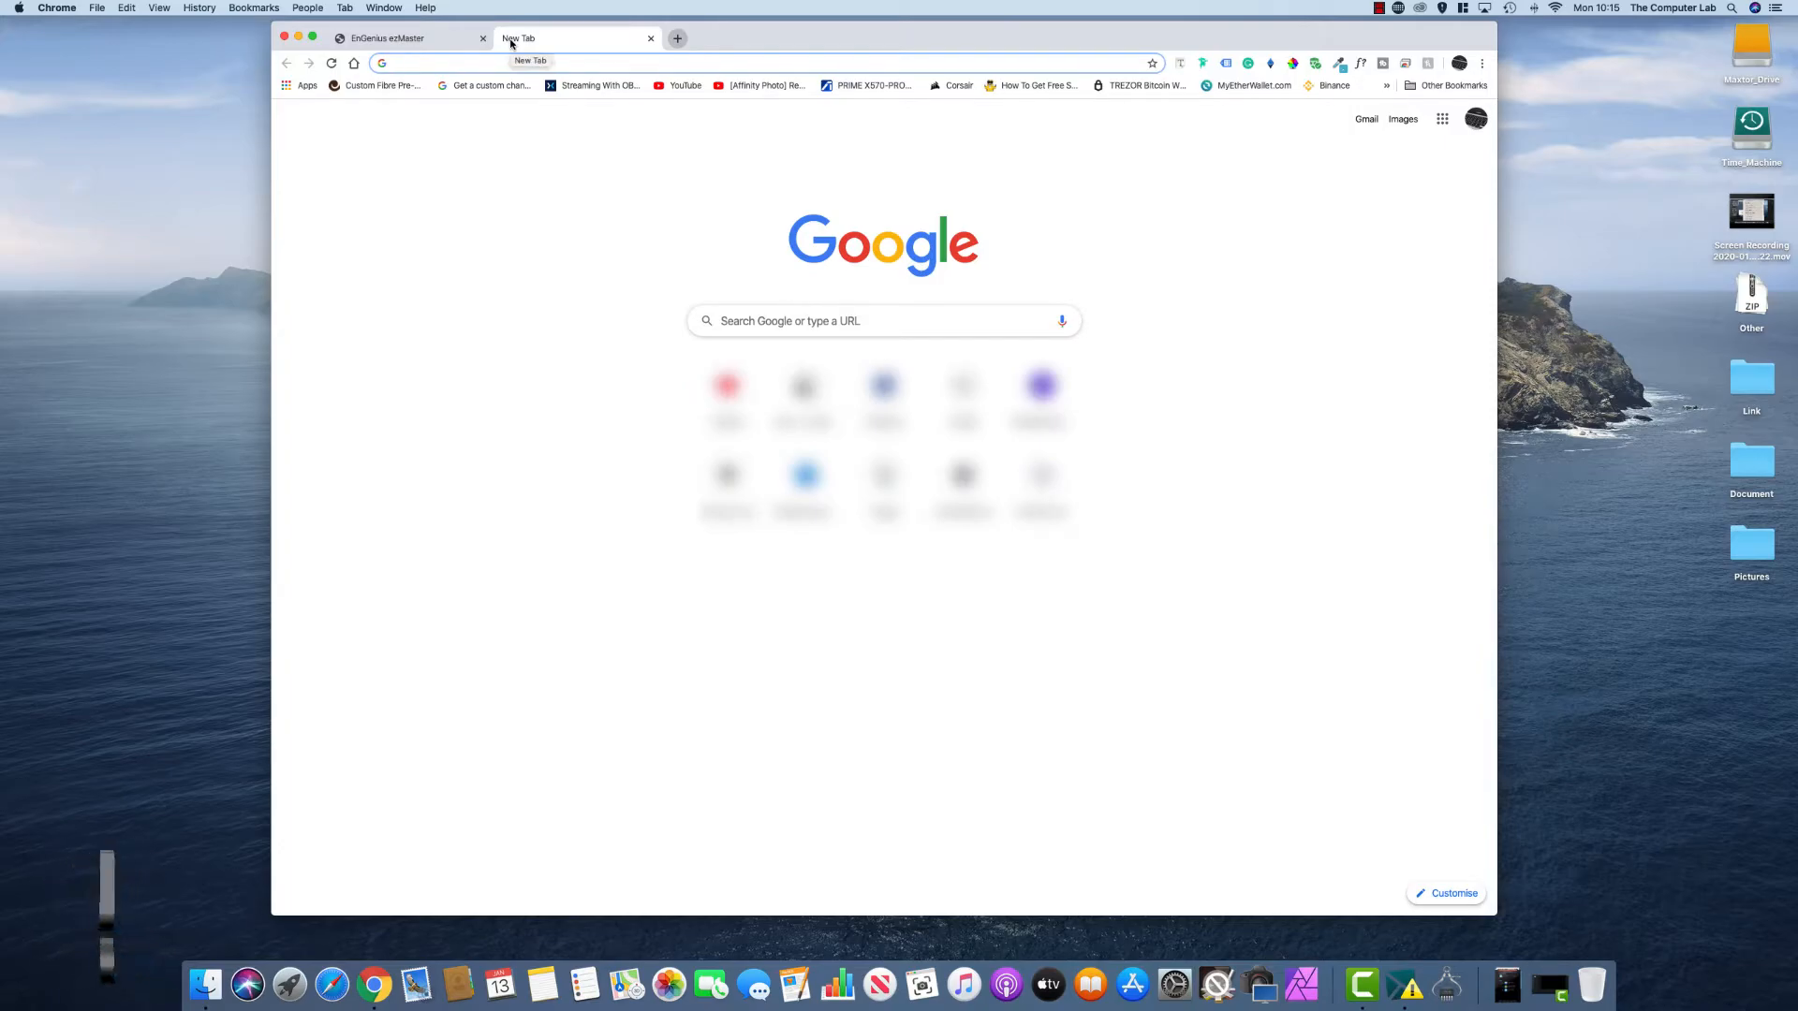
text(cloud.engenius.ai)
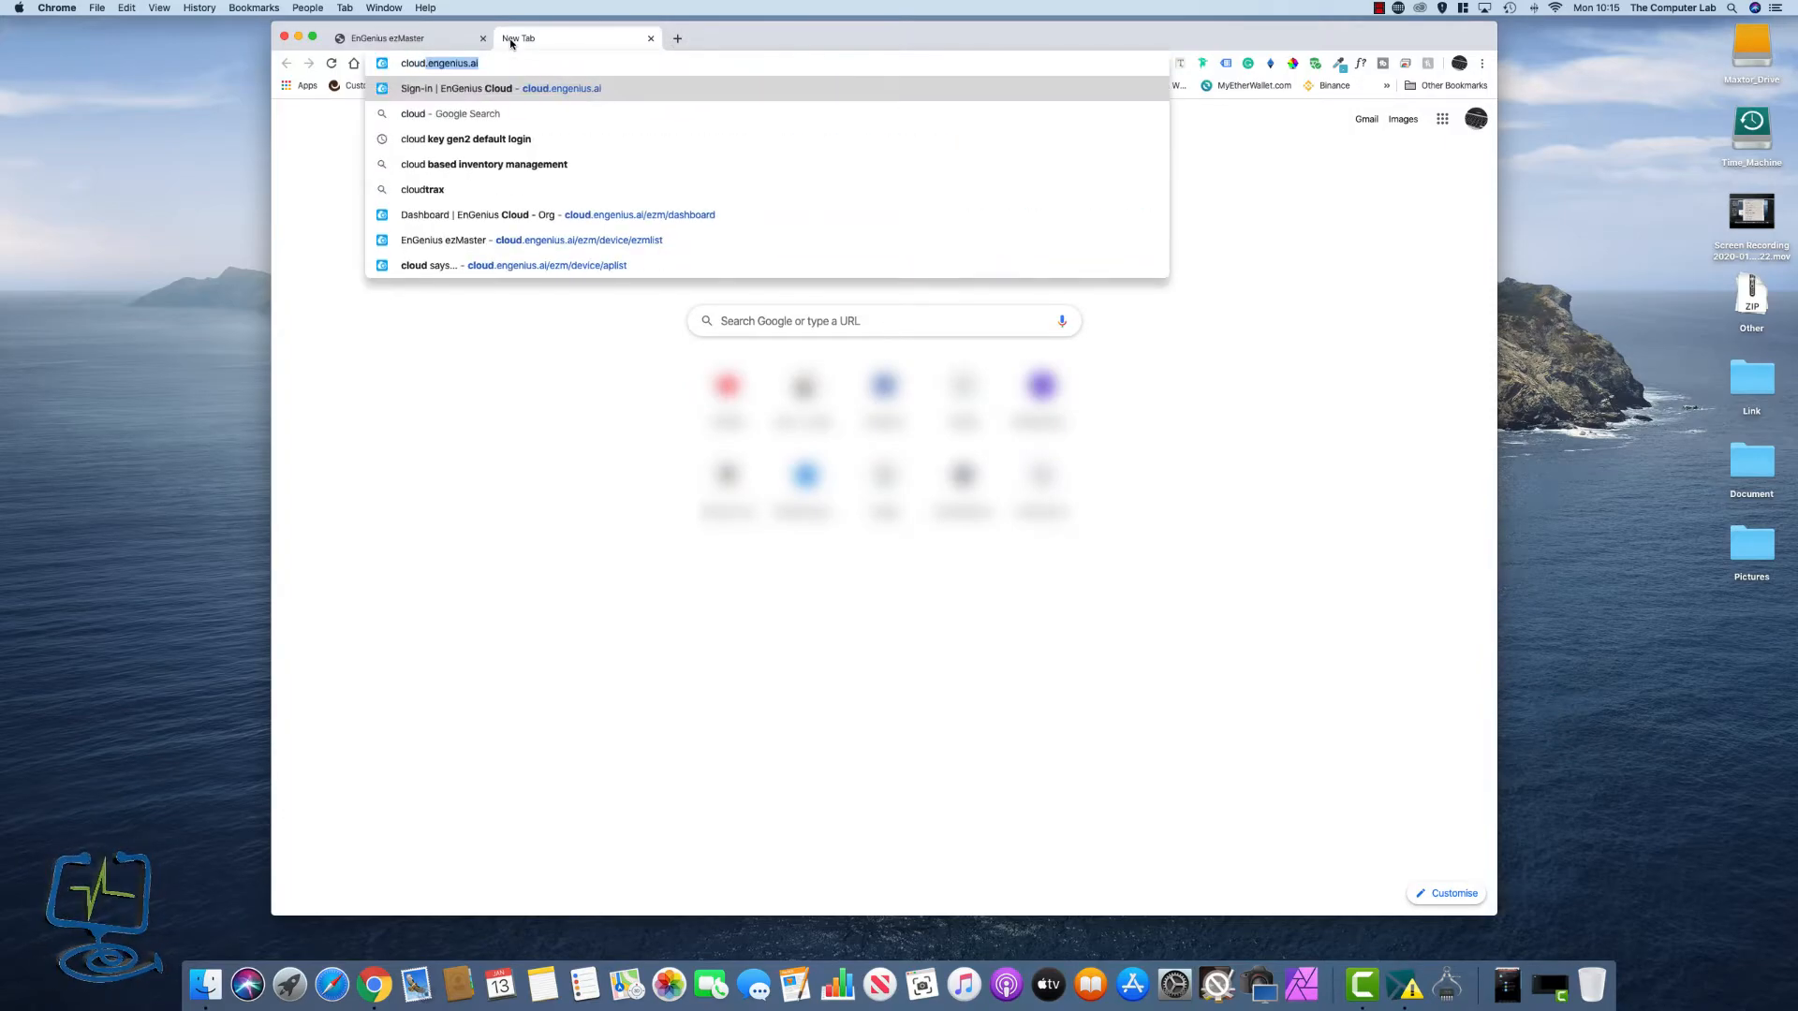
click(500, 88)
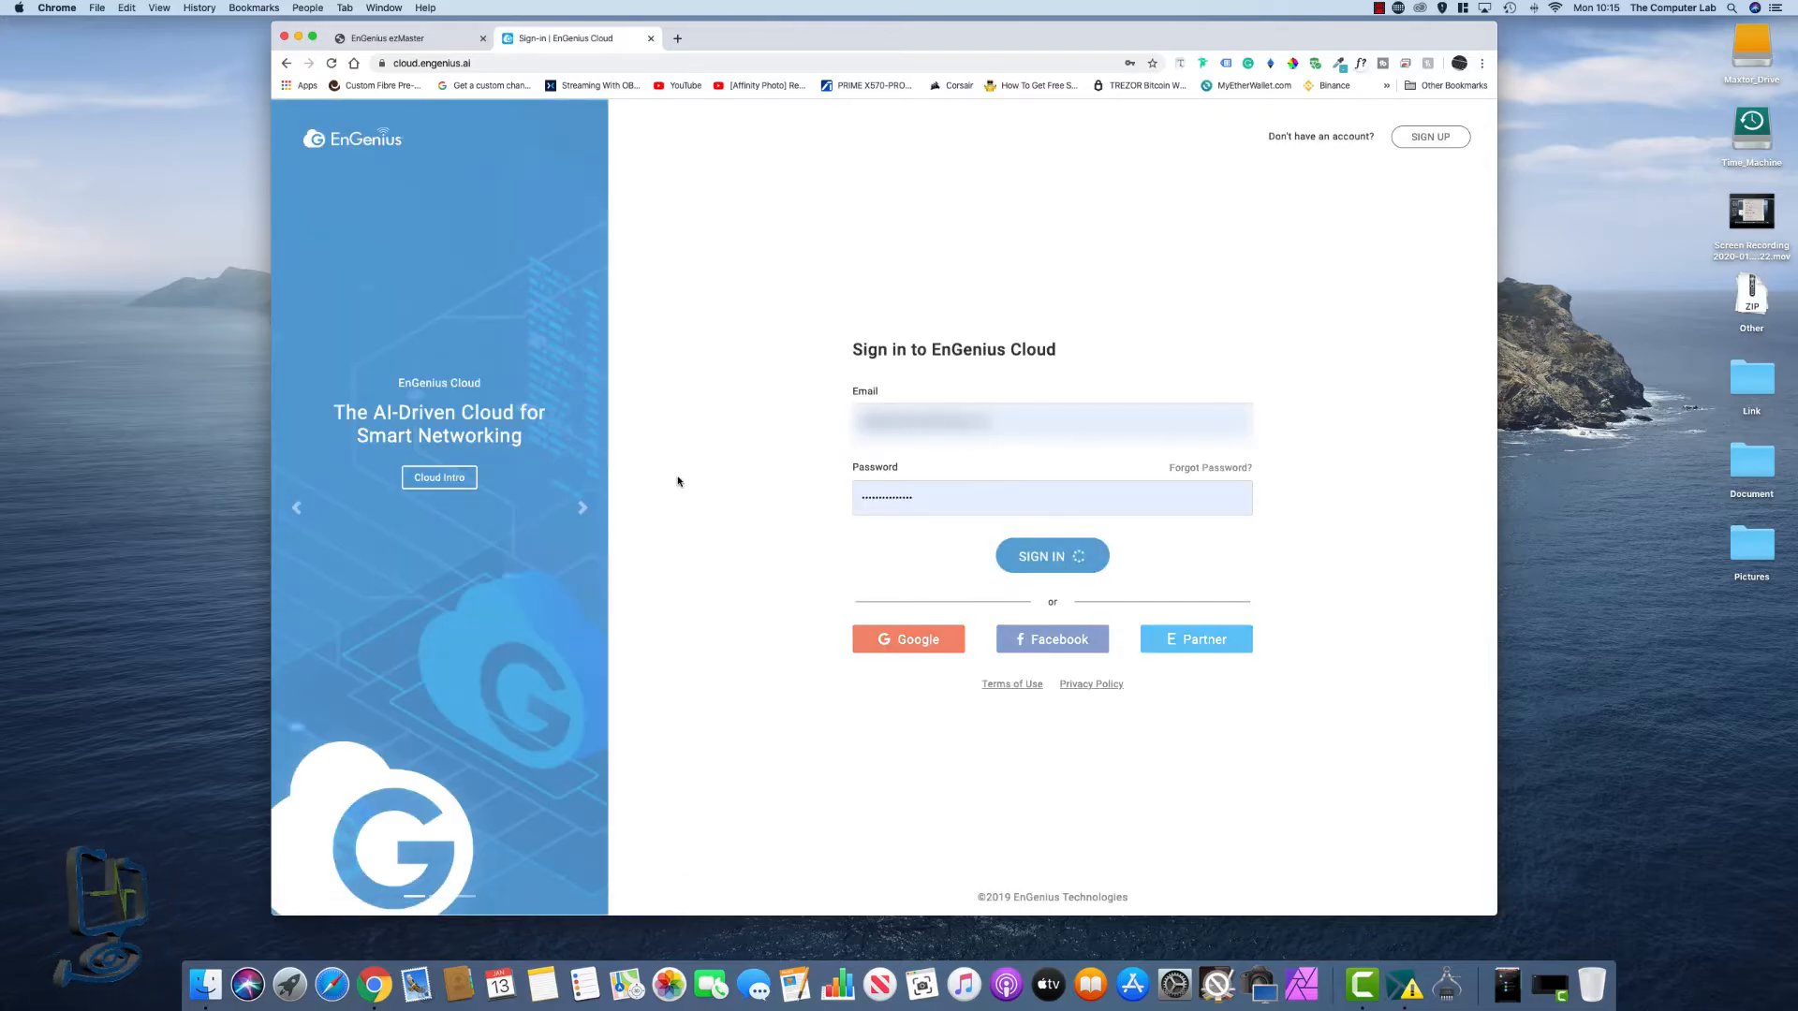
click(1051, 556)
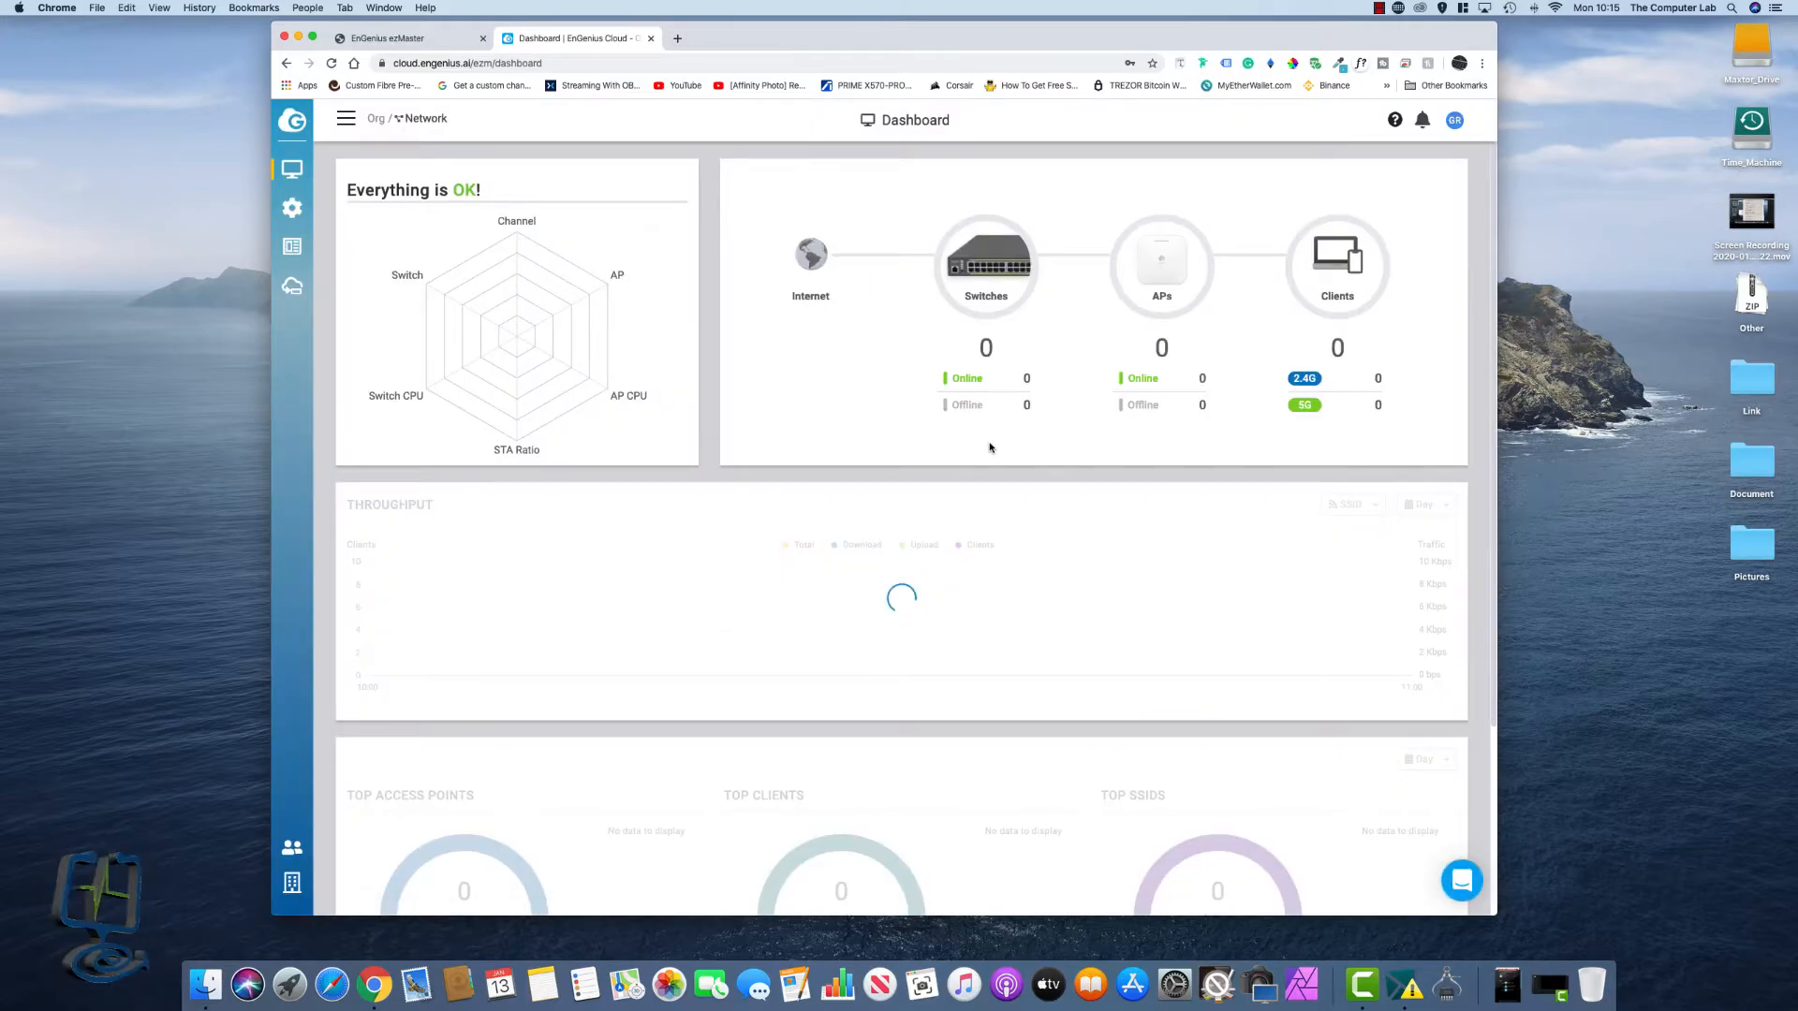
click(386, 38)
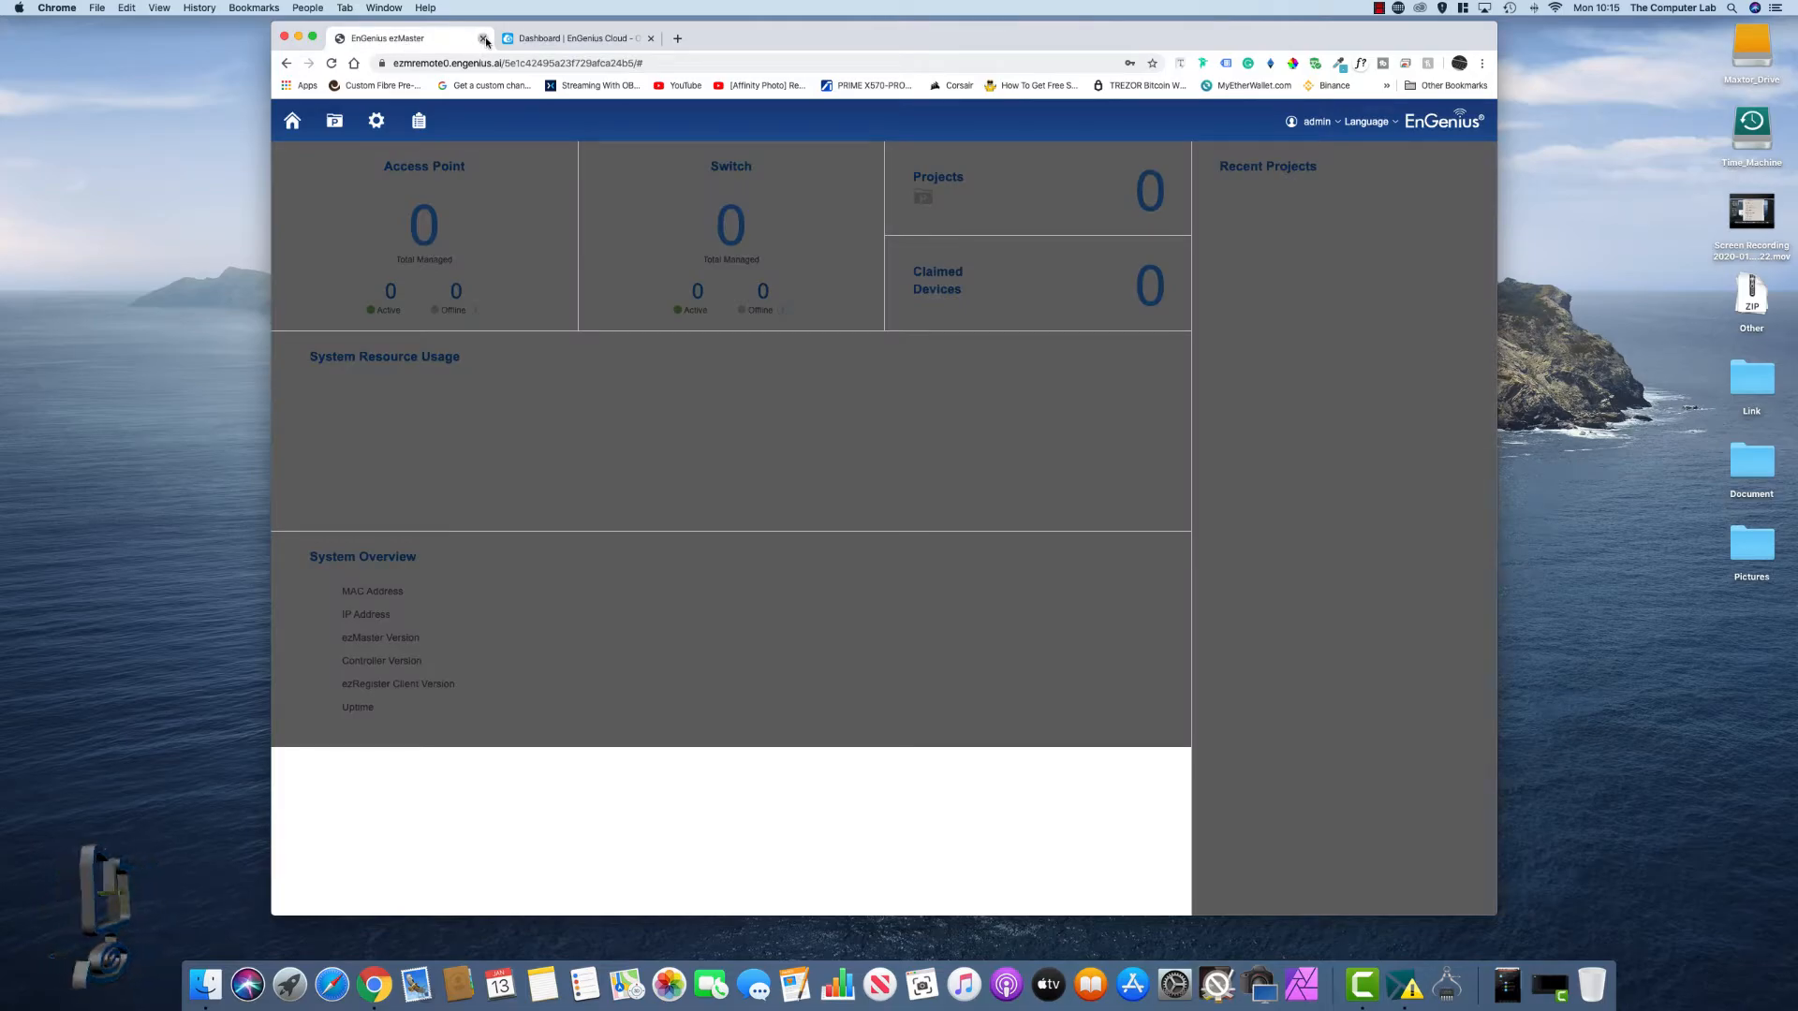
click(483, 37)
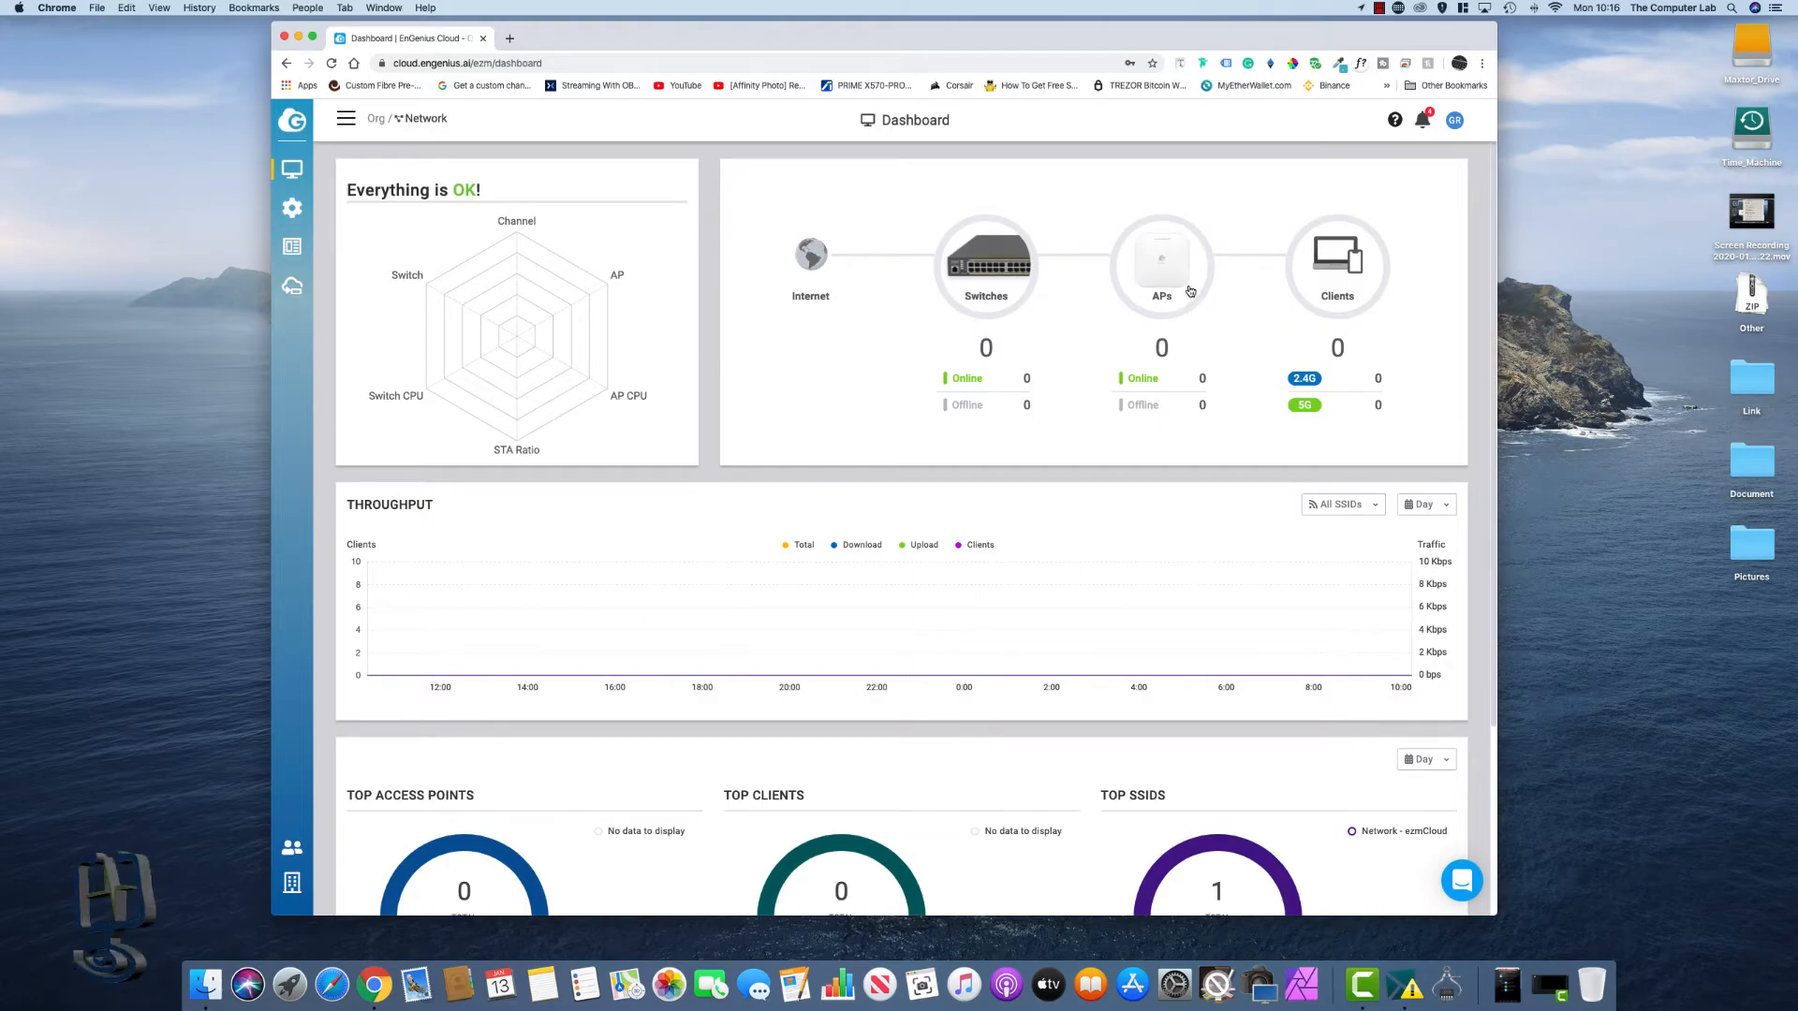
click(1161, 262)
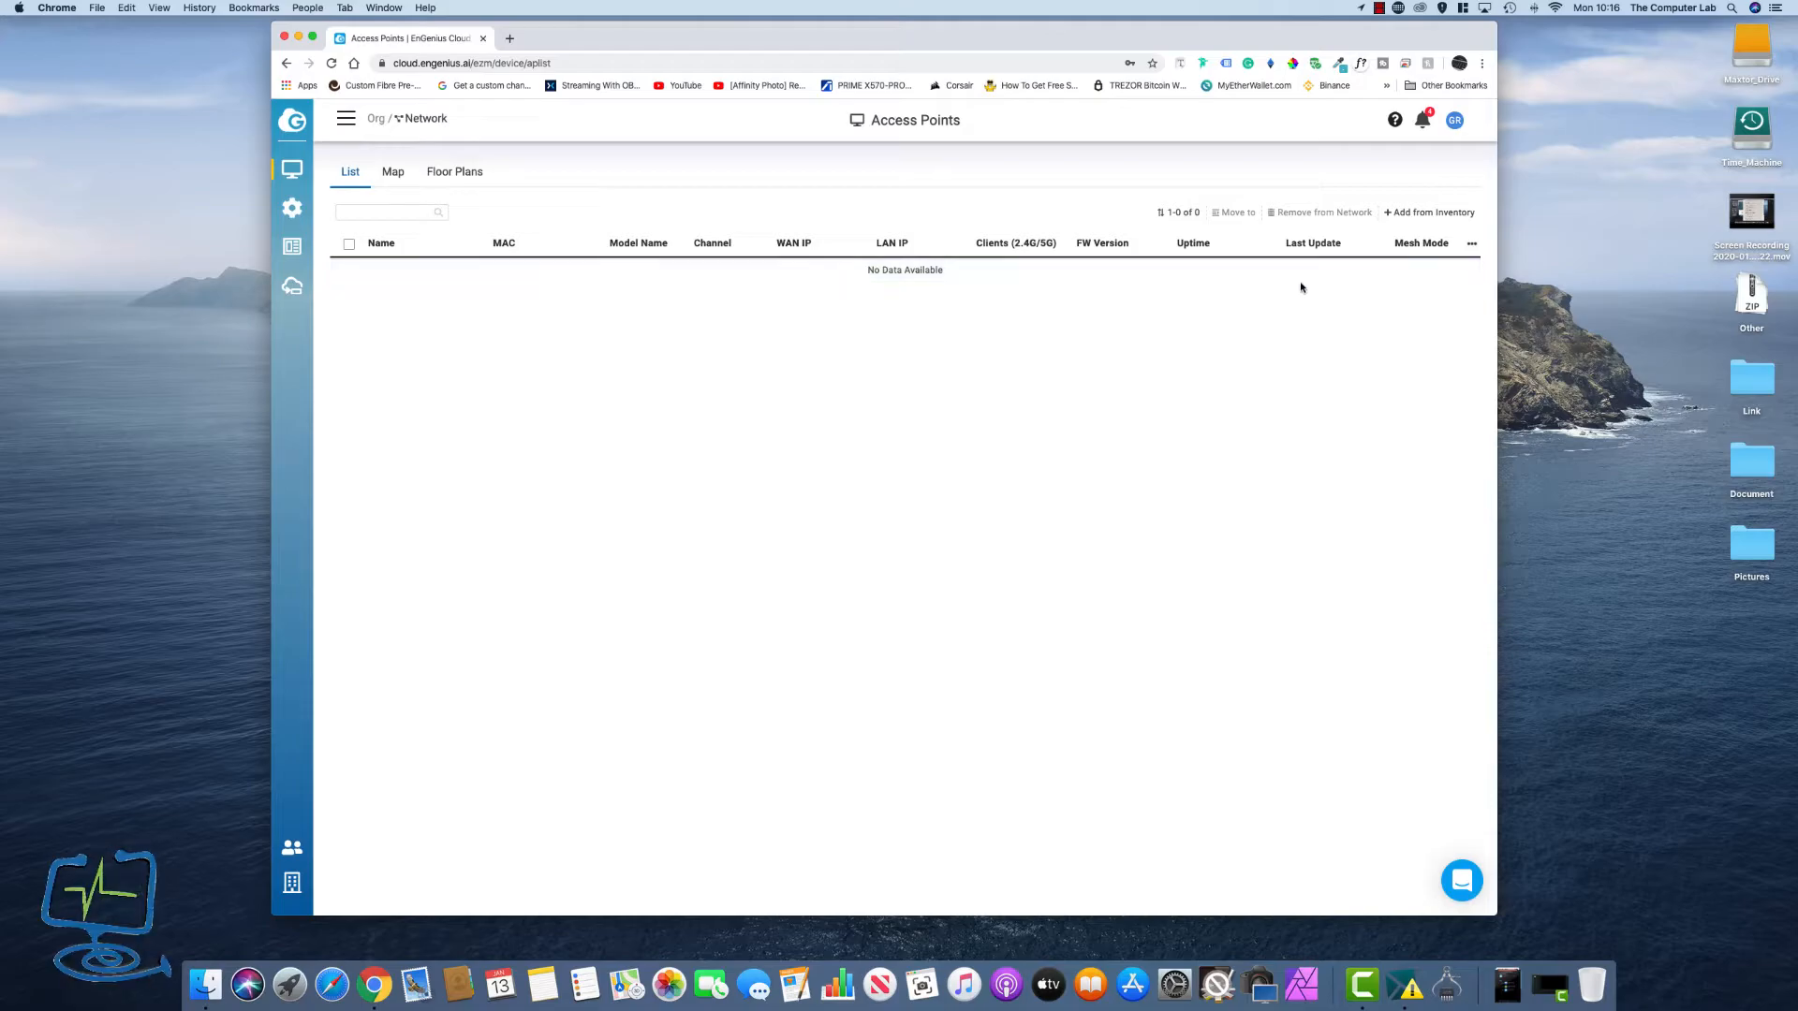
click(292, 882)
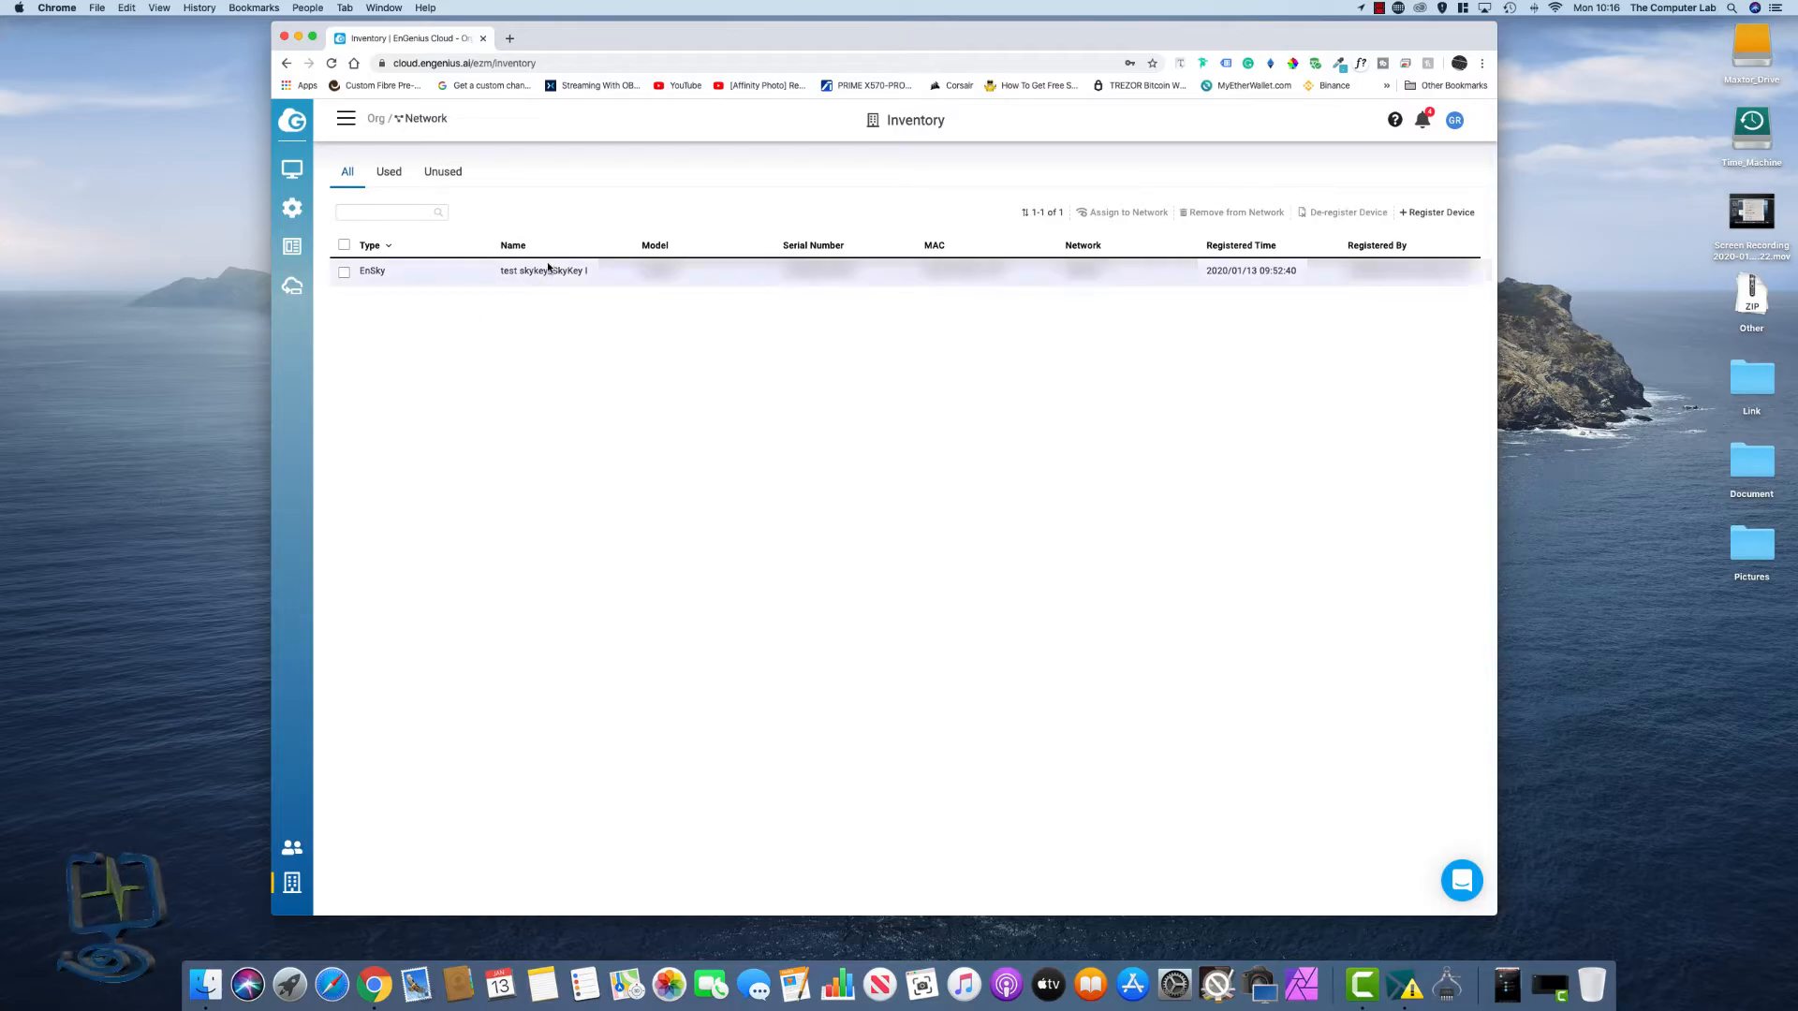
mouse_move(543, 270)
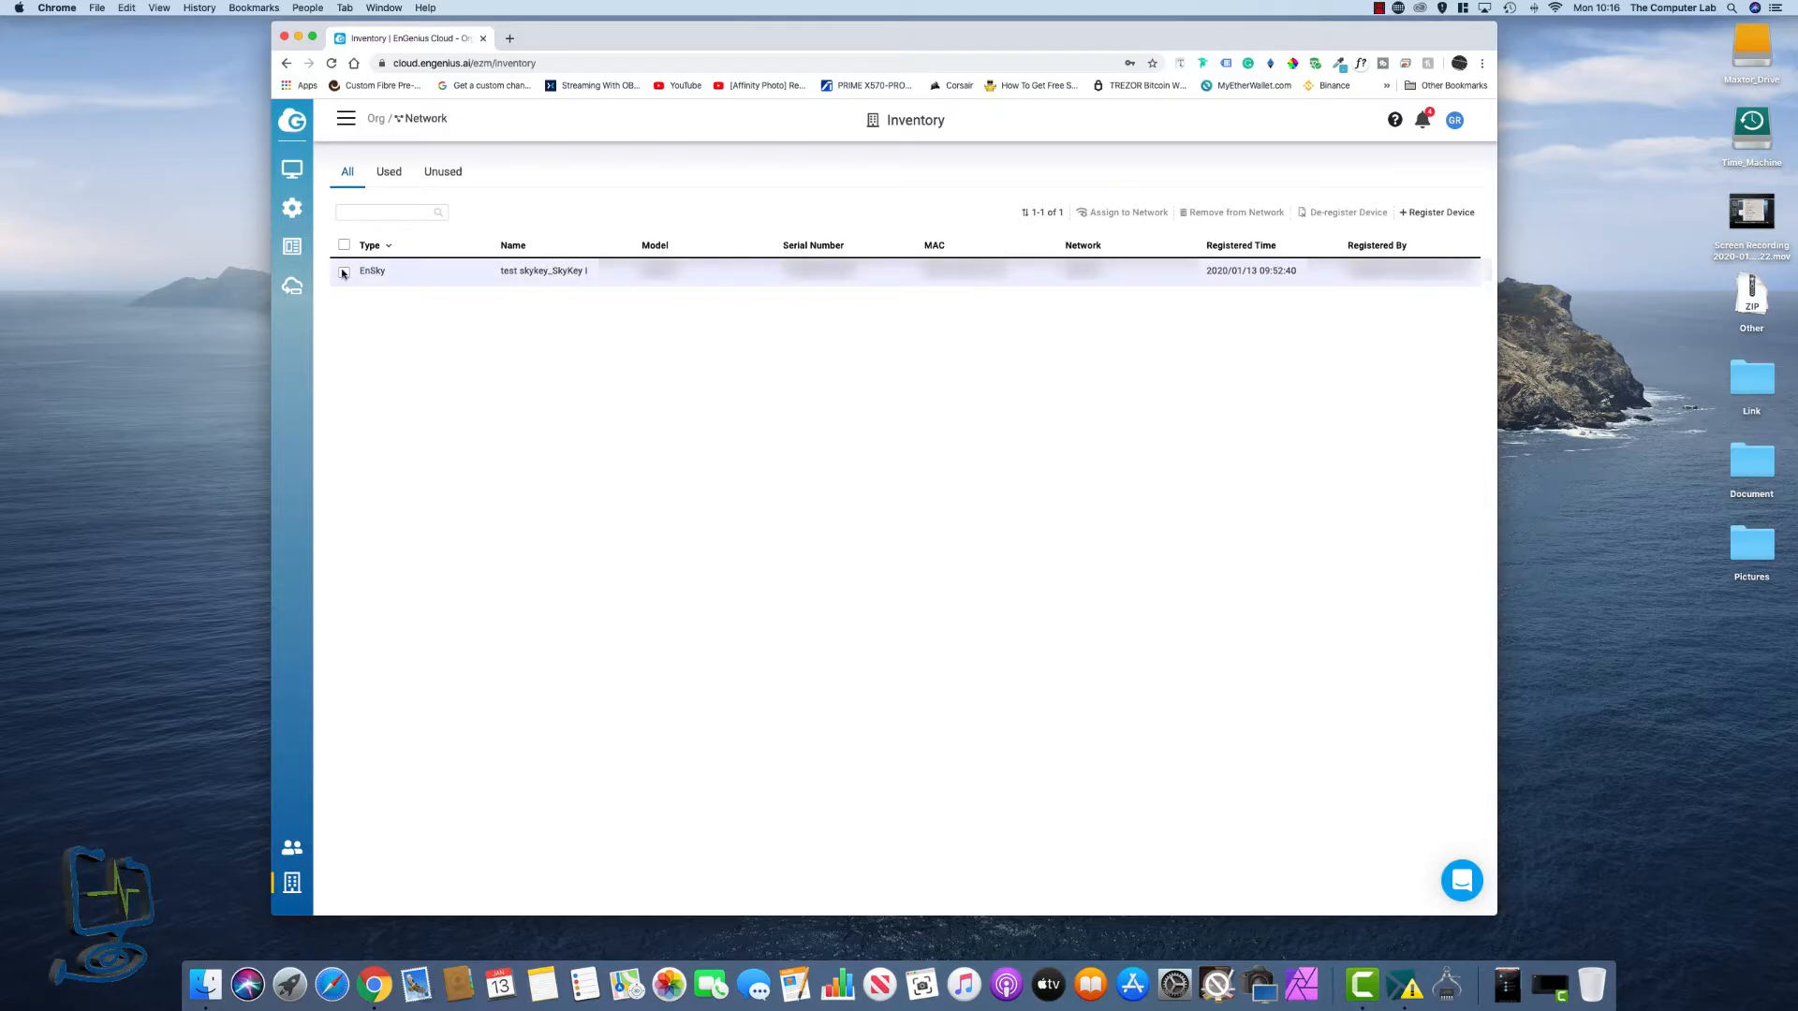
click(344, 270)
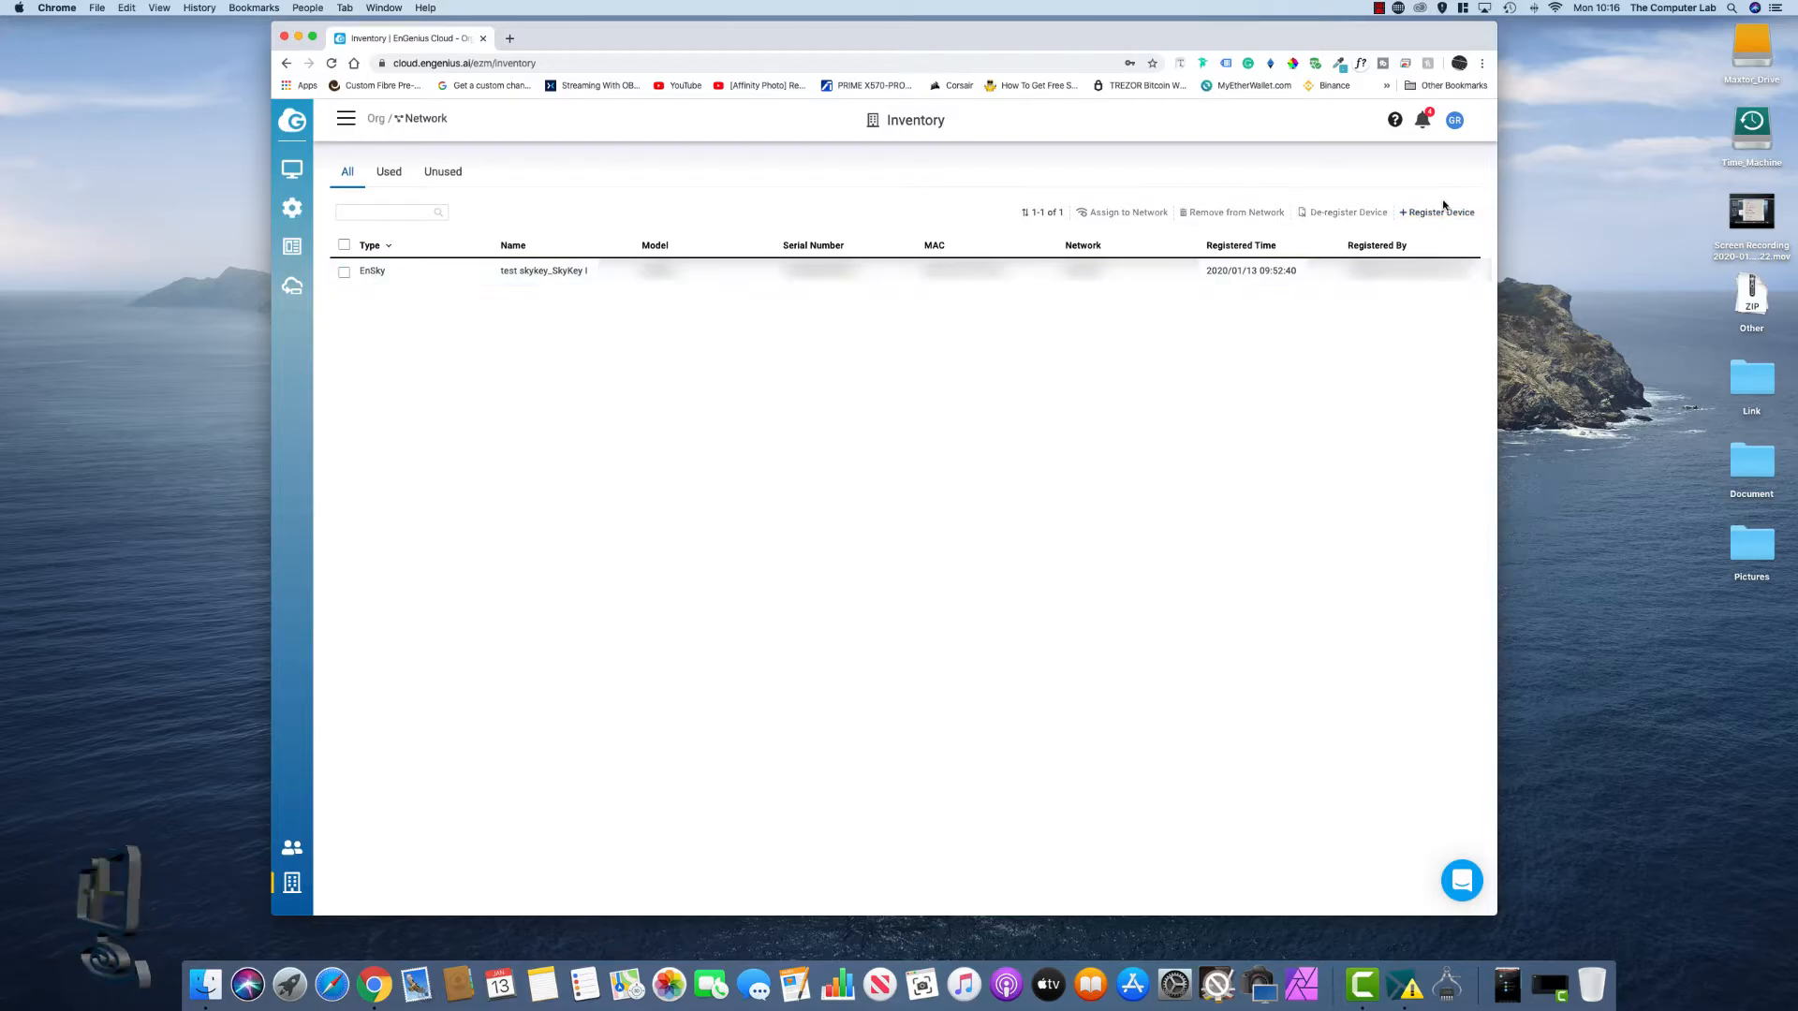
- Submit the AP serial number in the Register Device dialog; inventory still shows only the SkyKey
click(1436, 211)
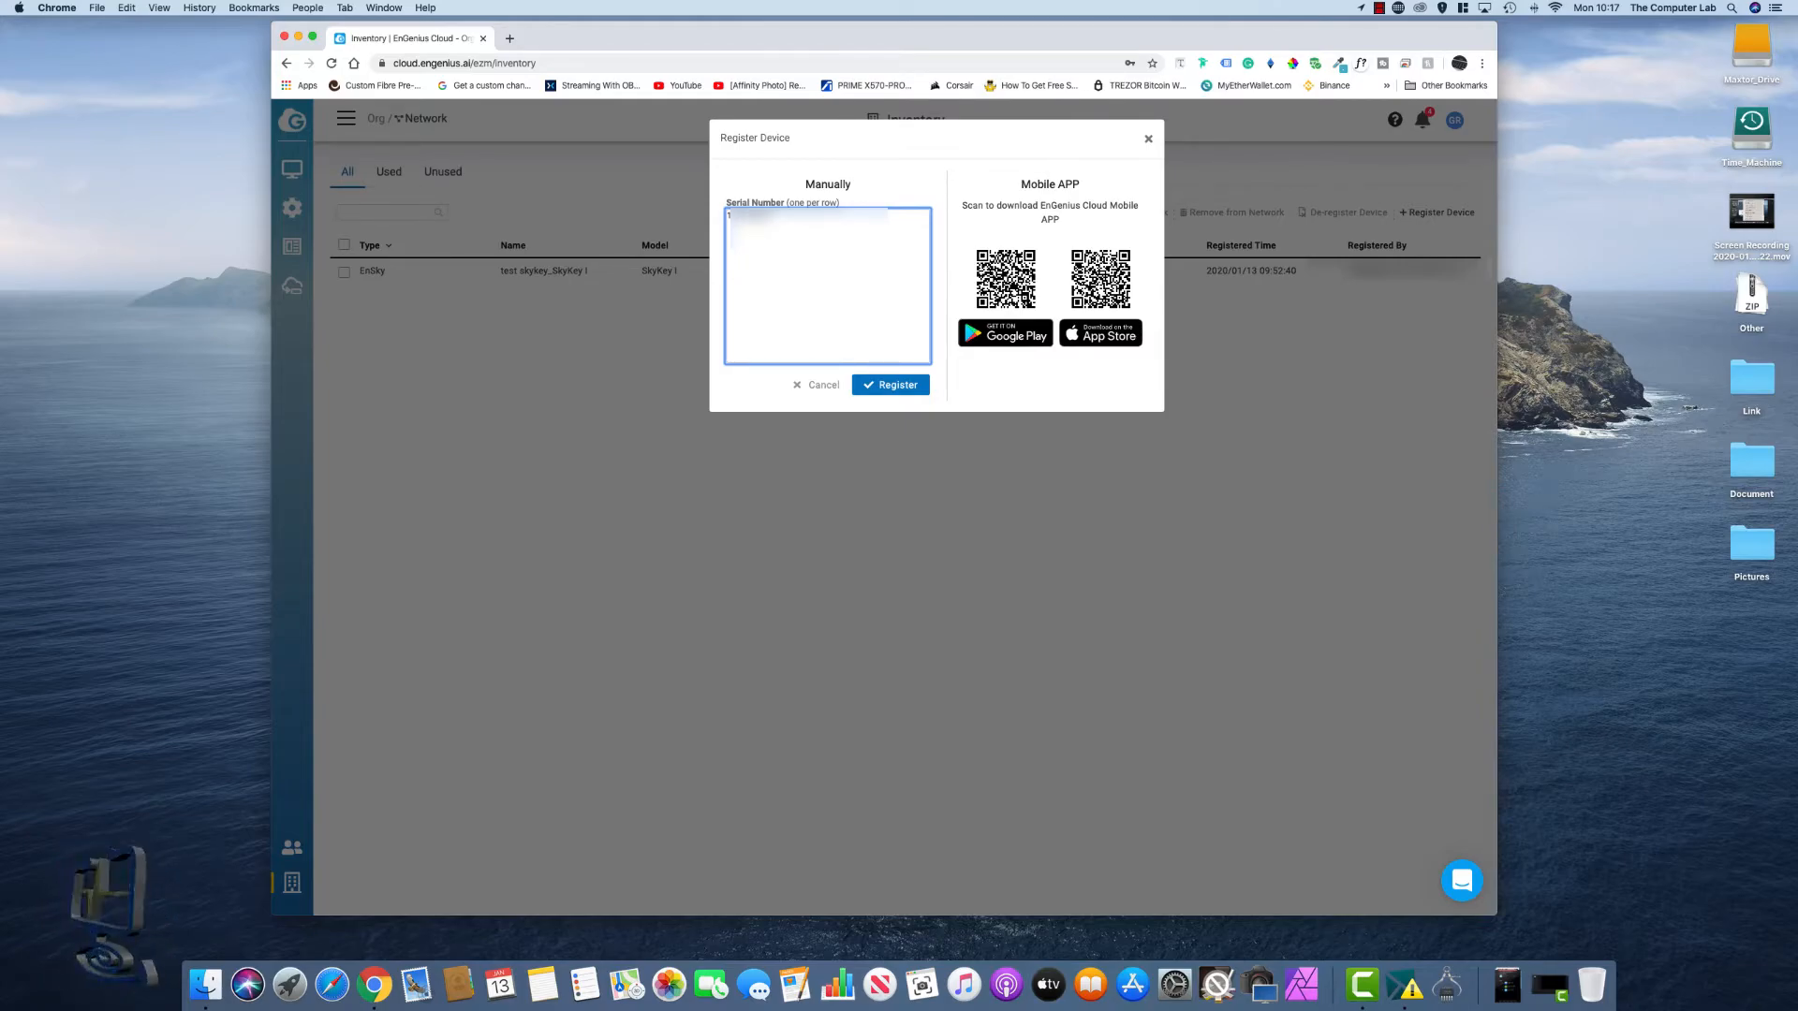
click(890, 384)
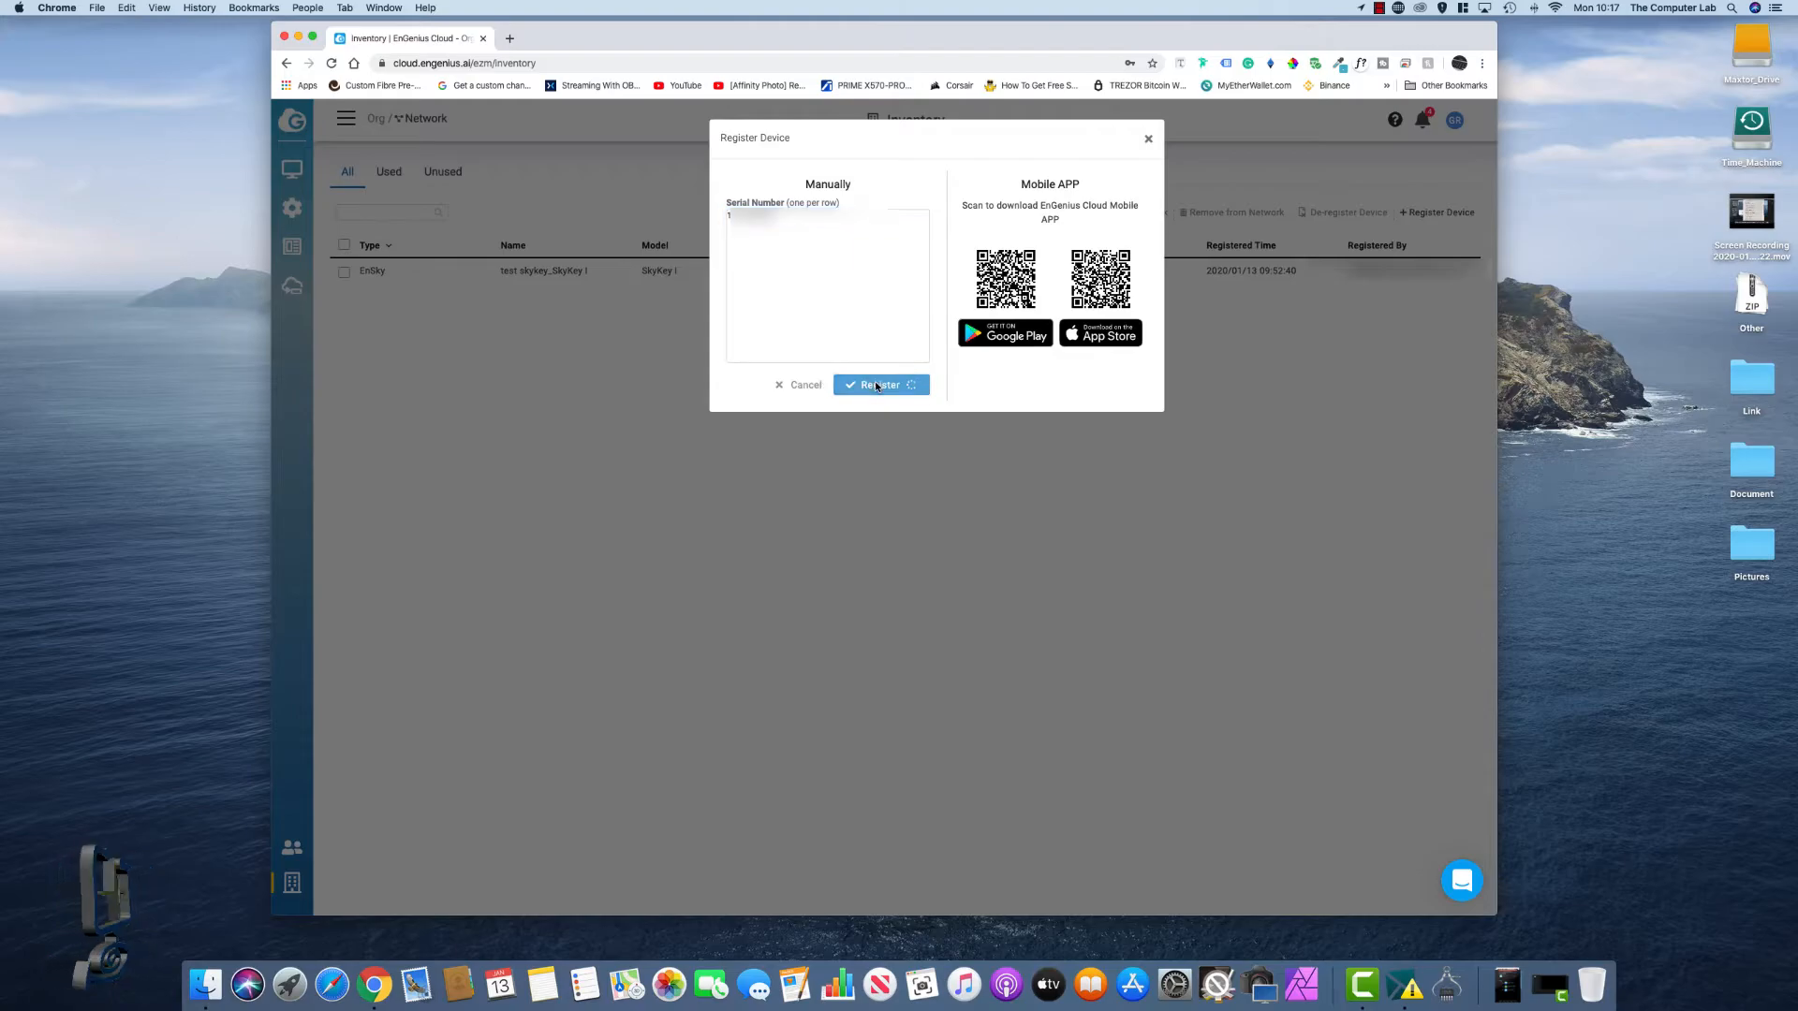
click(880, 384)
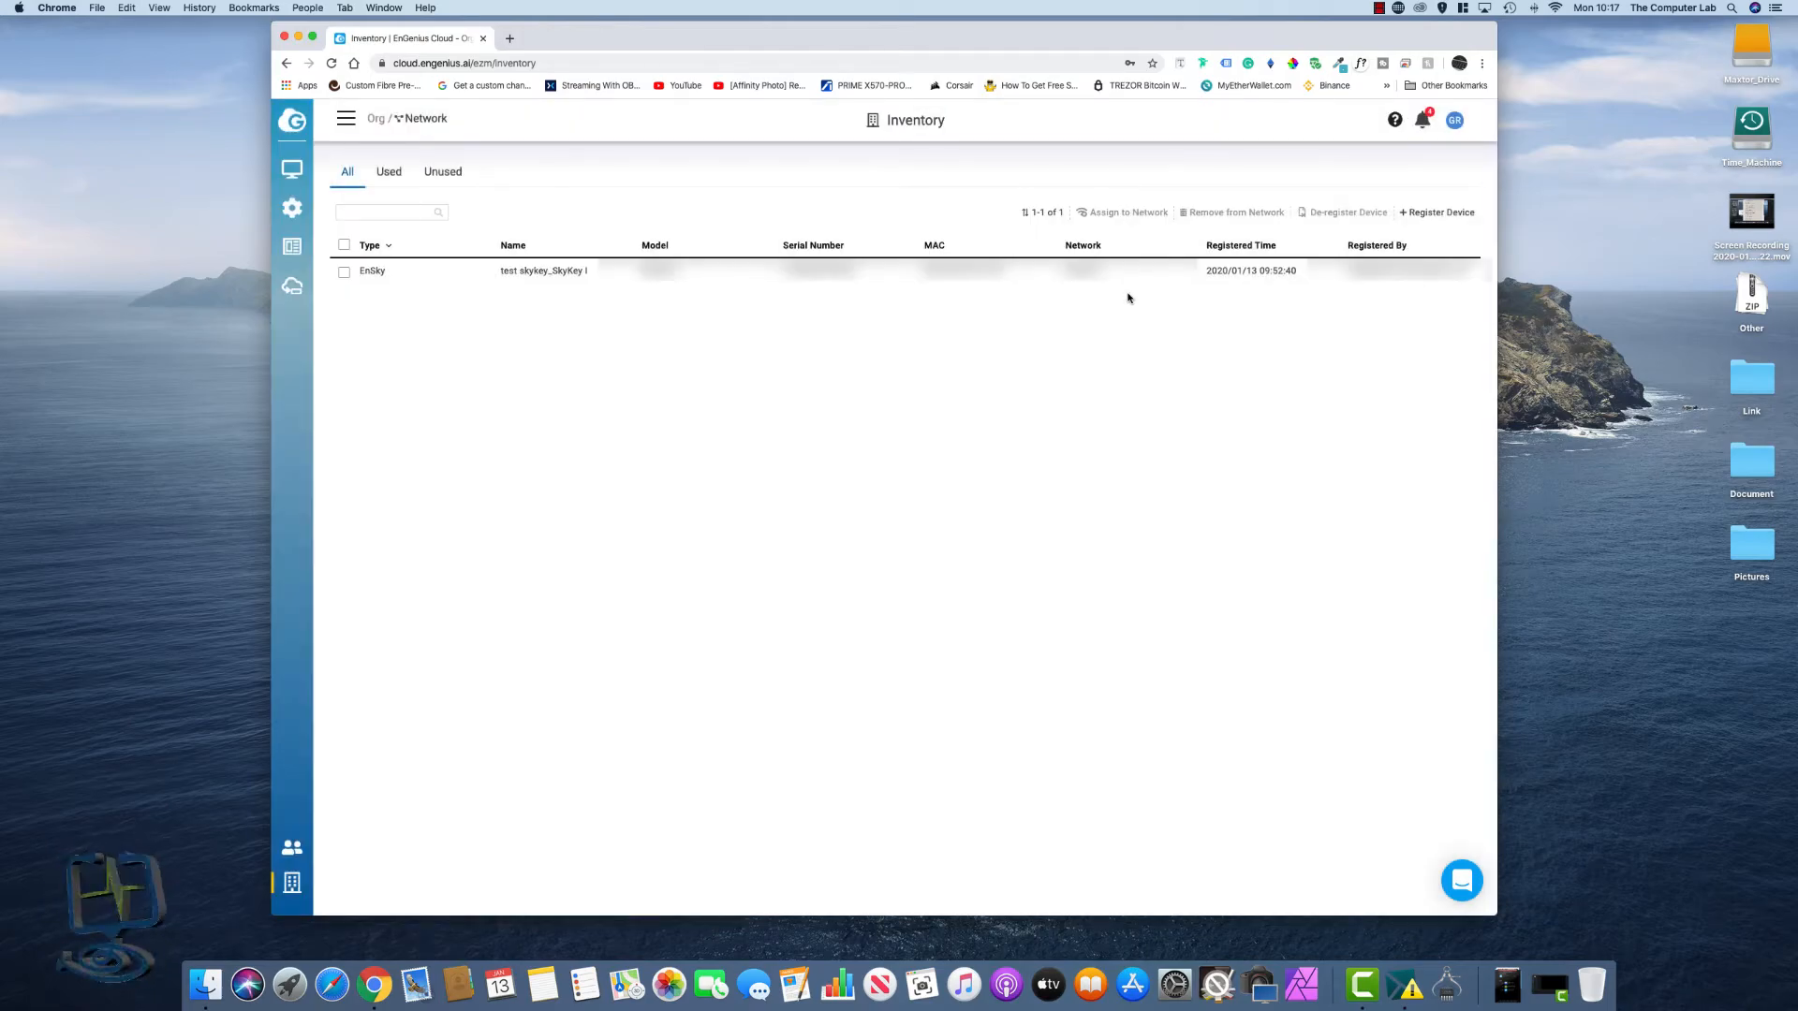
click(344, 269)
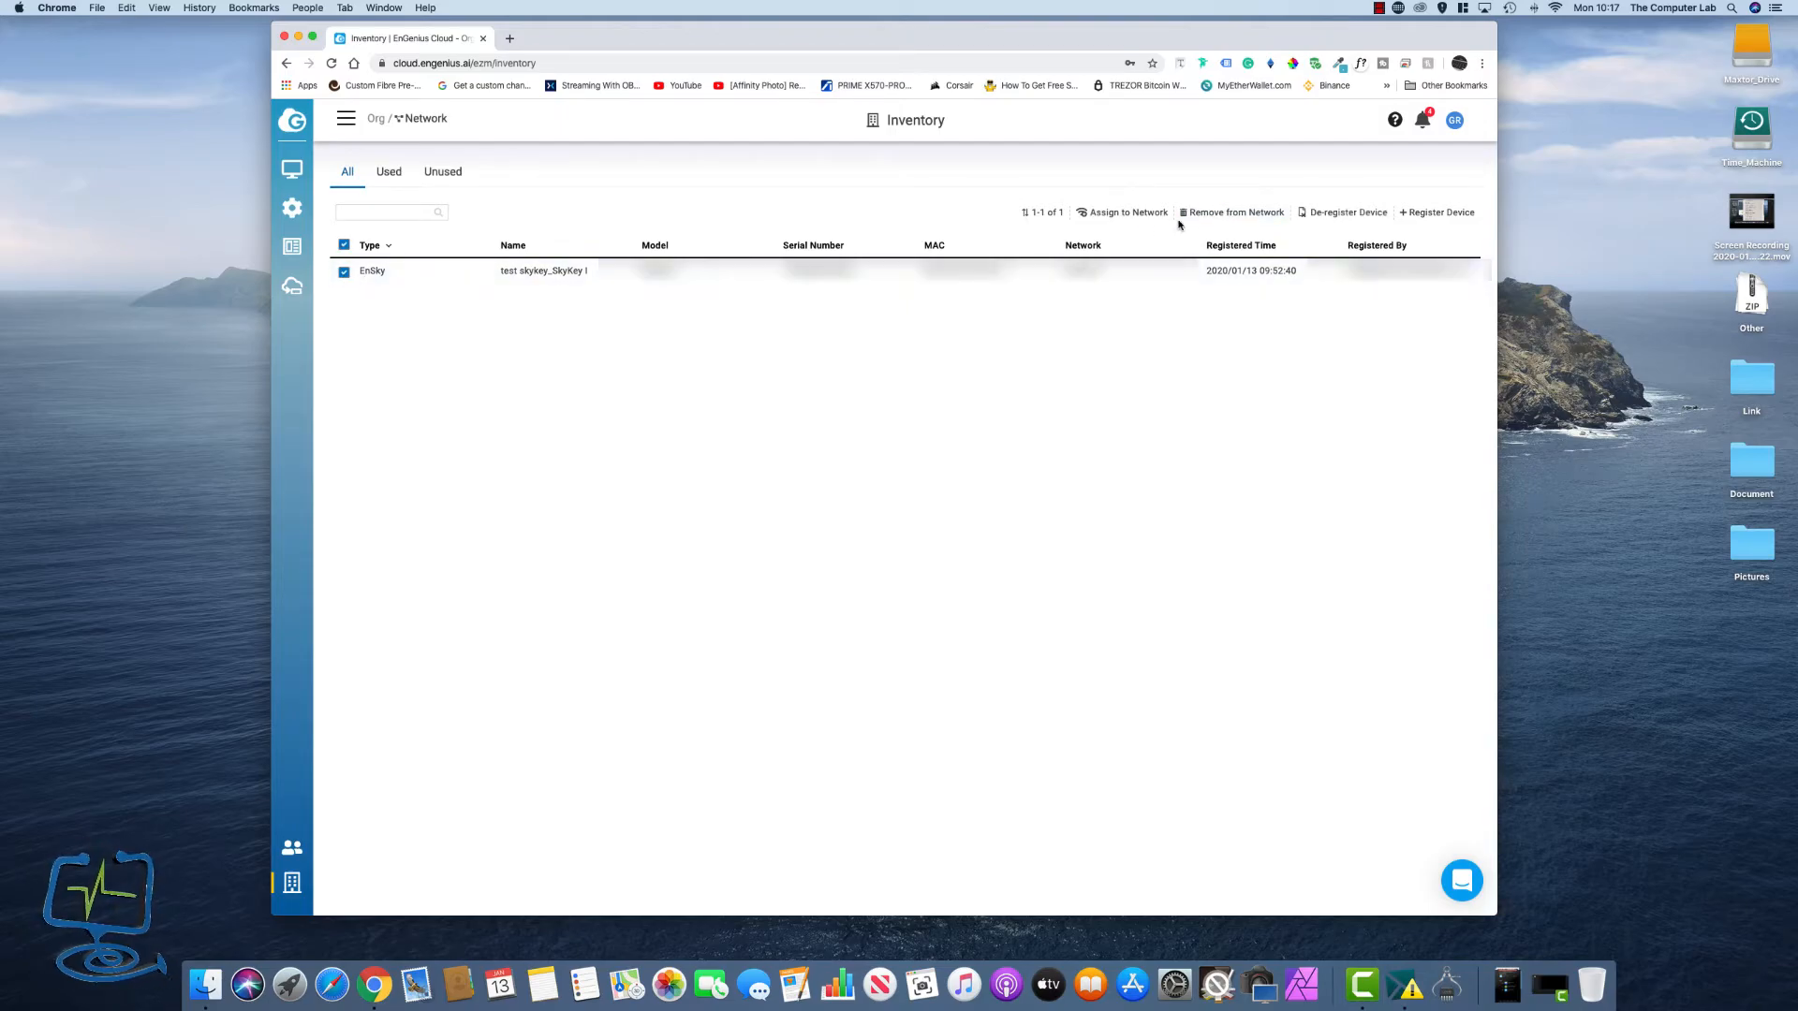
click(1127, 212)
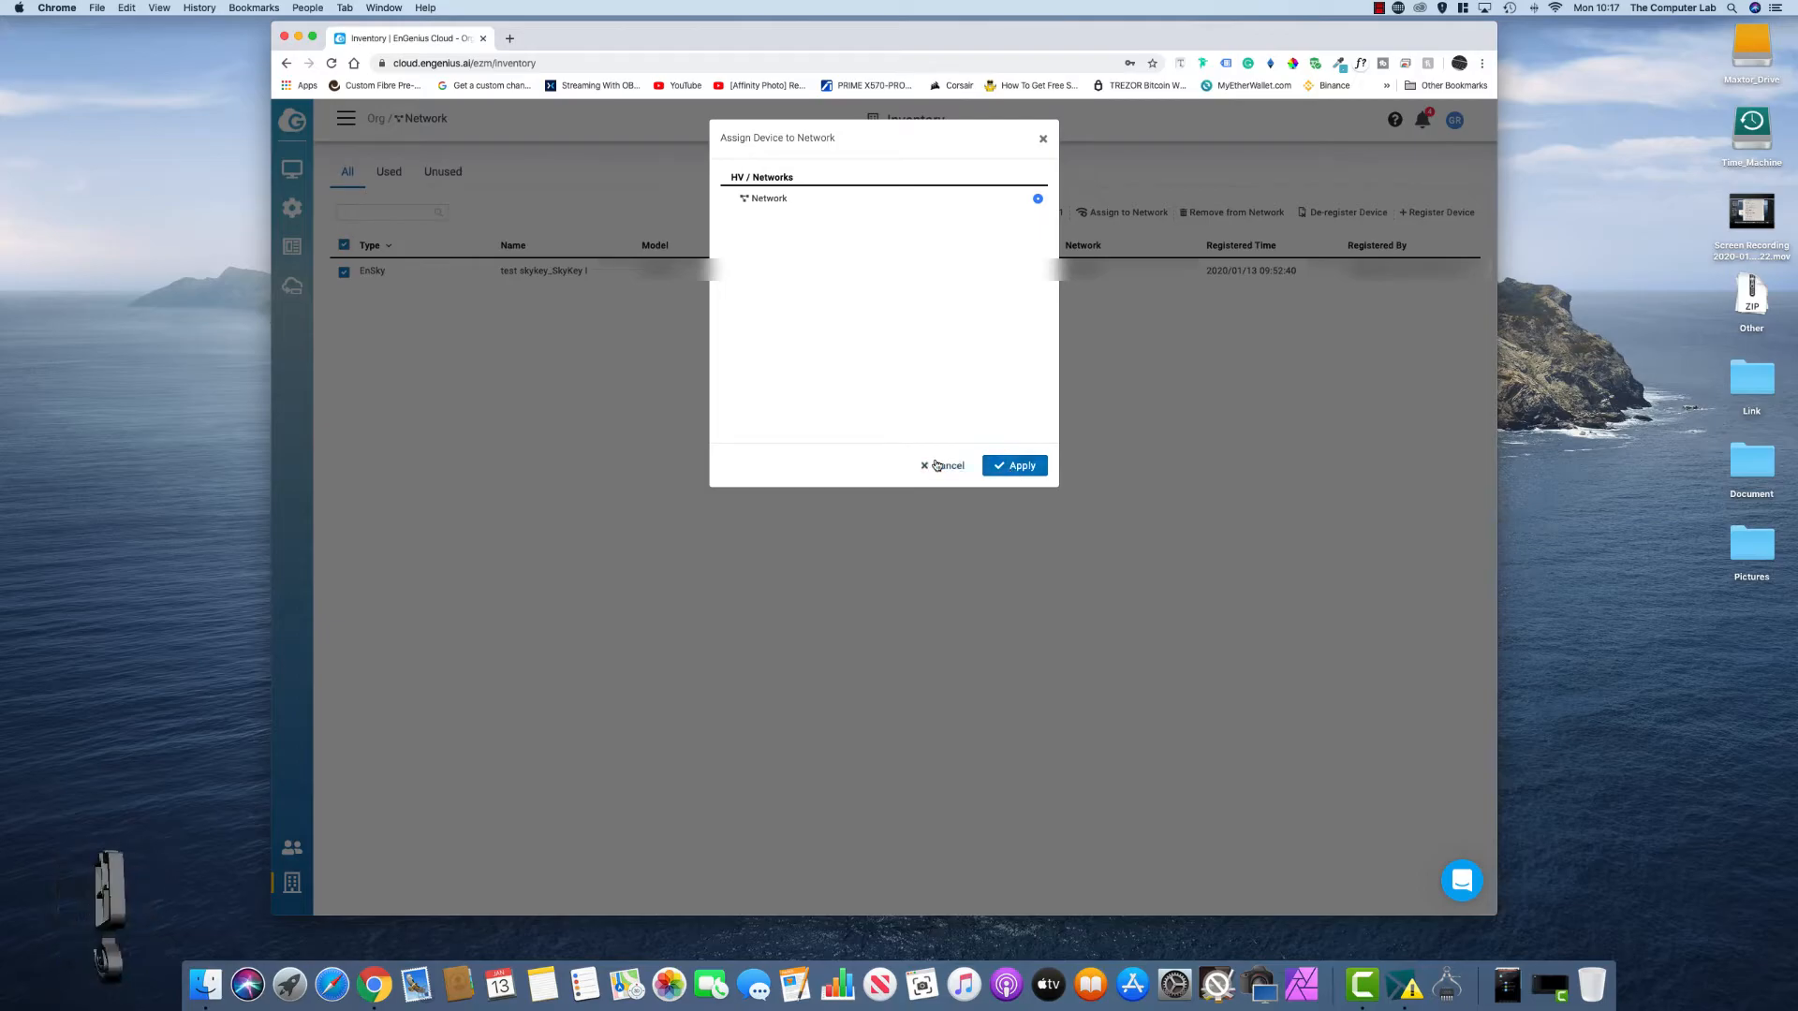
click(946, 464)
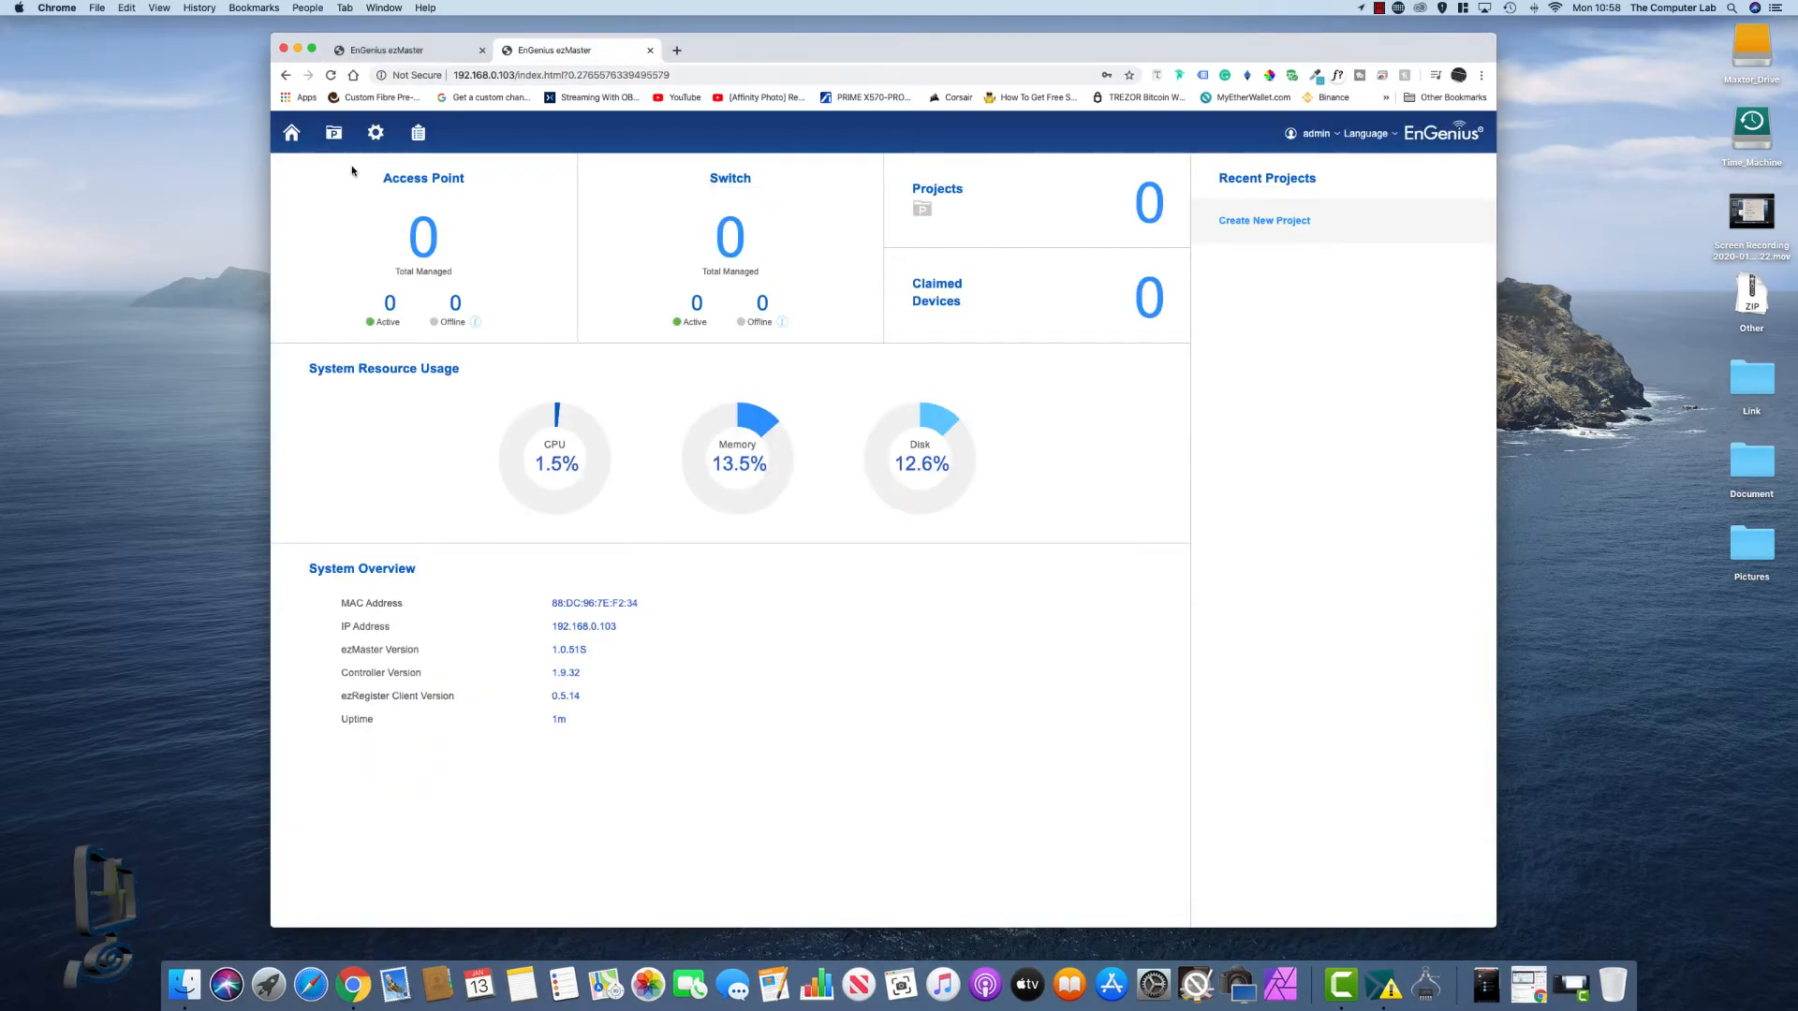
mouse_move(418, 133)
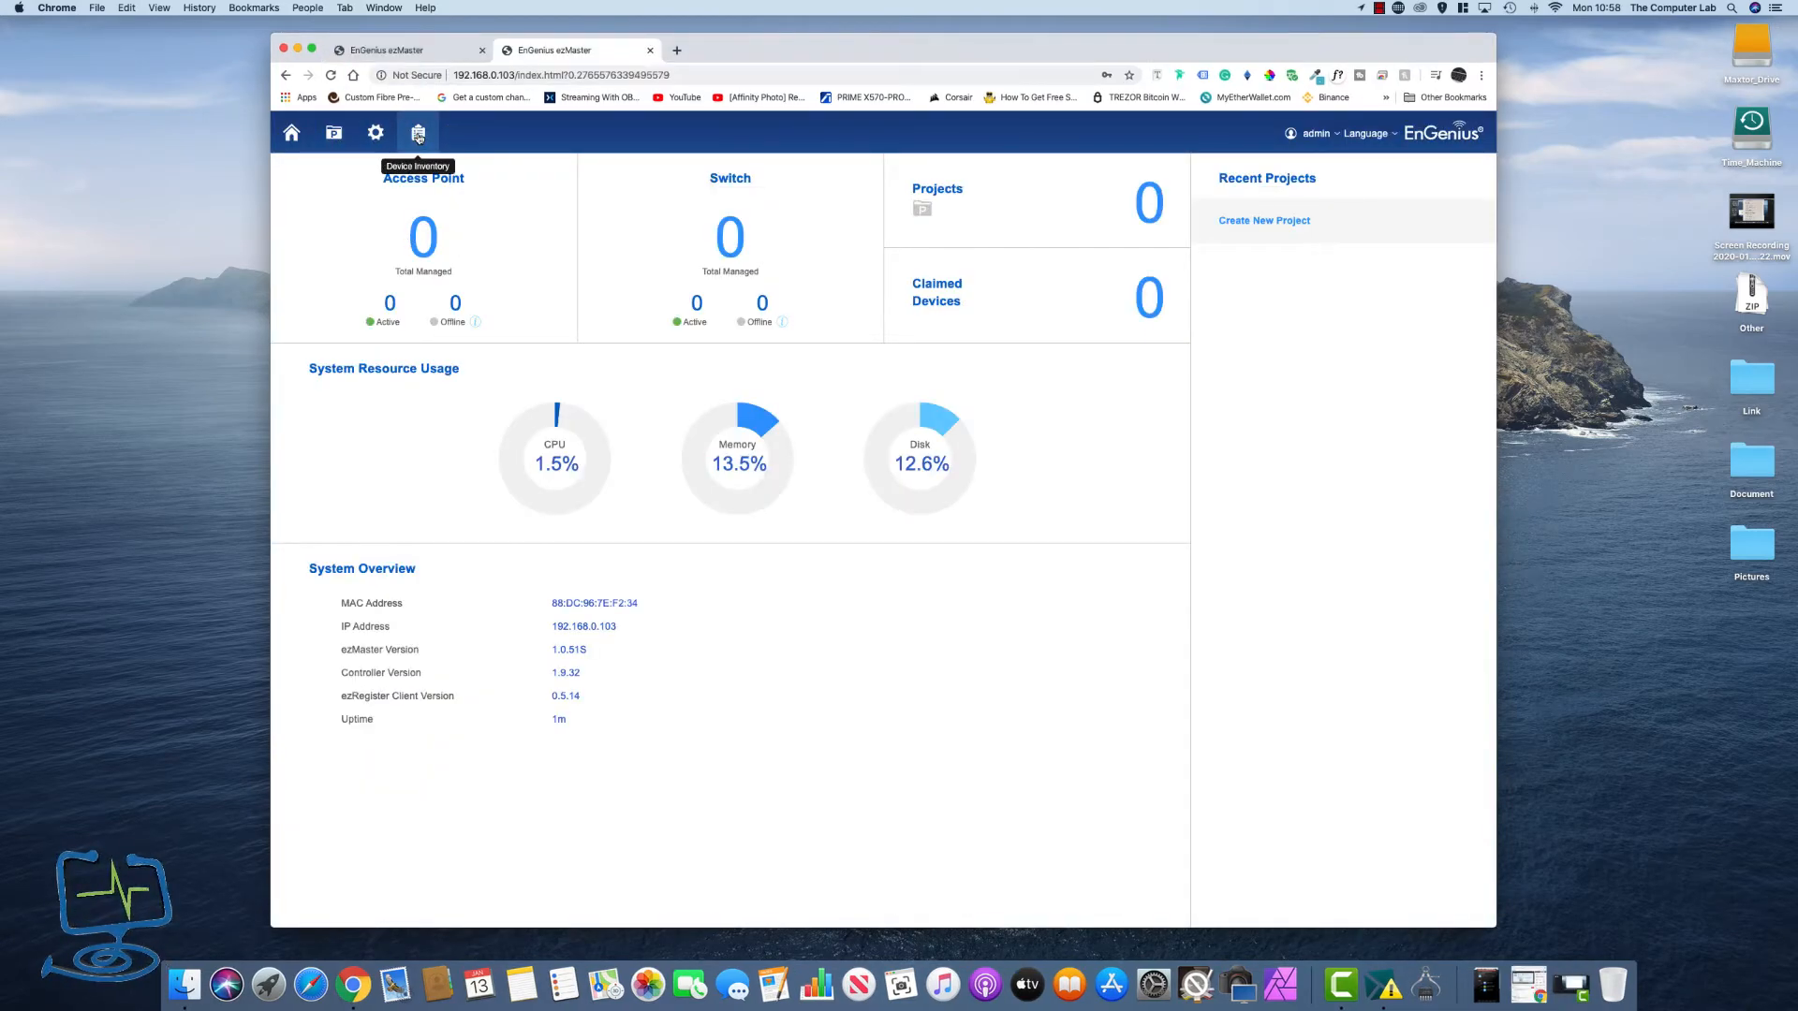
- Bring up the ezMaster device inventory from the dashboard top bar
click(417, 131)
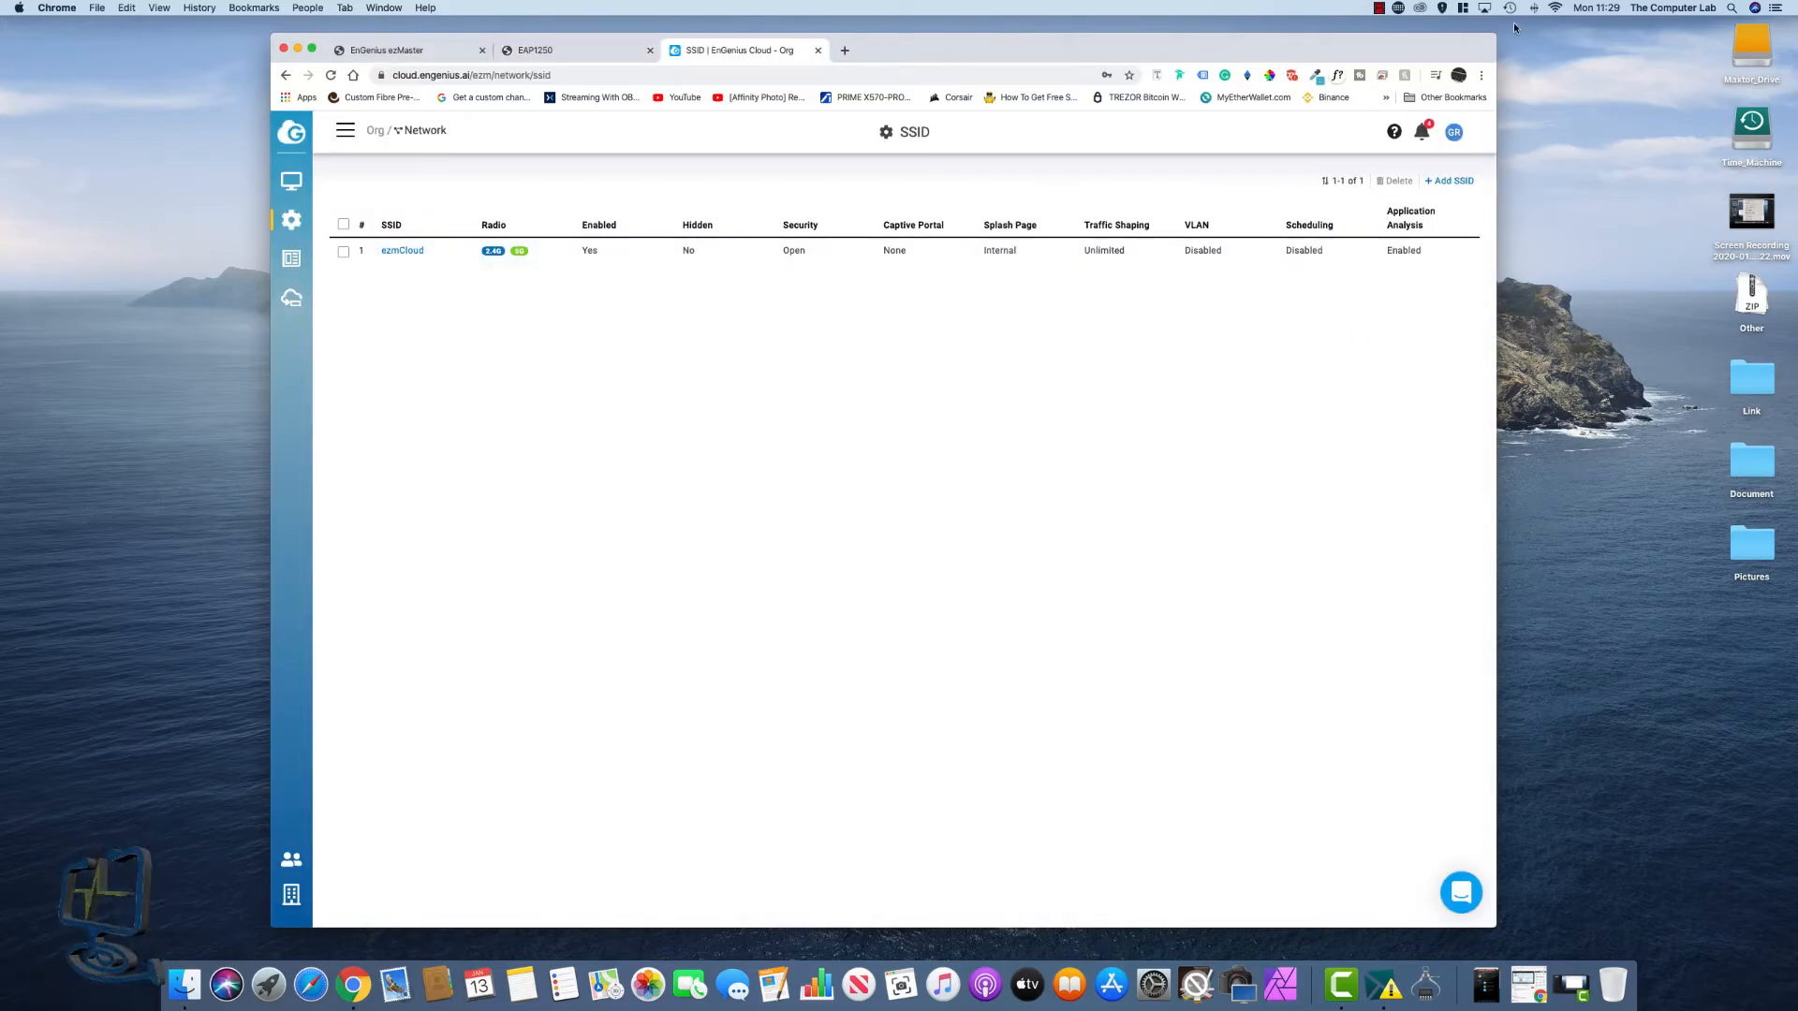
- Join the EnGenius7EC28C_1 Wi-Fi network from the macOS menu bar
click(1554, 8)
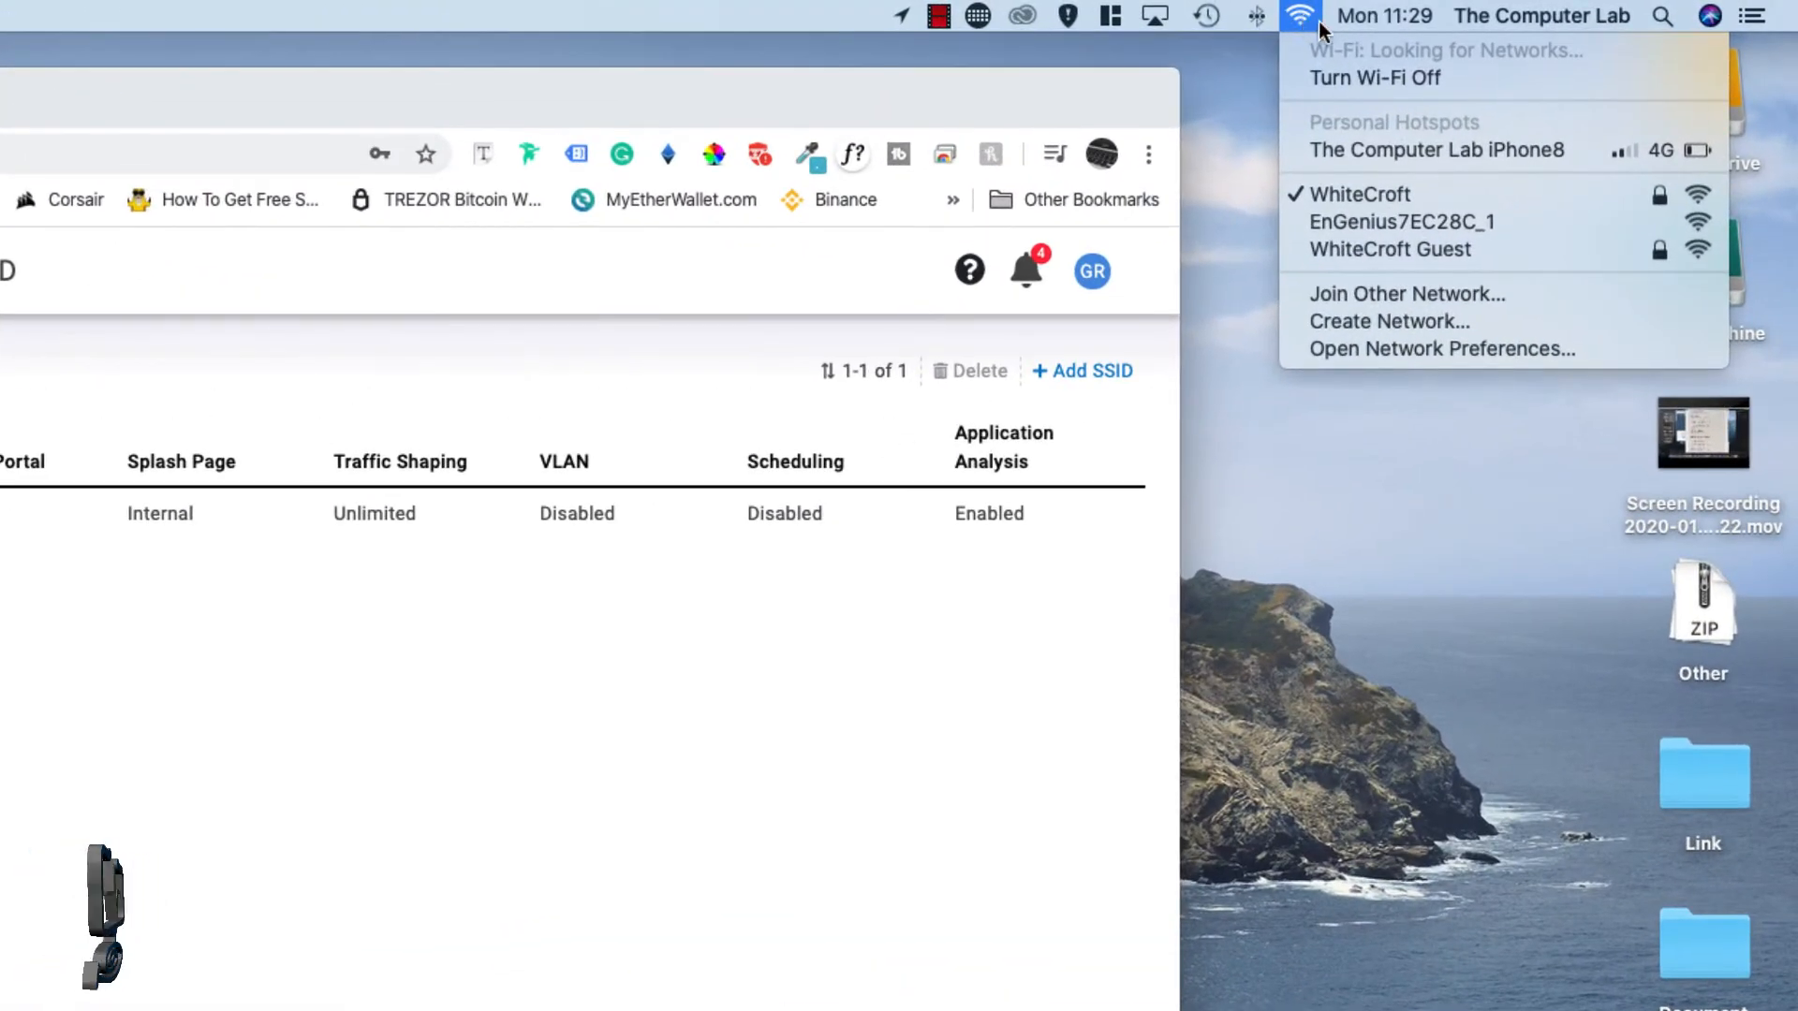
mouse_move(1400, 223)
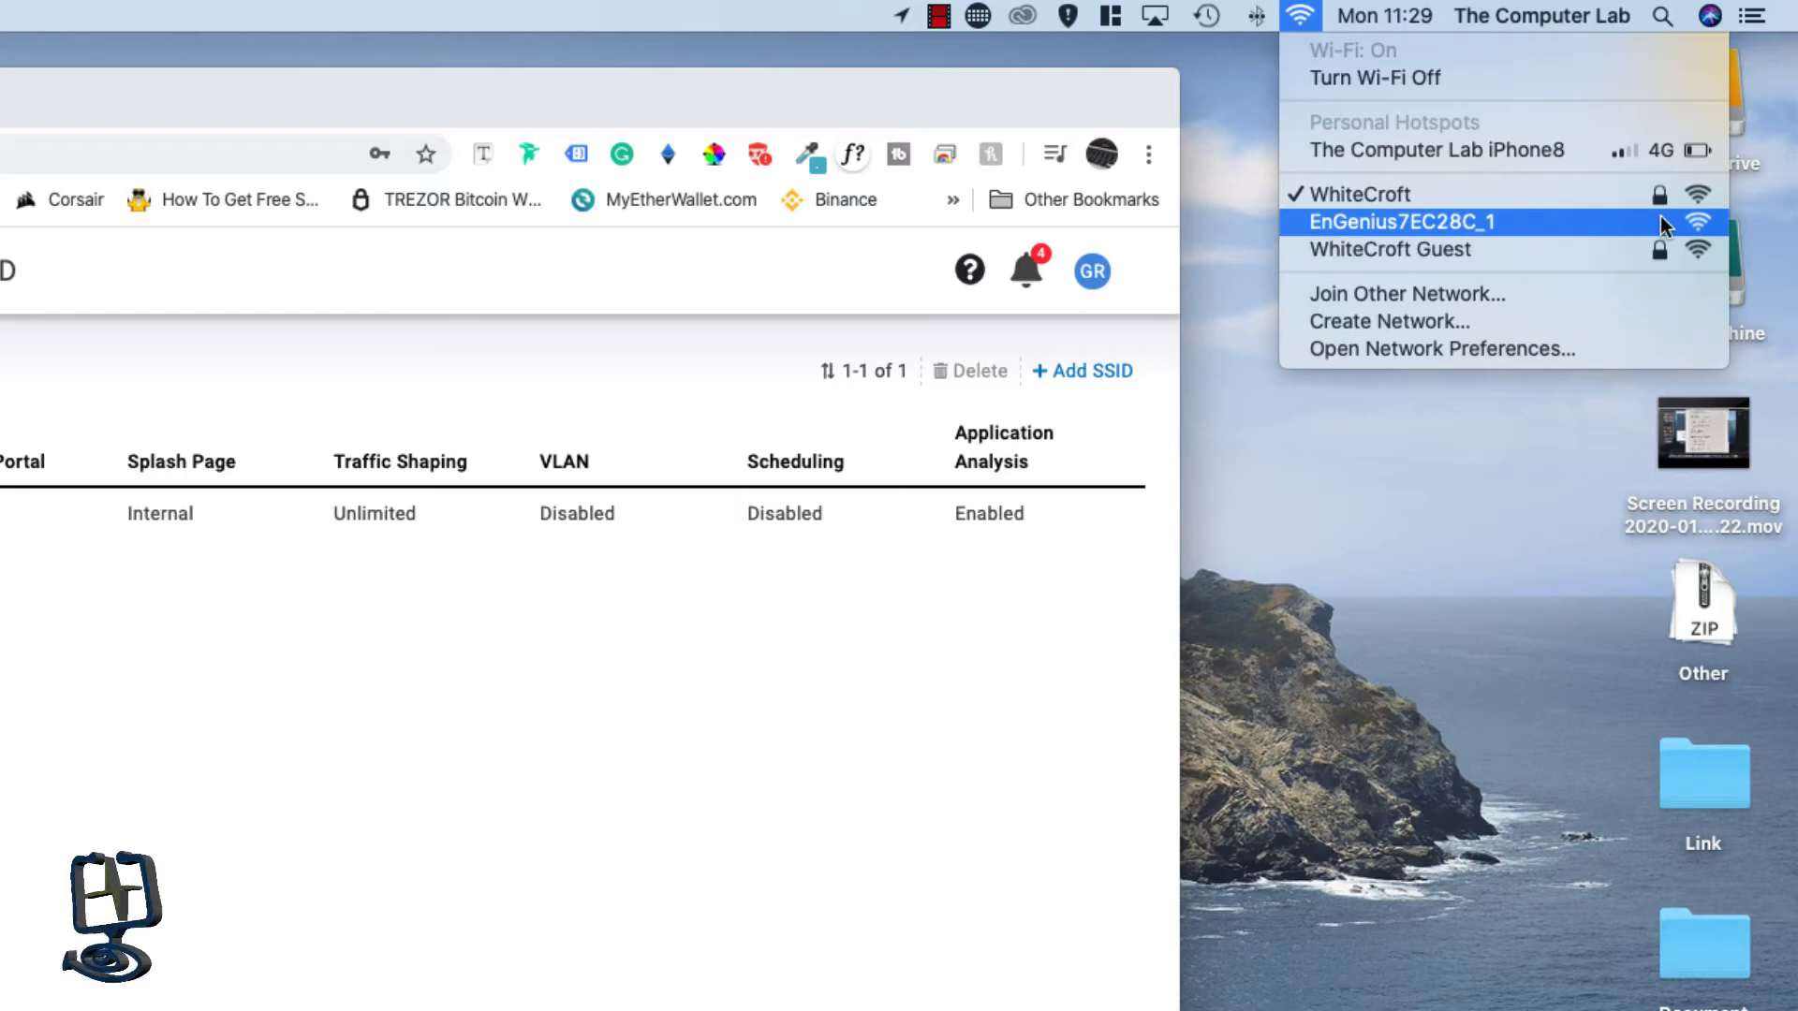
click(1400, 222)
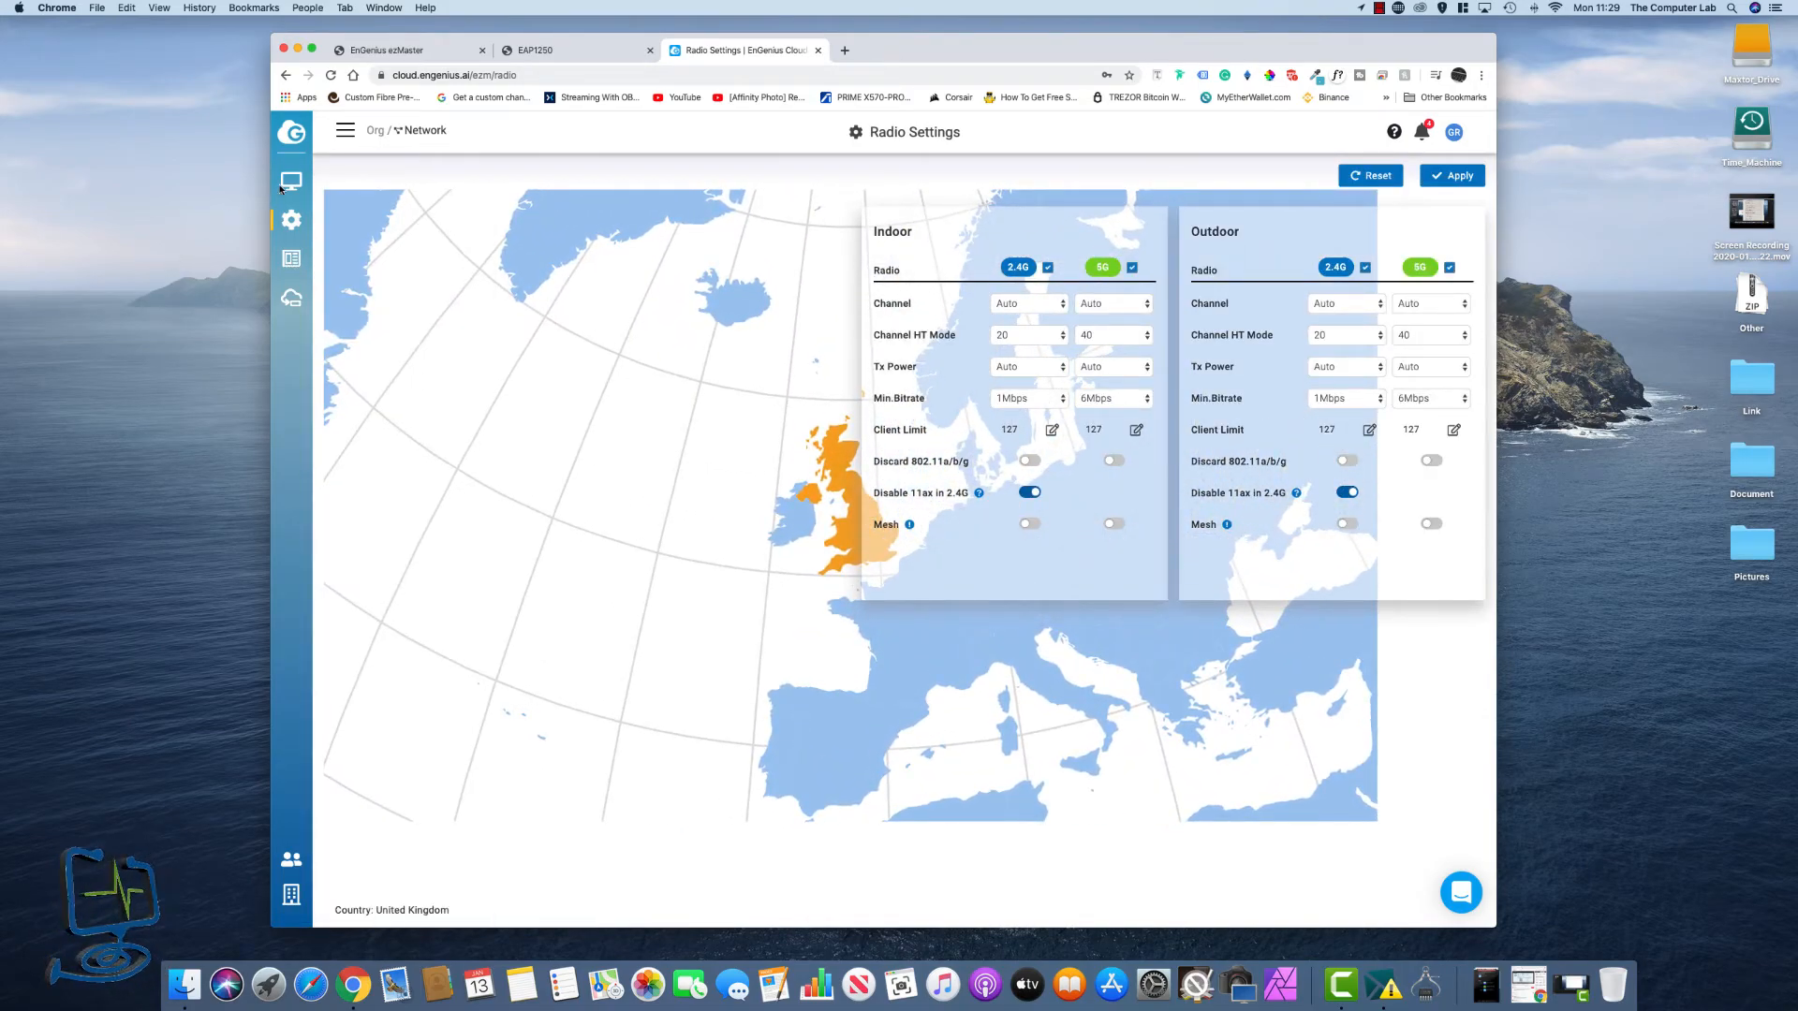
- View the network dashboard and its empty access point list
click(290, 182)
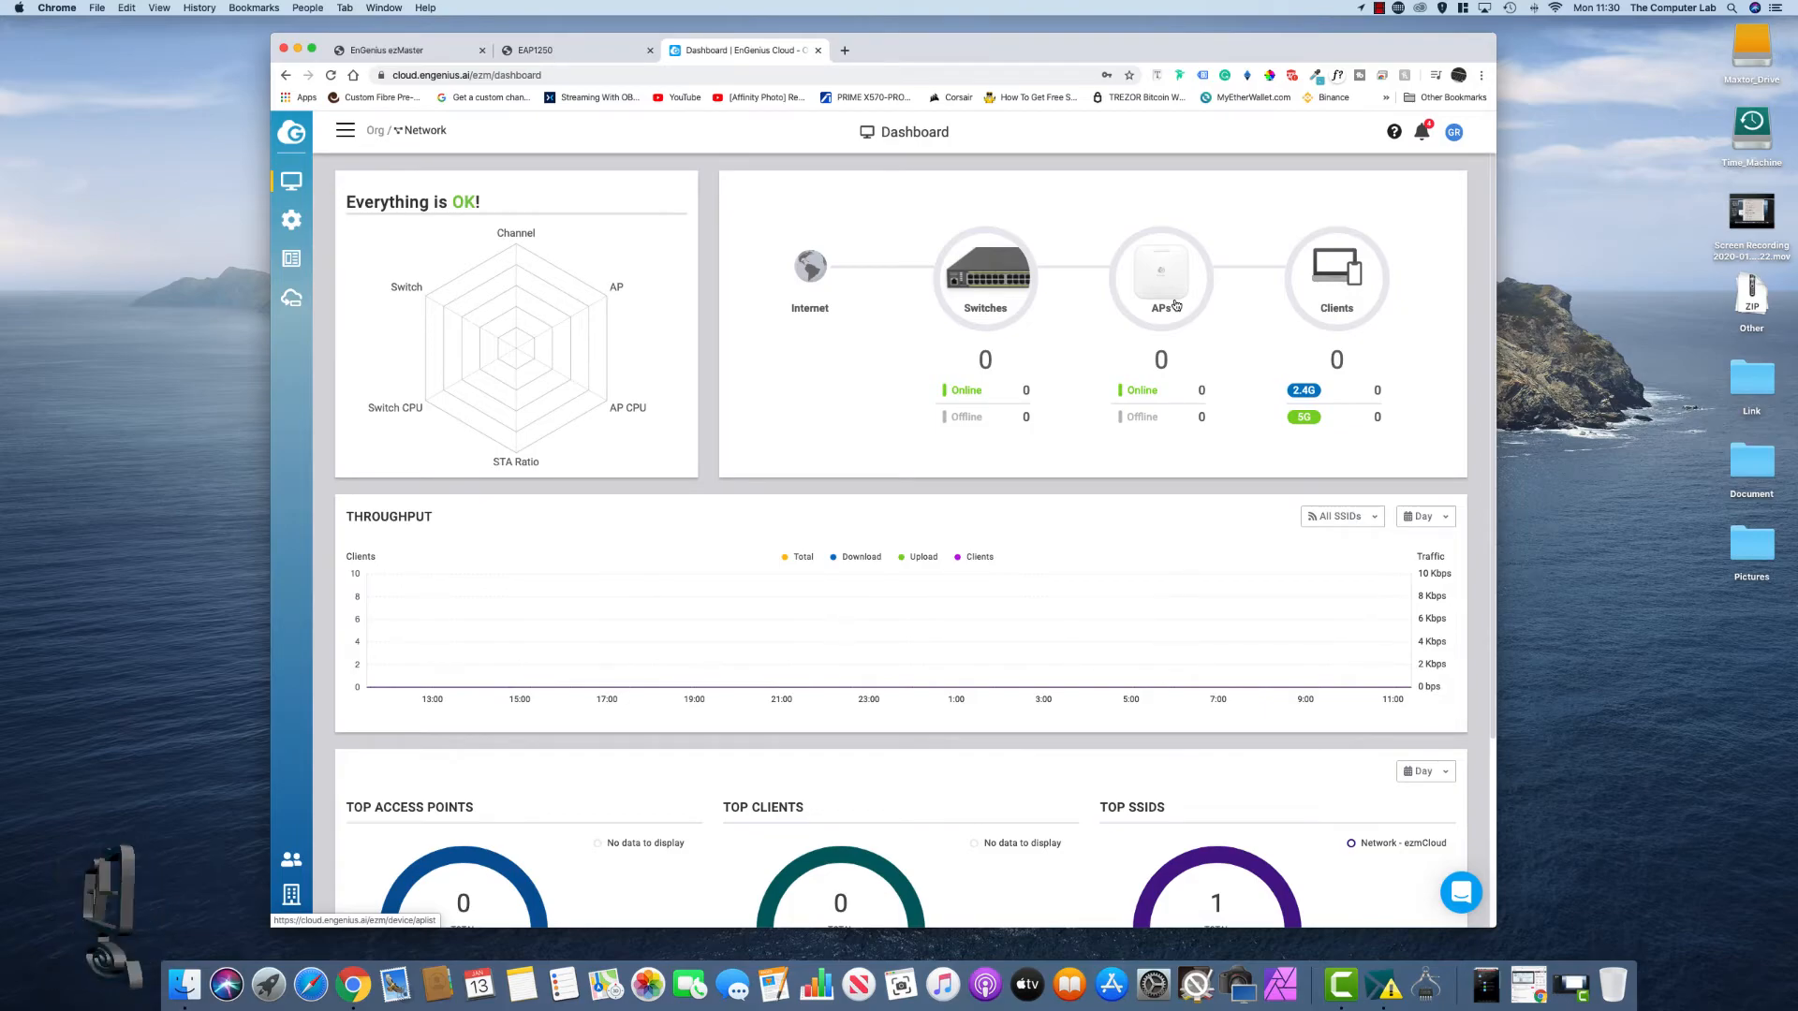
scroll(down, 3)
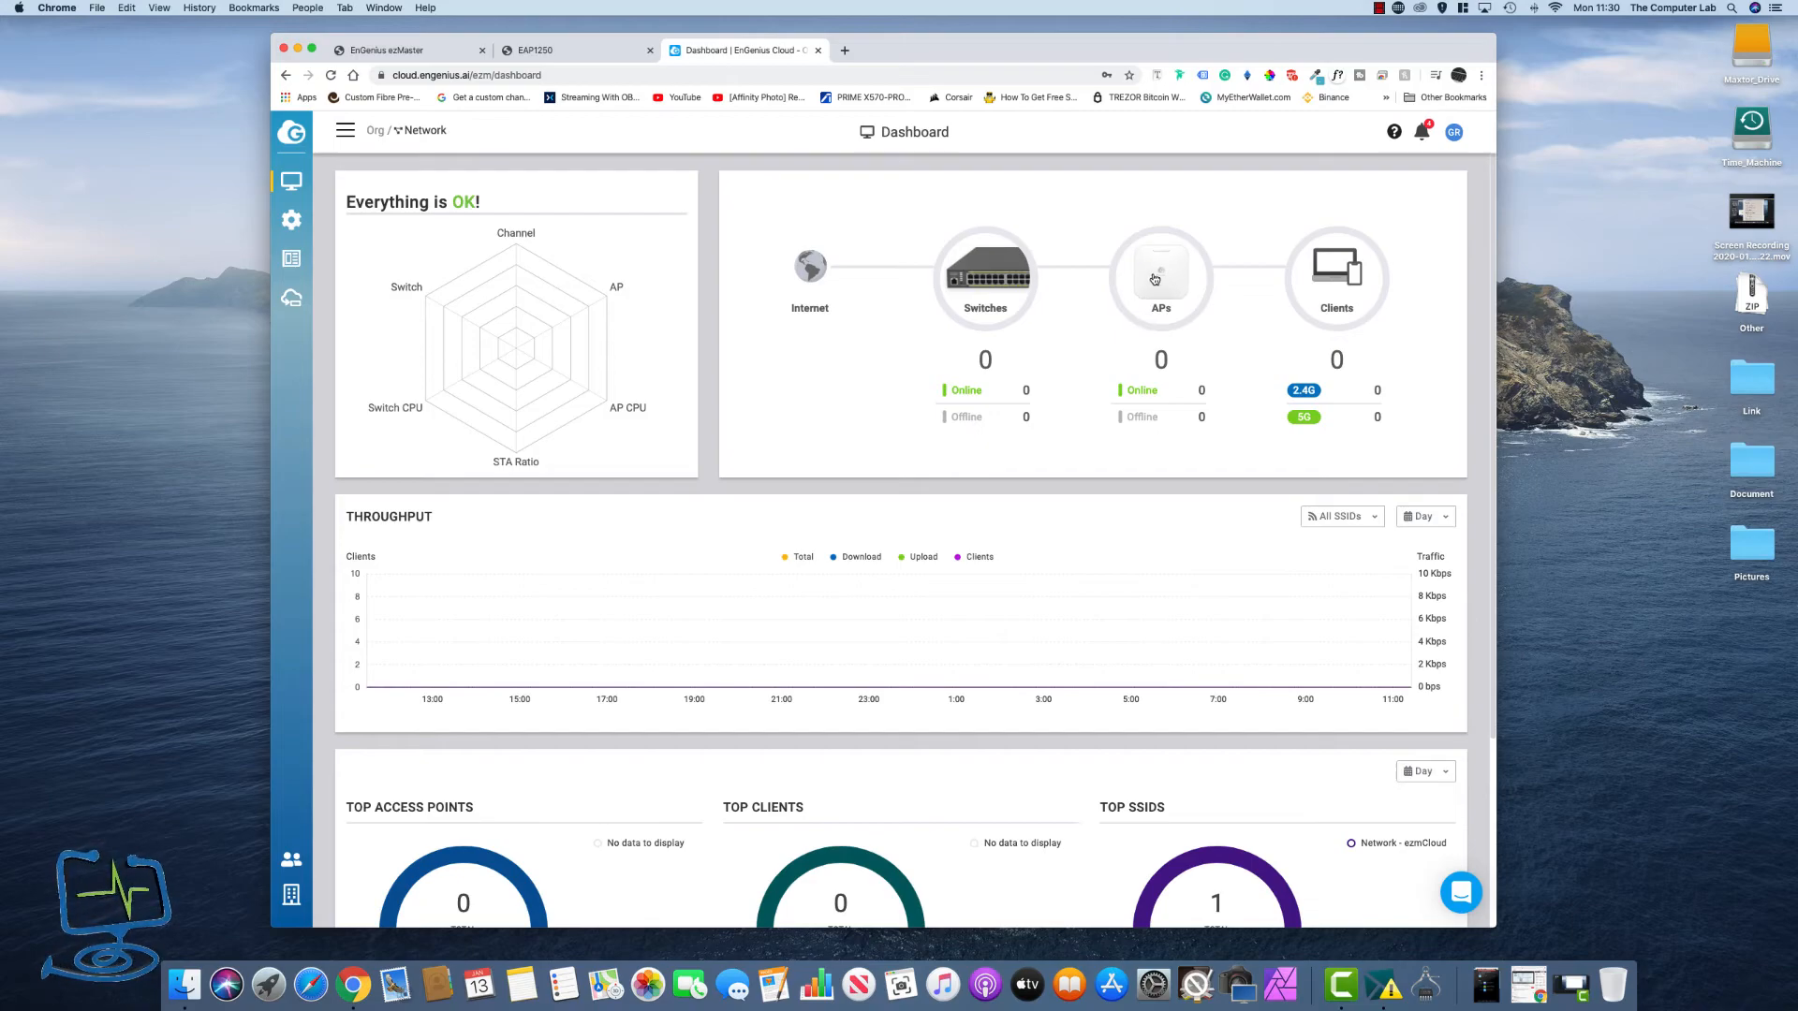
click(1161, 275)
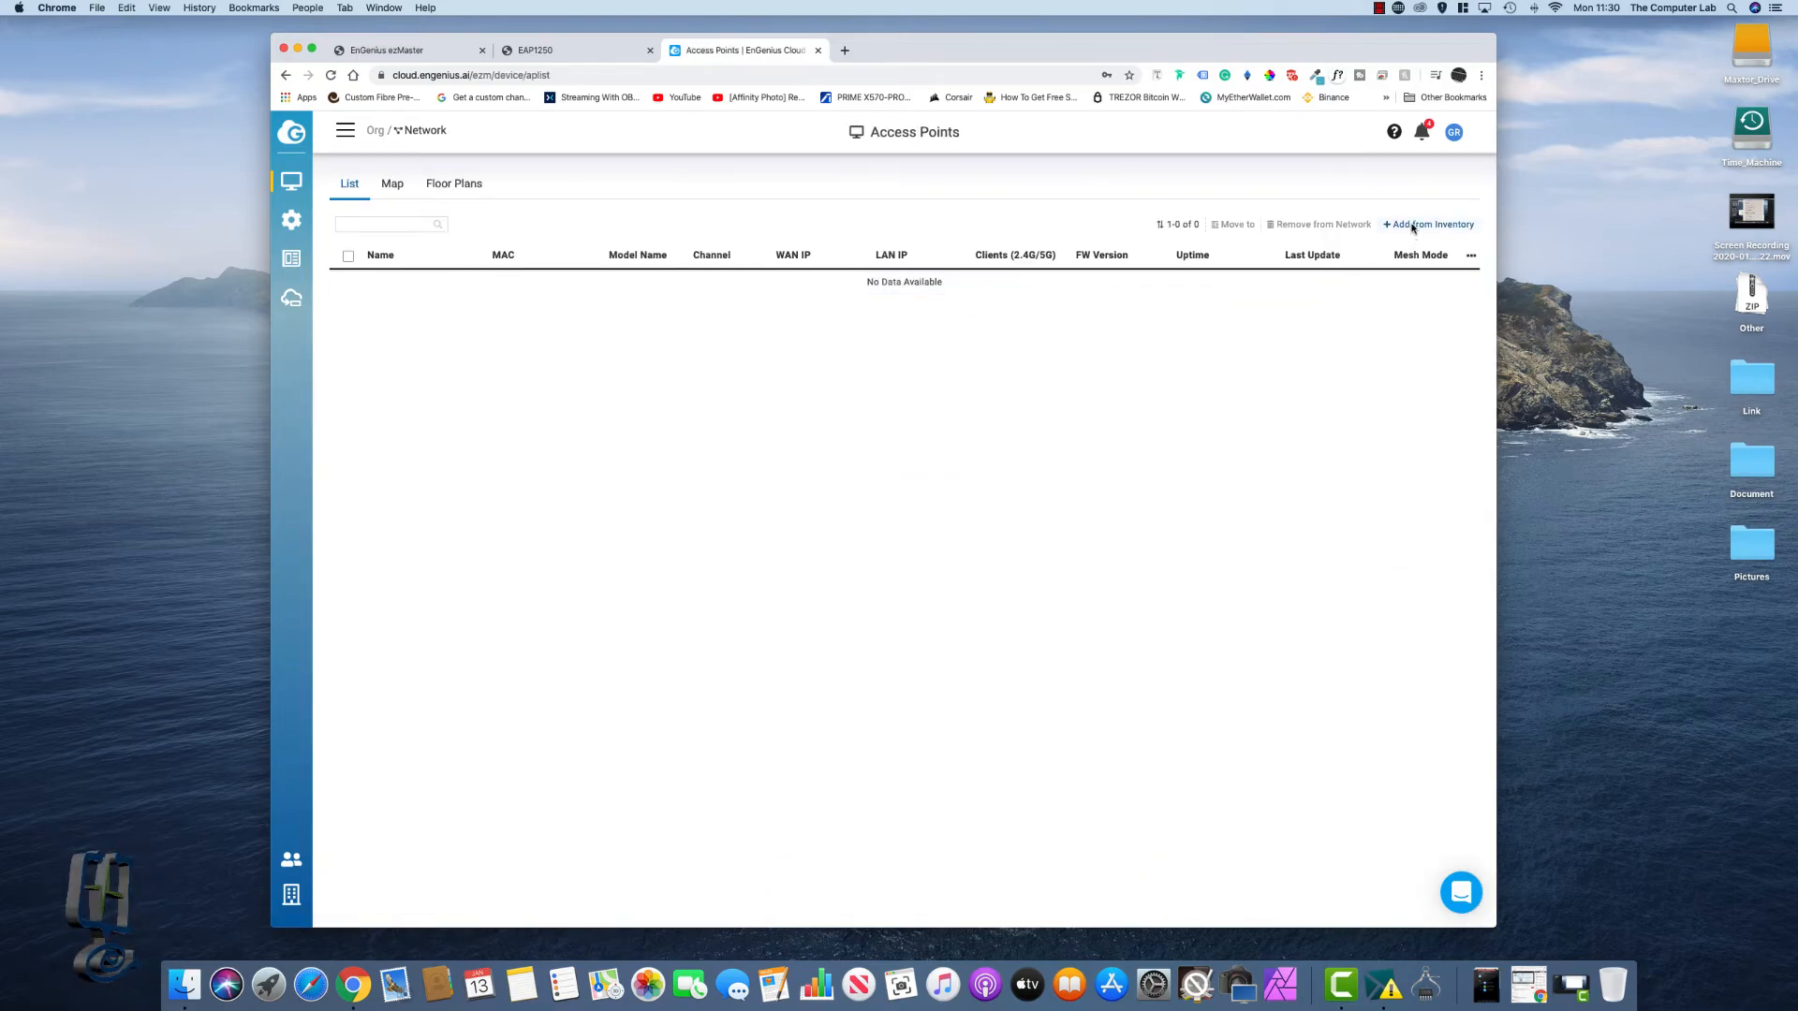
- Find no APs to add from inventory, dismiss the dialog and switch to ezMaster
click(1428, 223)
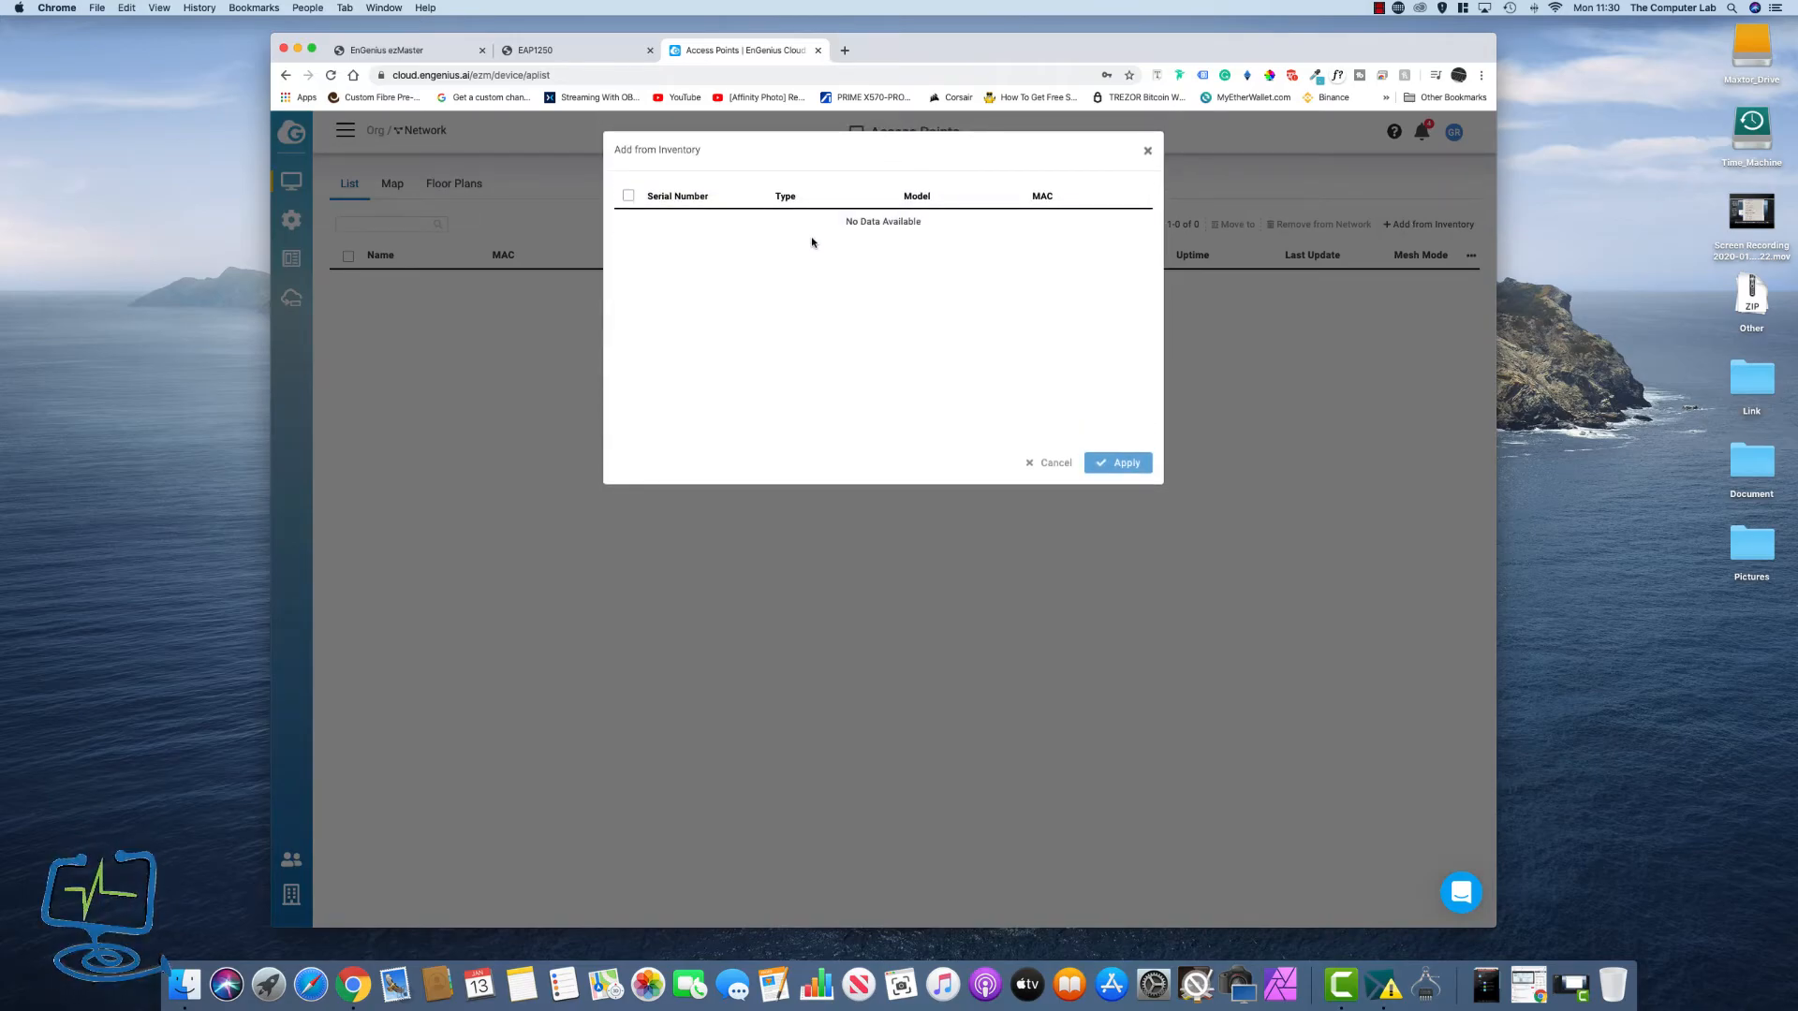
click(1048, 463)
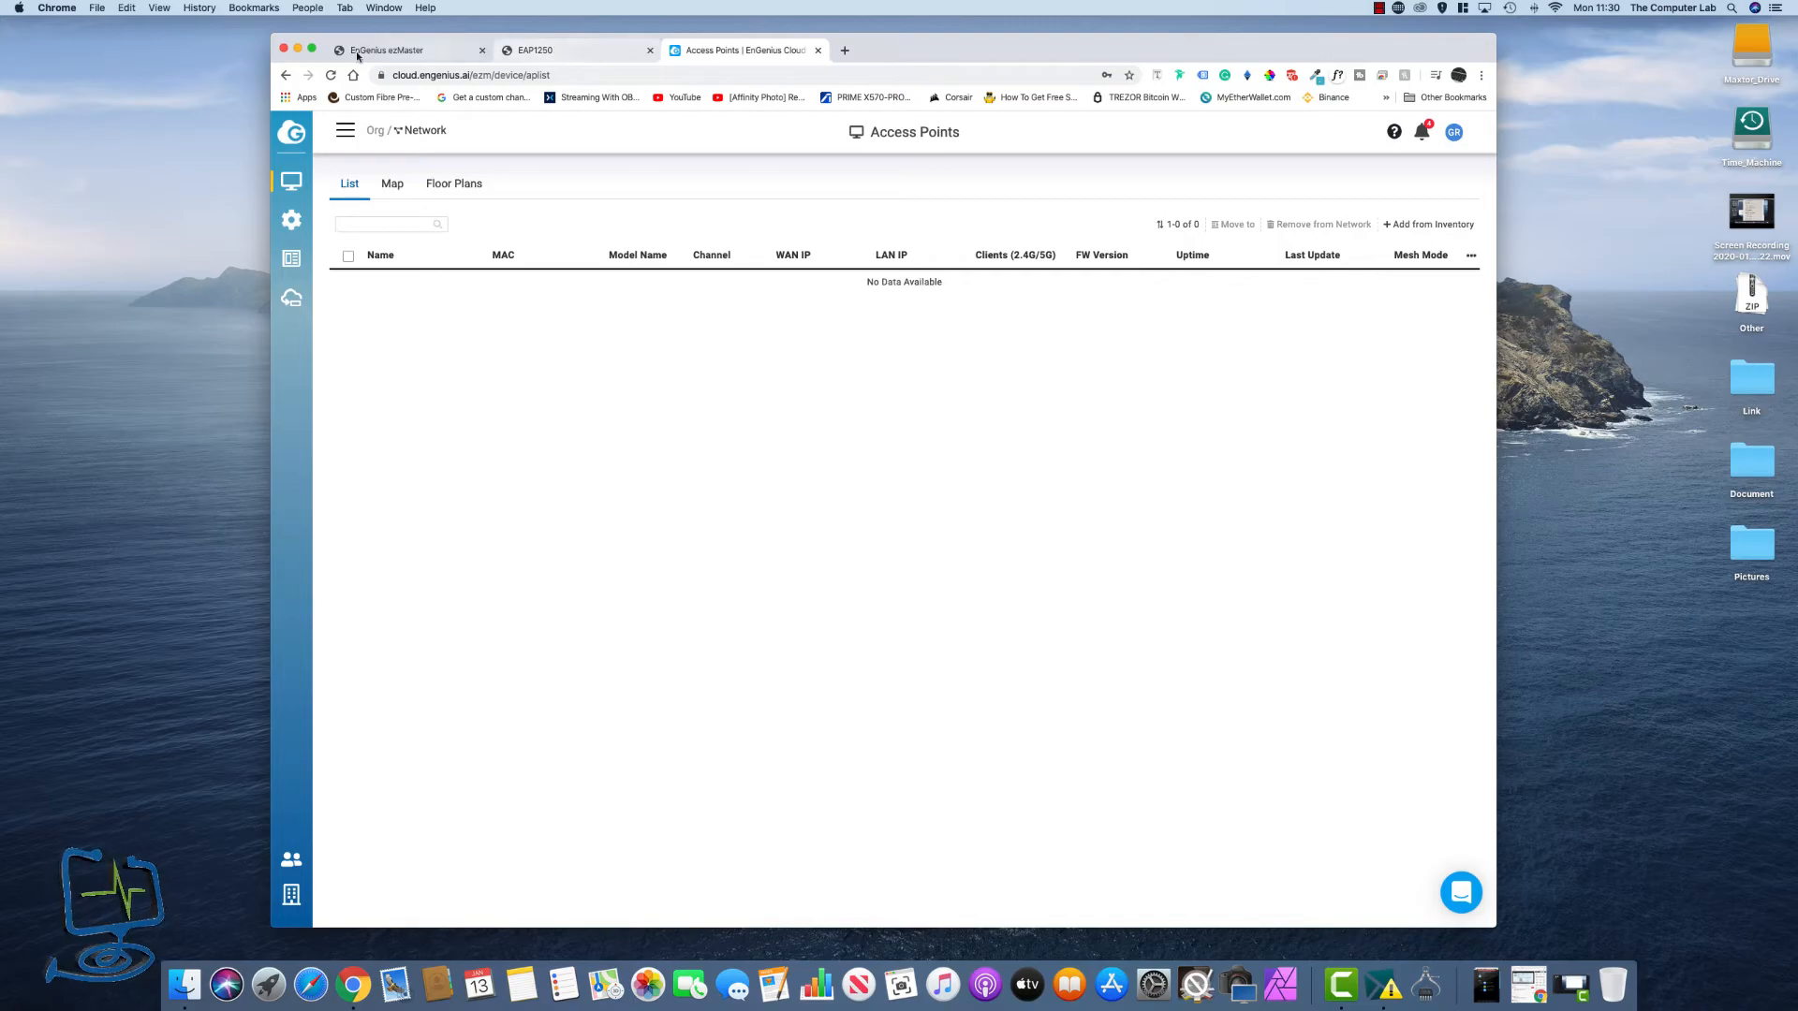
click(389, 48)
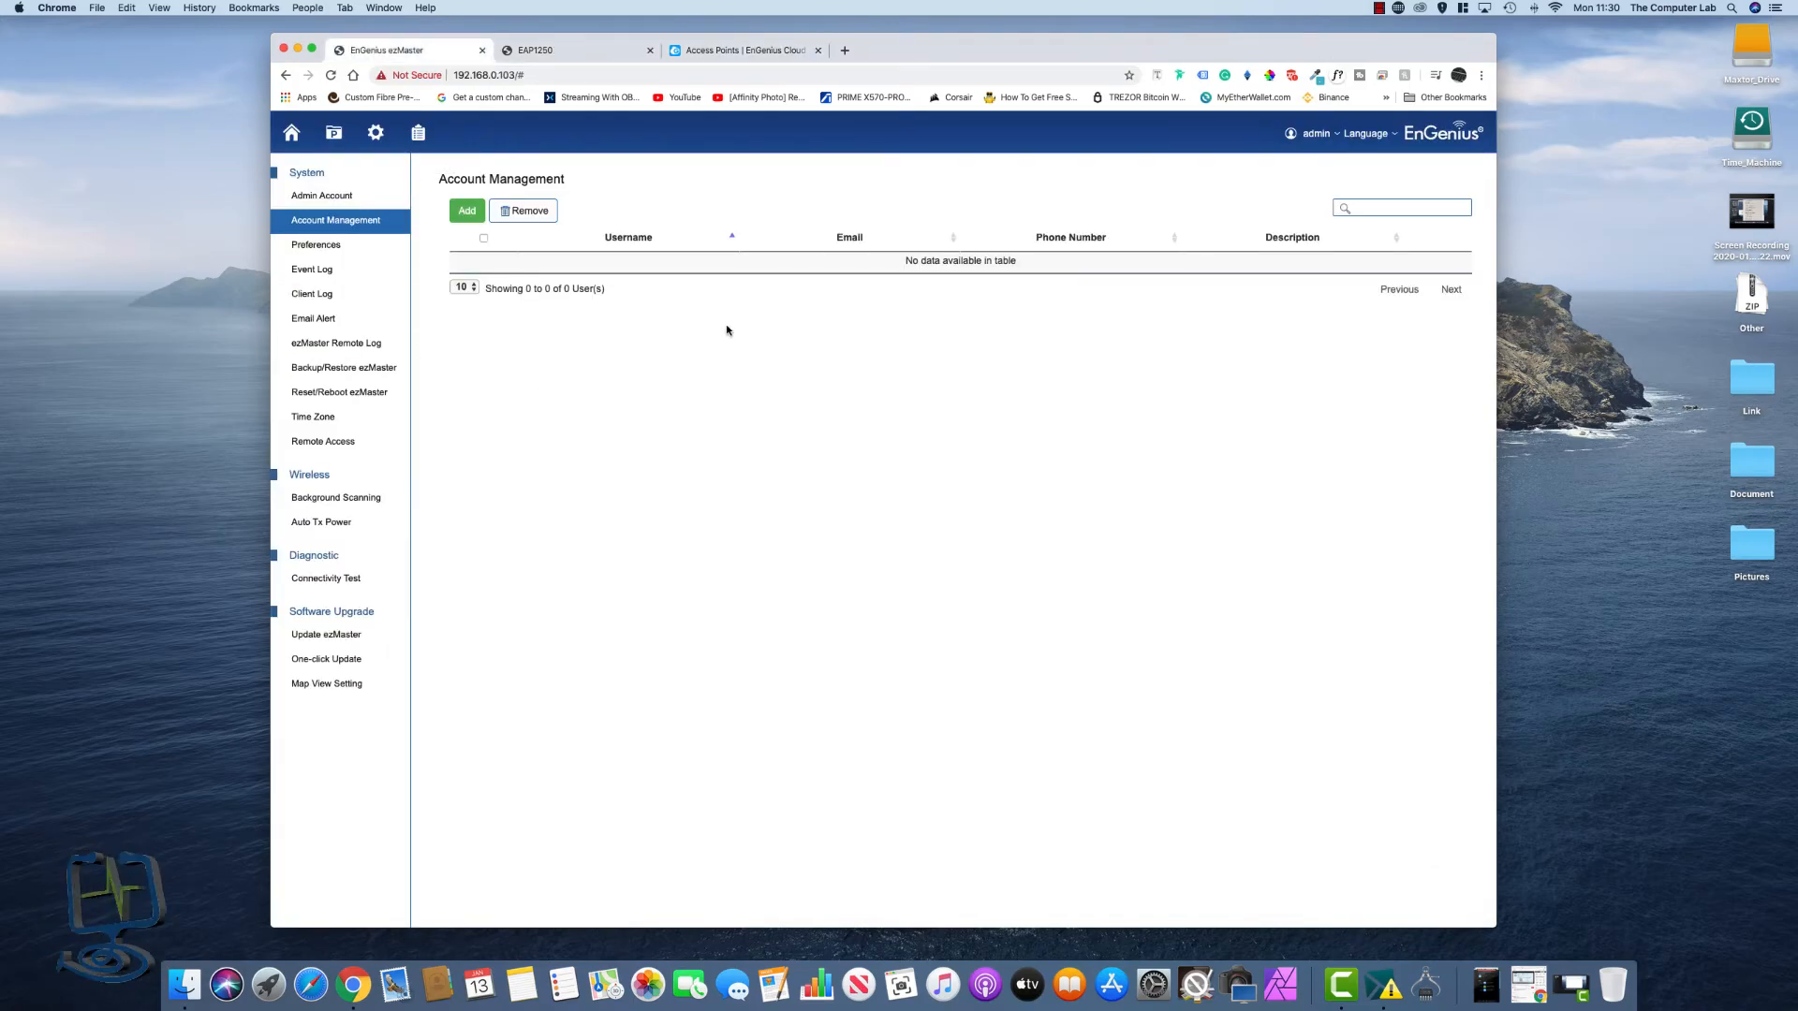
- Switch through the EnGenius Cloud tab to the EAP1250 local status page
click(745, 49)
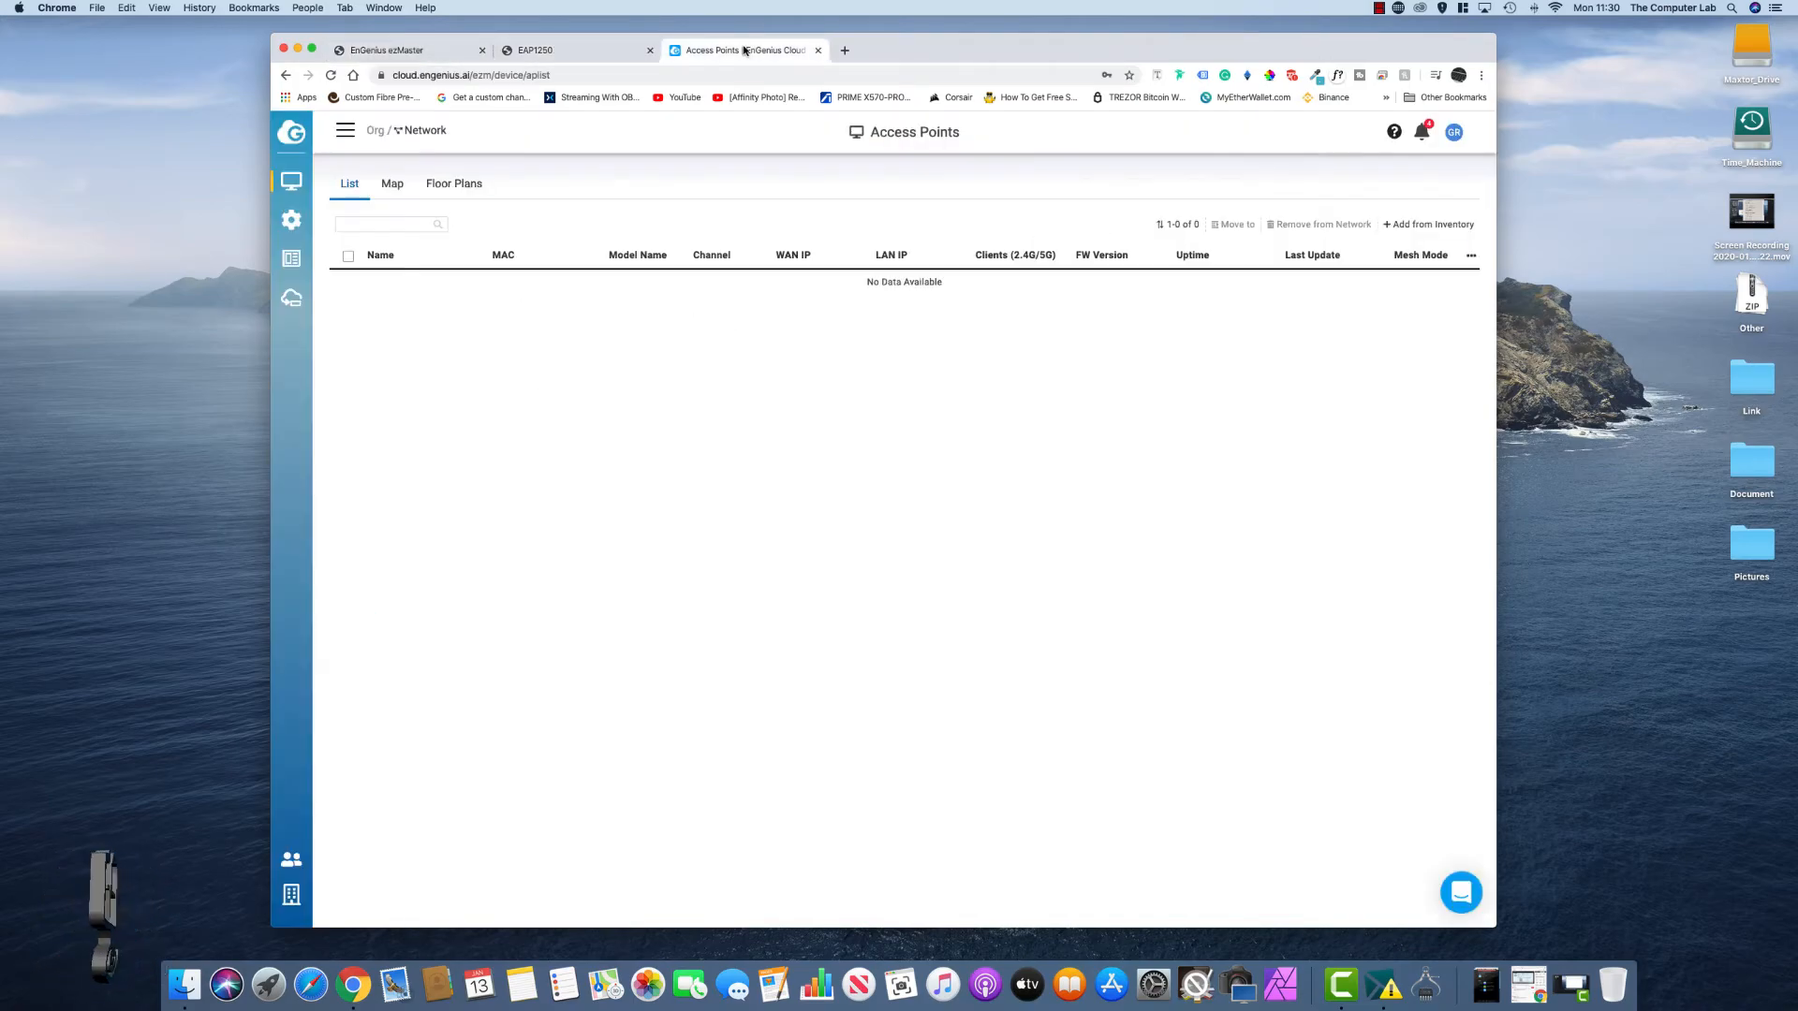
click(534, 48)
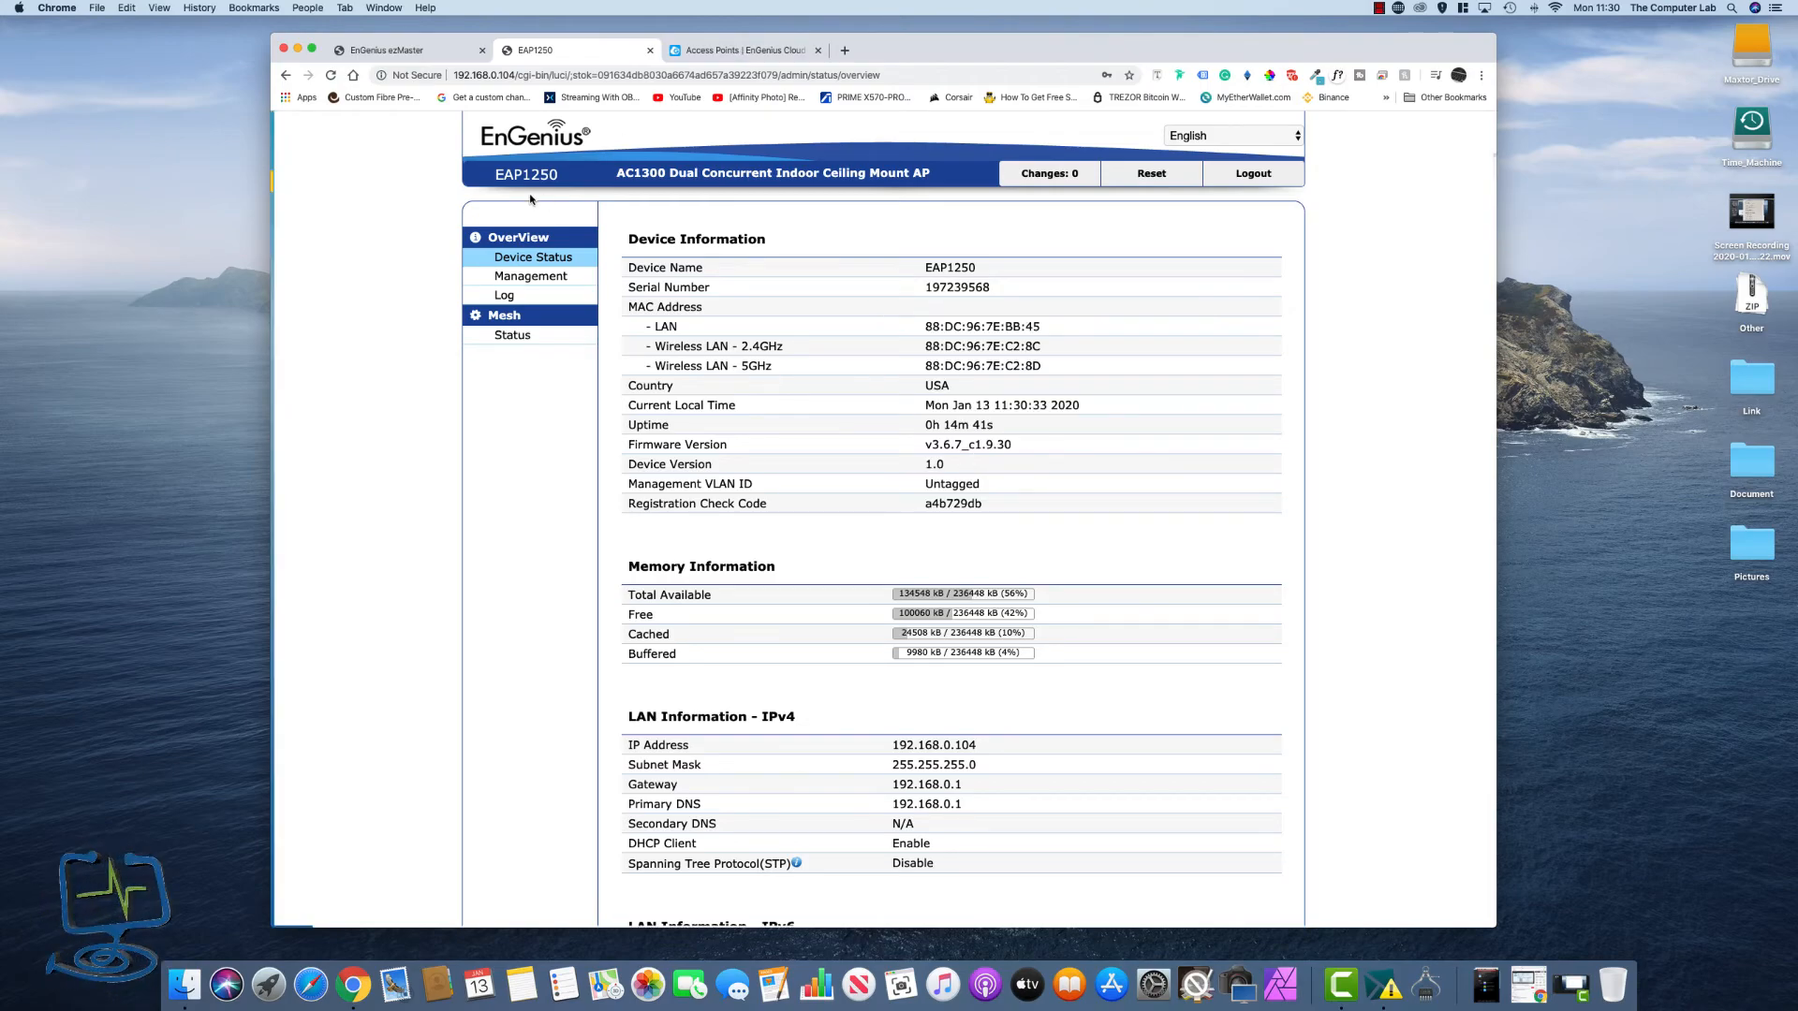
mouse_move(294, 307)
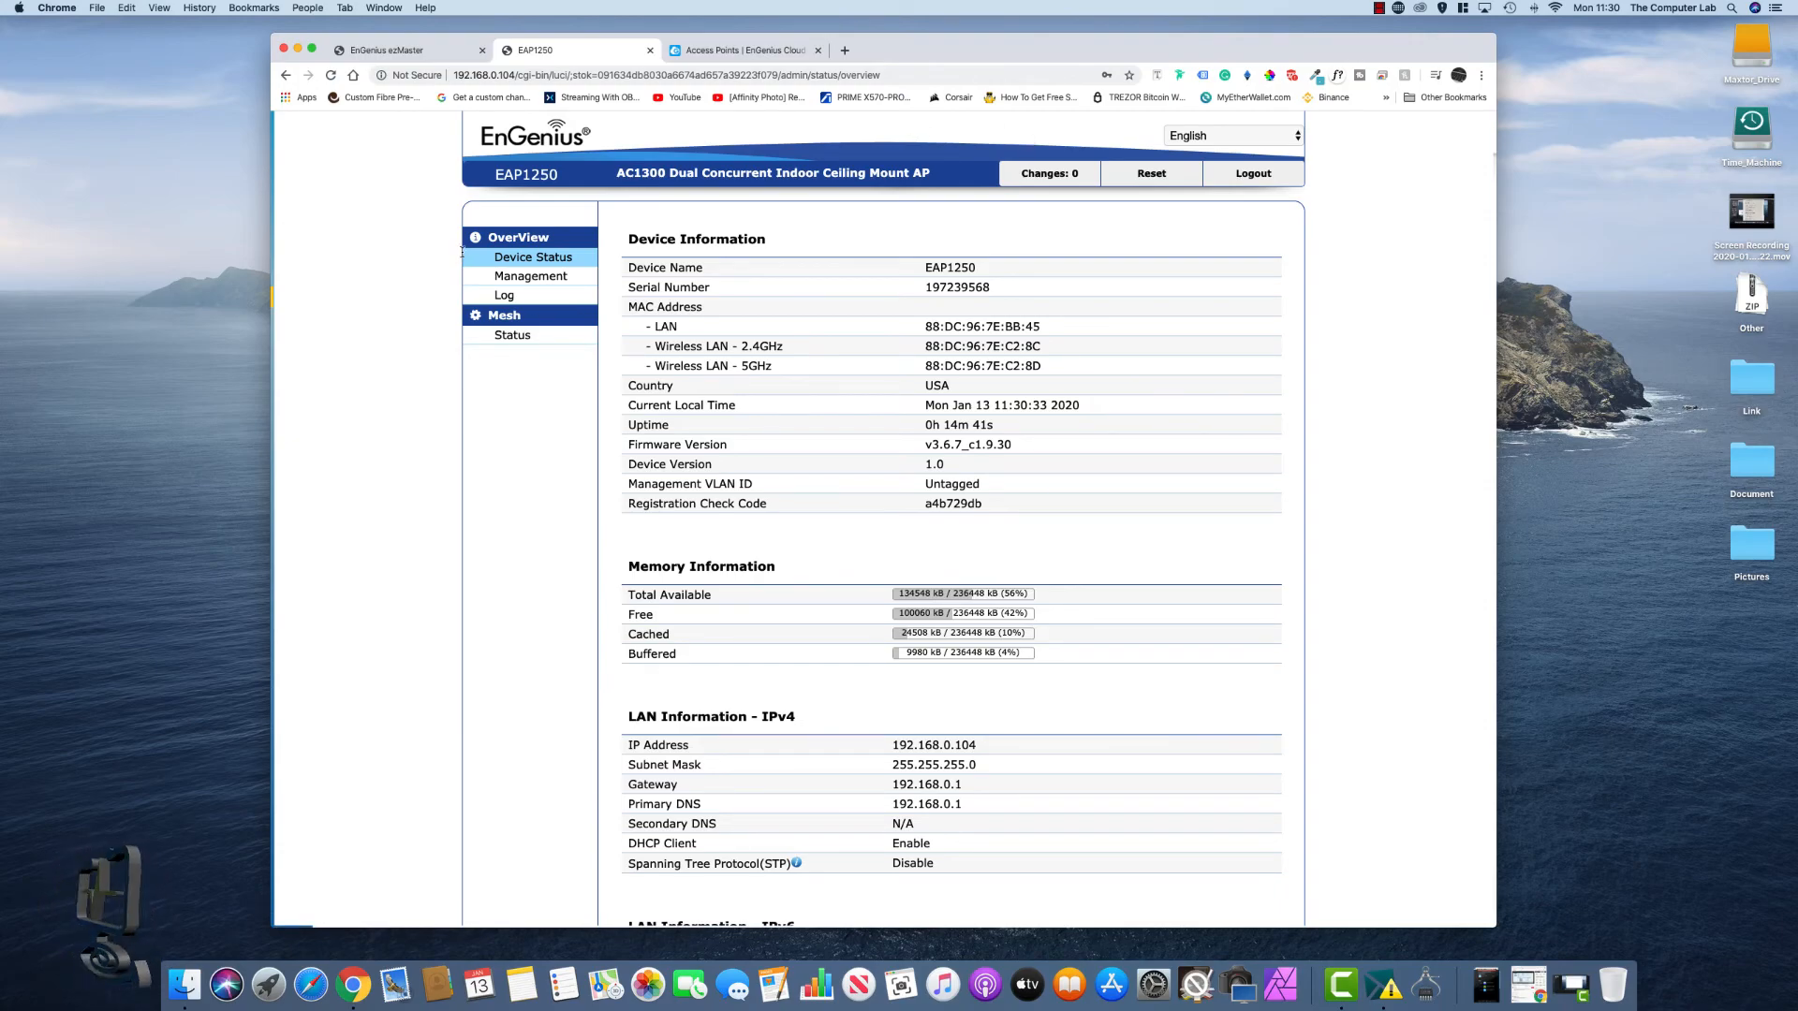
- Return from the EAP1250 status page to the EnSky device list in EnGenius Cloud
click(743, 49)
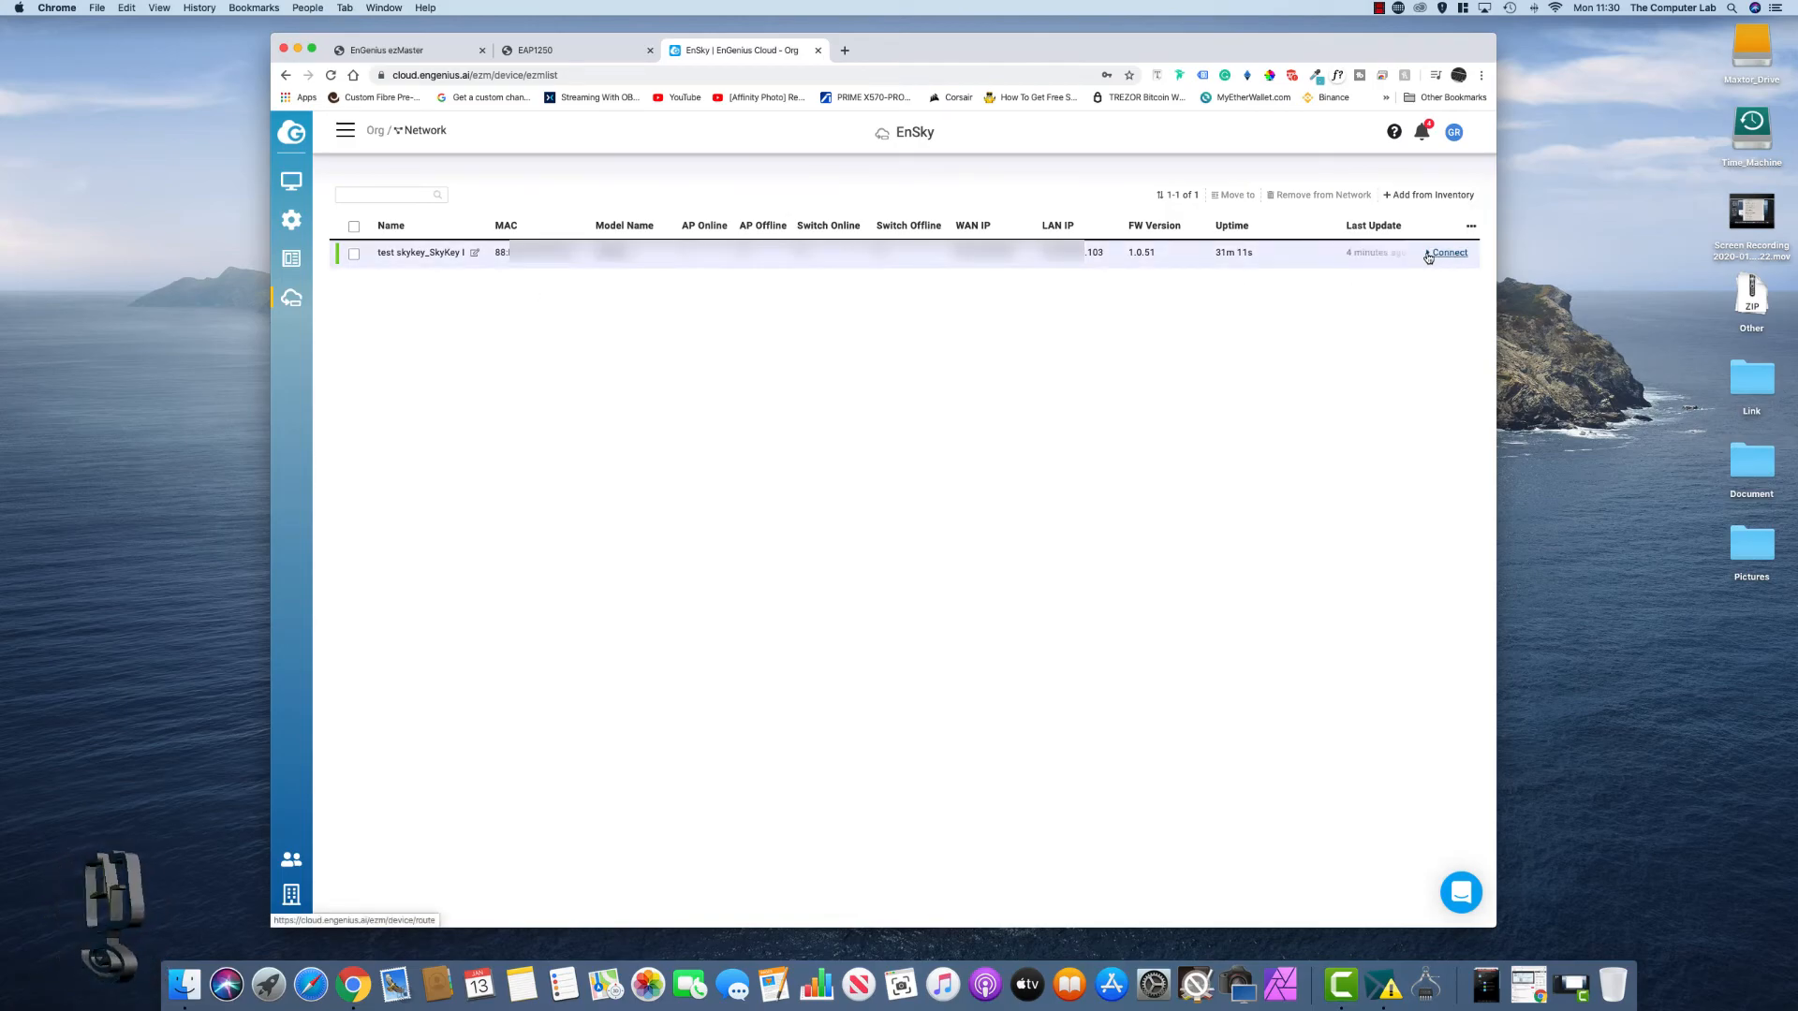
- Launch the SkyKey Connect link in a new tab, close the blank tab and return to the dashboard
right_click(1447, 253)
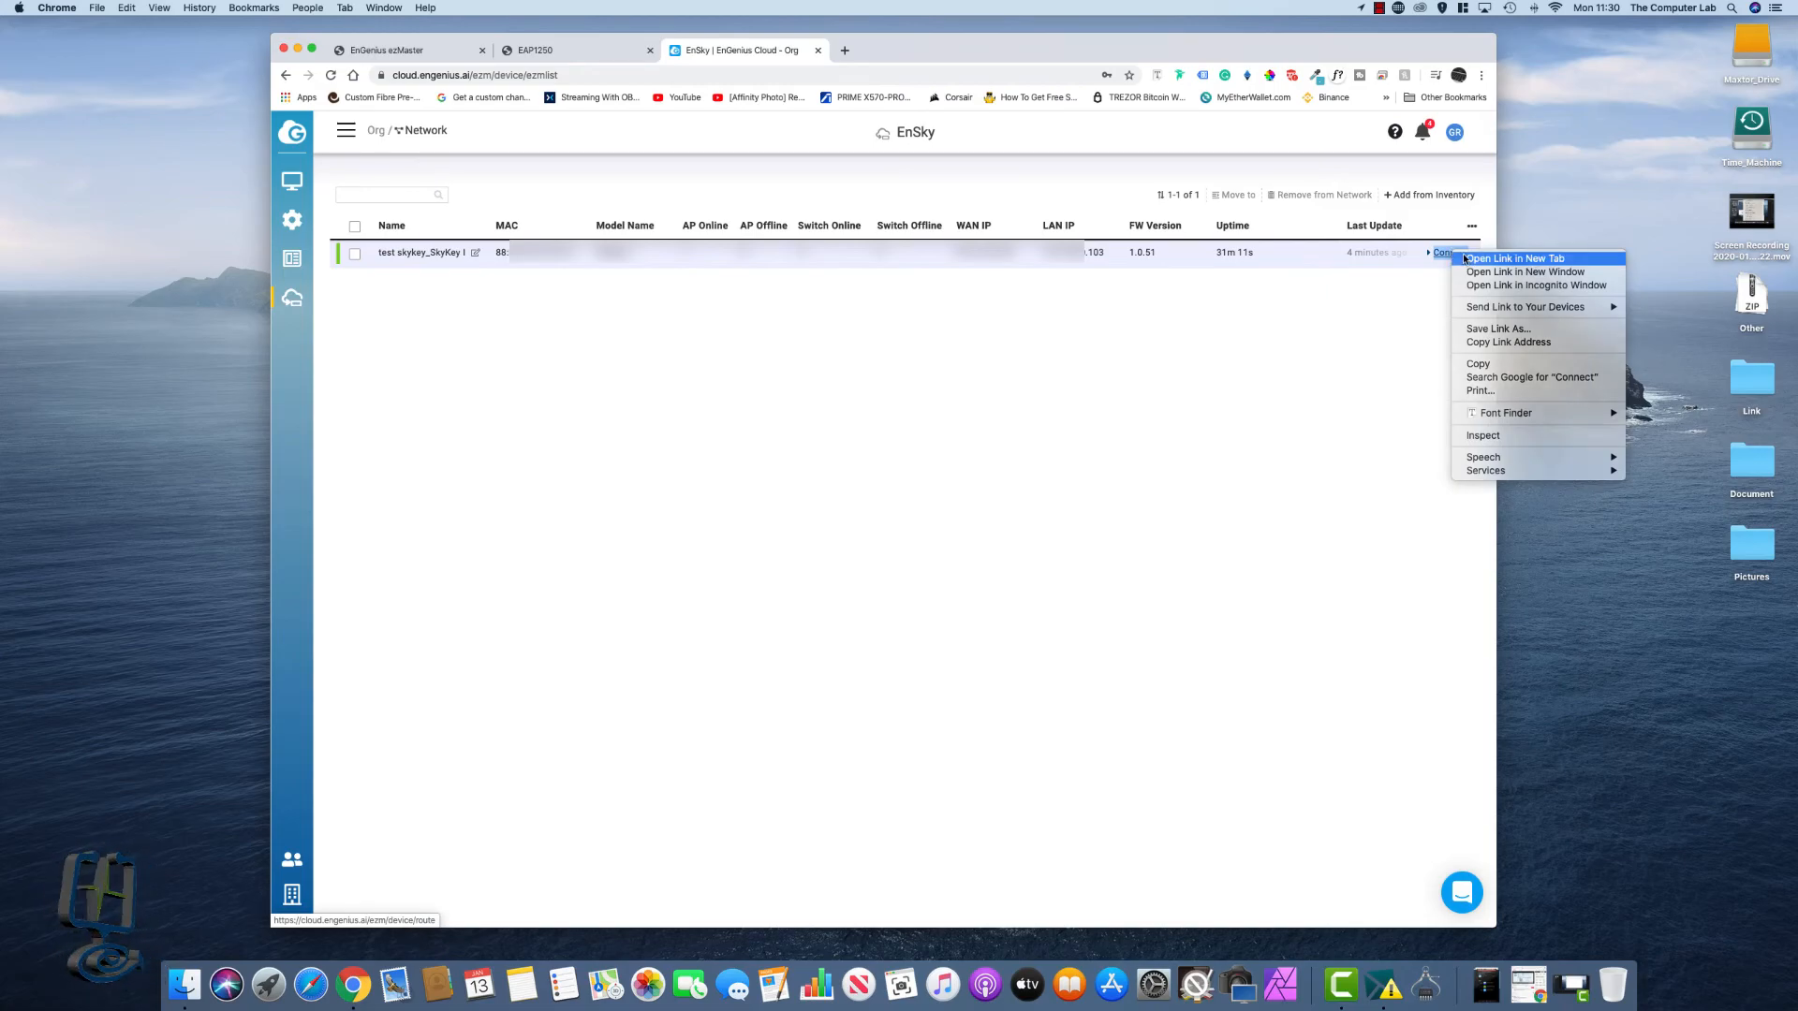
click(1513, 258)
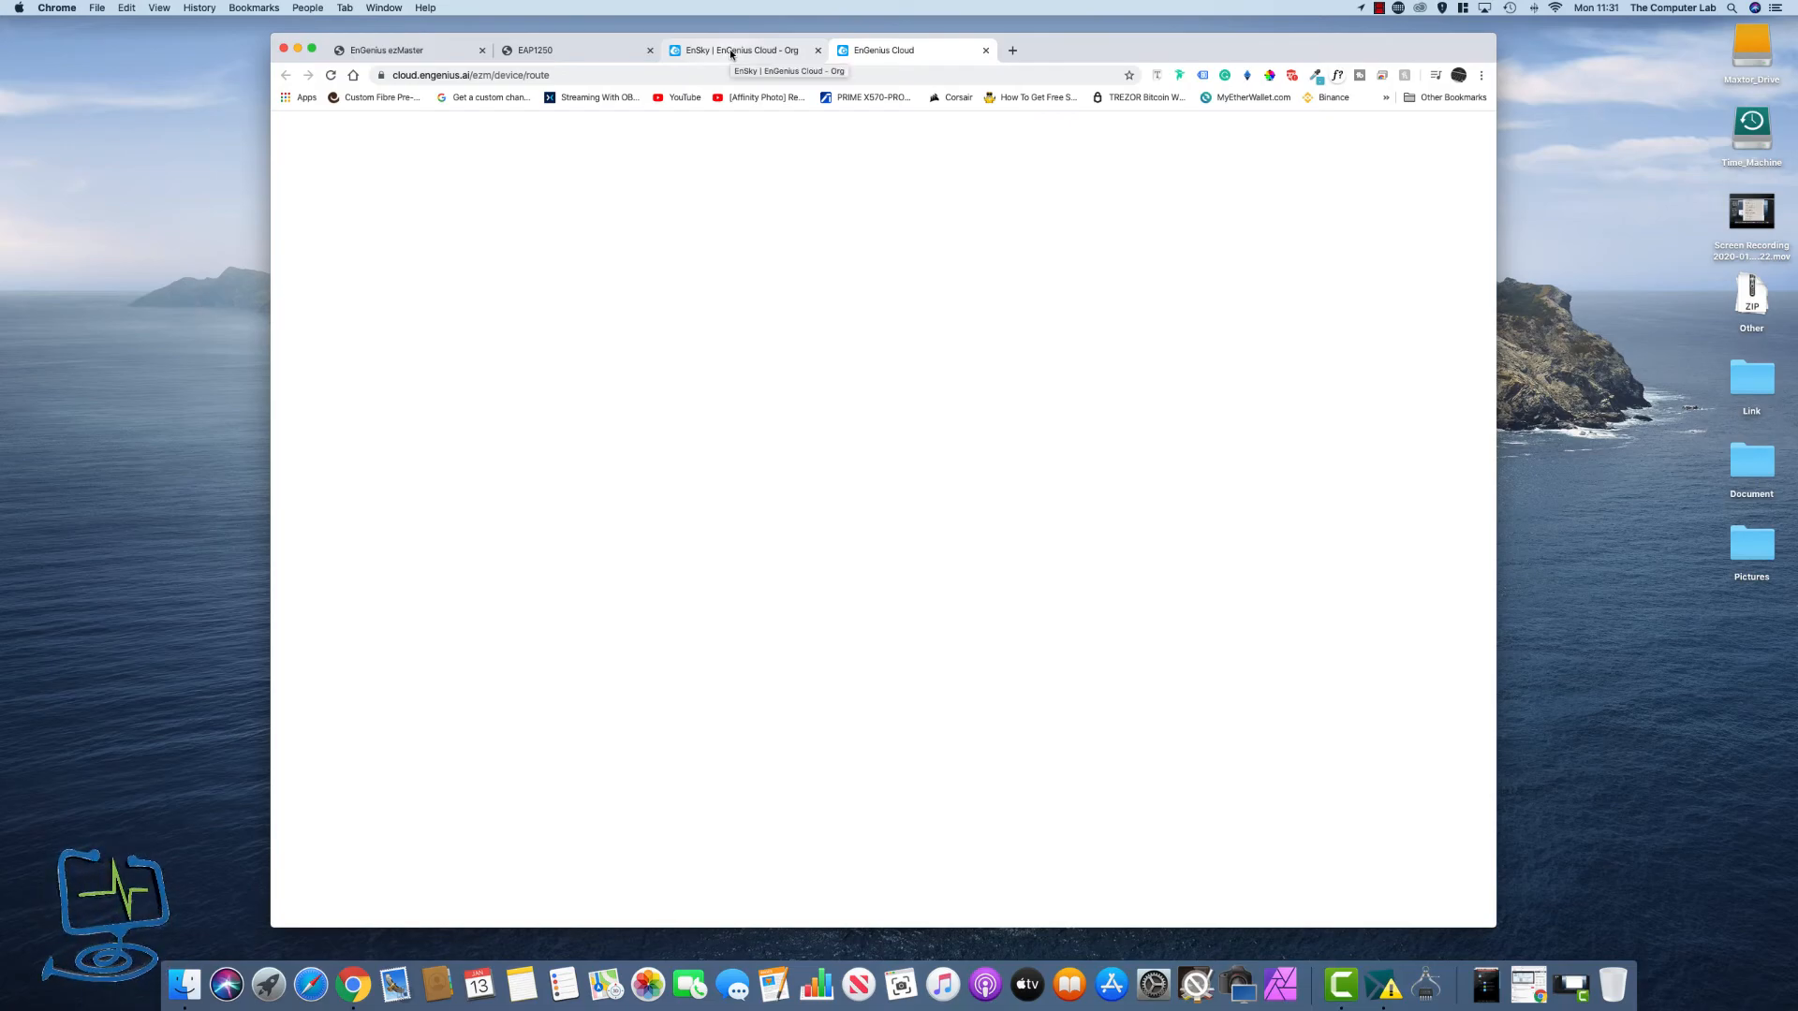
click(742, 48)
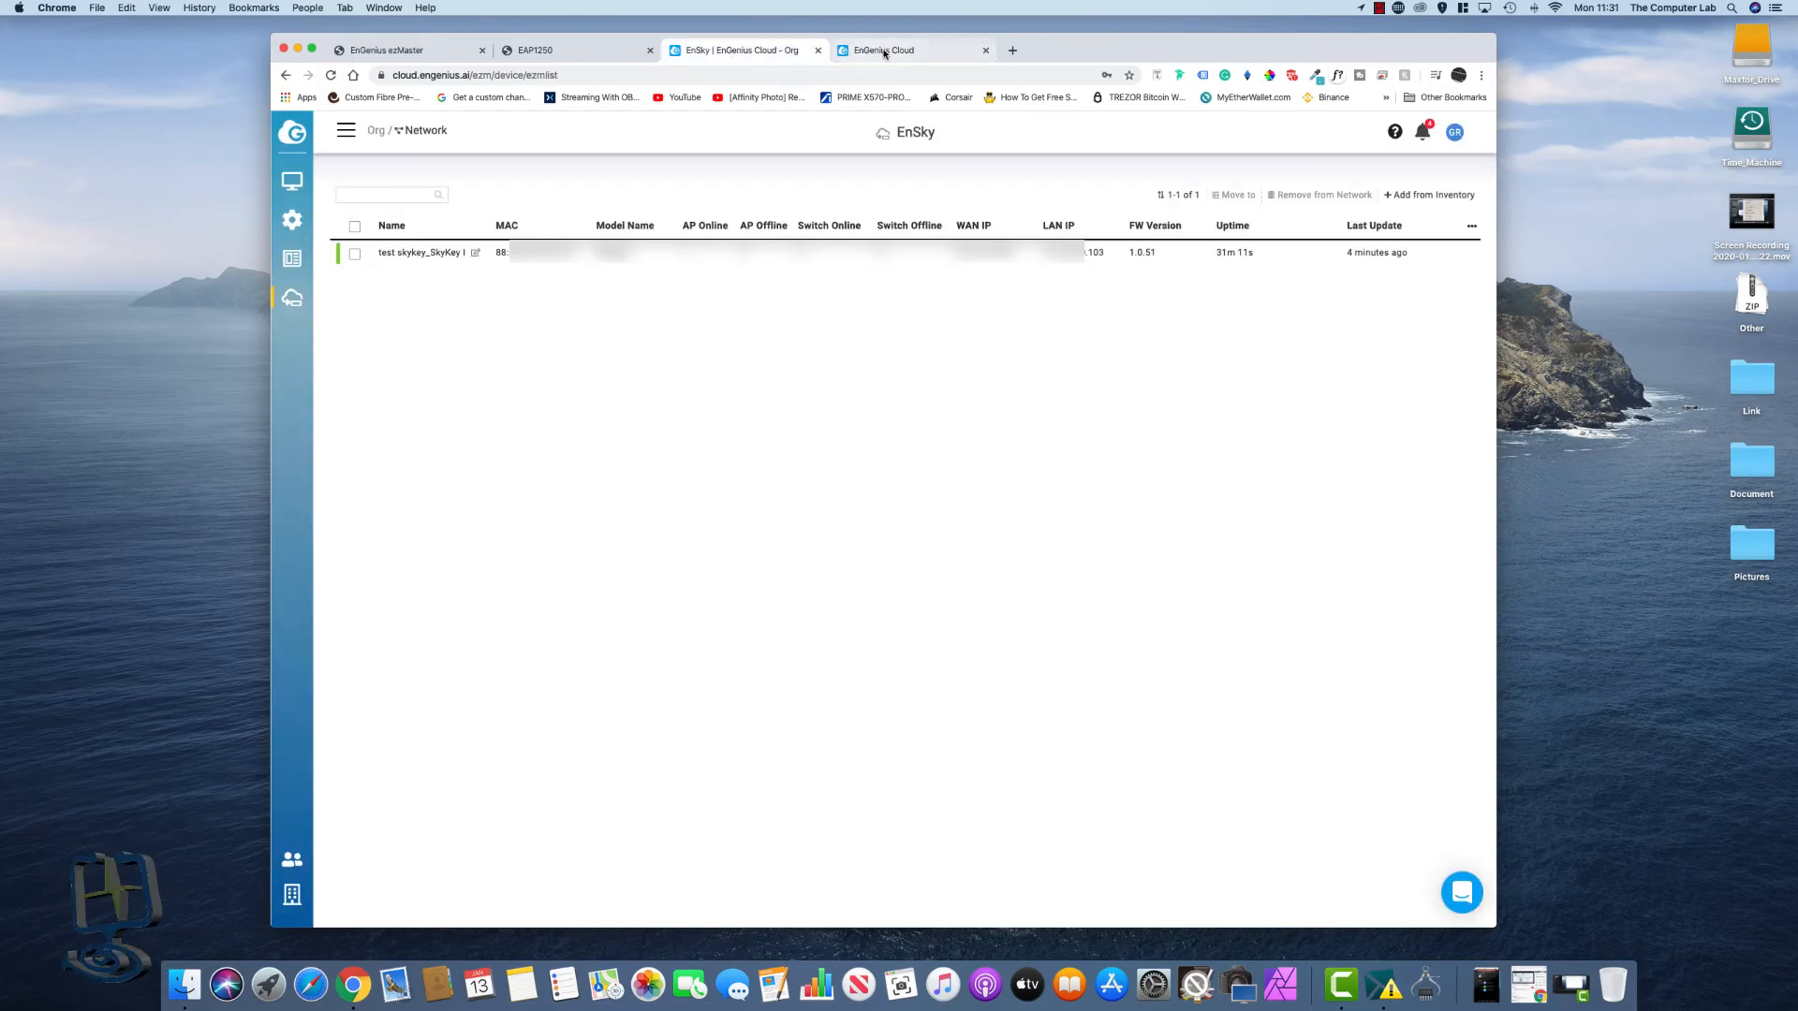
click(983, 49)
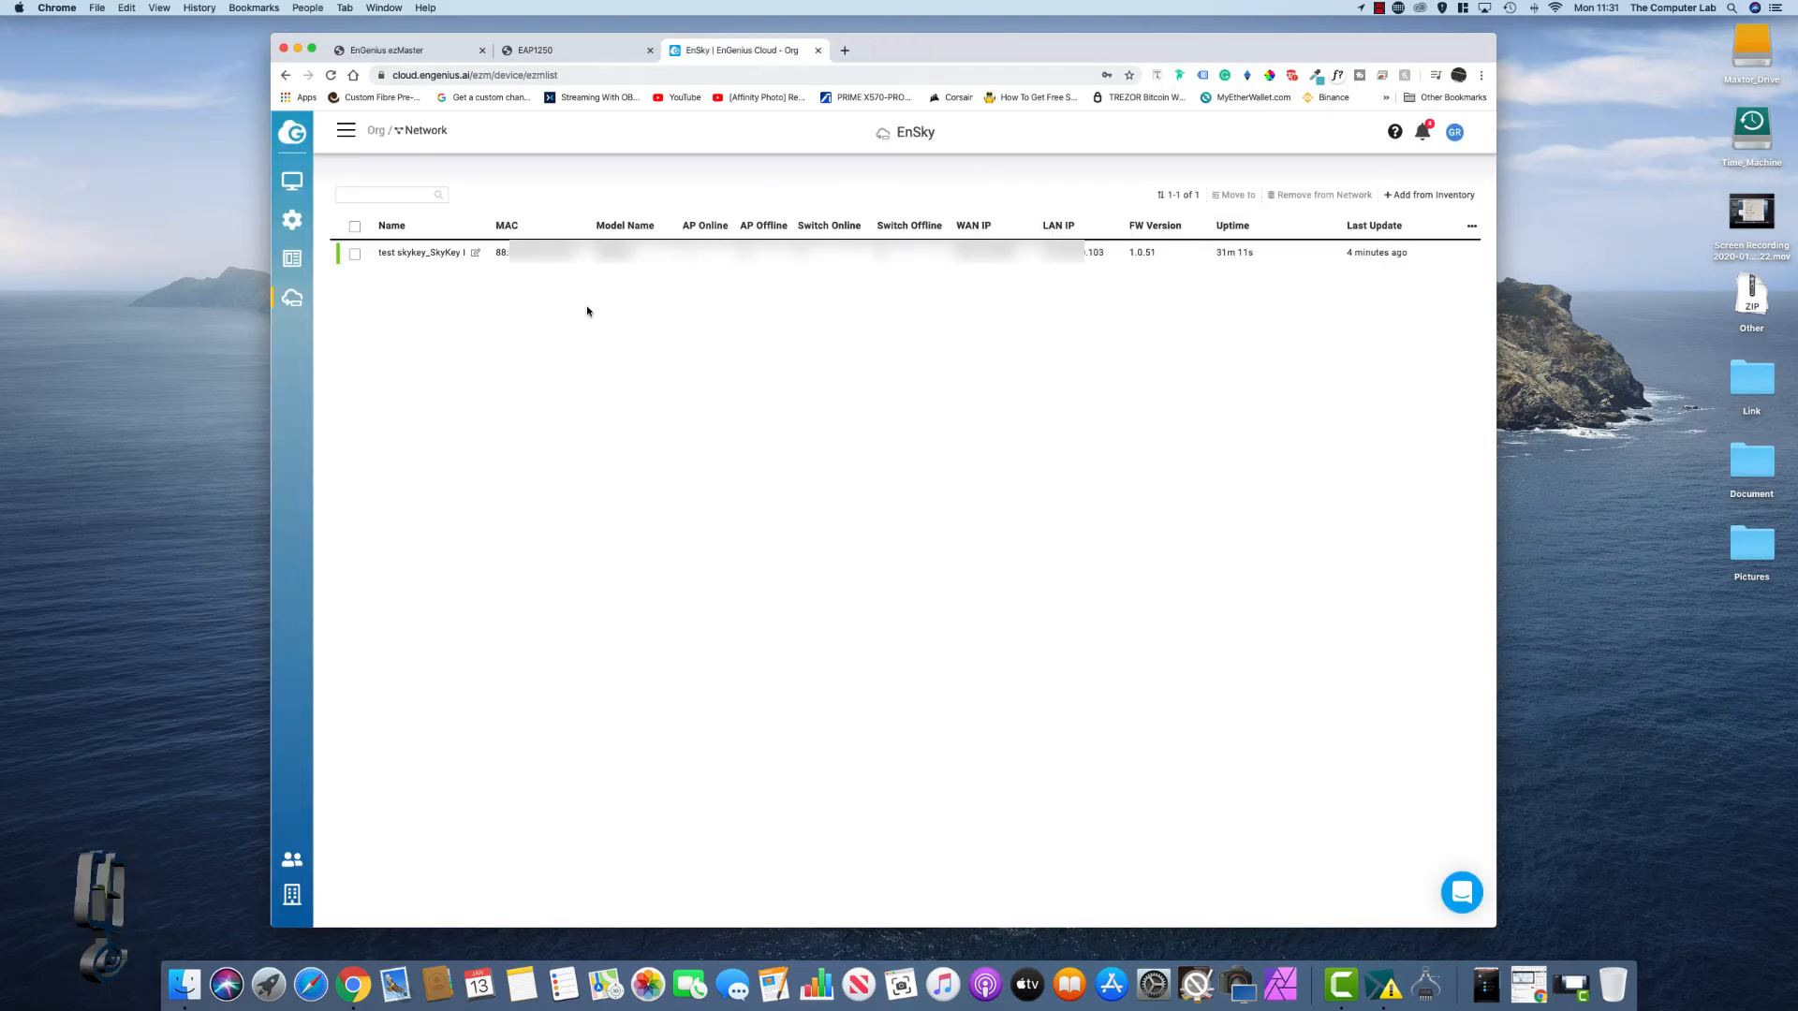
click(292, 182)
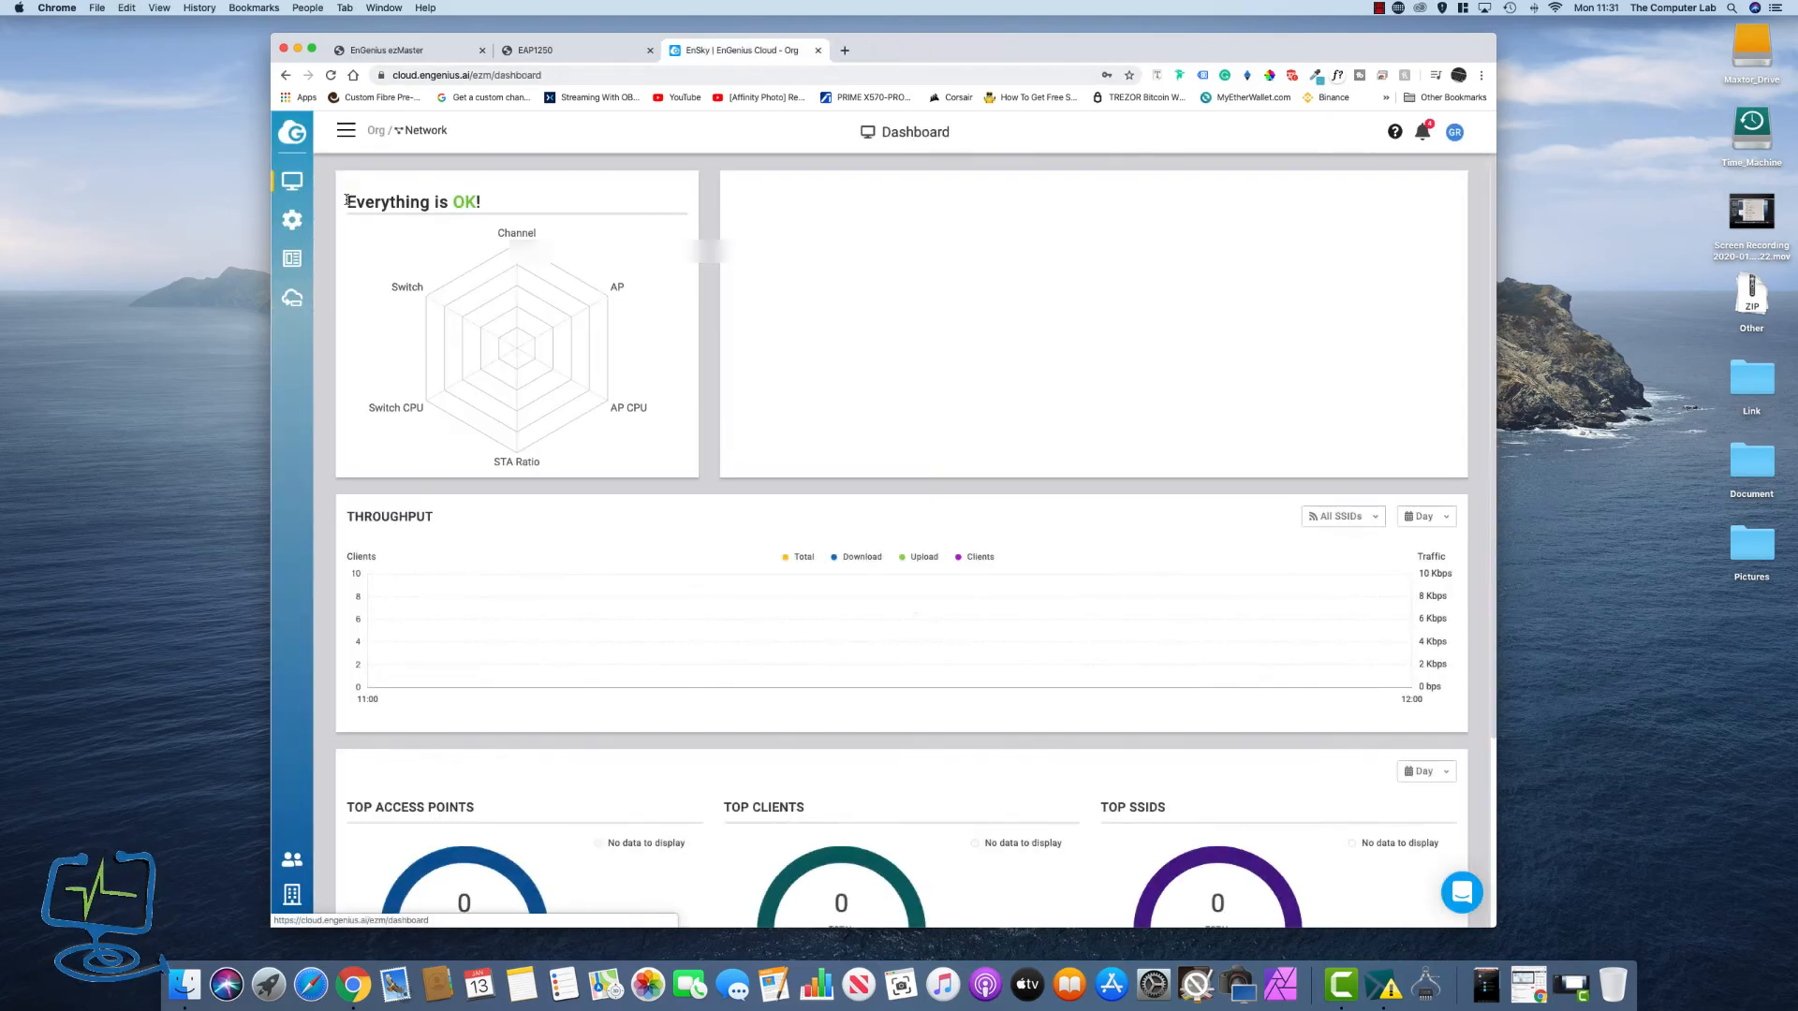